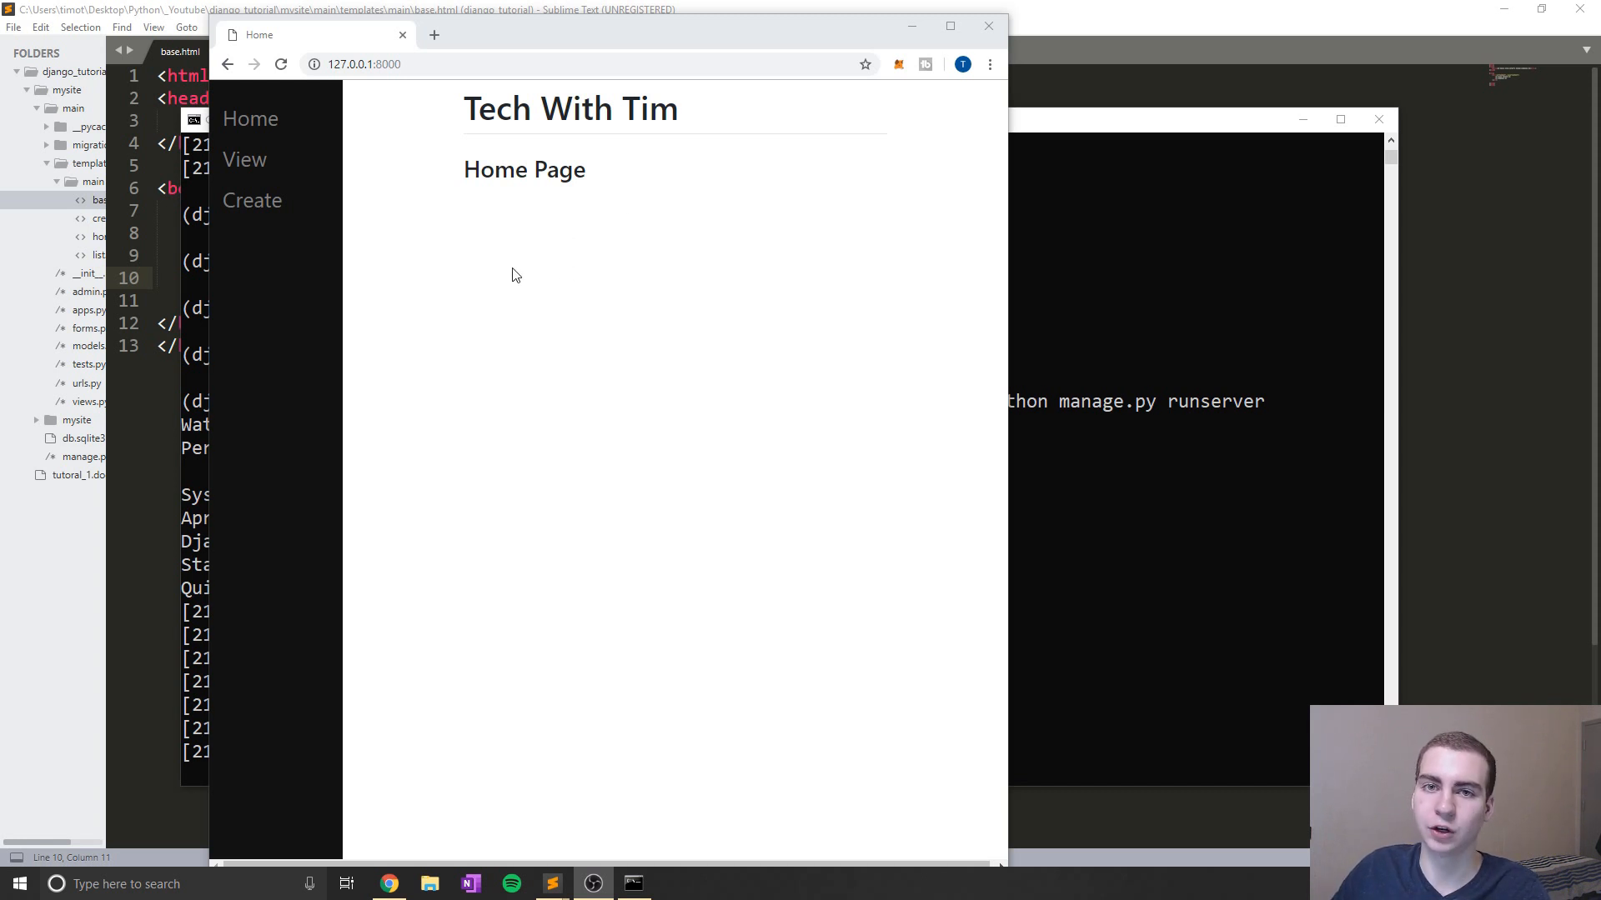
mouse_move(467, 276)
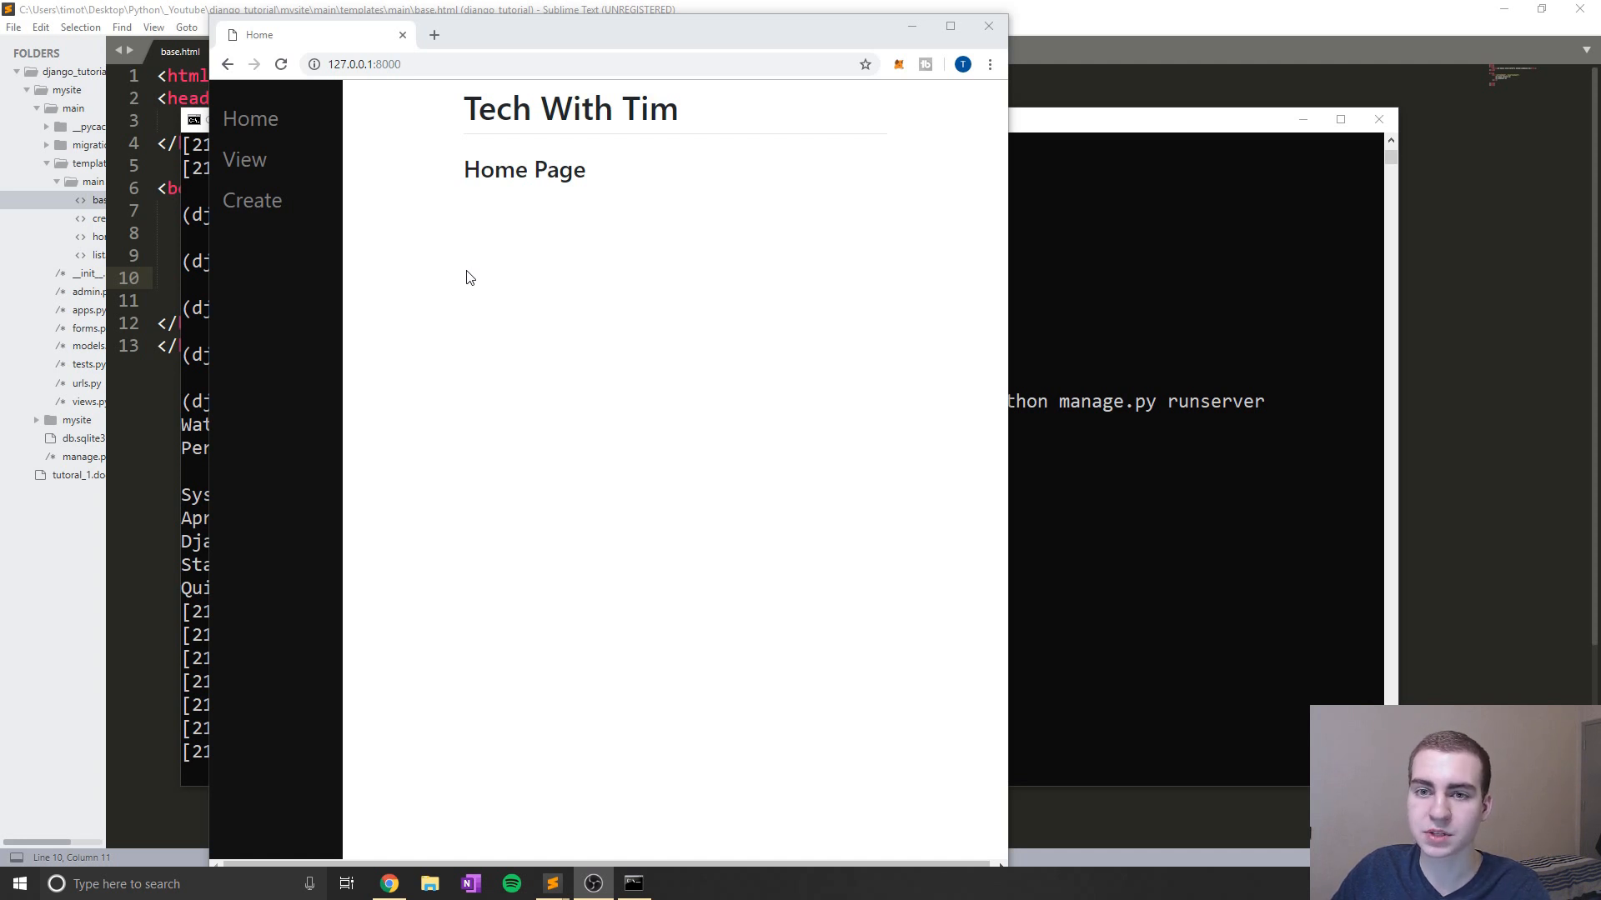
mouse_move(482, 285)
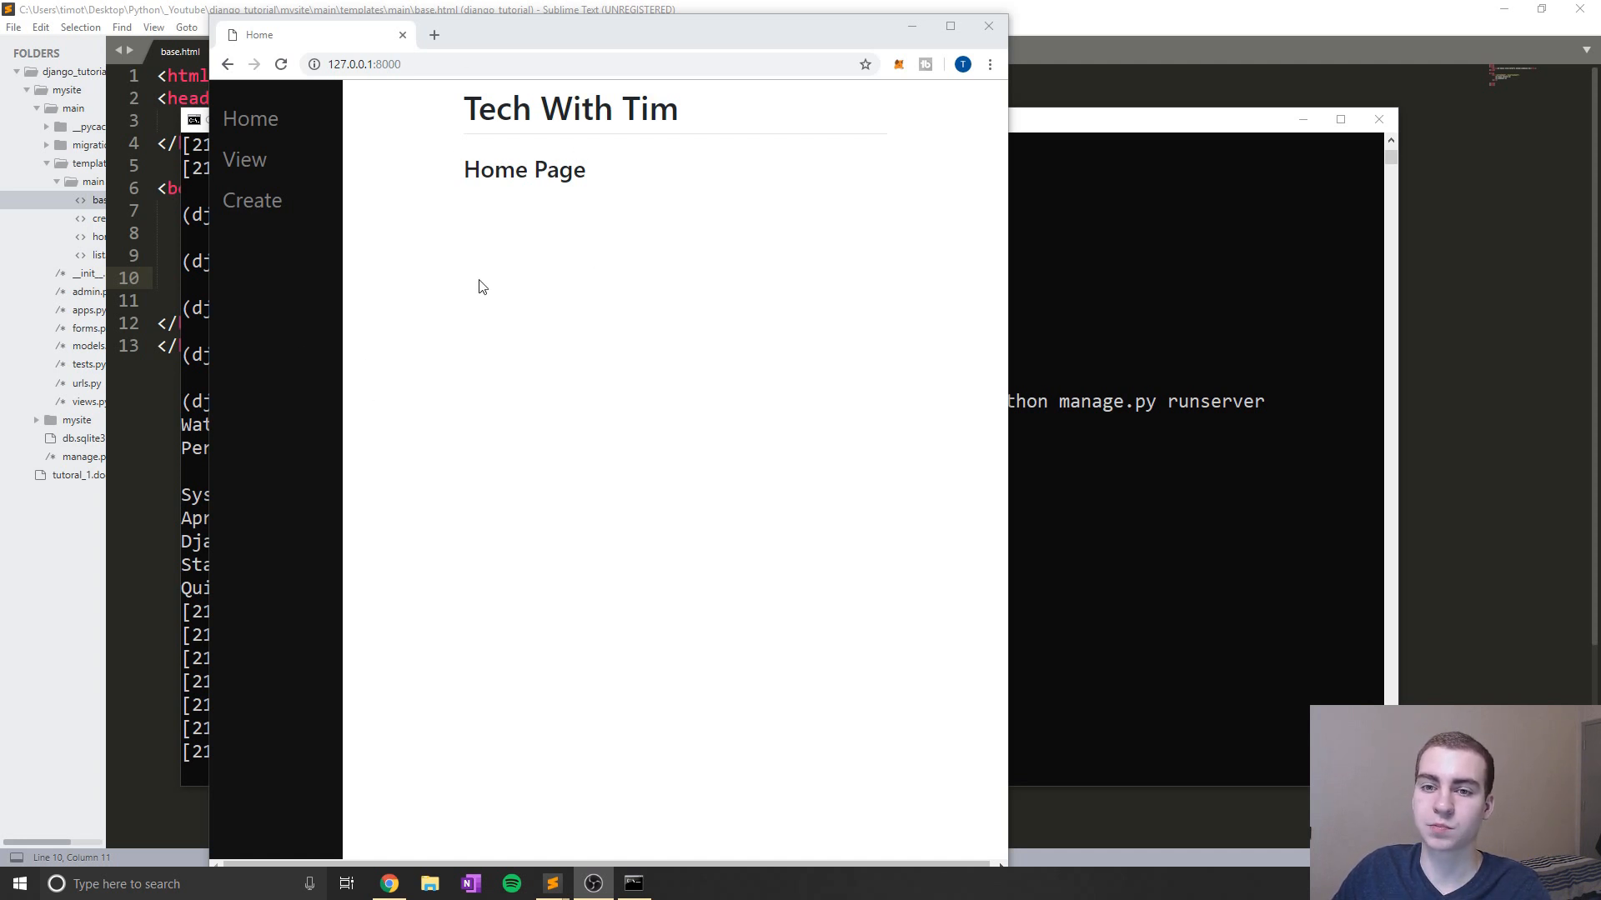
mouse_move(427, 145)
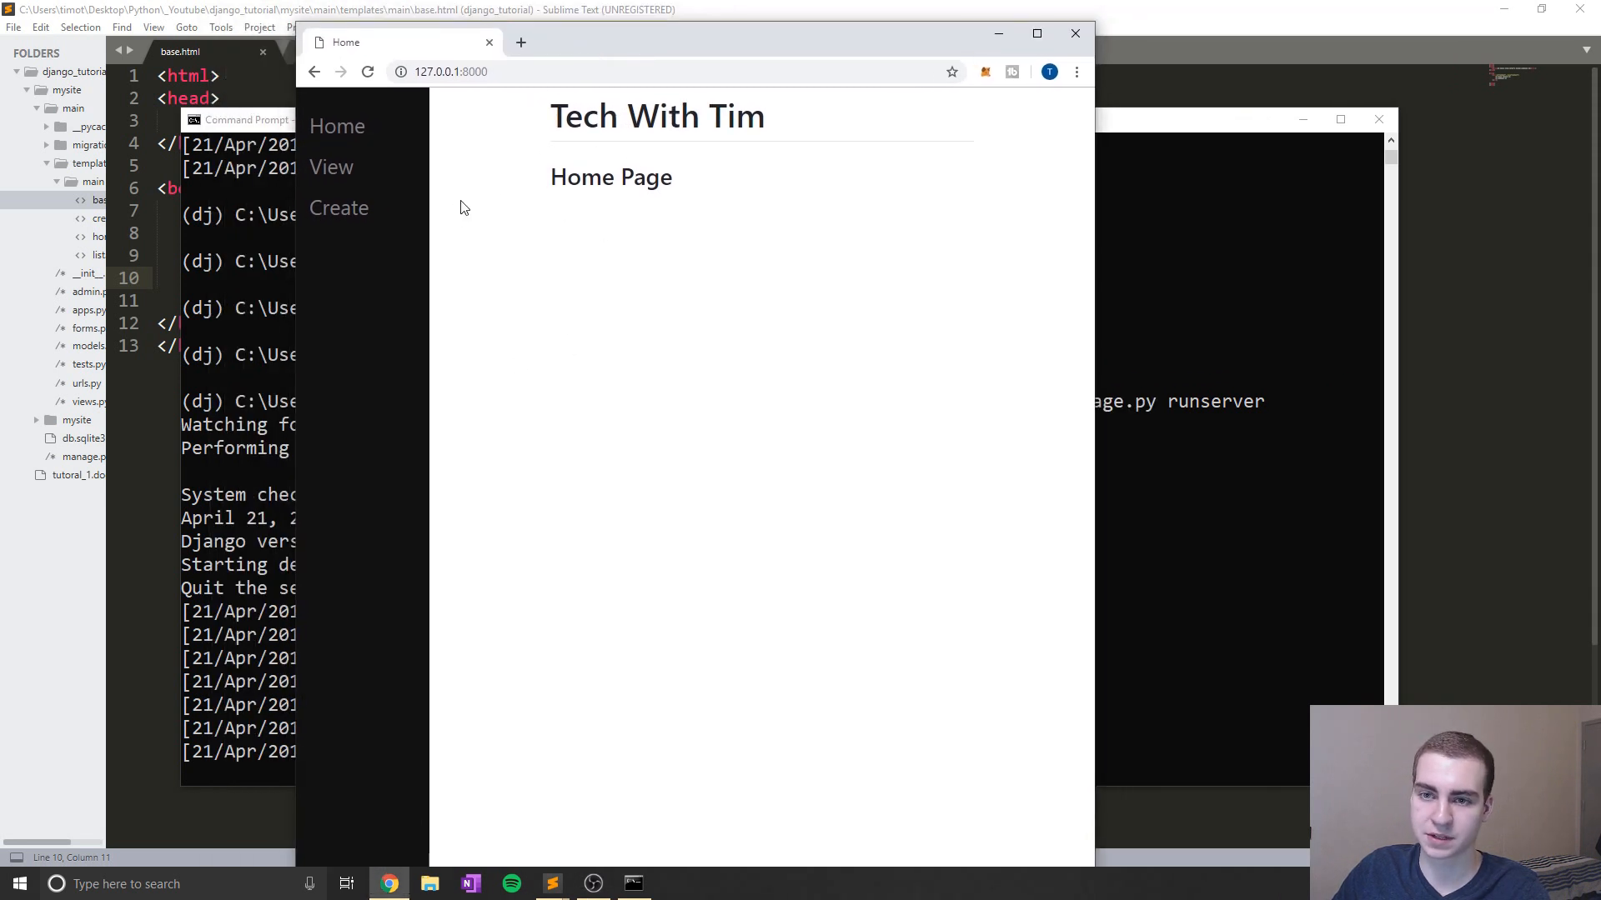
mouse_move(330, 167)
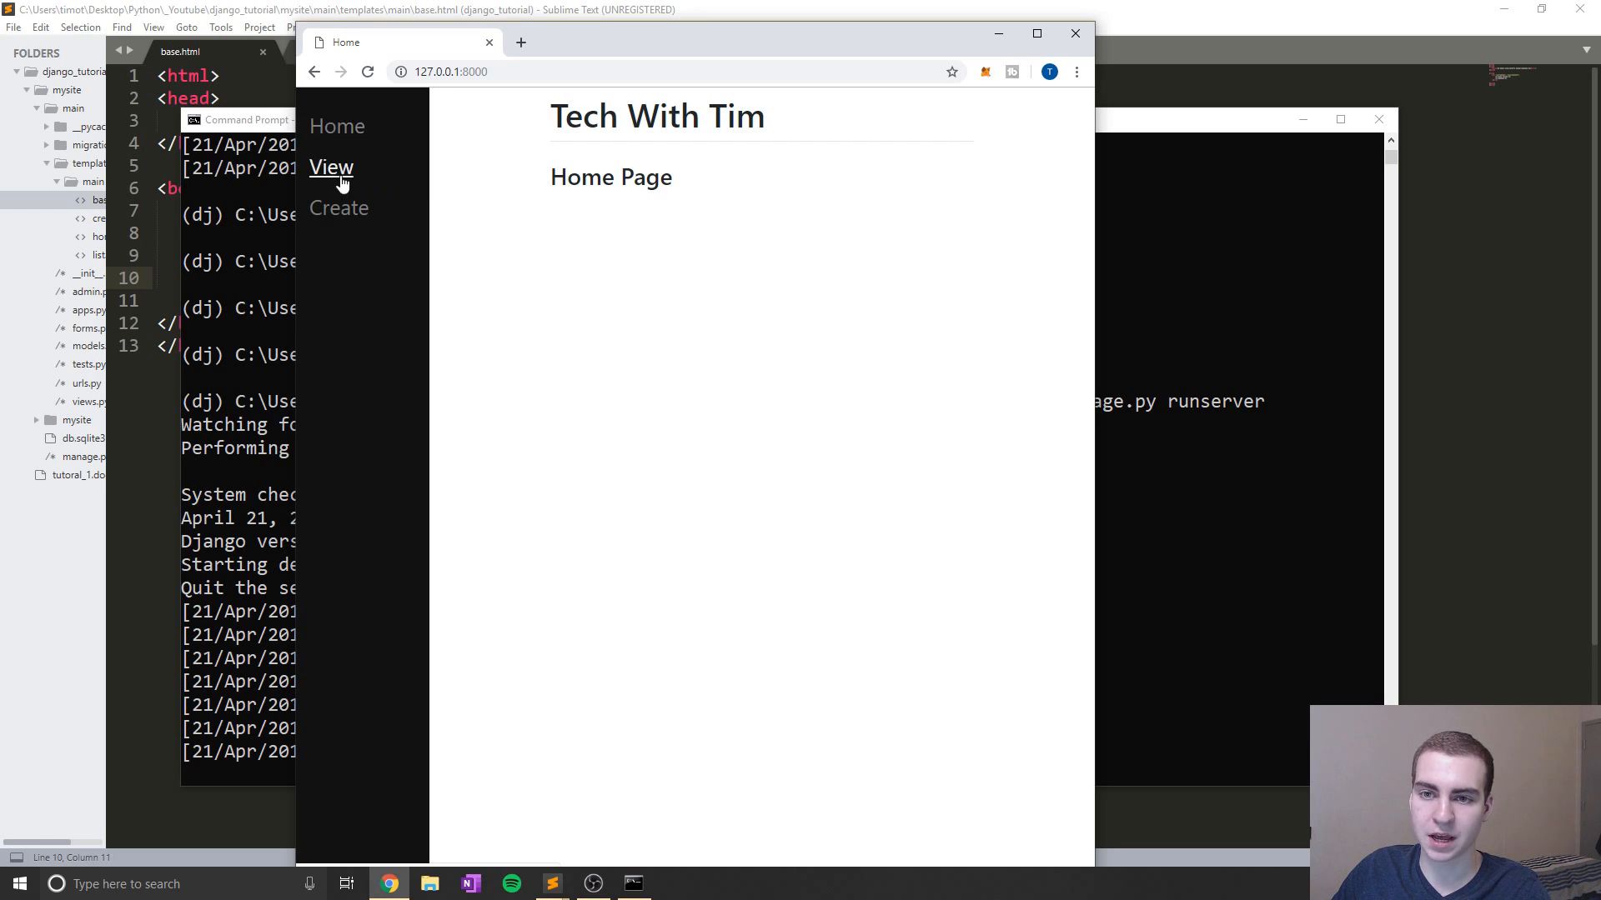
mouse_move(352, 169)
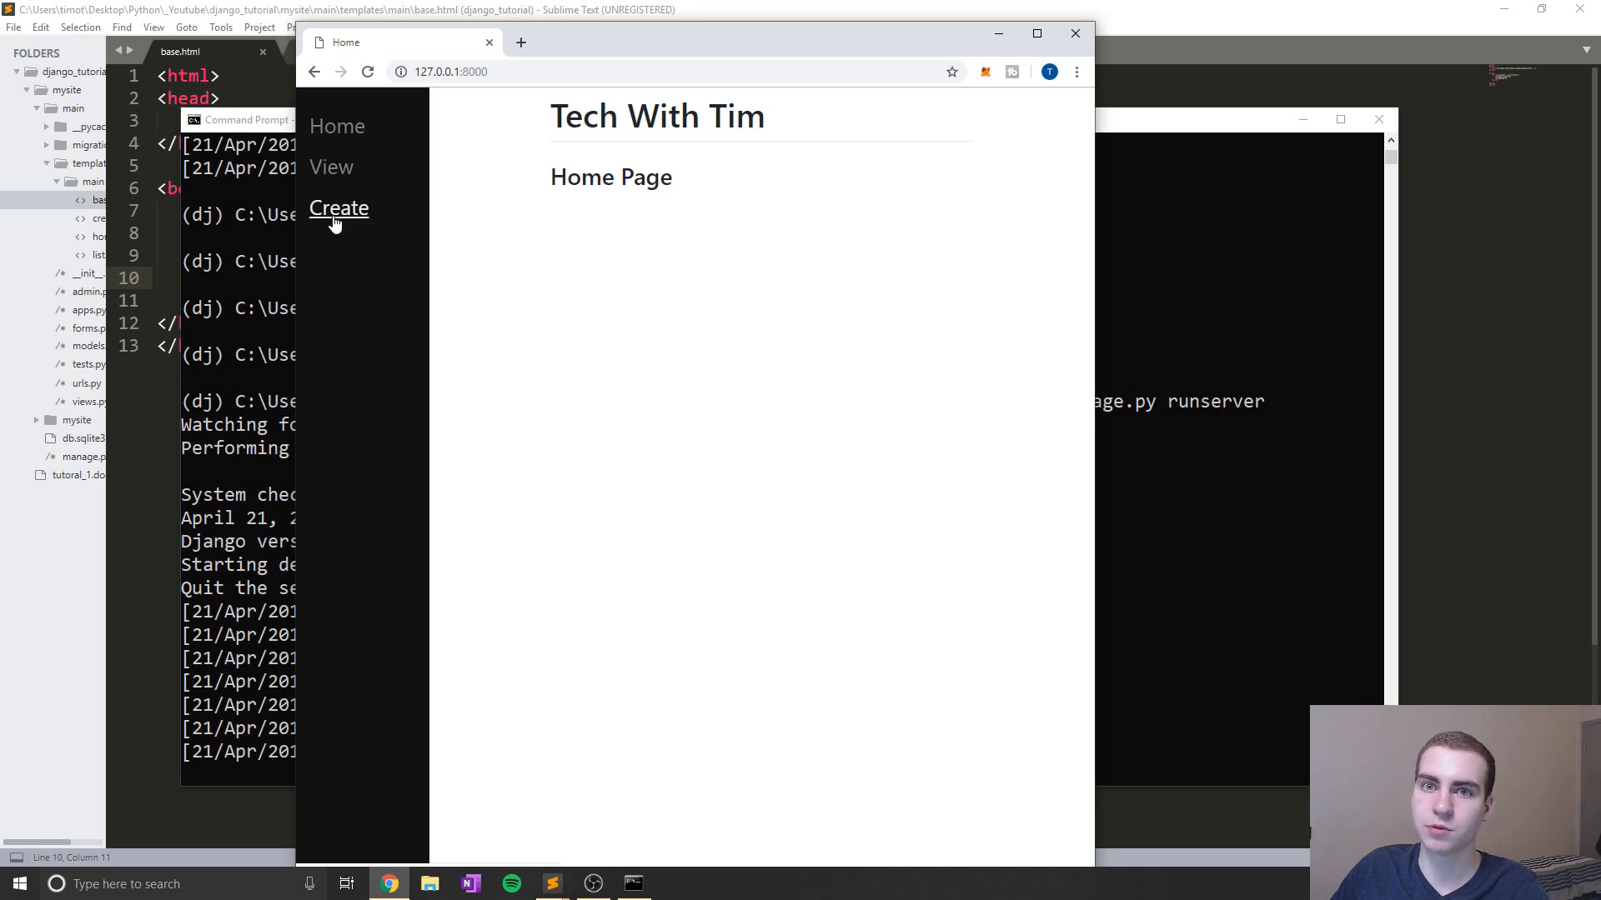
mouse_move(336, 125)
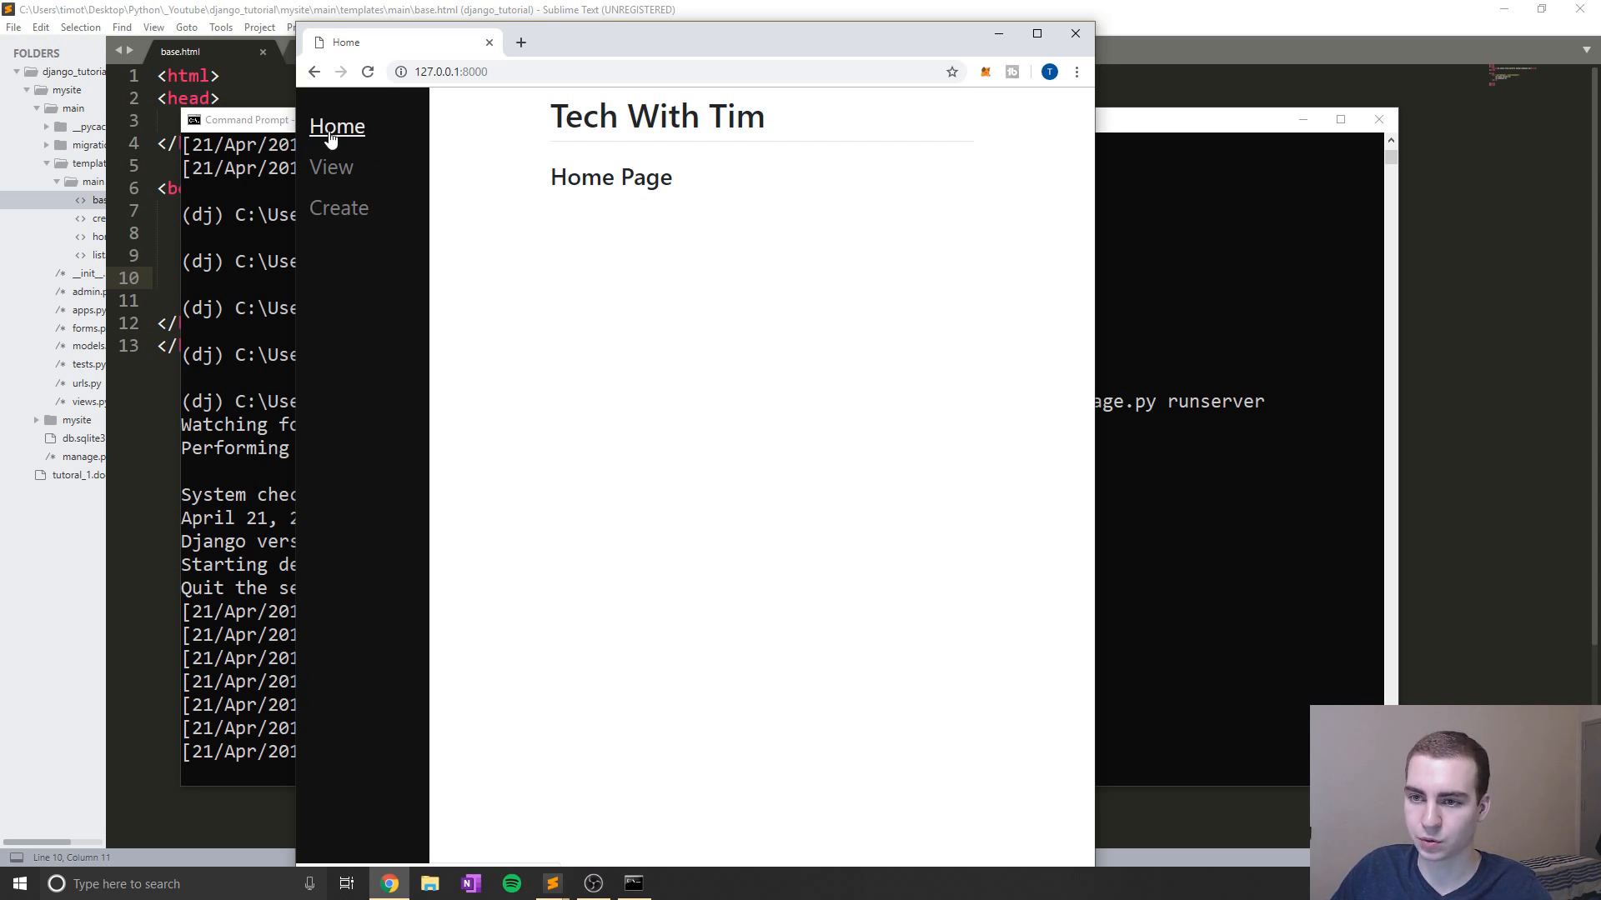
Browse the View All Lists and Create pages, add a 'hello' item to Tim's List, and return to all lists
left_click(330, 167)
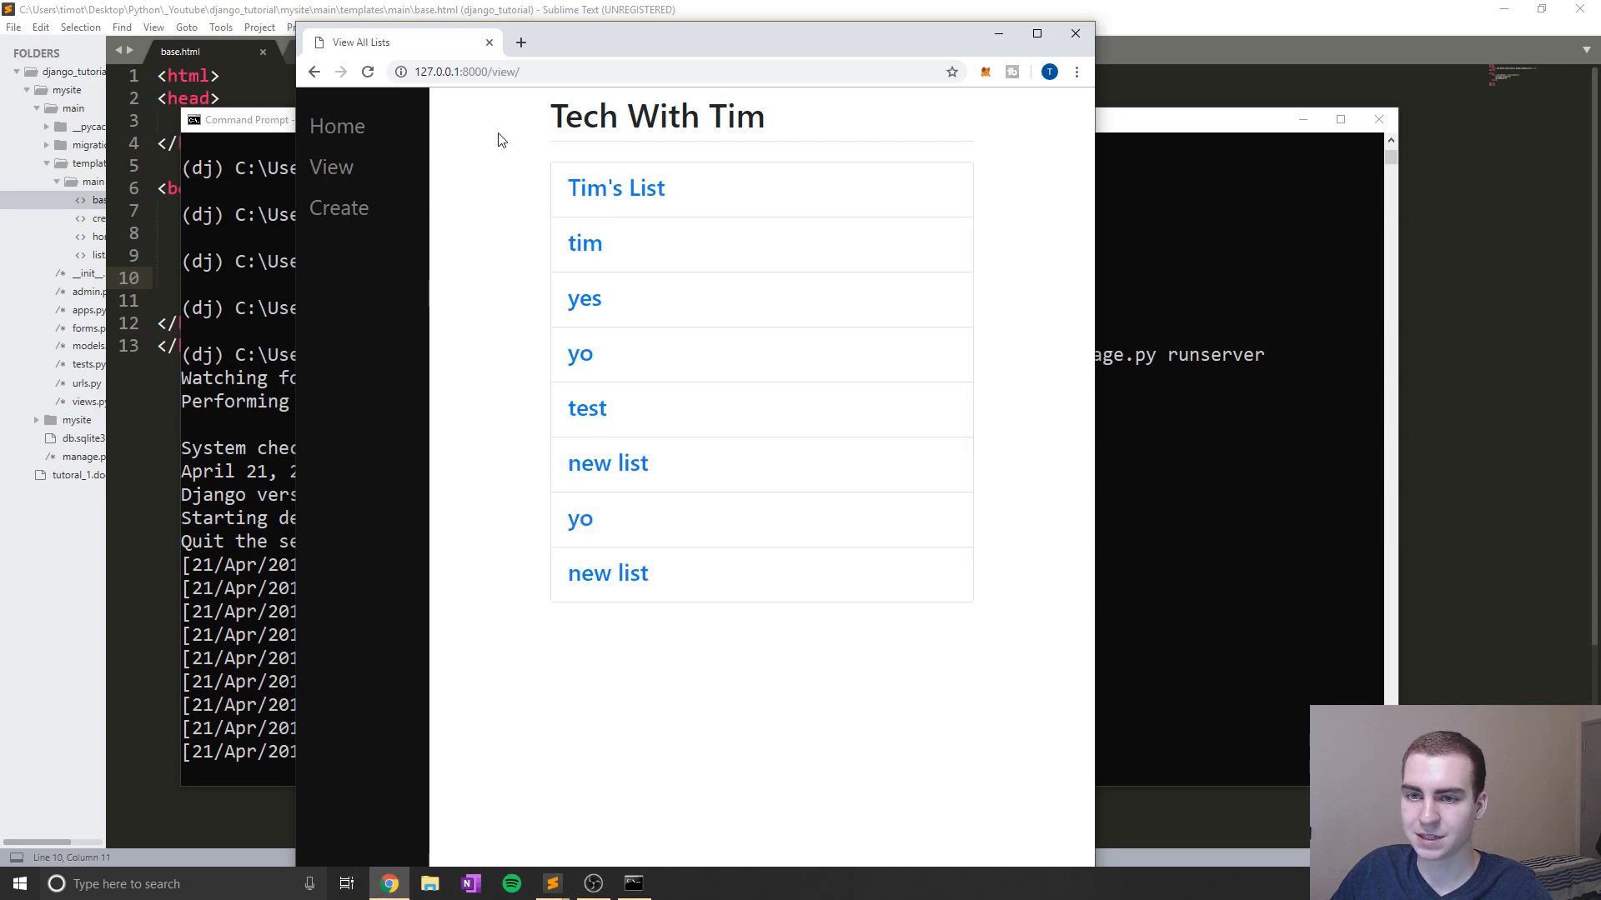
mouse_move(604, 271)
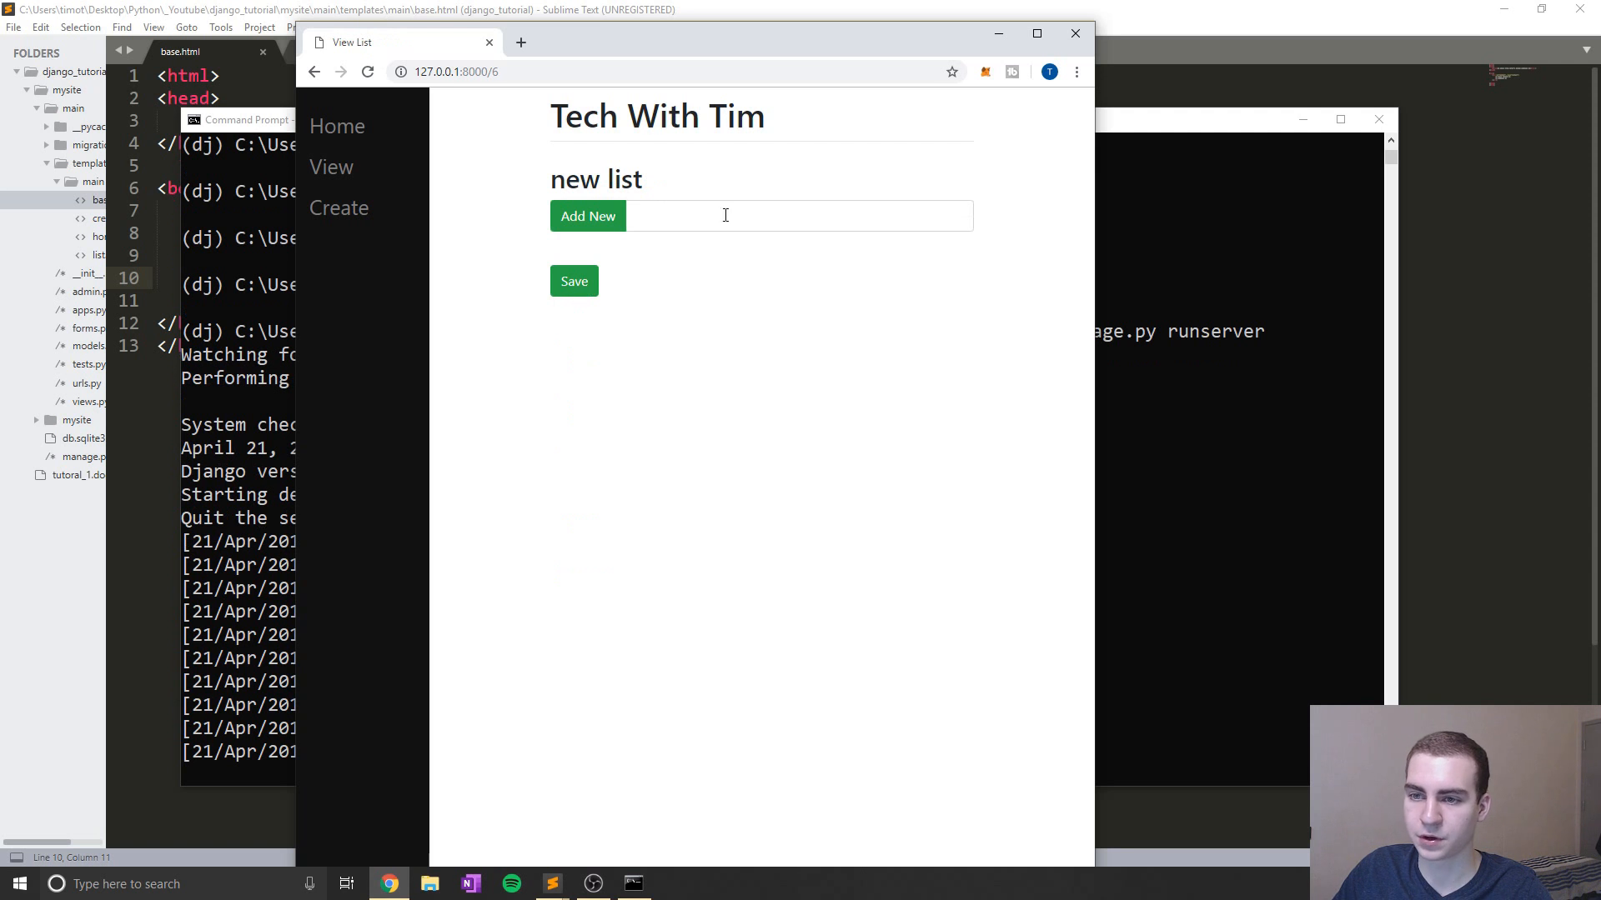
left_click(339, 207)
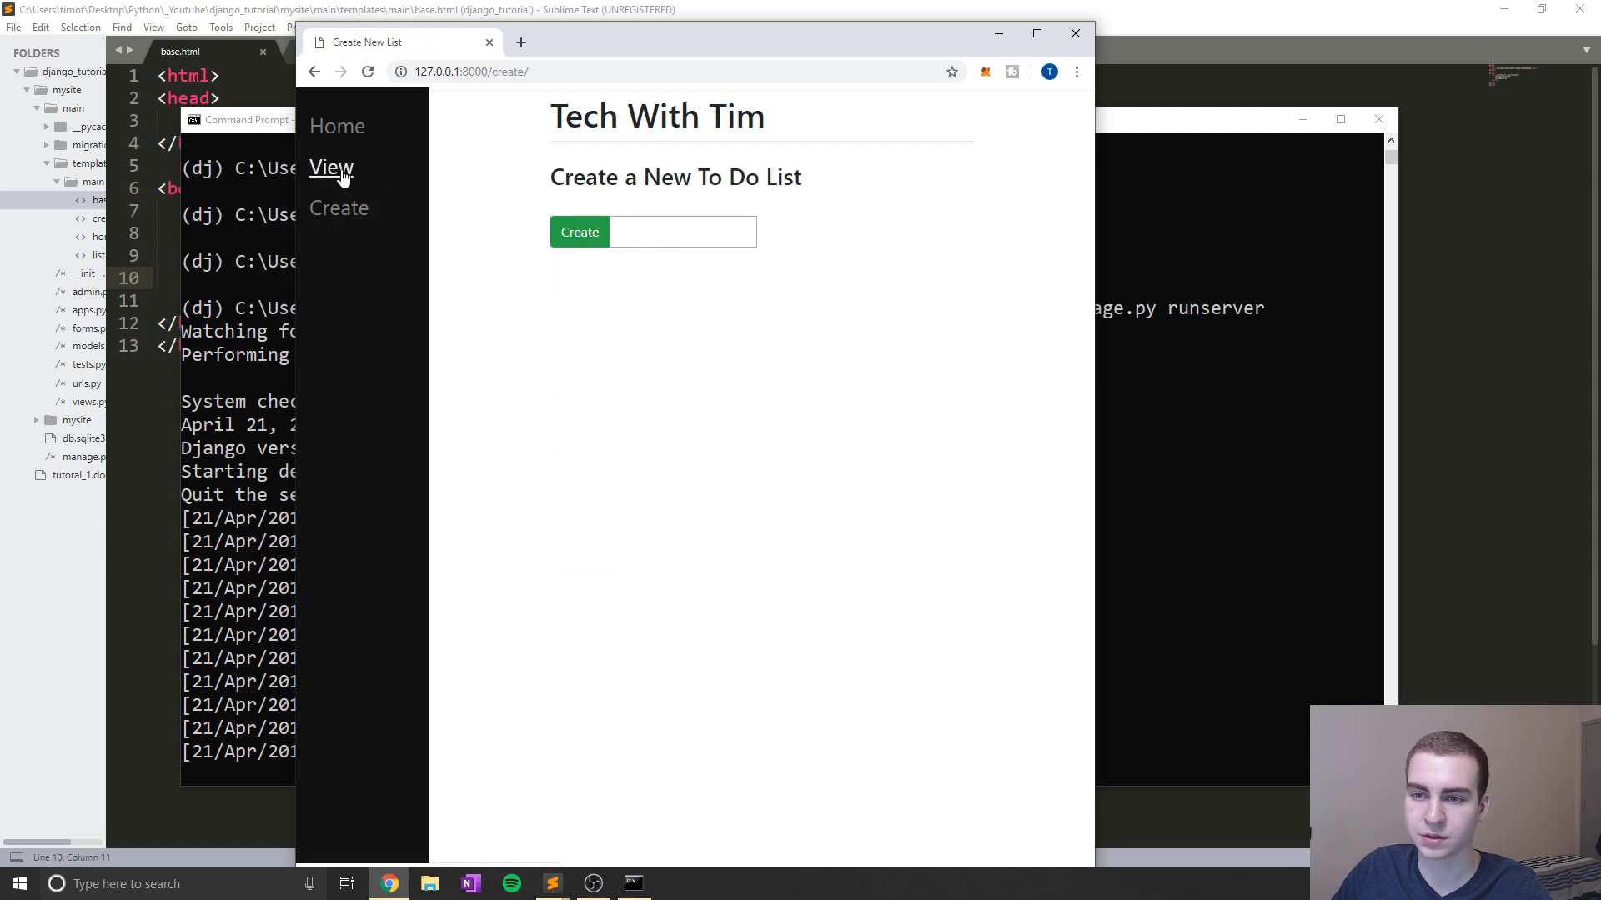
left_click(331, 167)
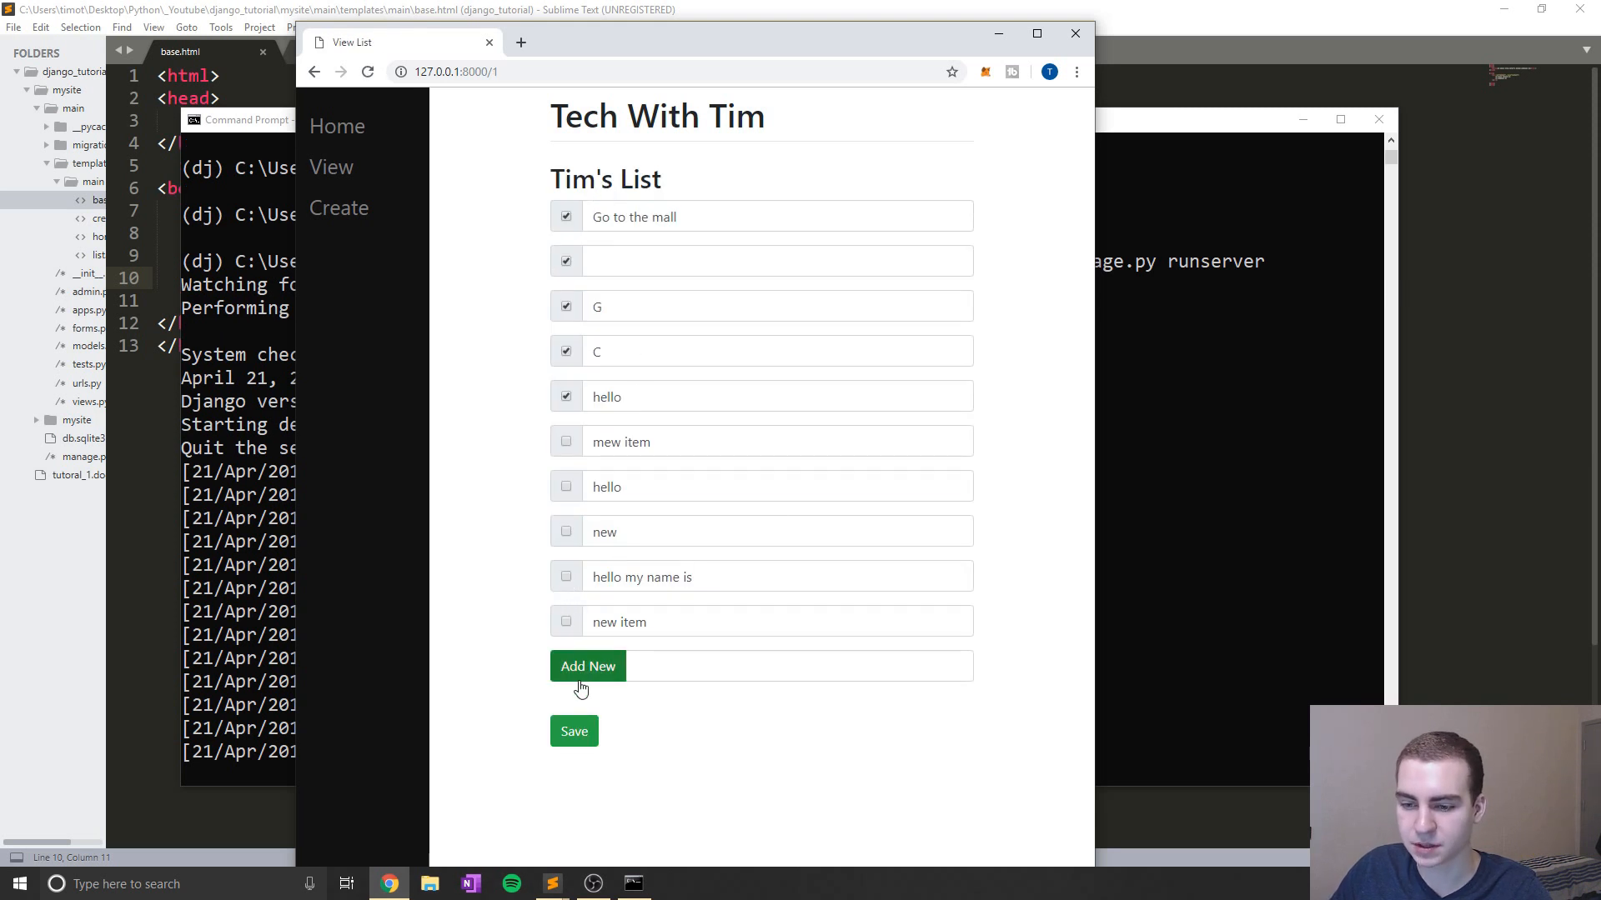
type("hel")
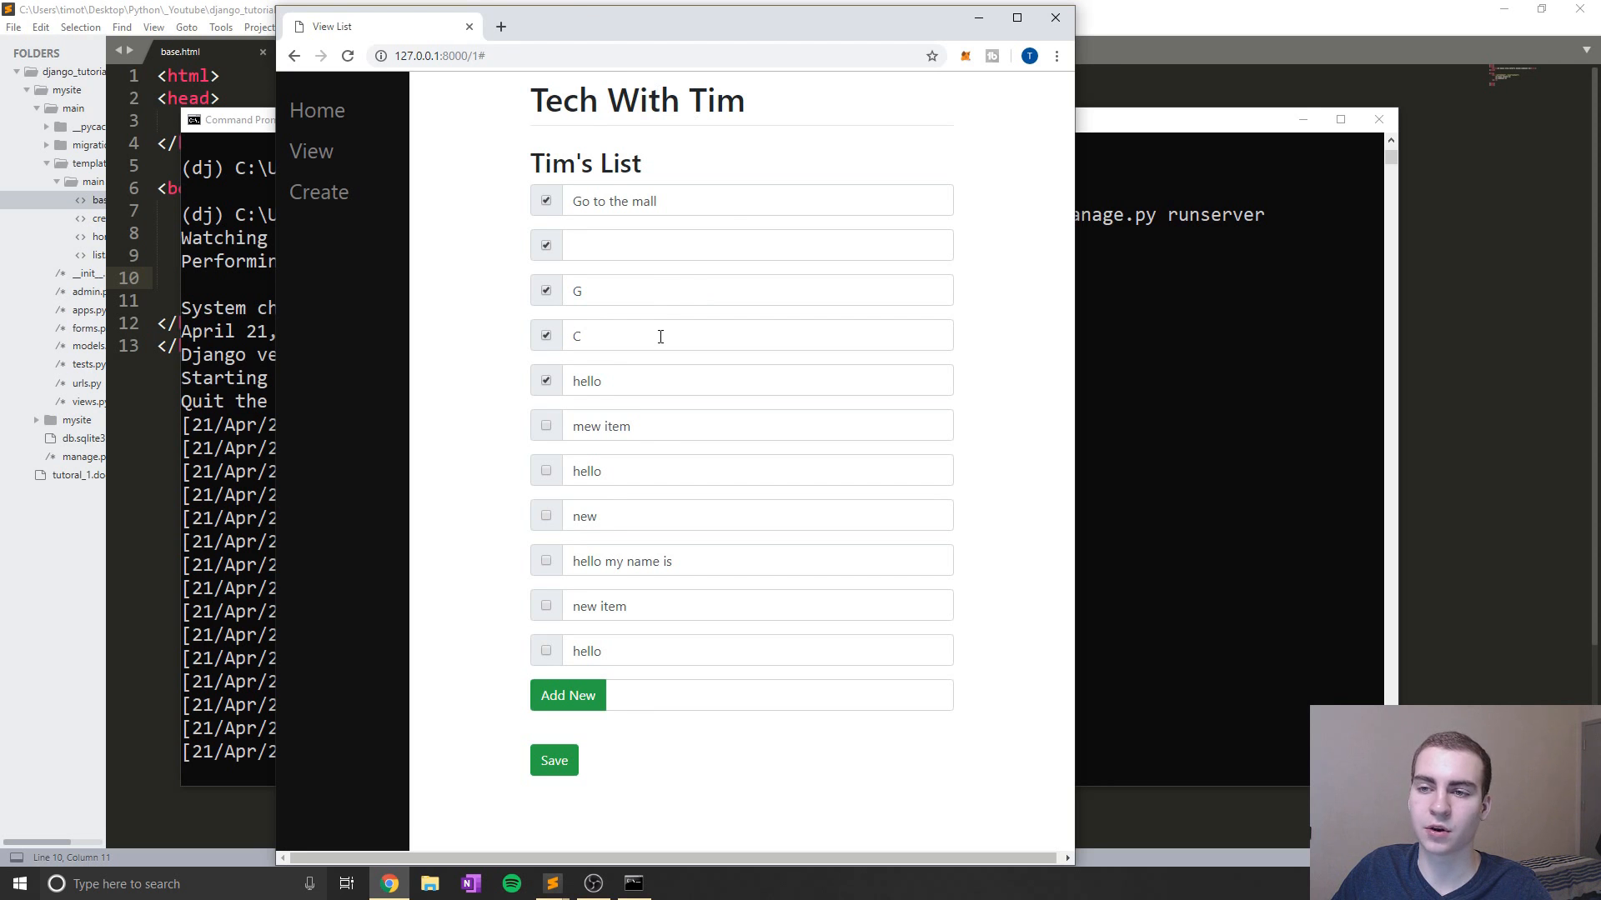
mouse_move(633, 328)
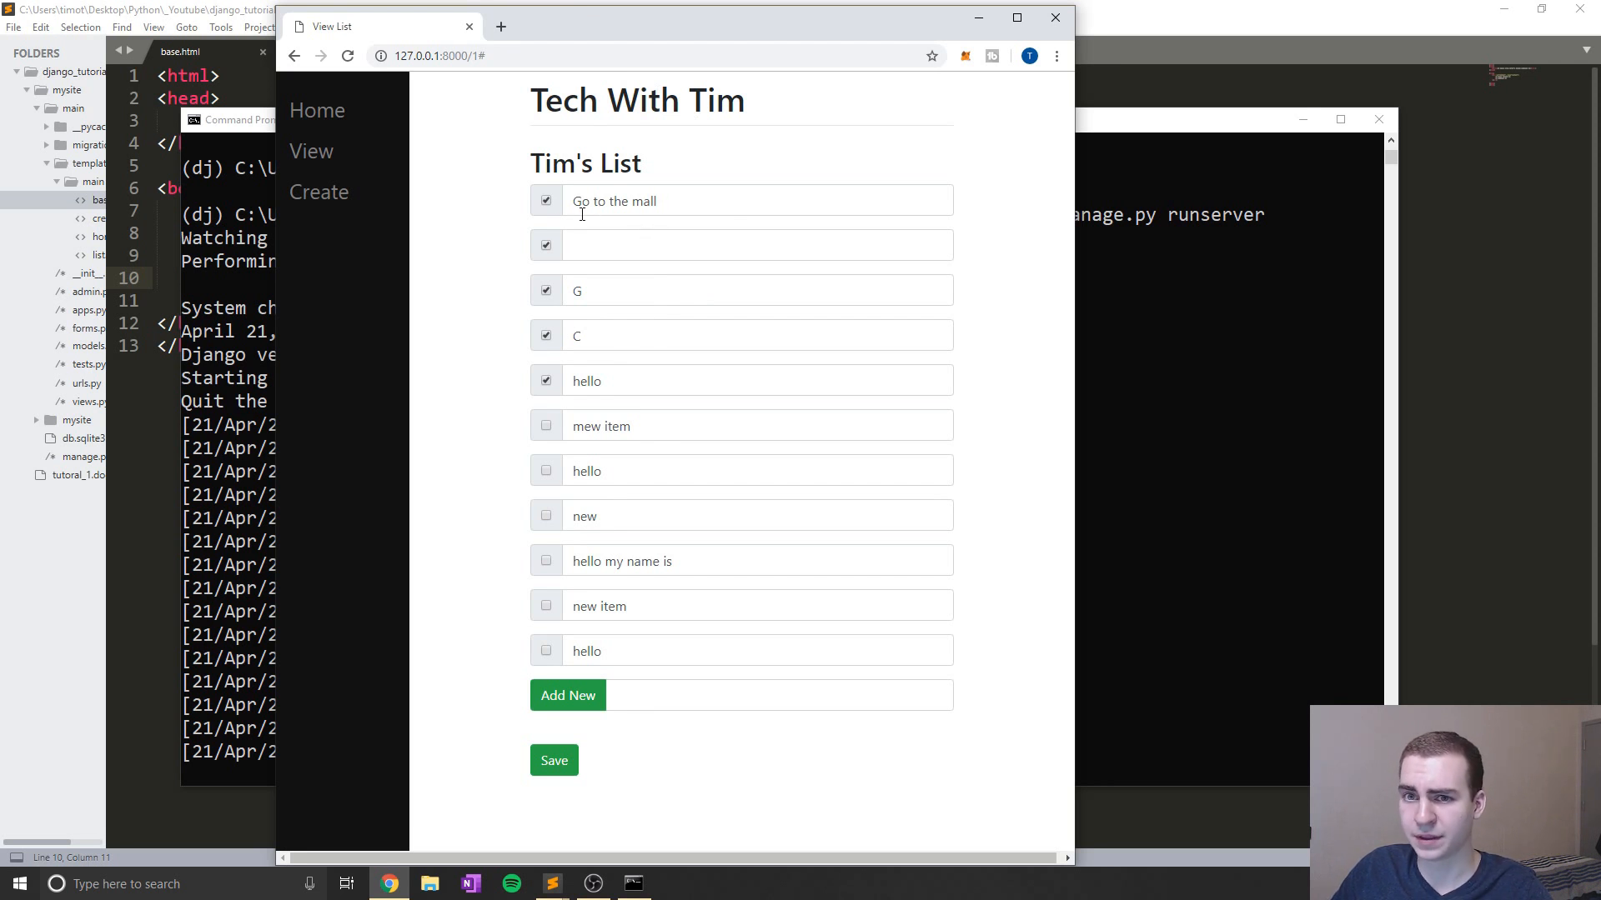
mouse_move(316, 110)
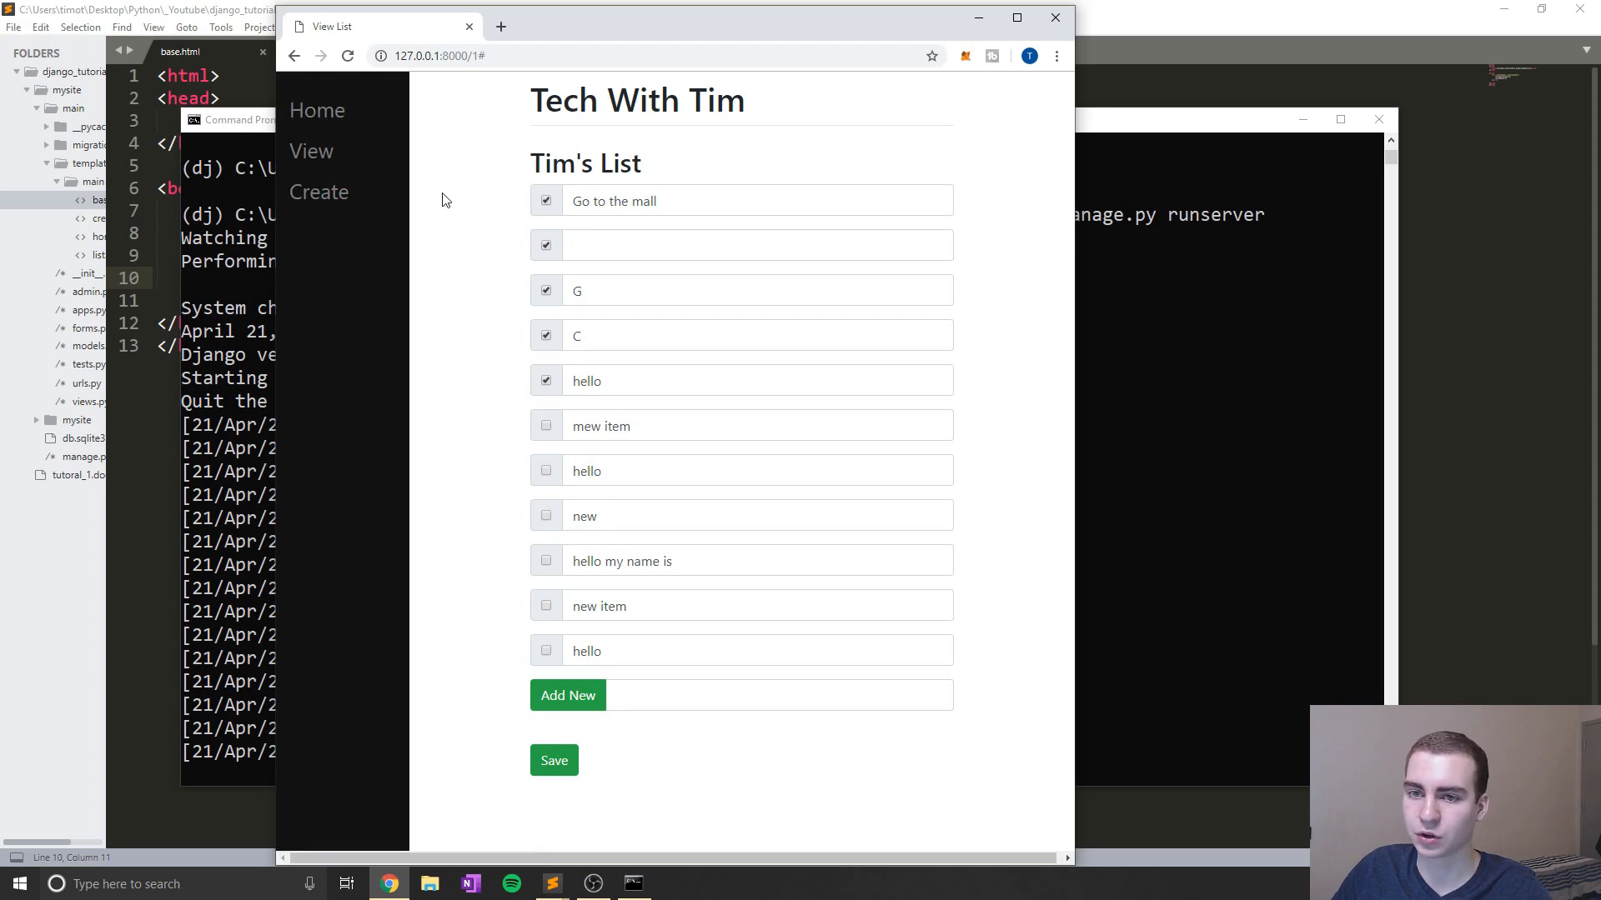
left_click(312, 152)
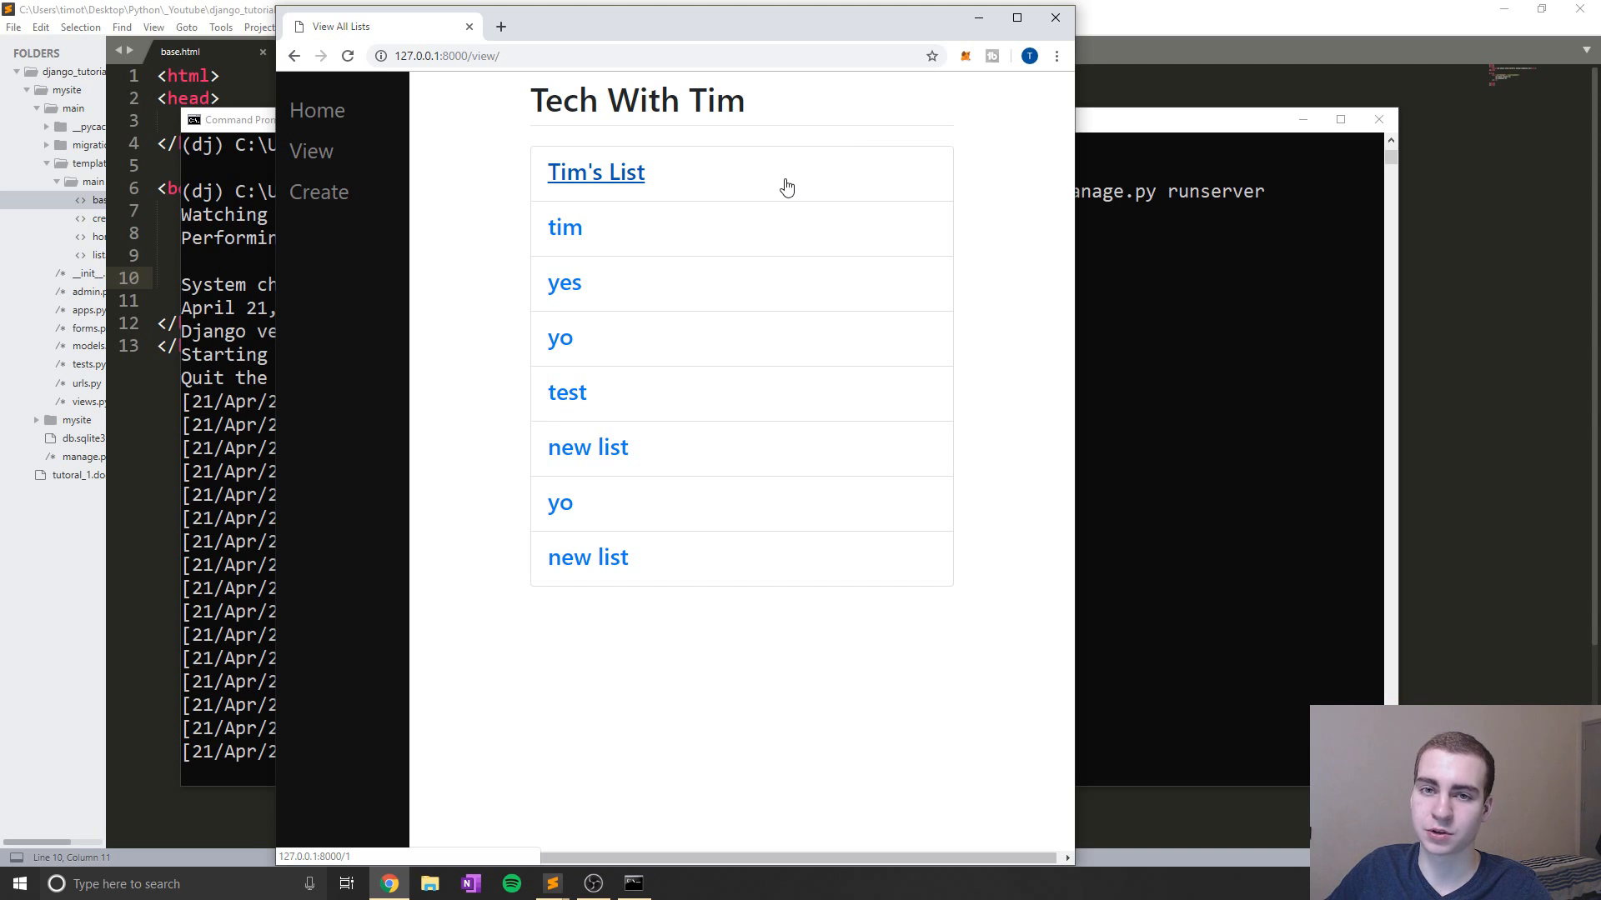
mouse_move(829, 194)
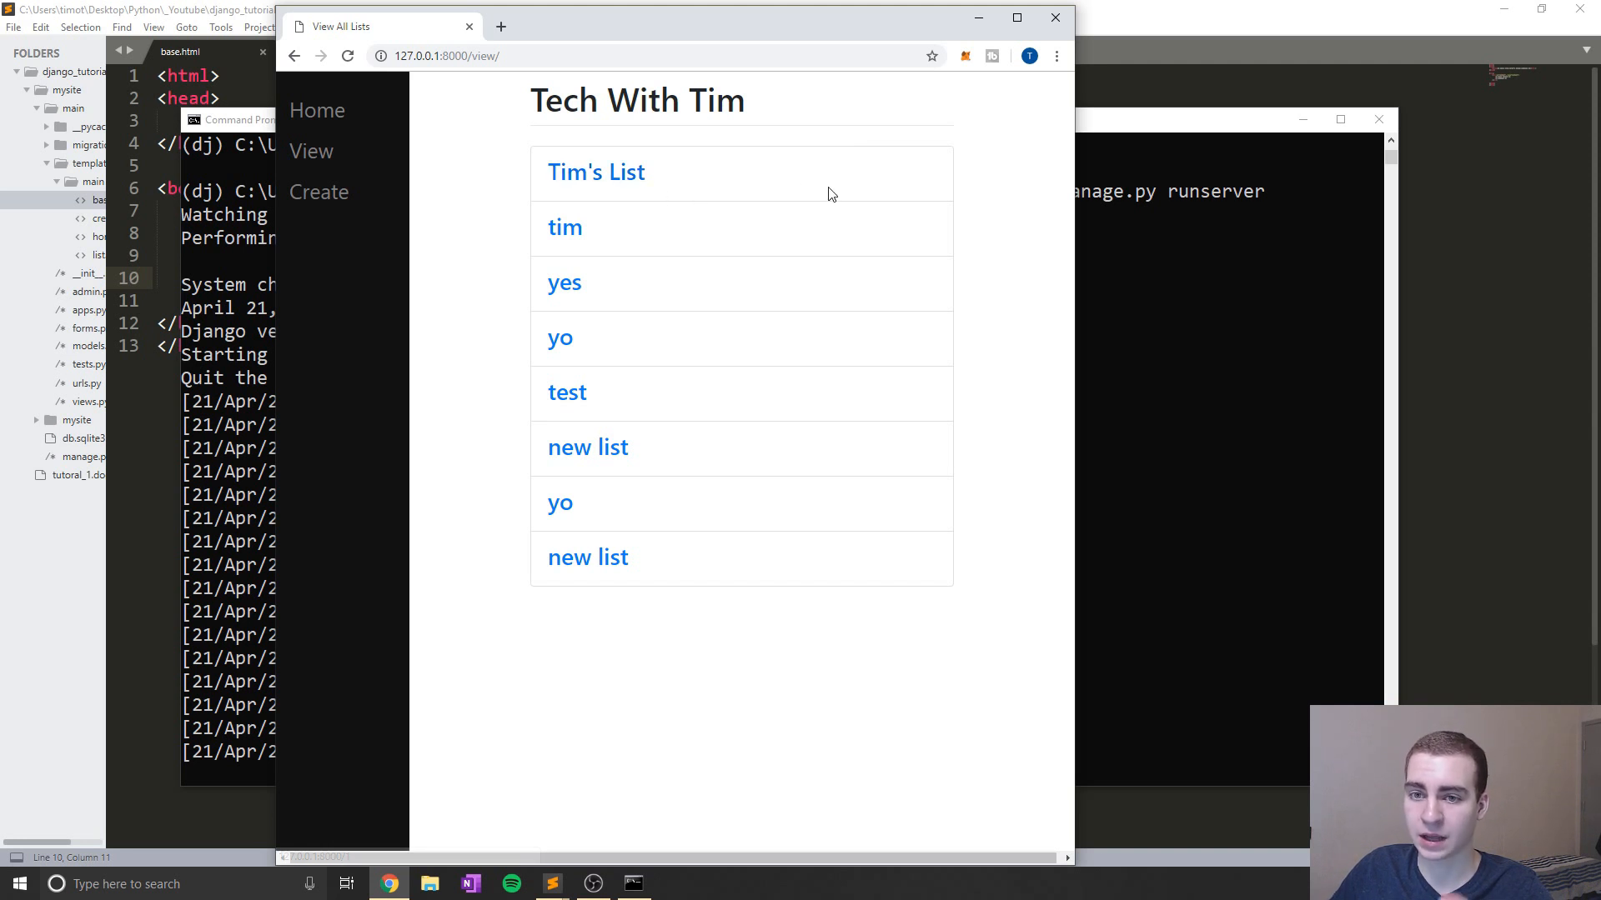
mouse_move(1129, 335)
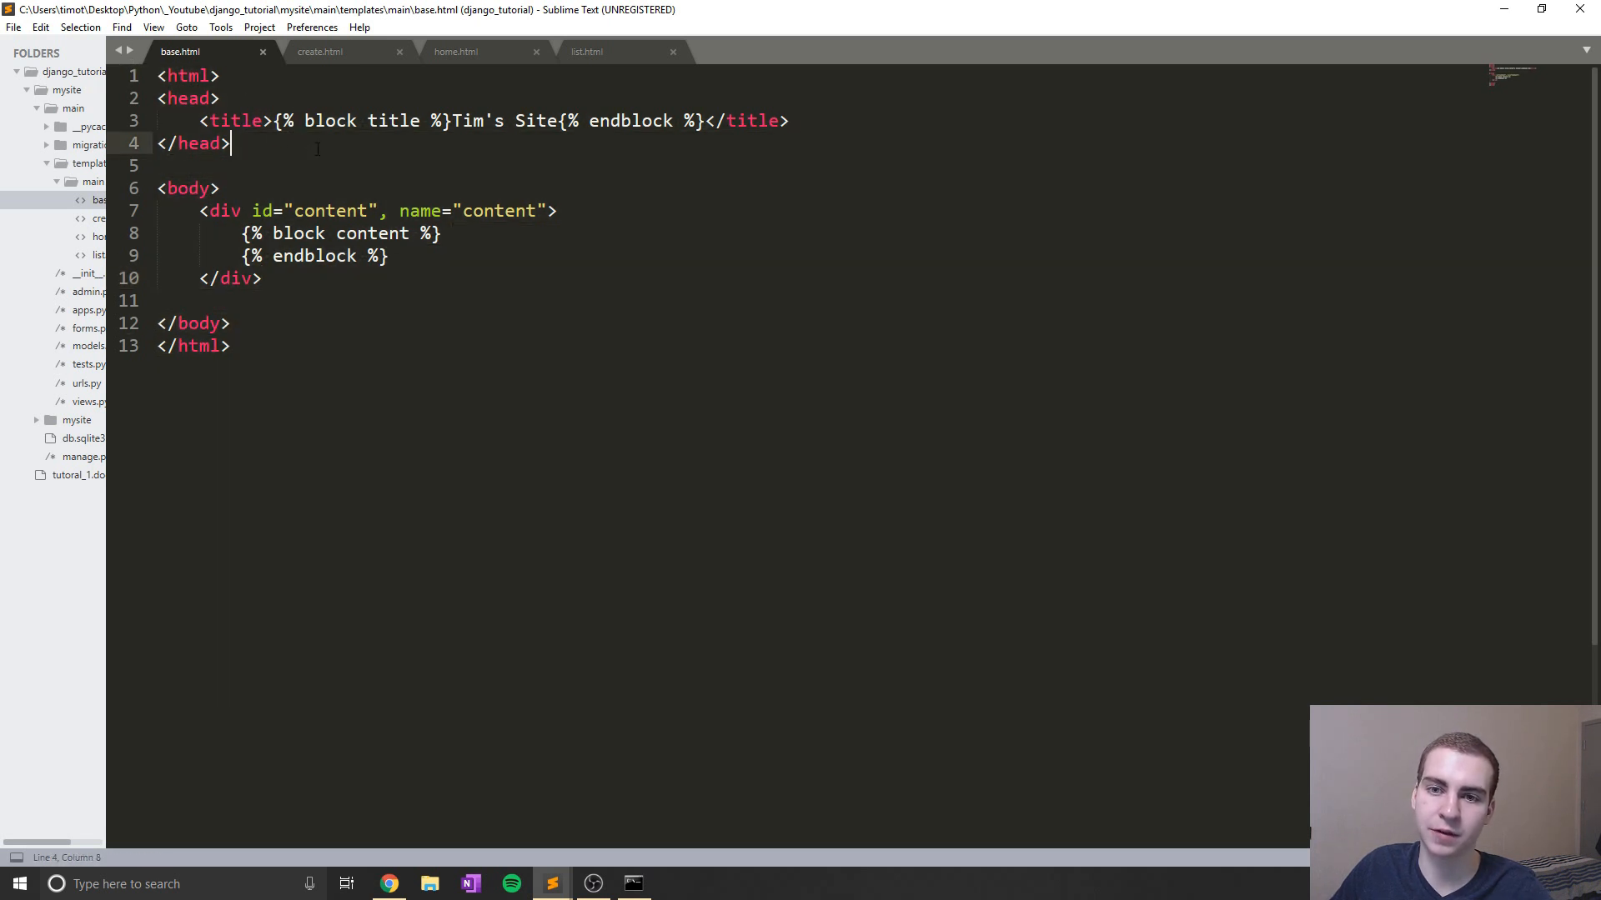
Glance at home.html, return to base.html and place the cursor right after the opening body tag
left_click(455, 52)
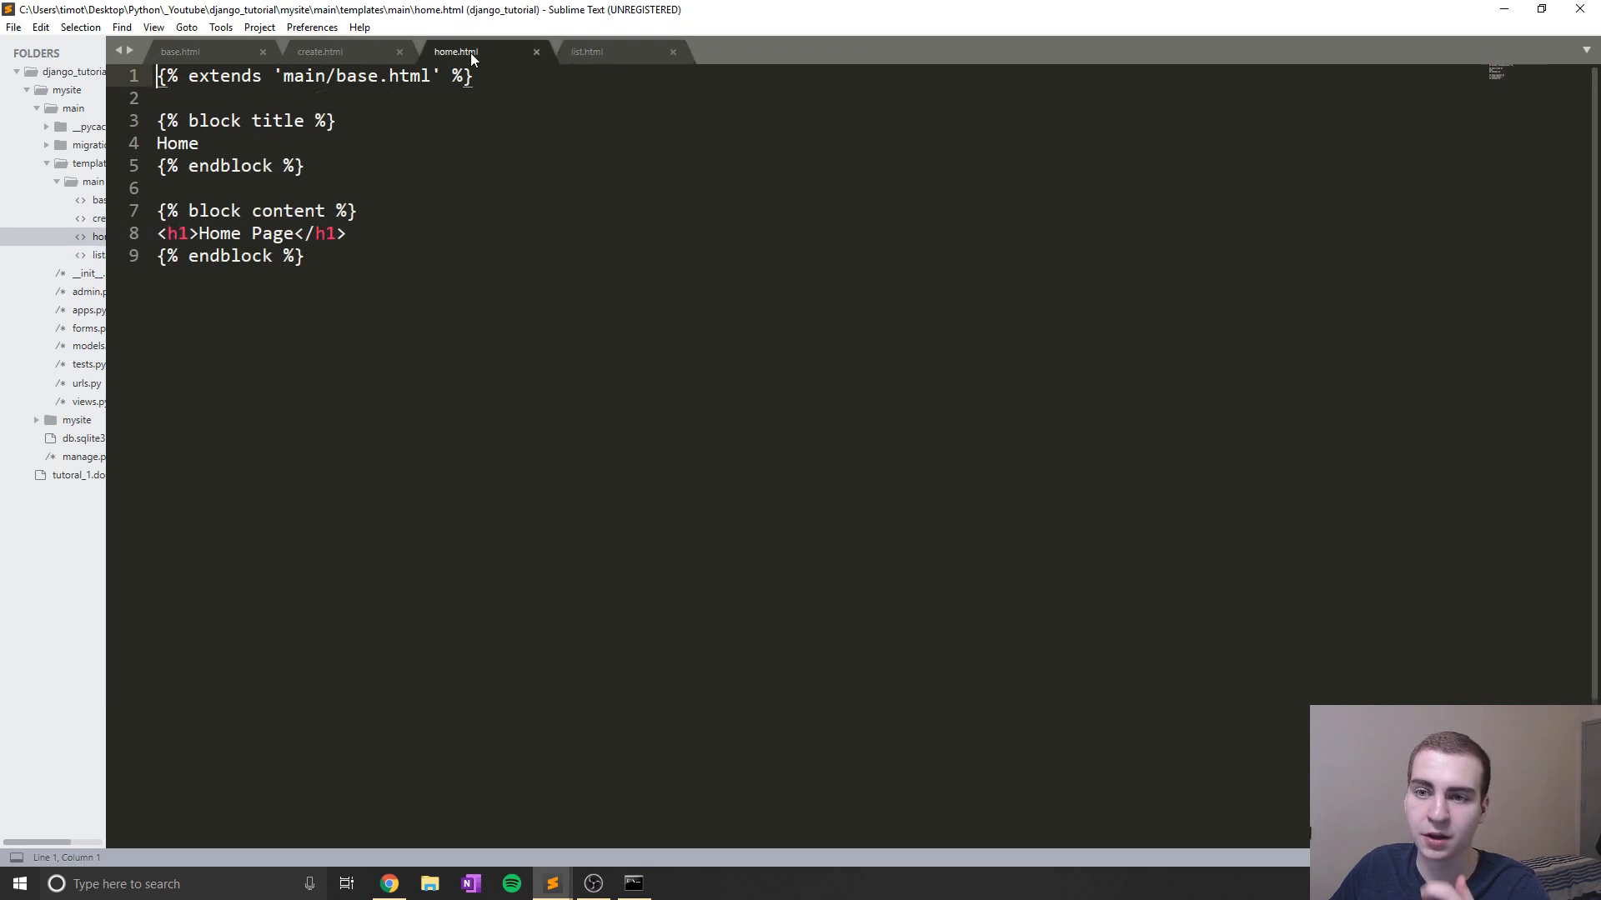
left_click(182, 51)
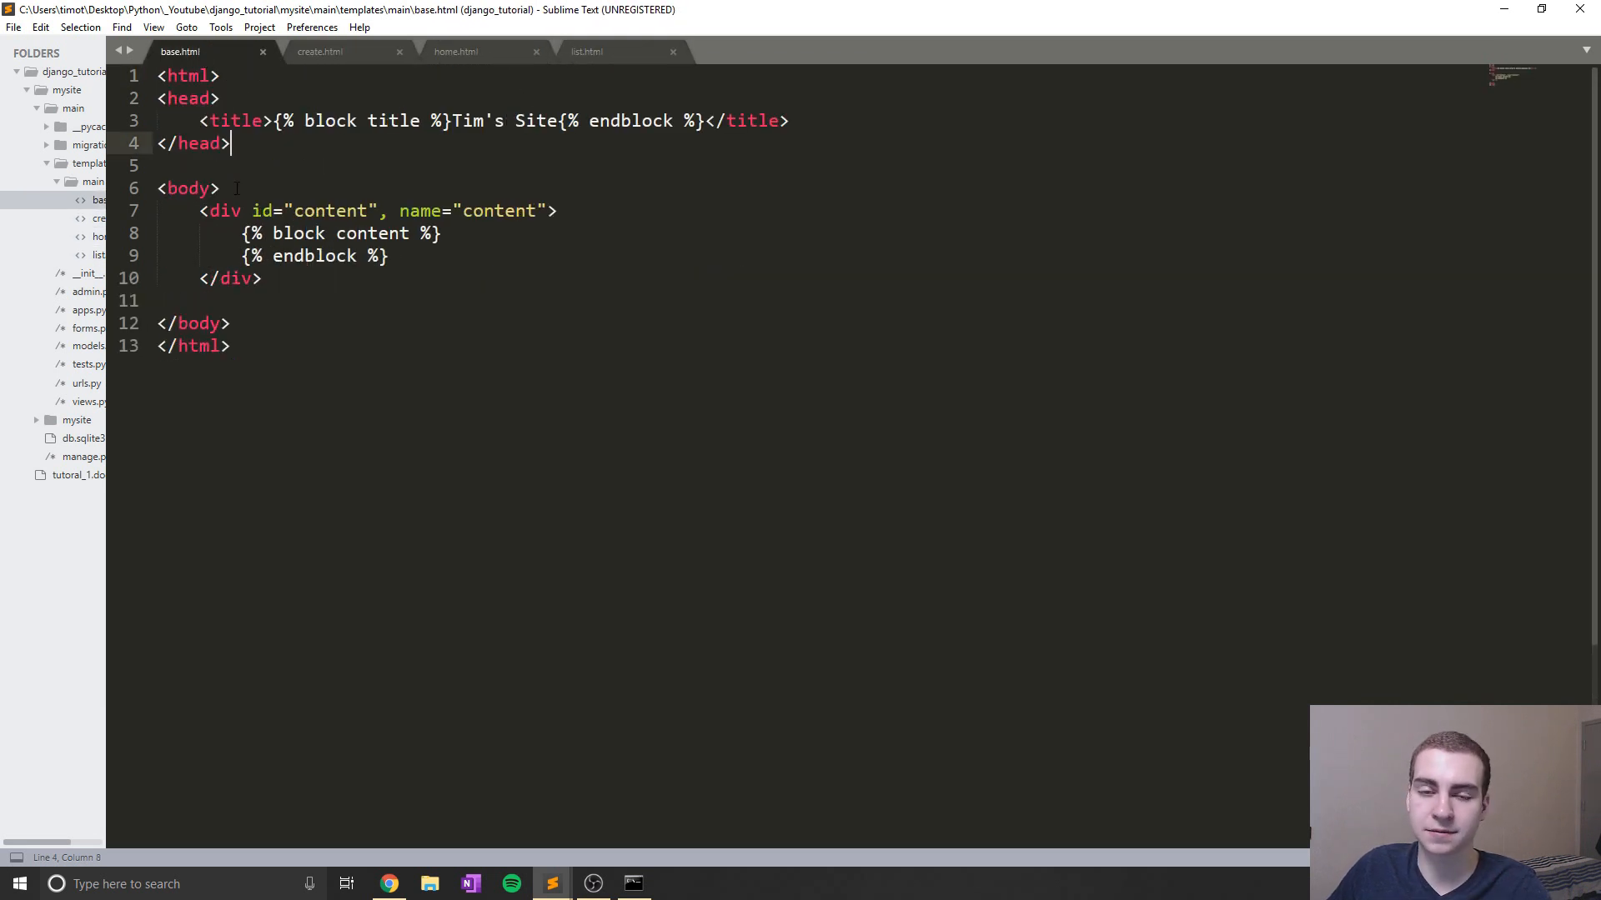
left_click(221, 188)
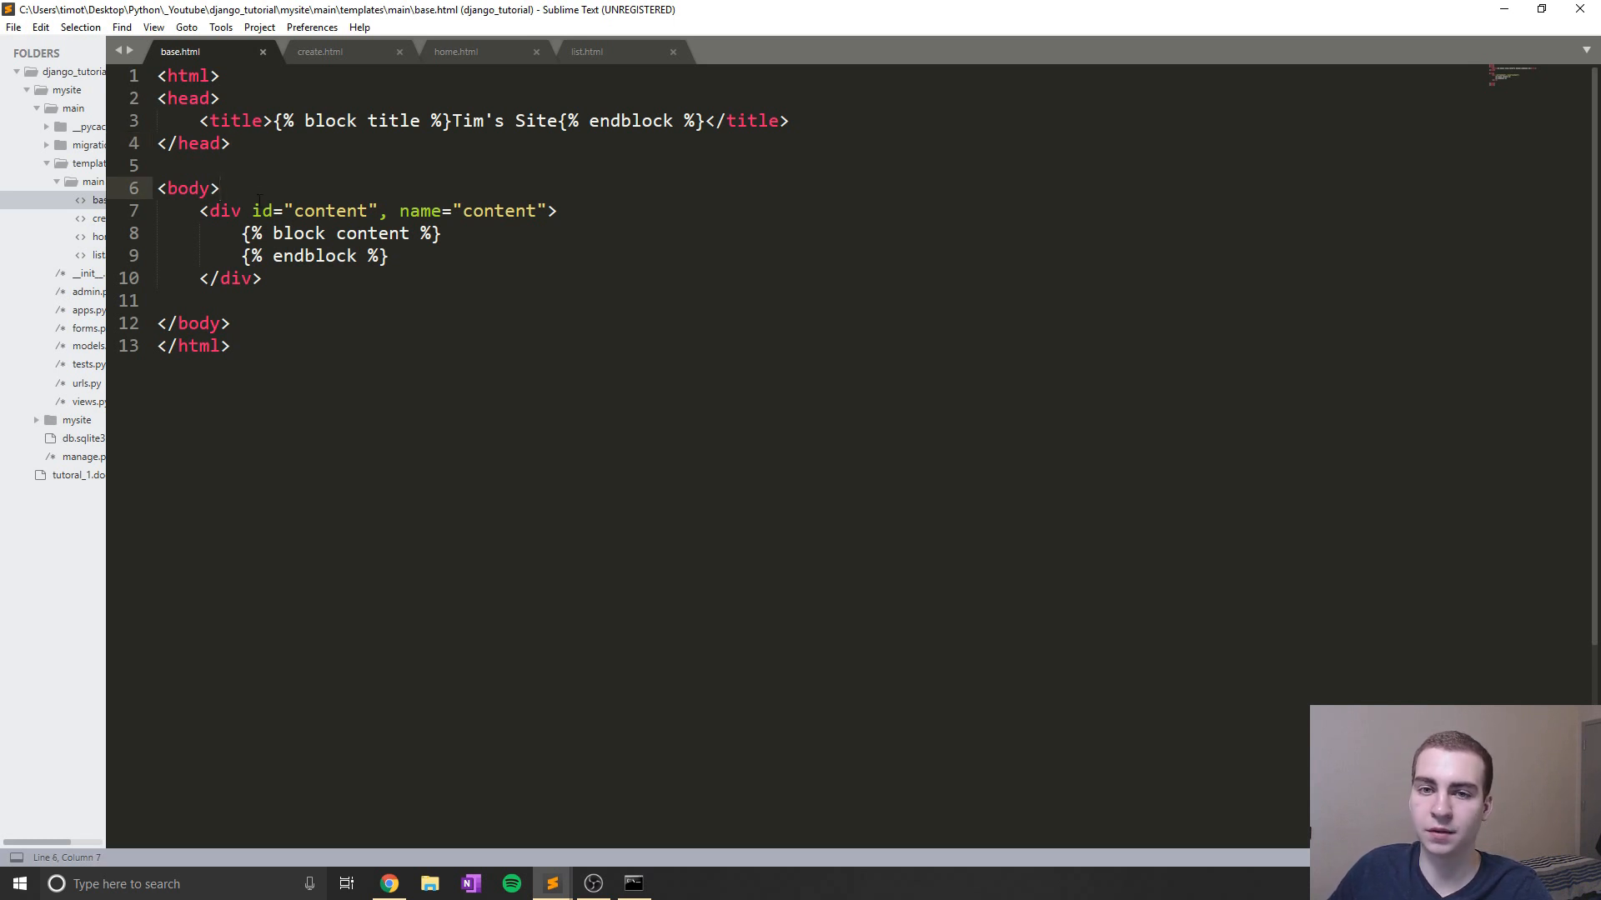
Add a div with class sidenav containing a Home link to /home inside the body
key("enter")
type("<div >")
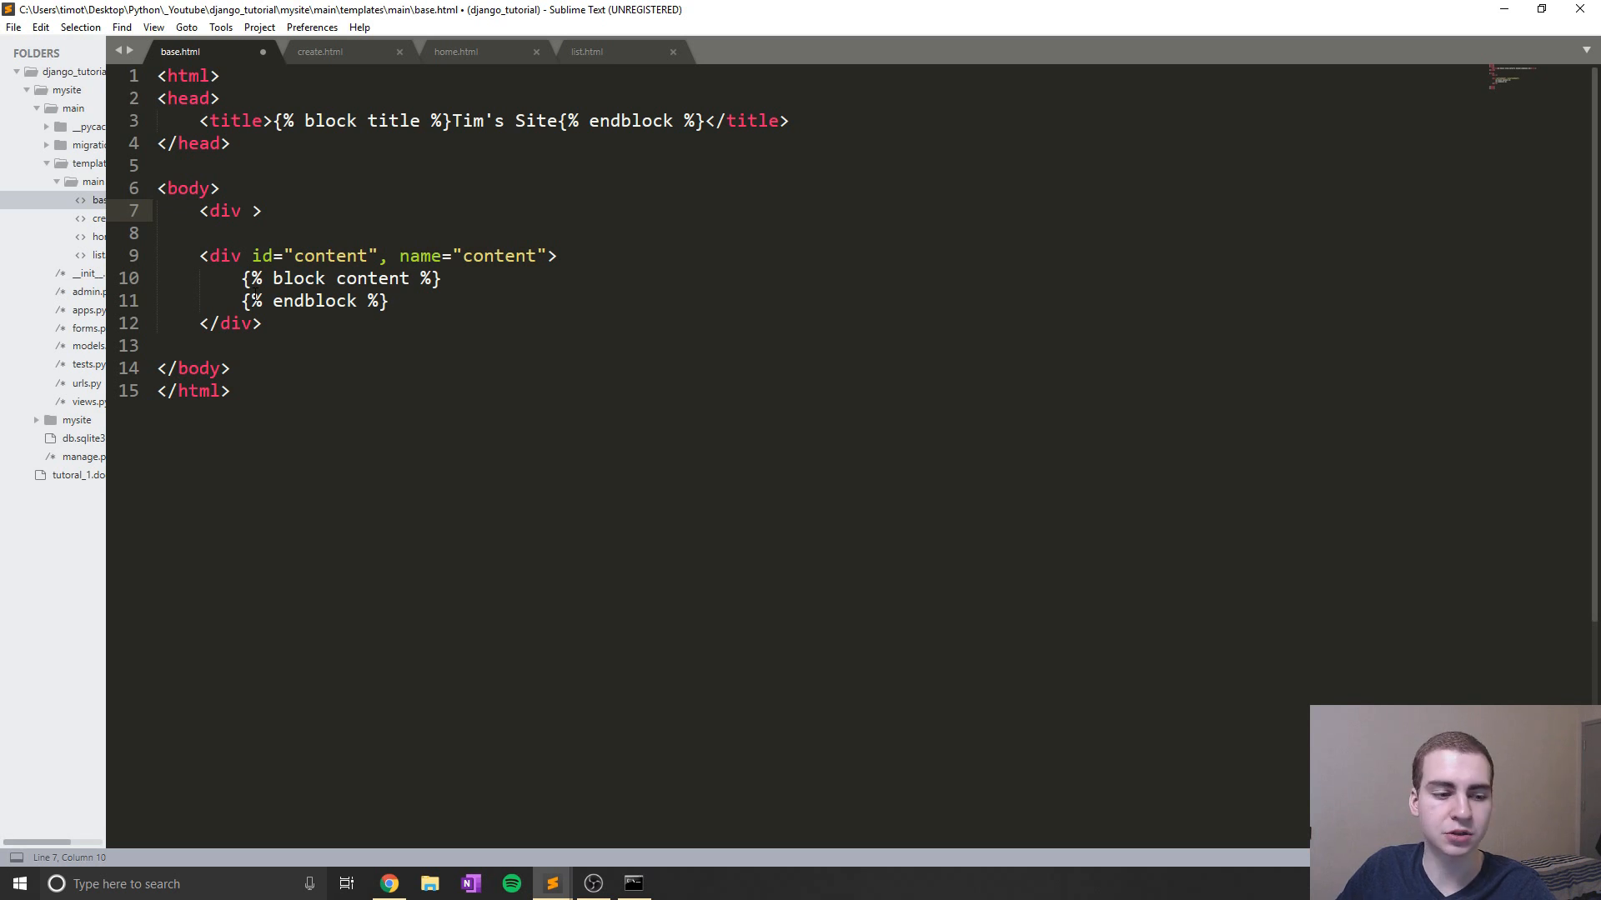
type("classs=\"")
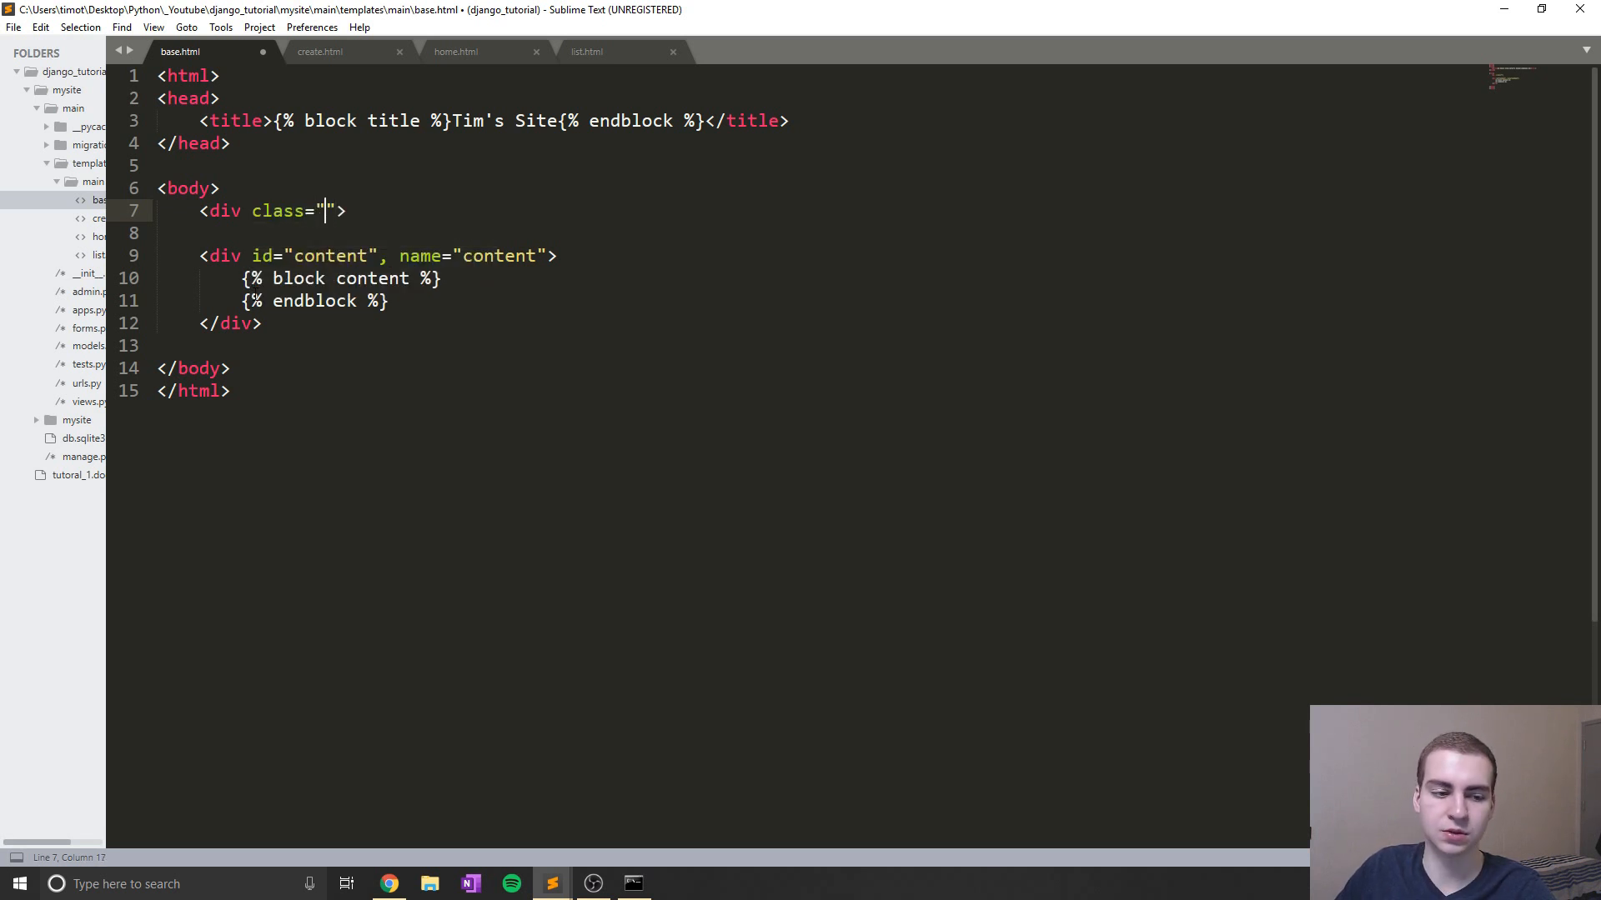
type("sidenav")
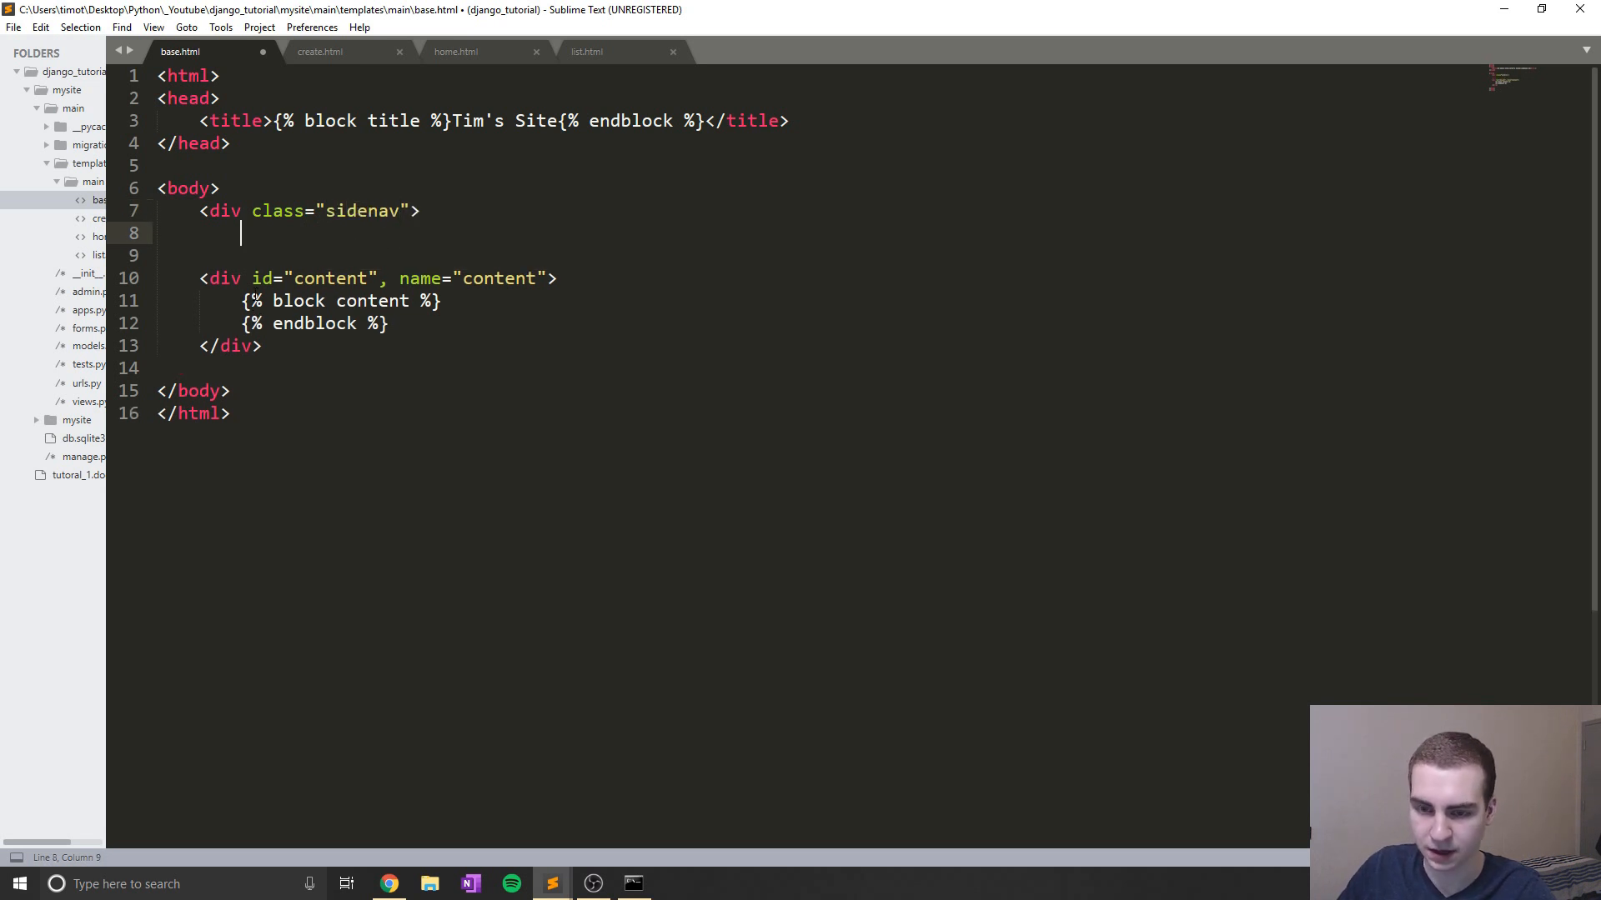
type("</div>")
type("<a href=>")
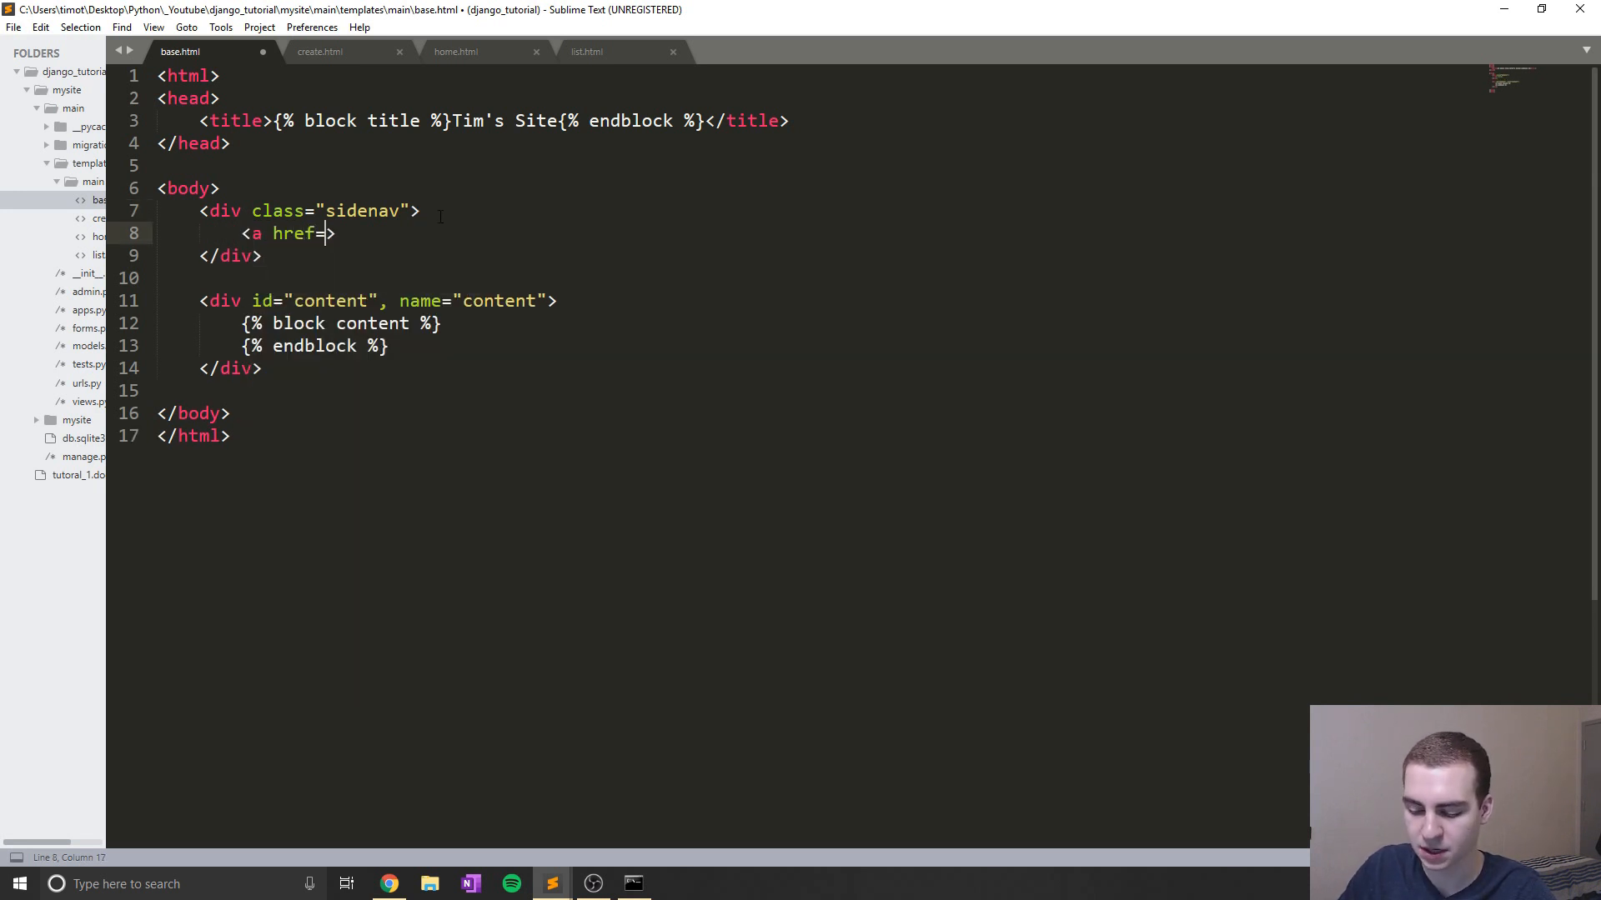
type("\"/home\"")
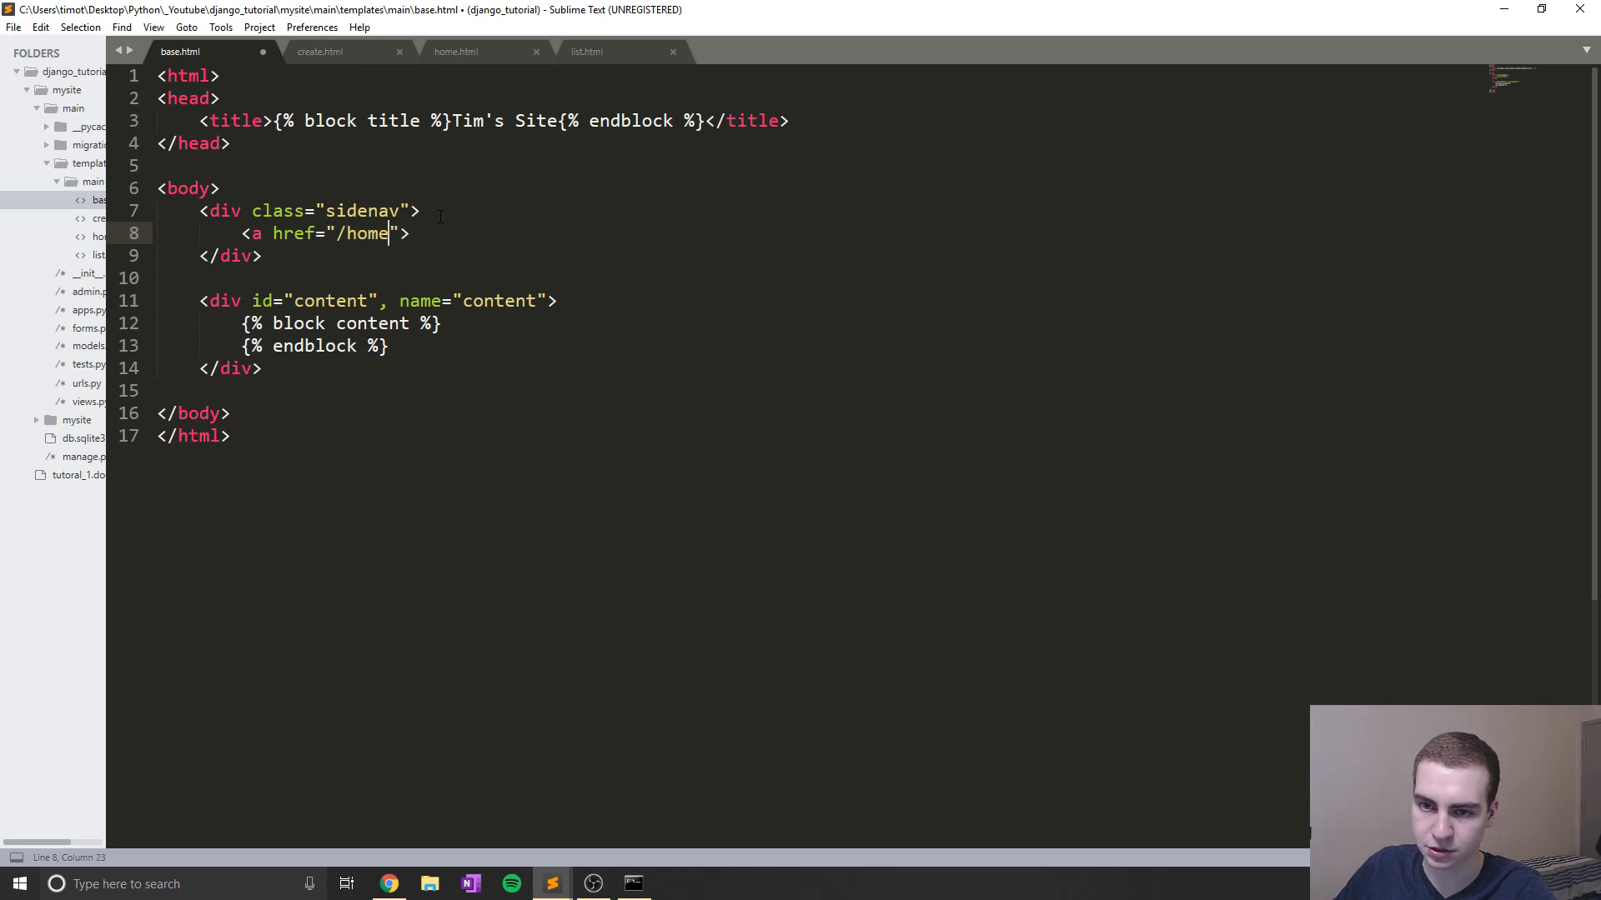
type("></a>>")
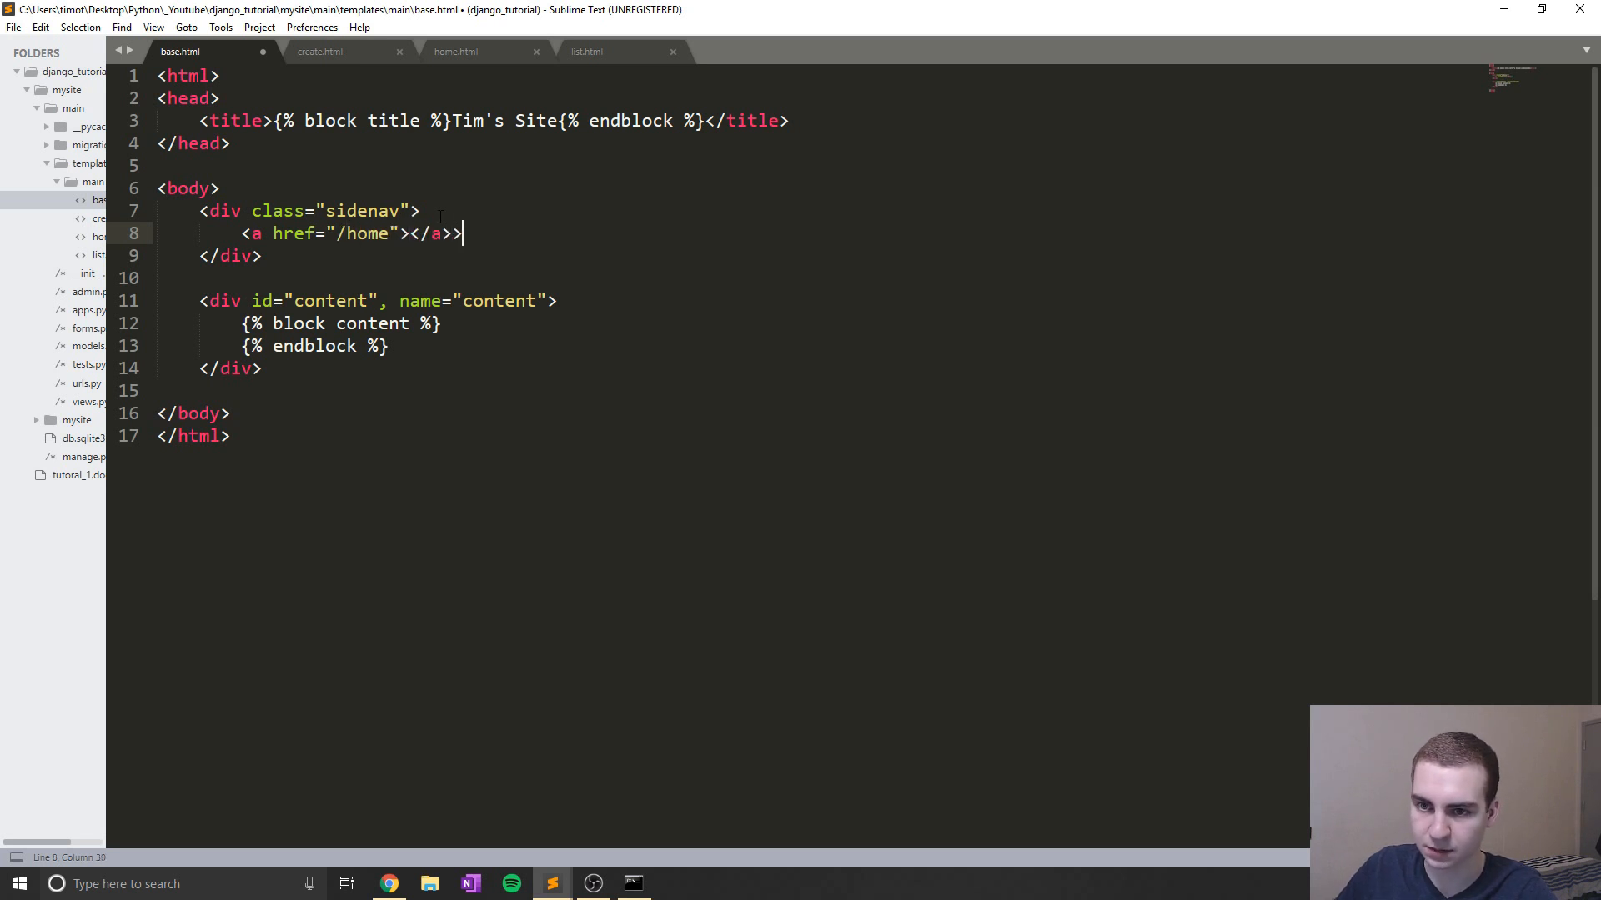
type("Home")
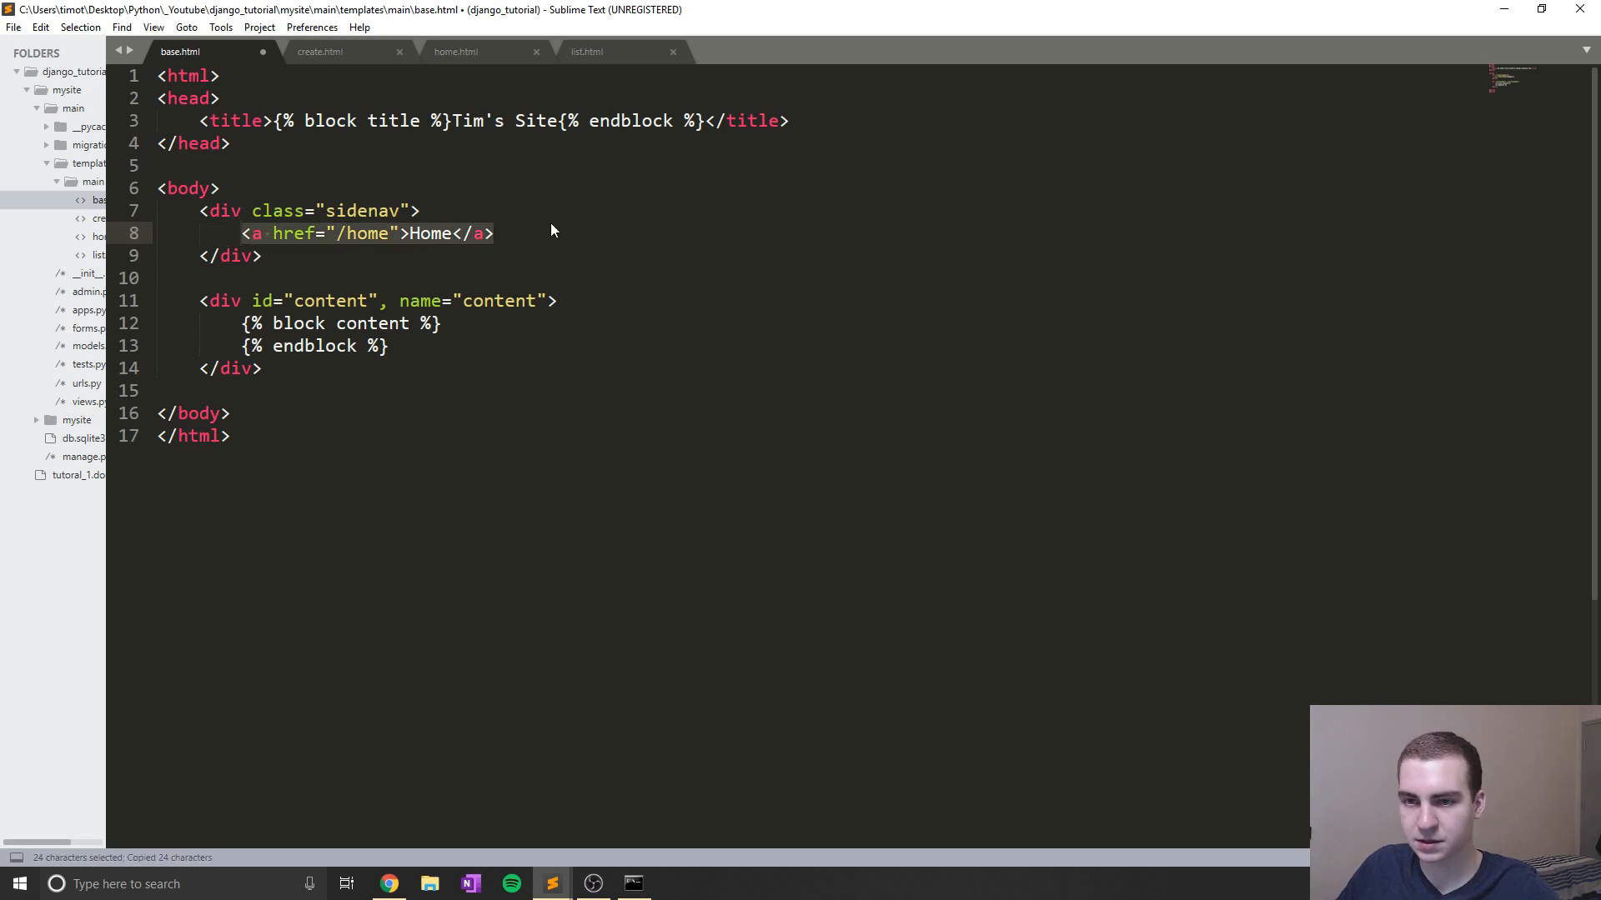
Duplicate the Home link twice and edit the copies into Create (/create) and View links
key("ctrl+v")
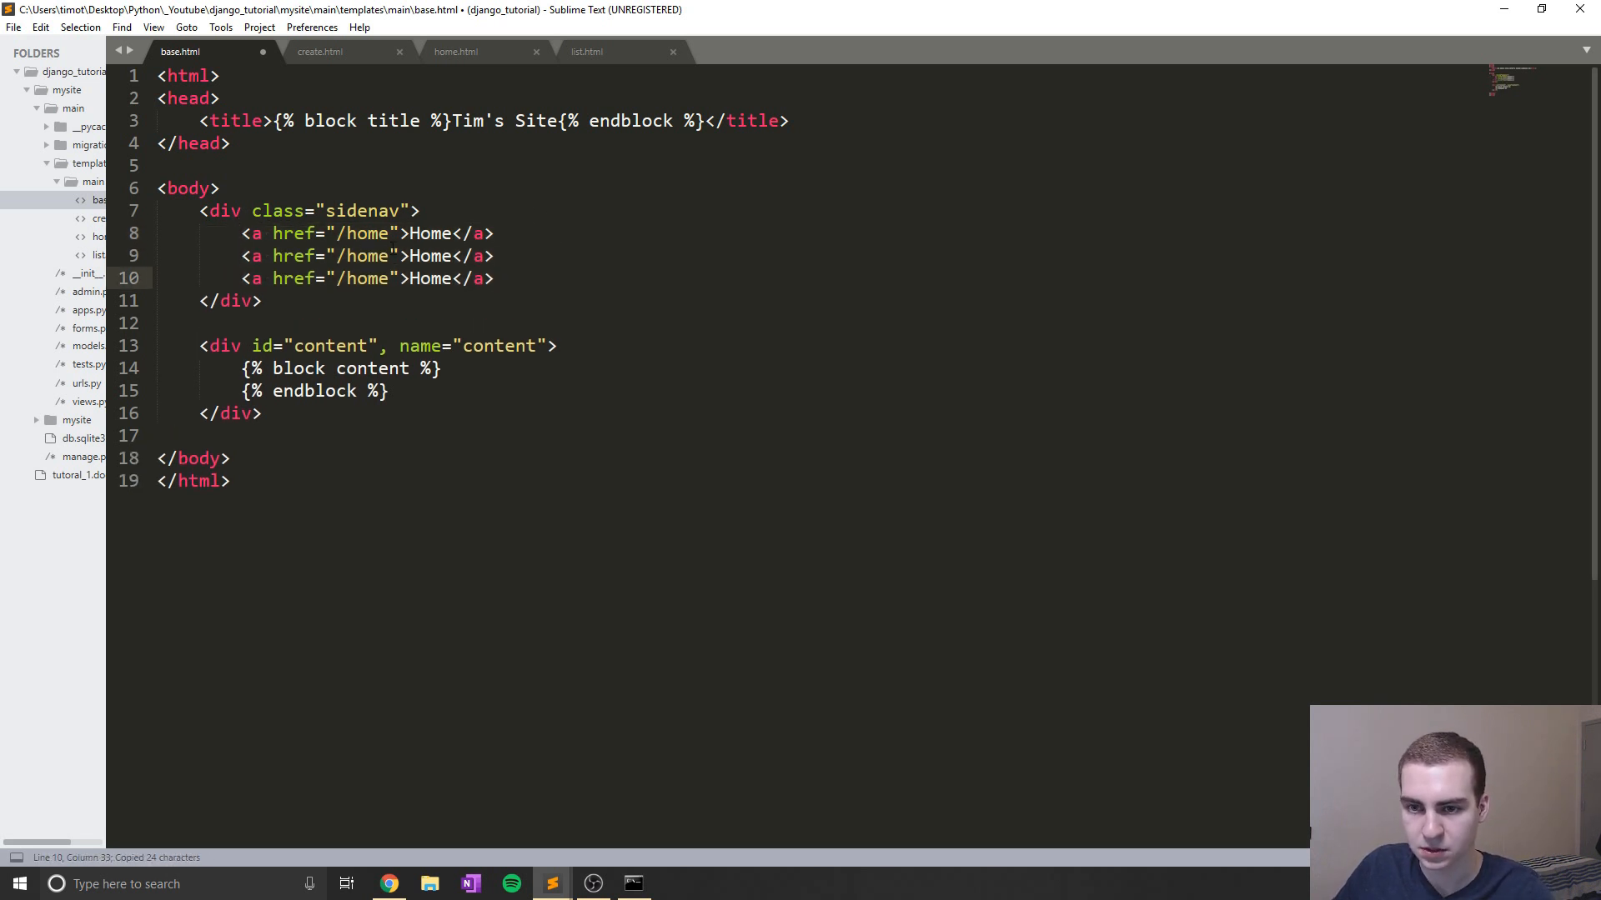
type("create")
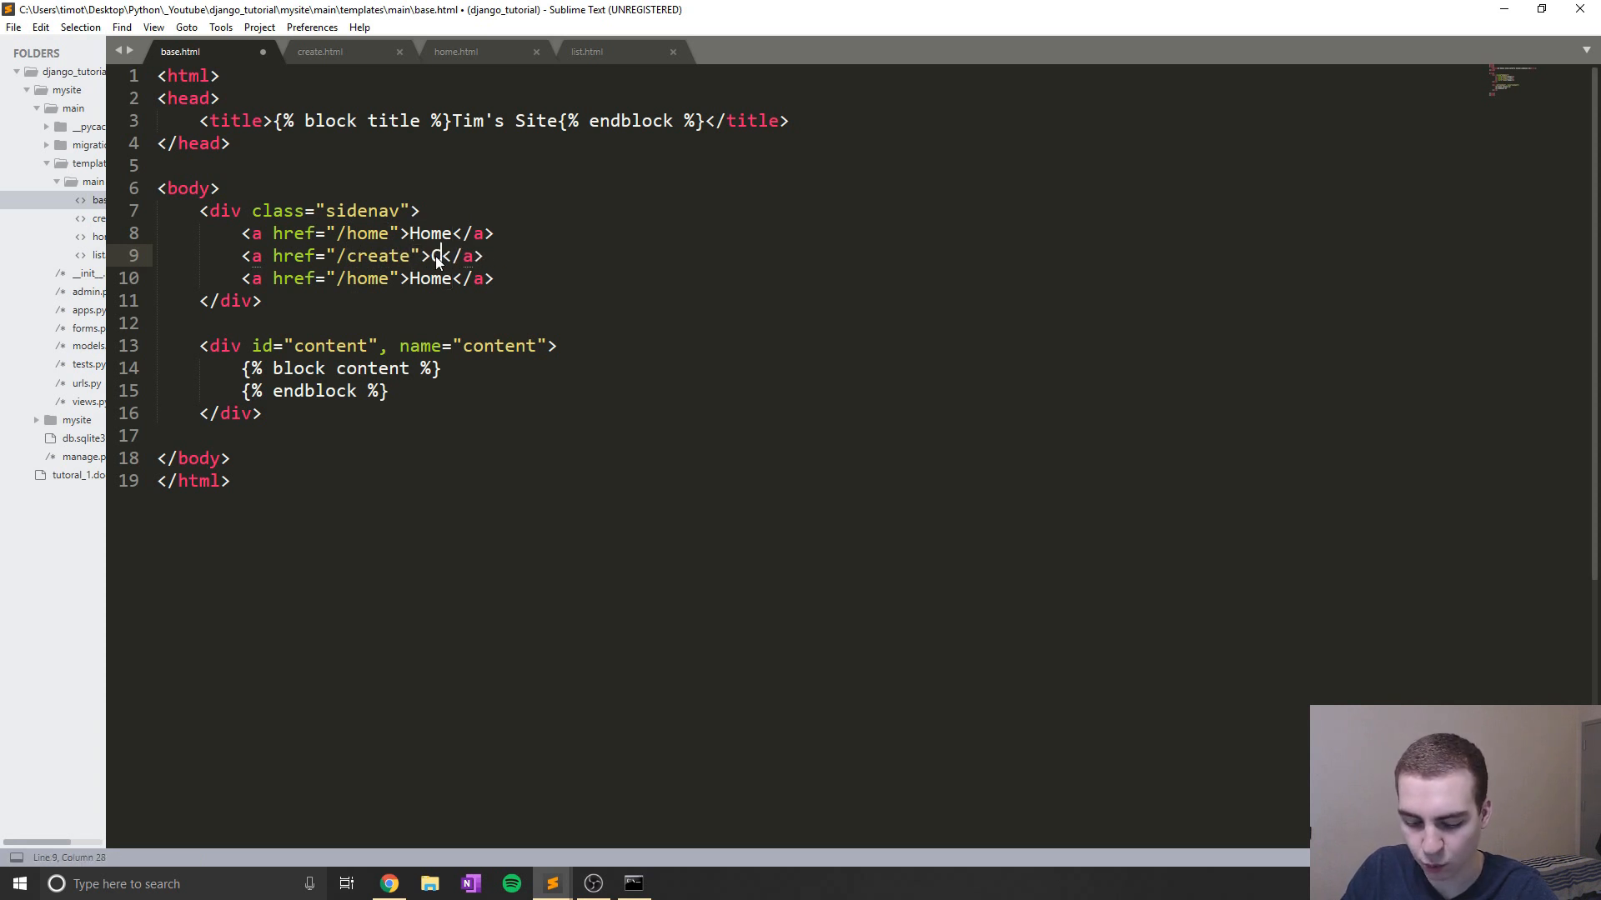
type("reate")
left_click(329, 277)
type("2")
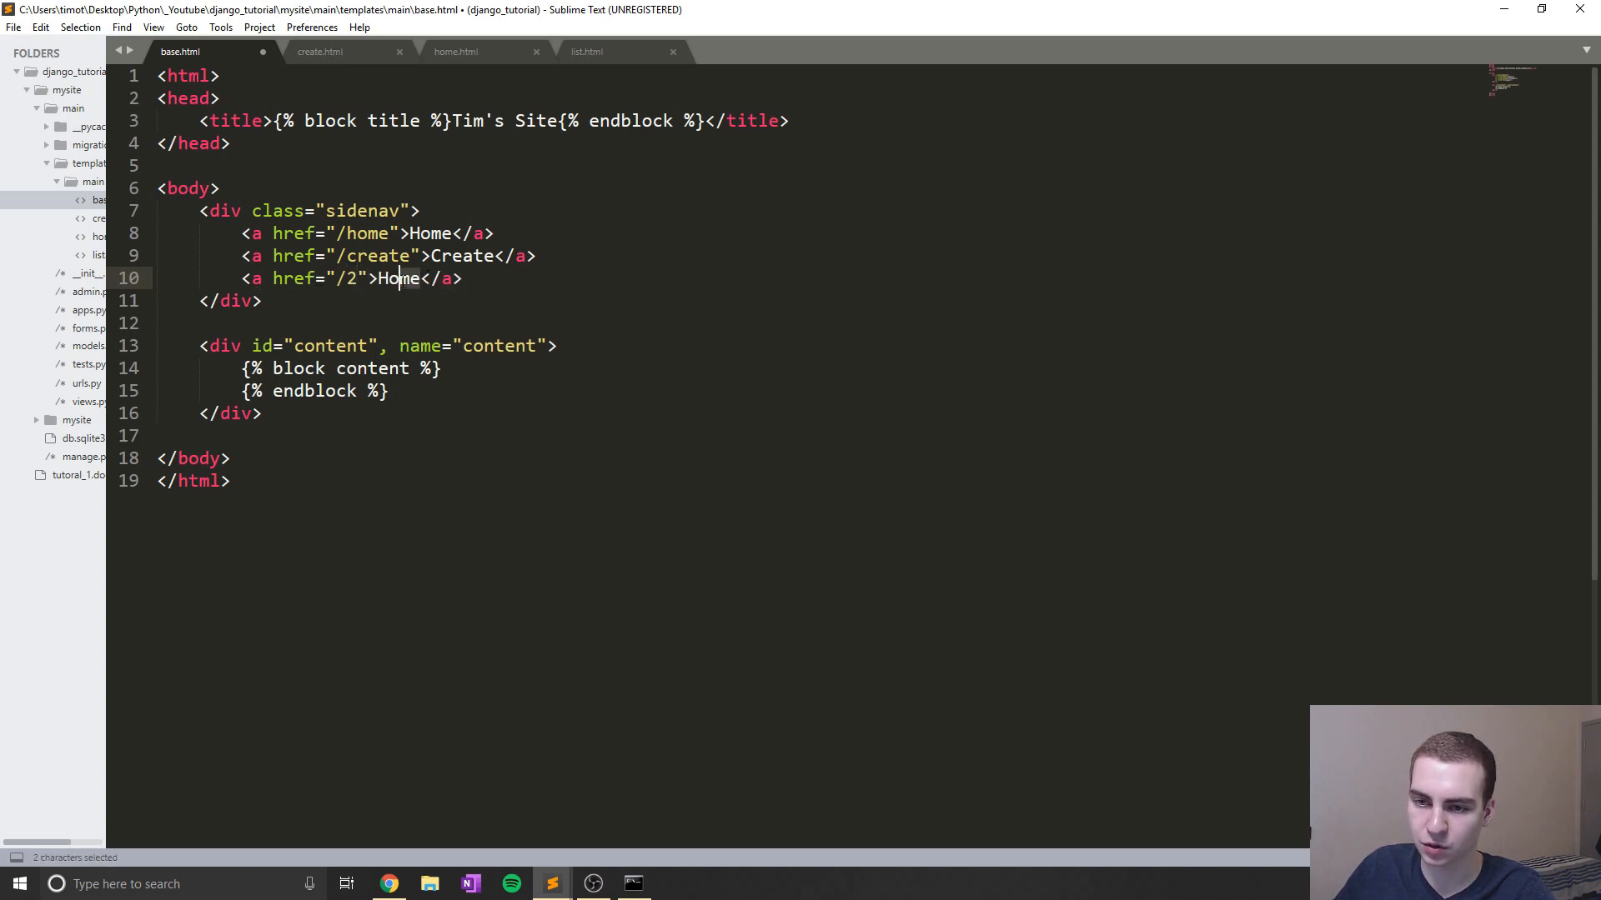
type("View")
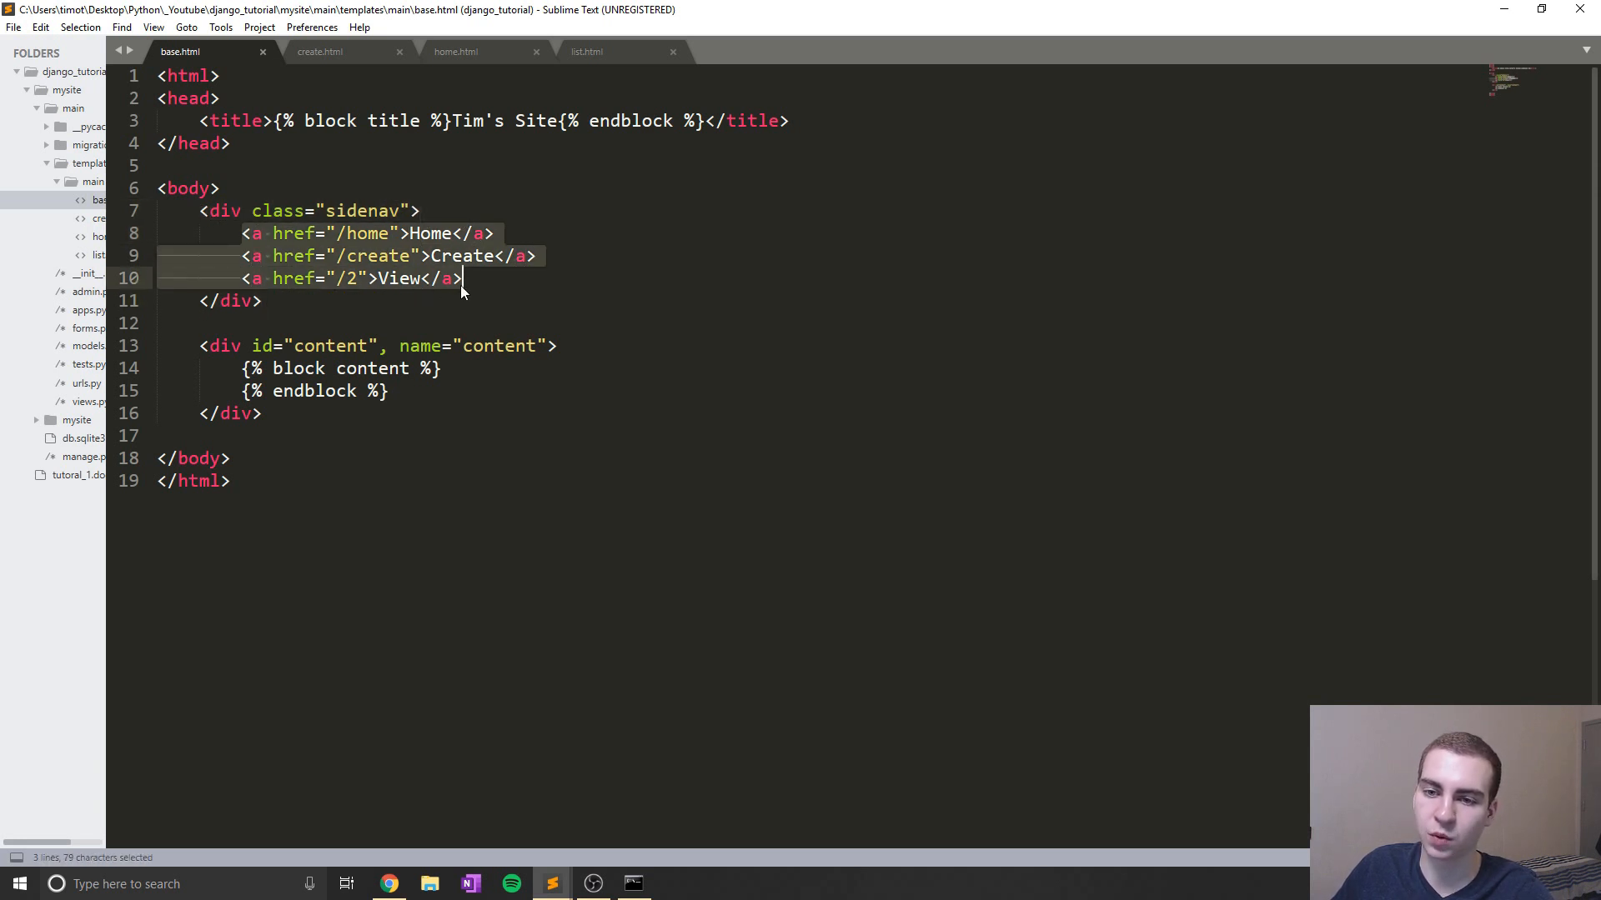
Give the content div class="main" and save base.html
double_click(360, 210)
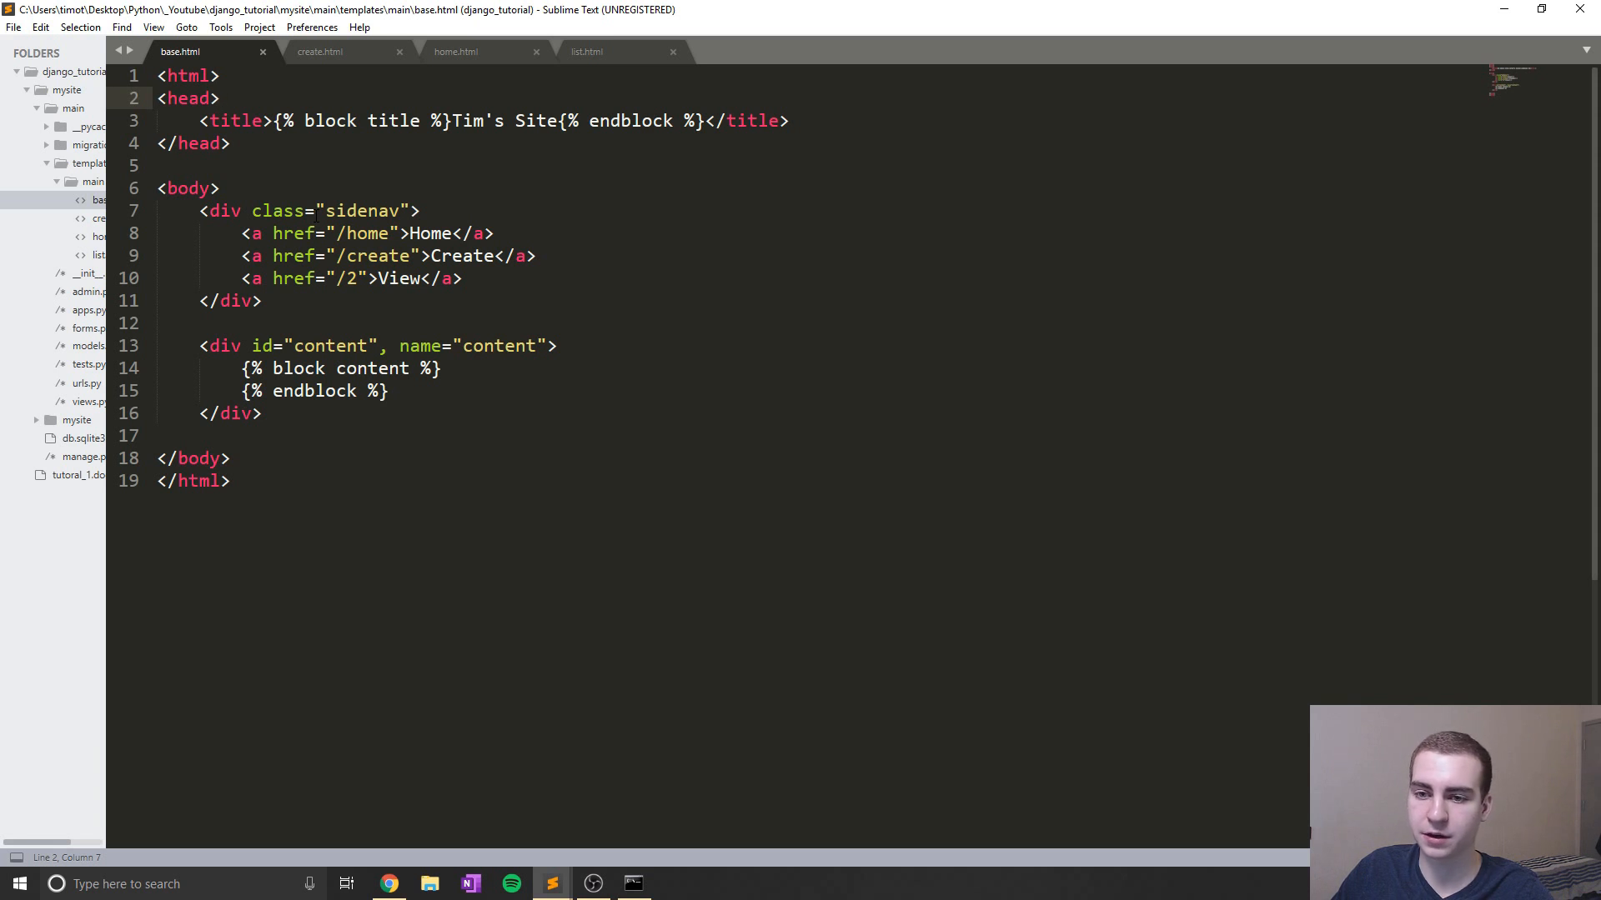
double_click(364, 211)
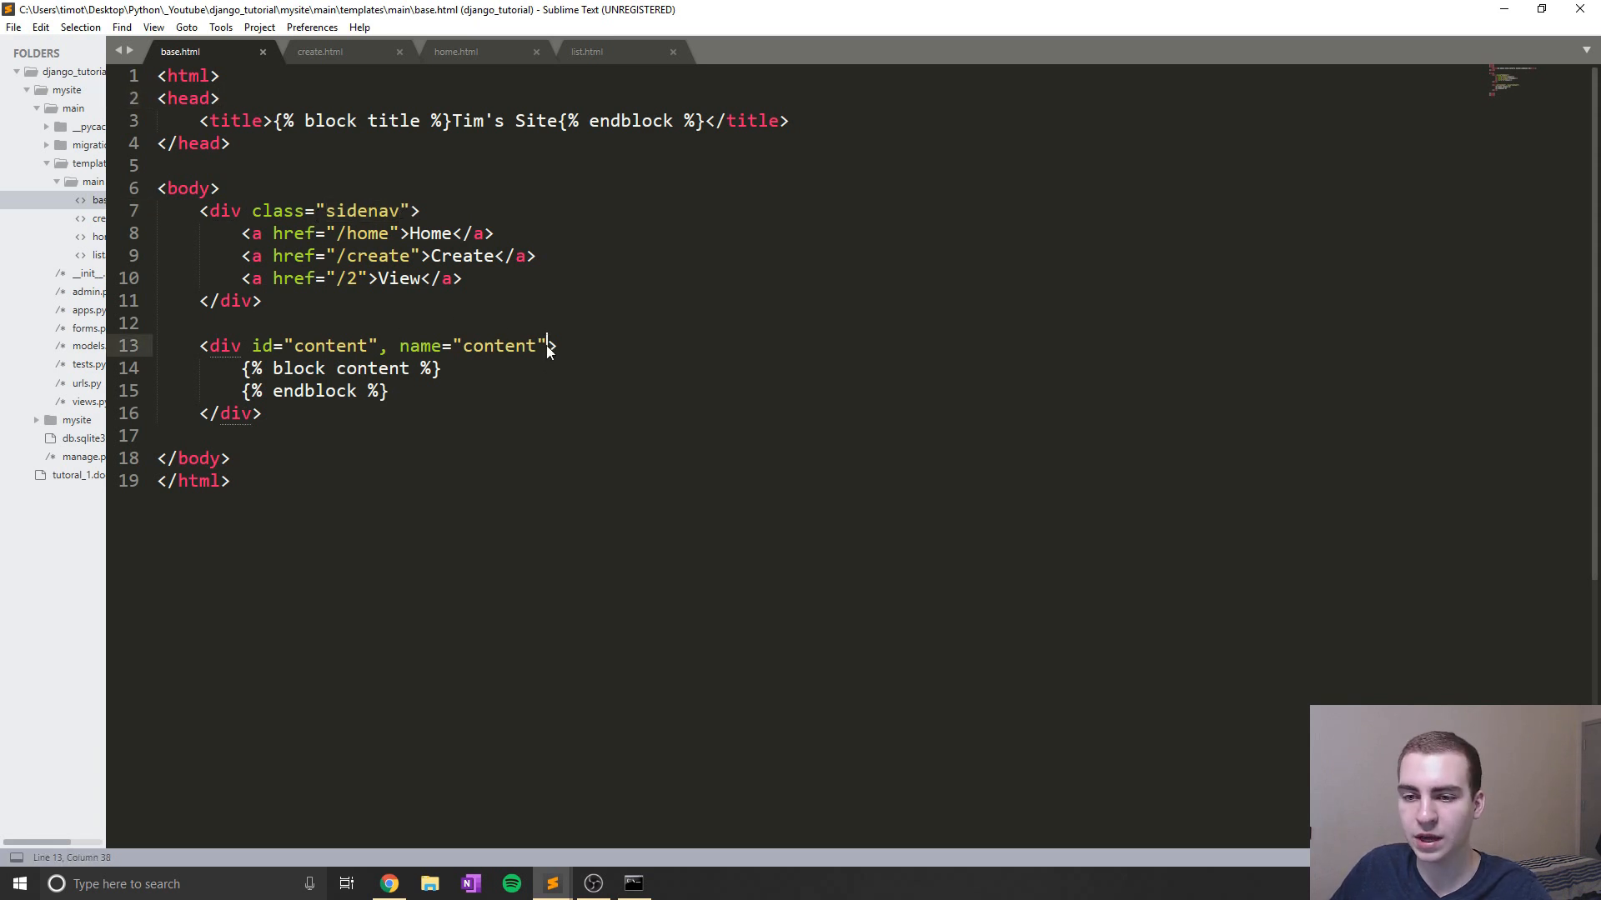
type(", class=\"")
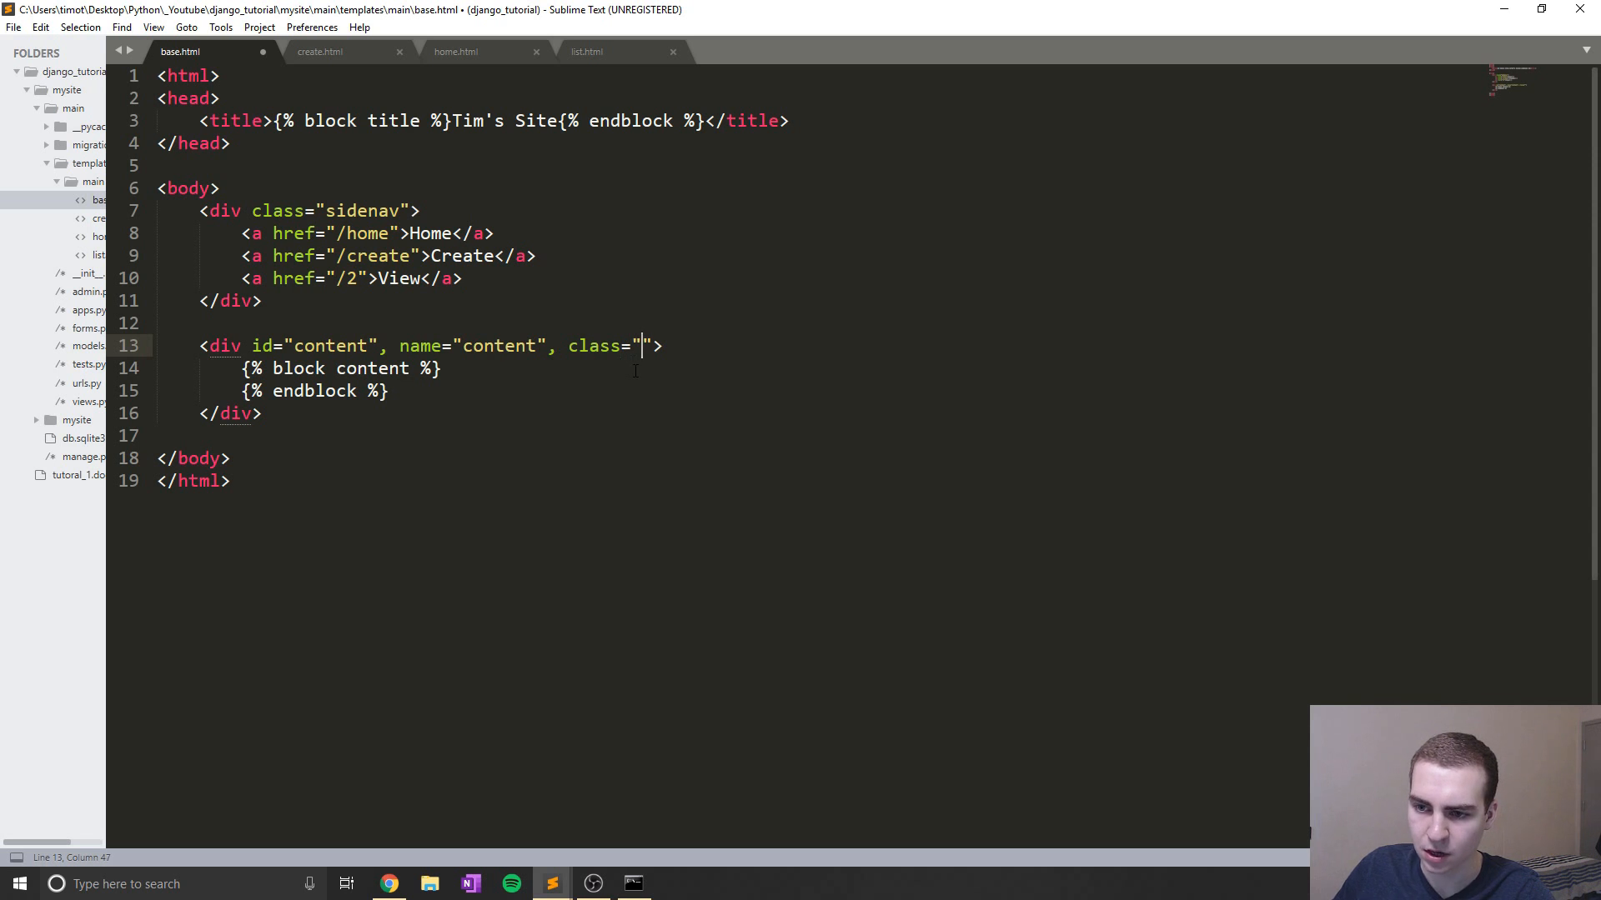
type("main")
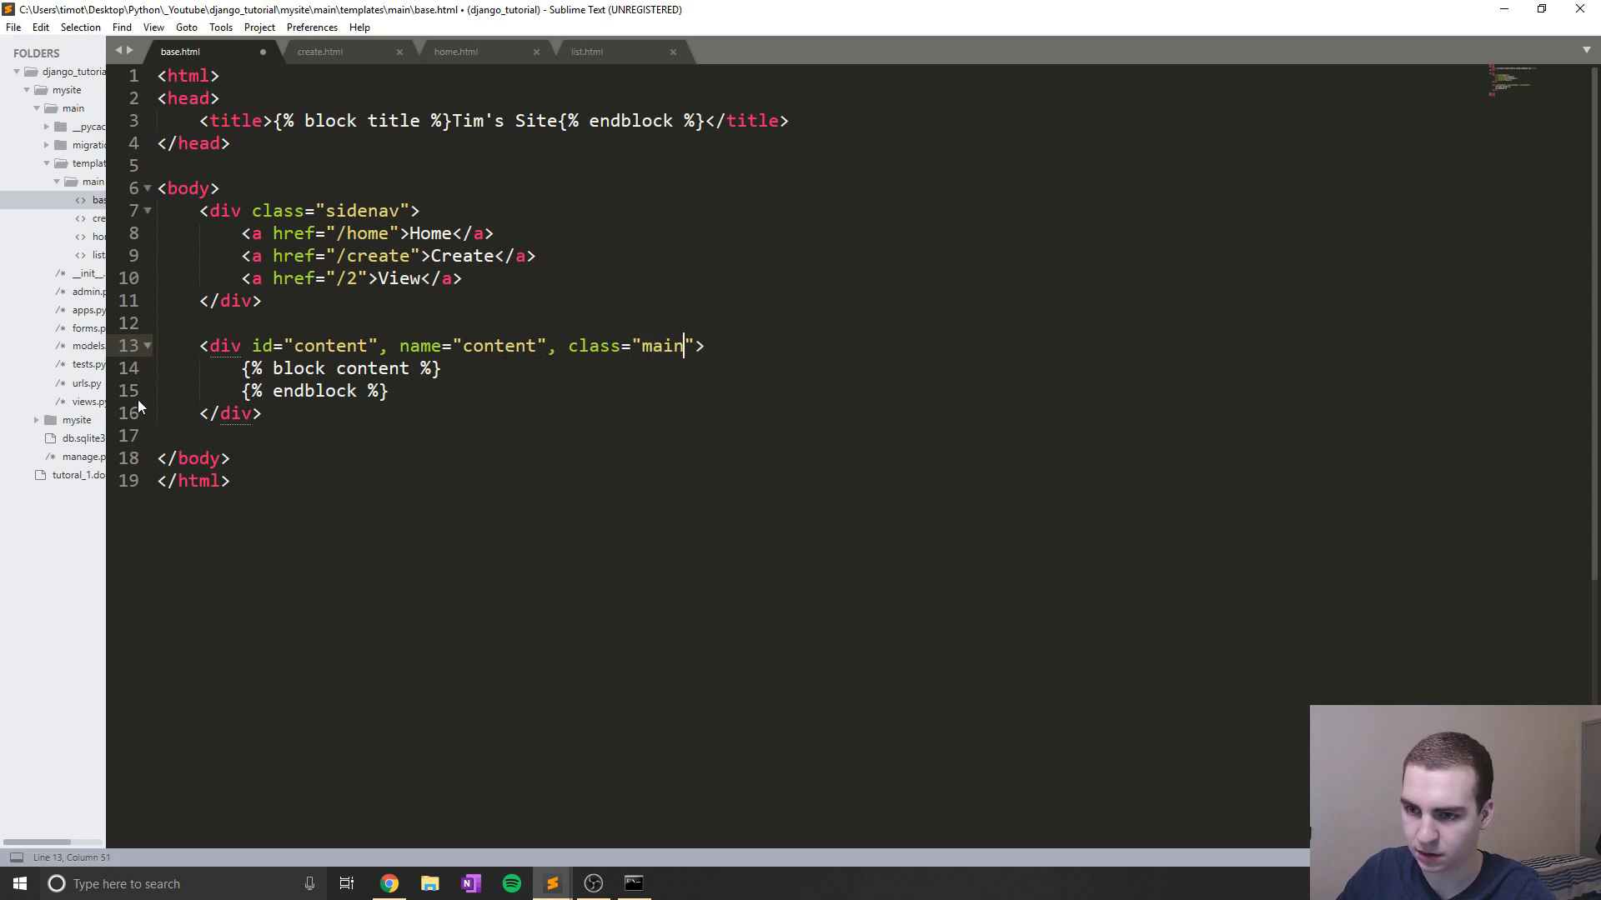
key("ctrl+s")
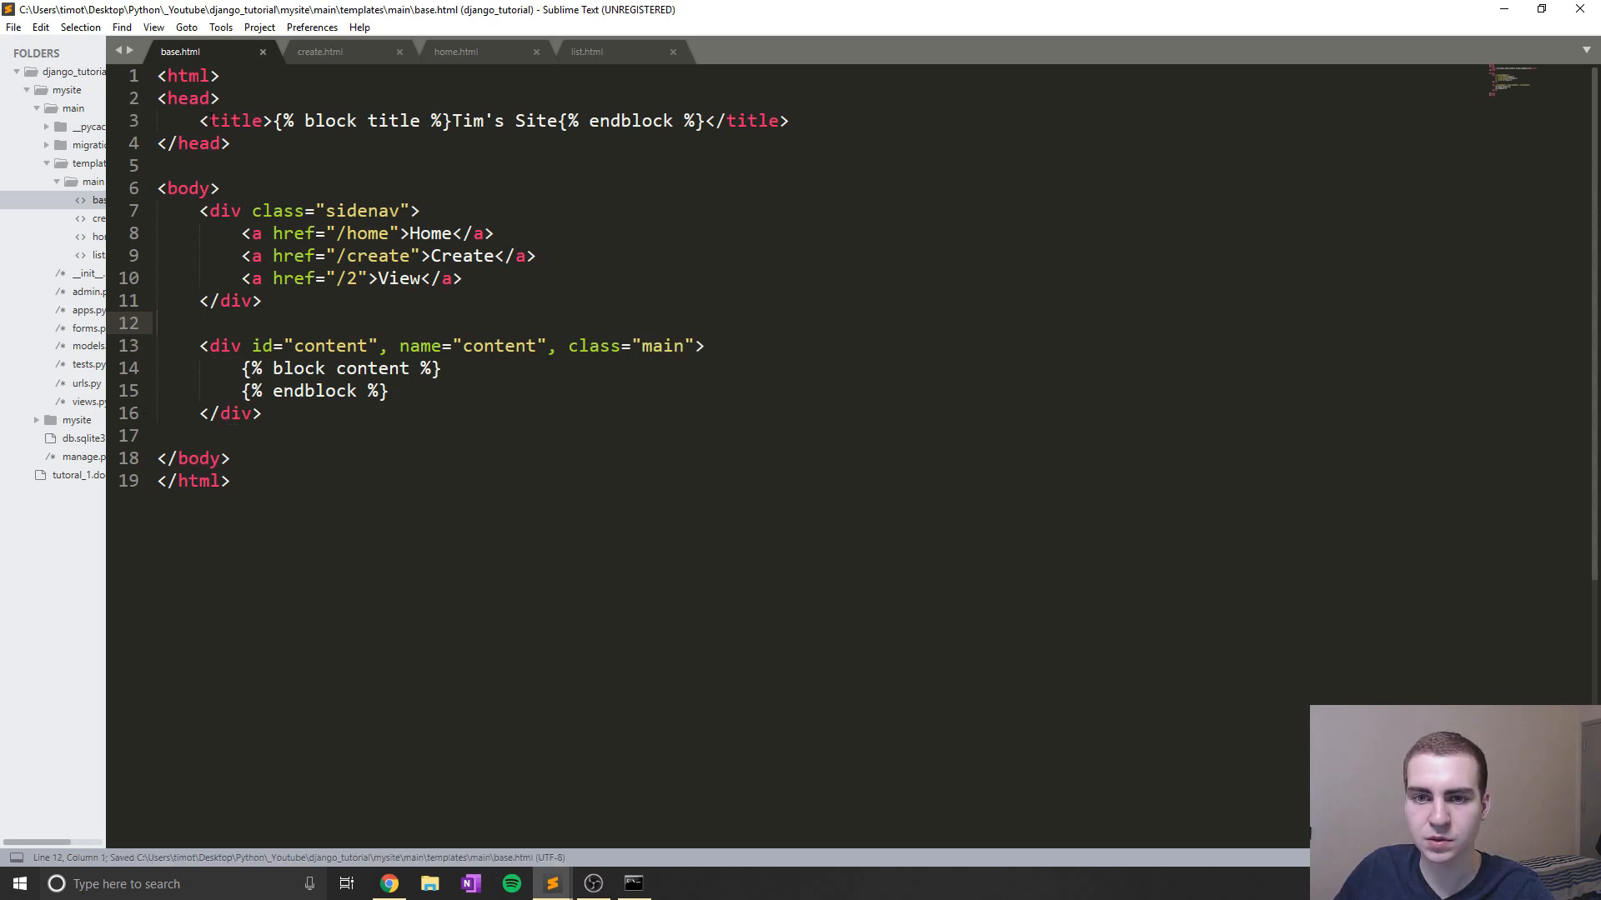
Insert an empty <style type="text/css"> block at the start of the head and place the cursor inside it
key("enter")
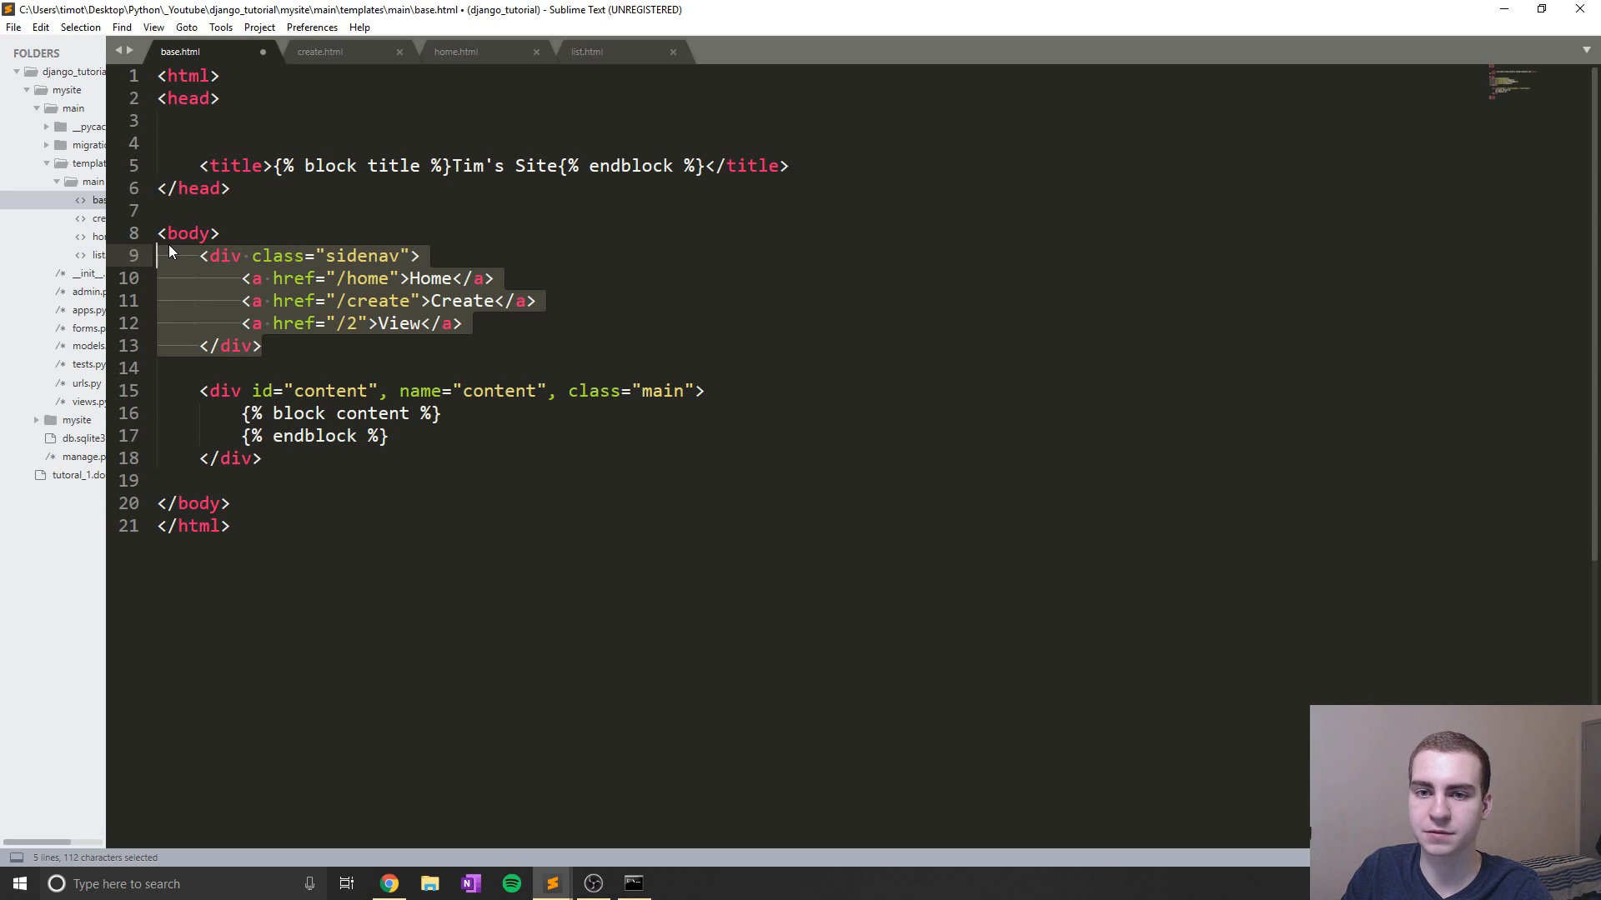
type("<")
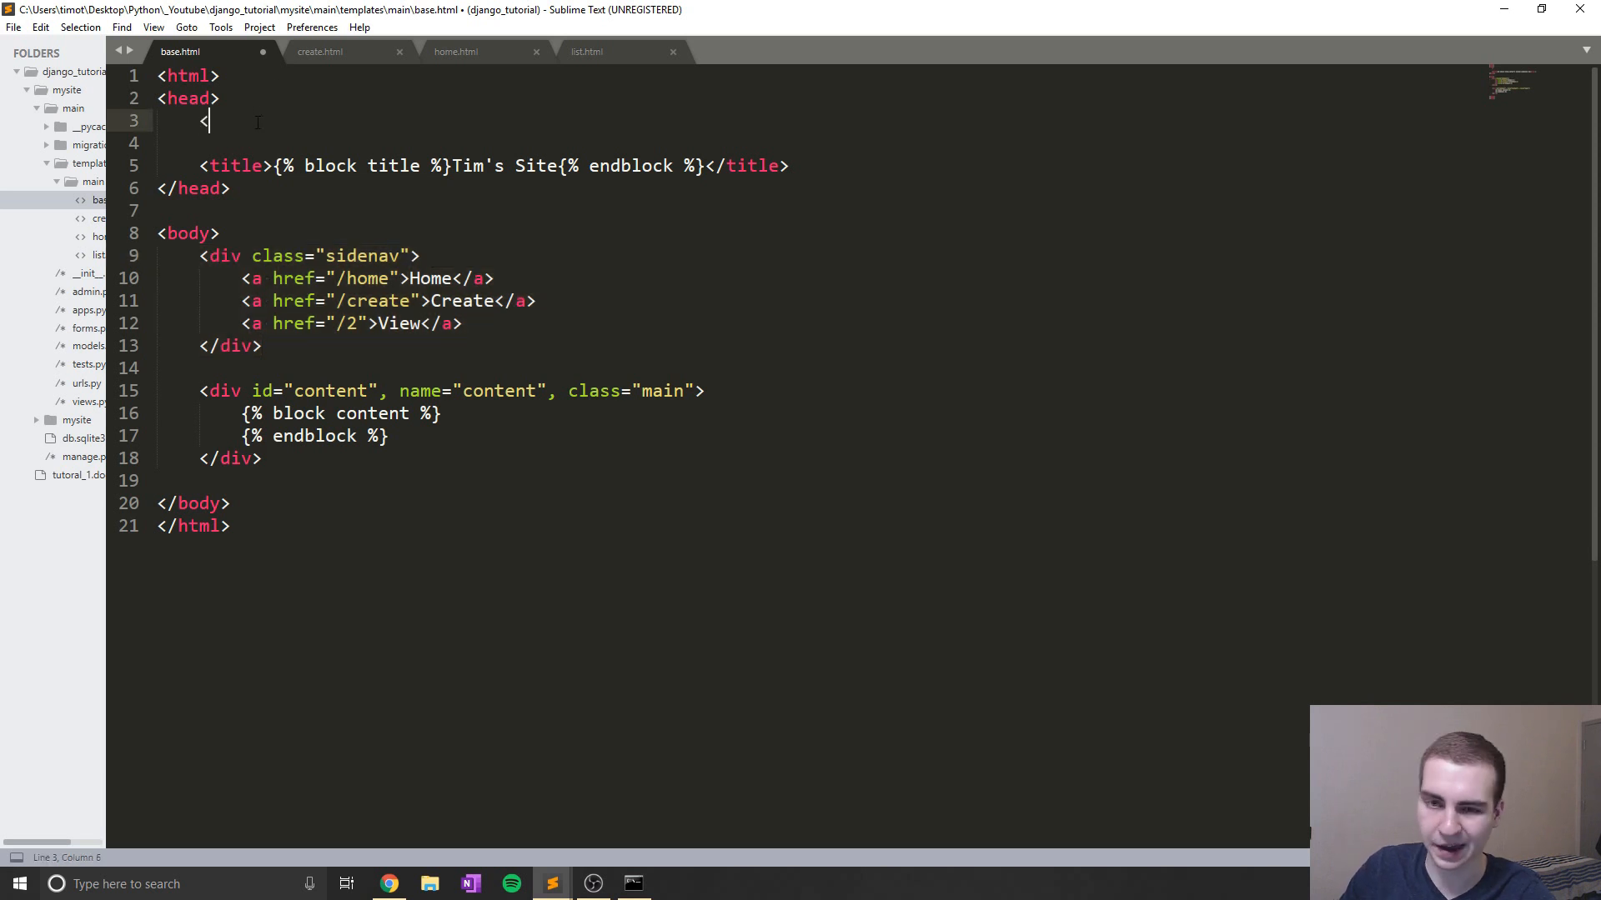
type("styl>")
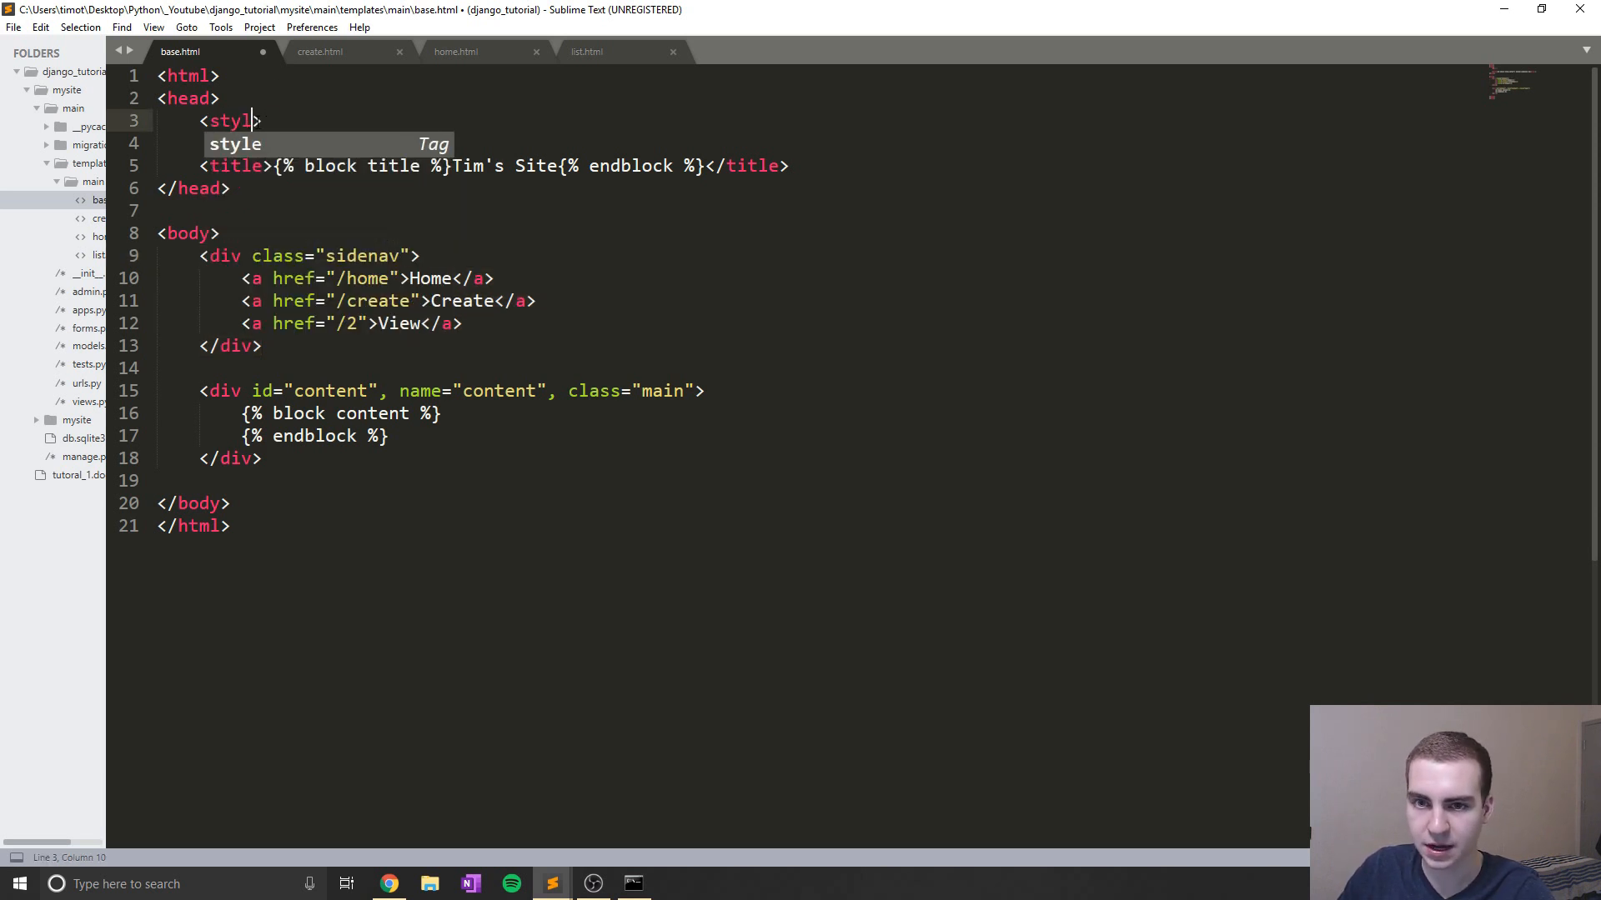
key("Tab")
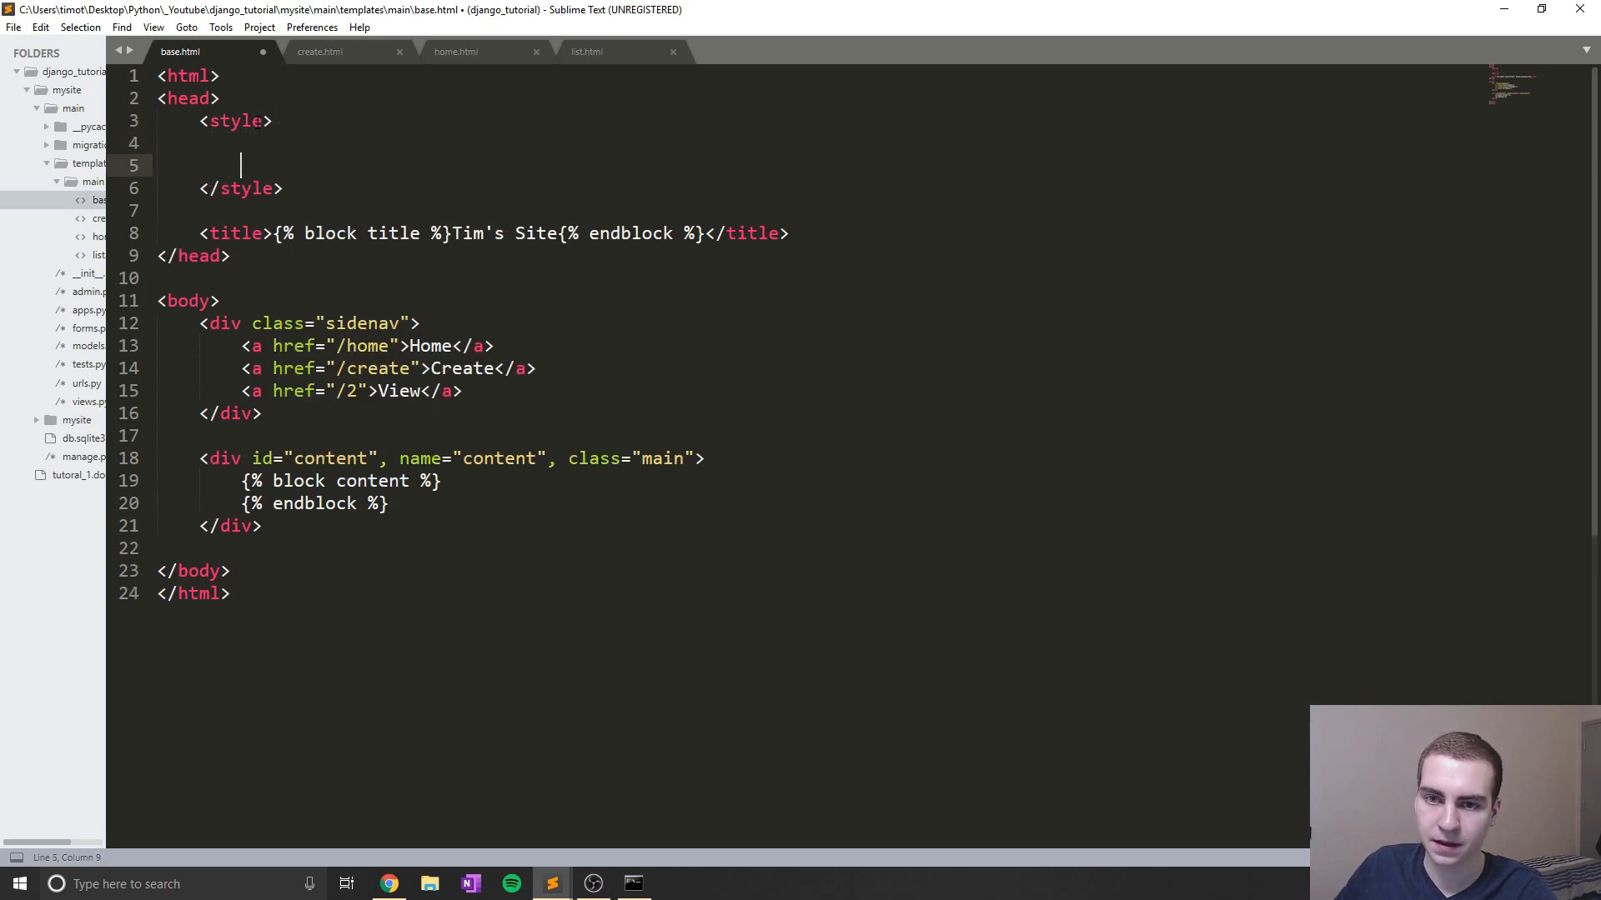
type("type=")
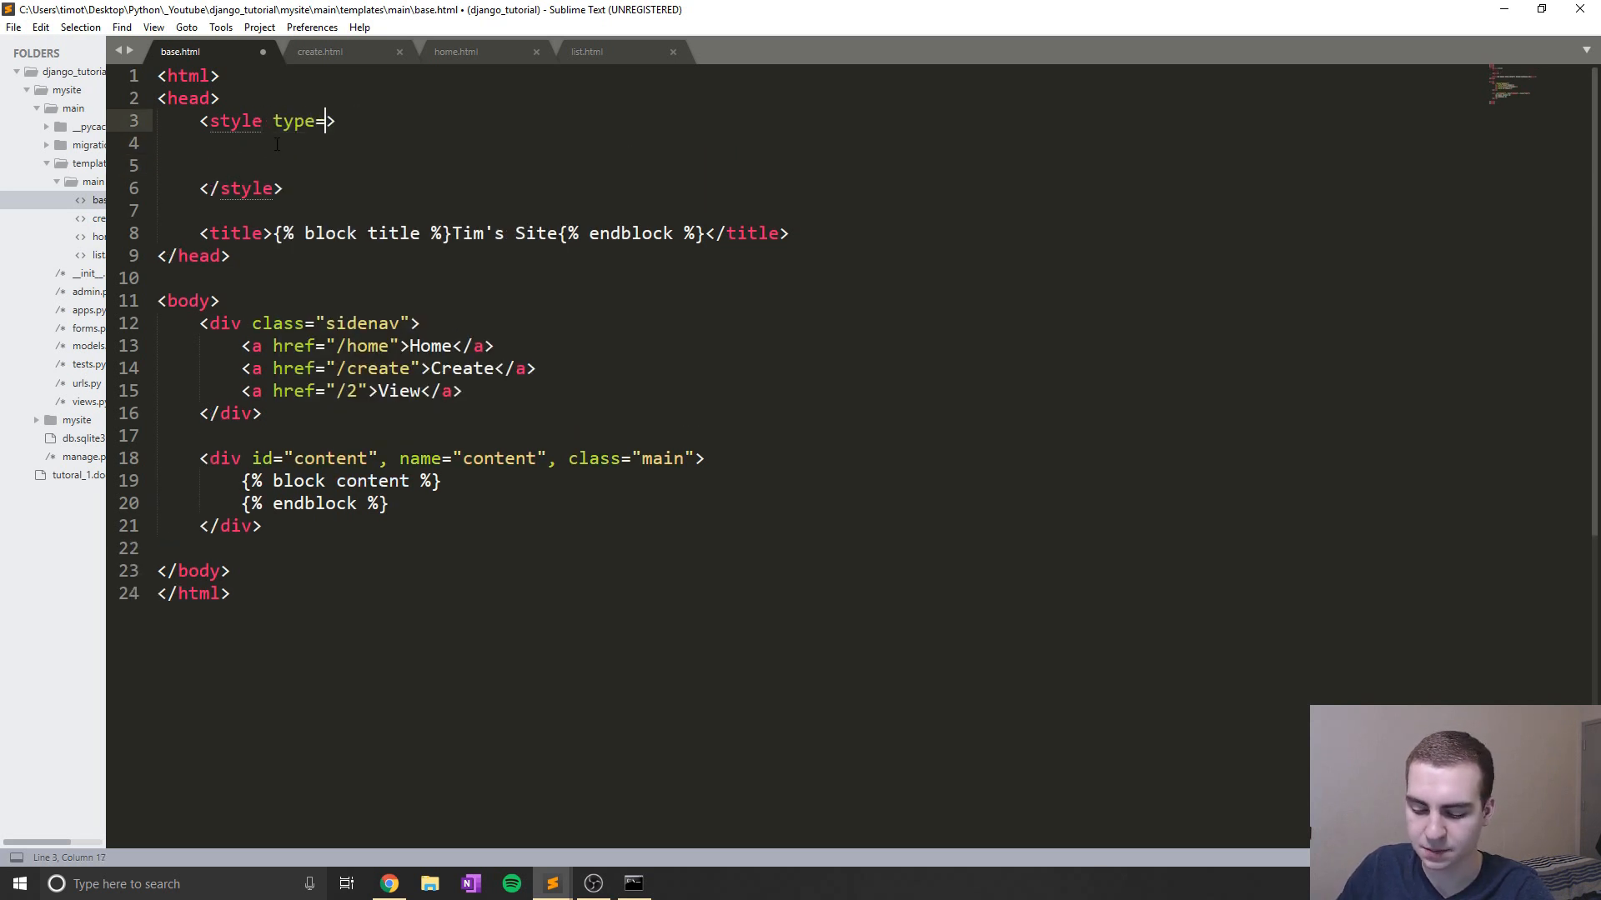
type("\"text/")
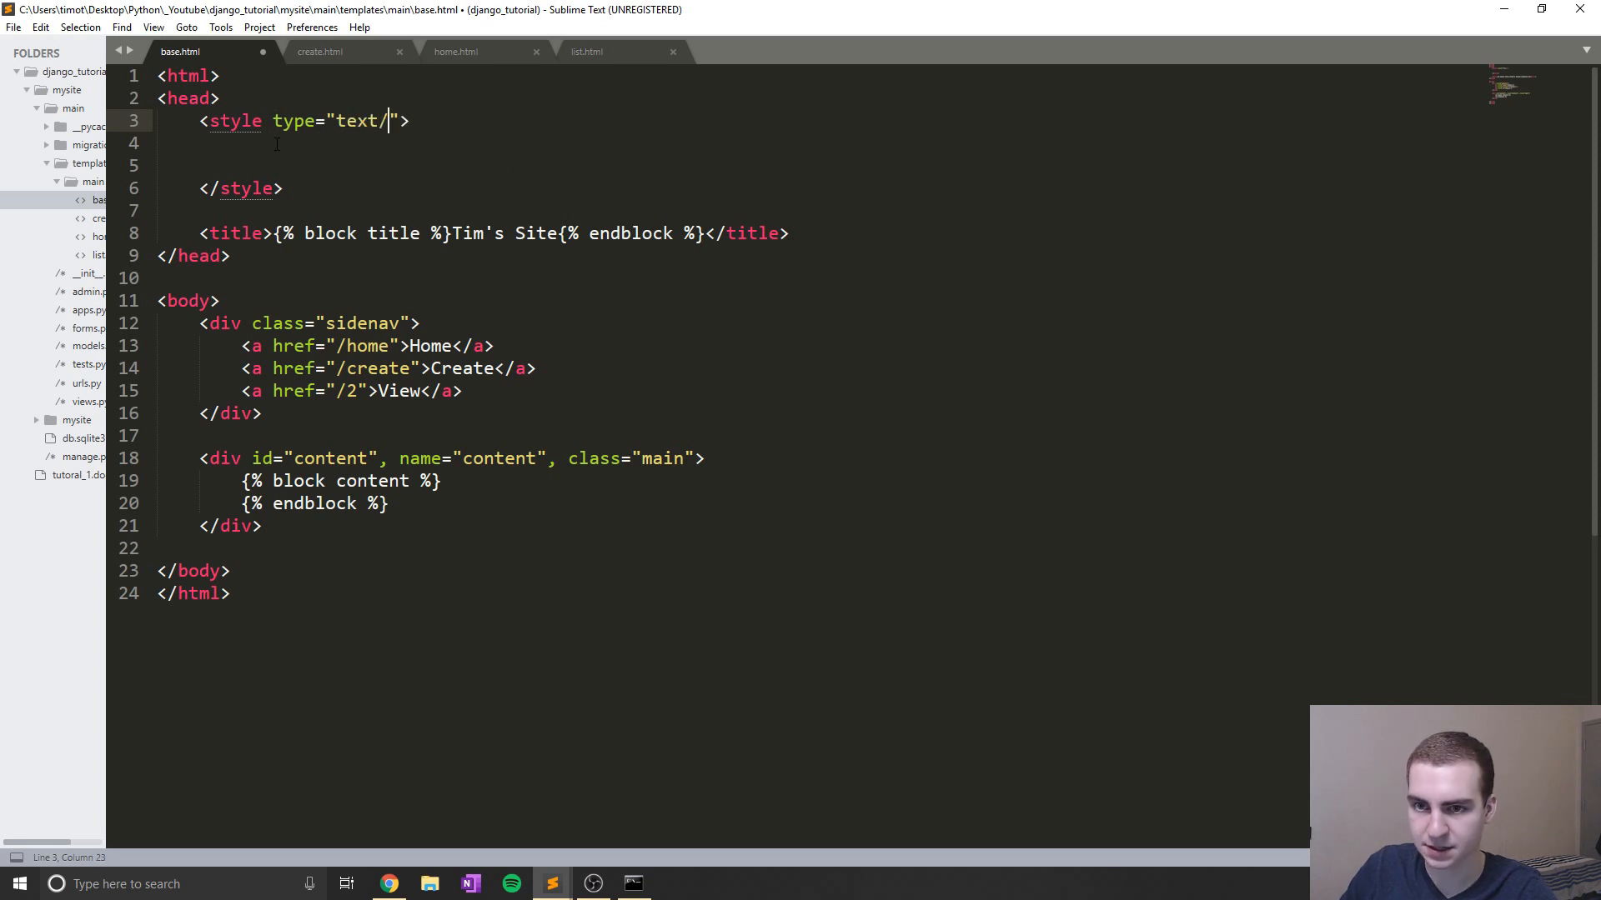
type("cls")
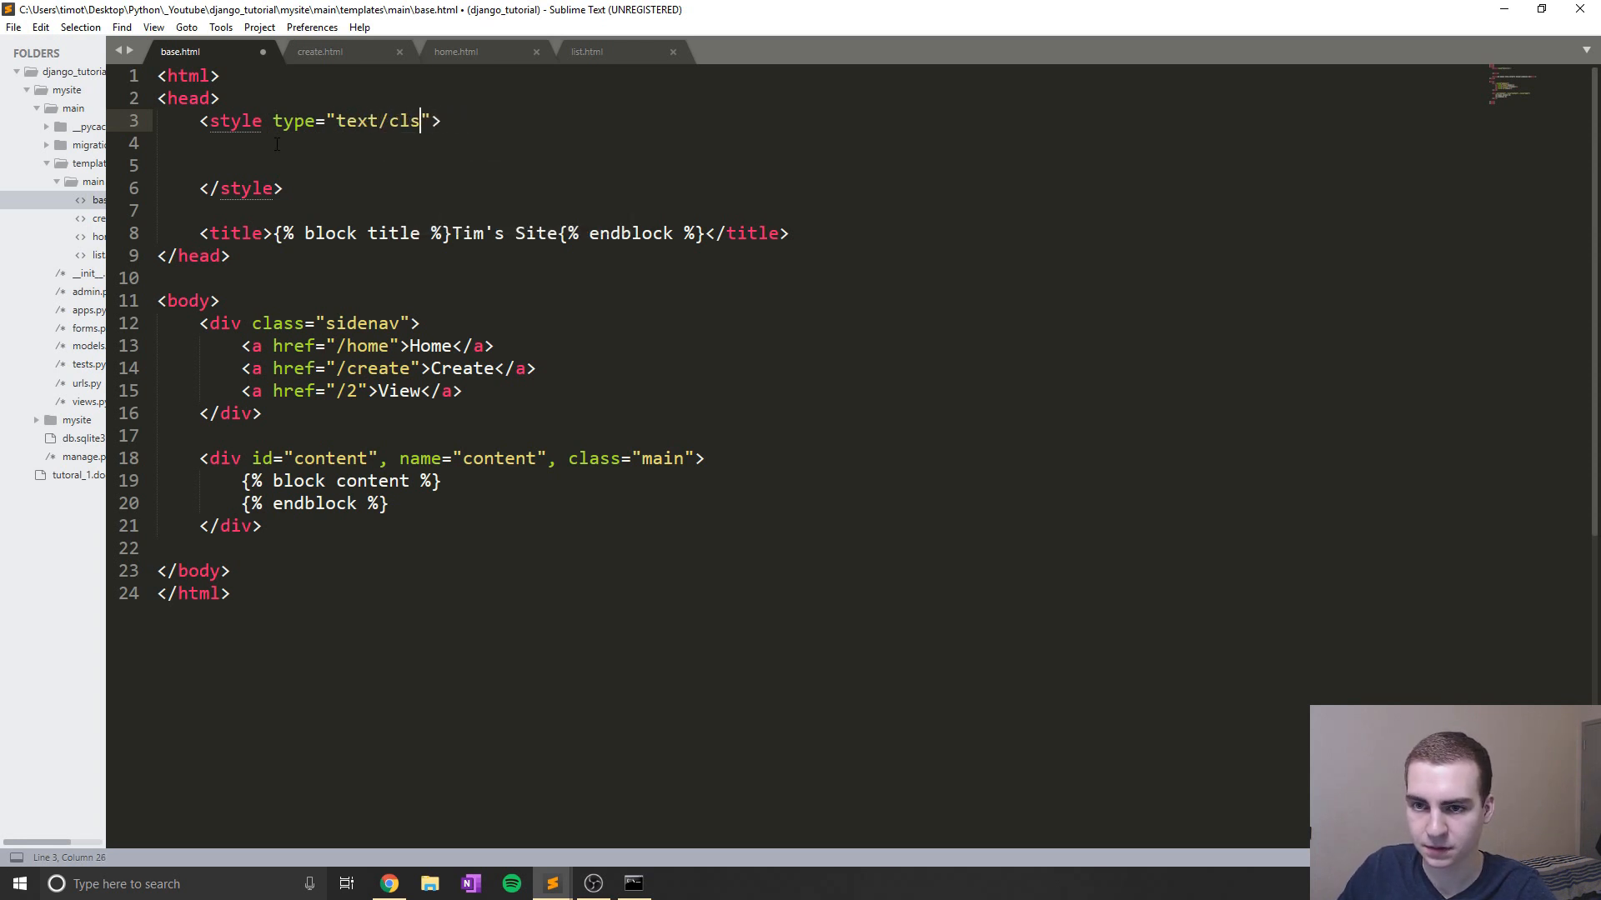
type("s")
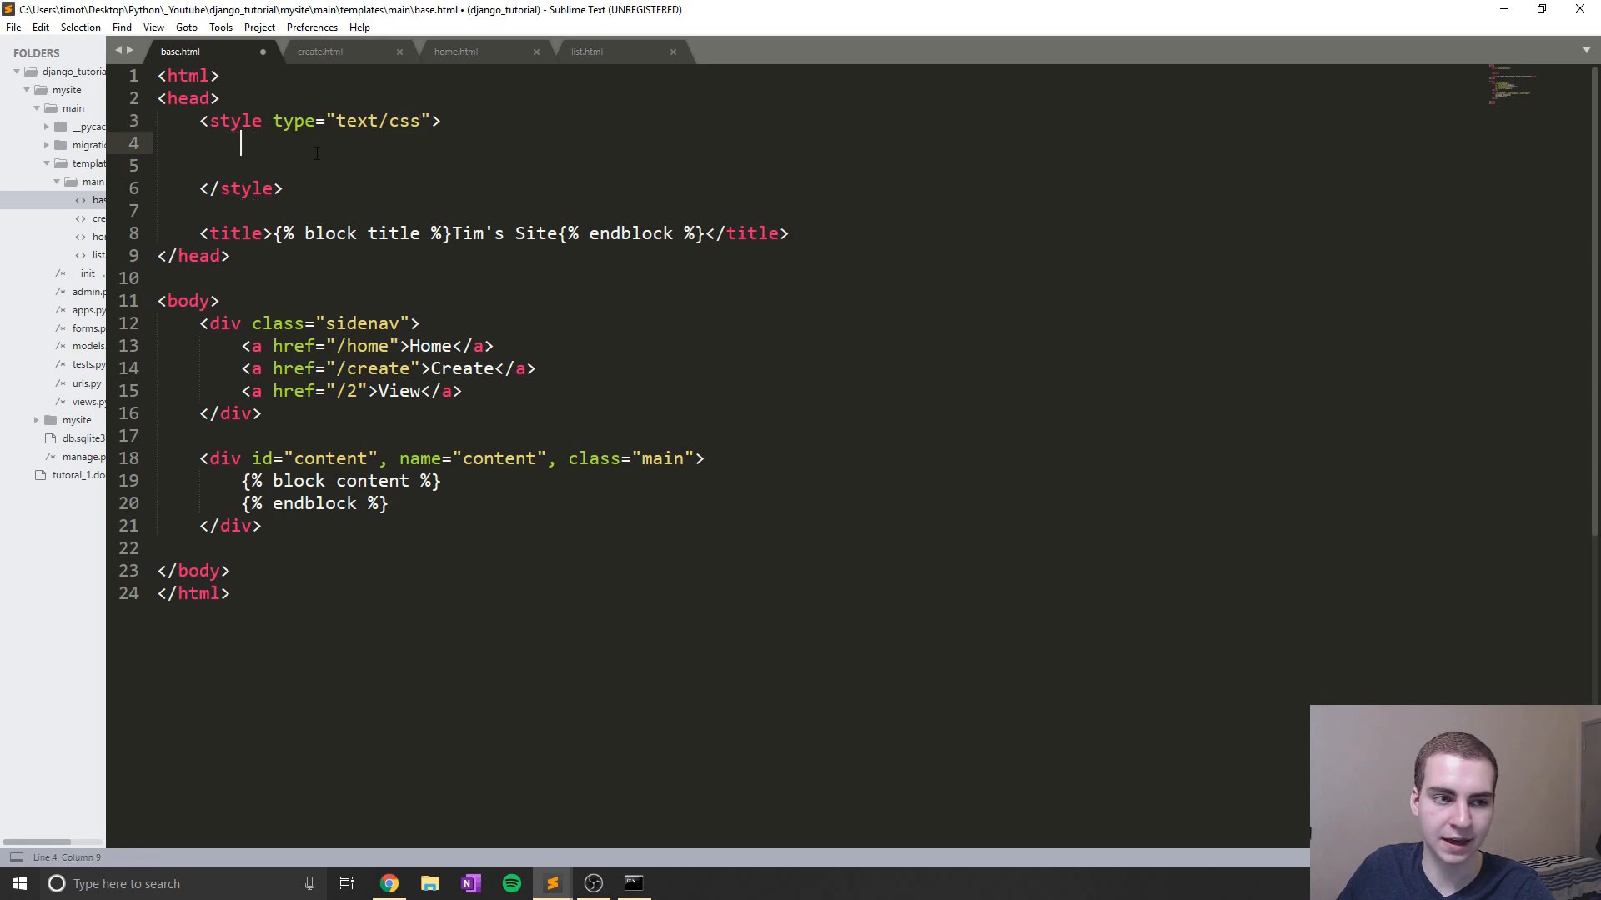
left_click(200, 144)
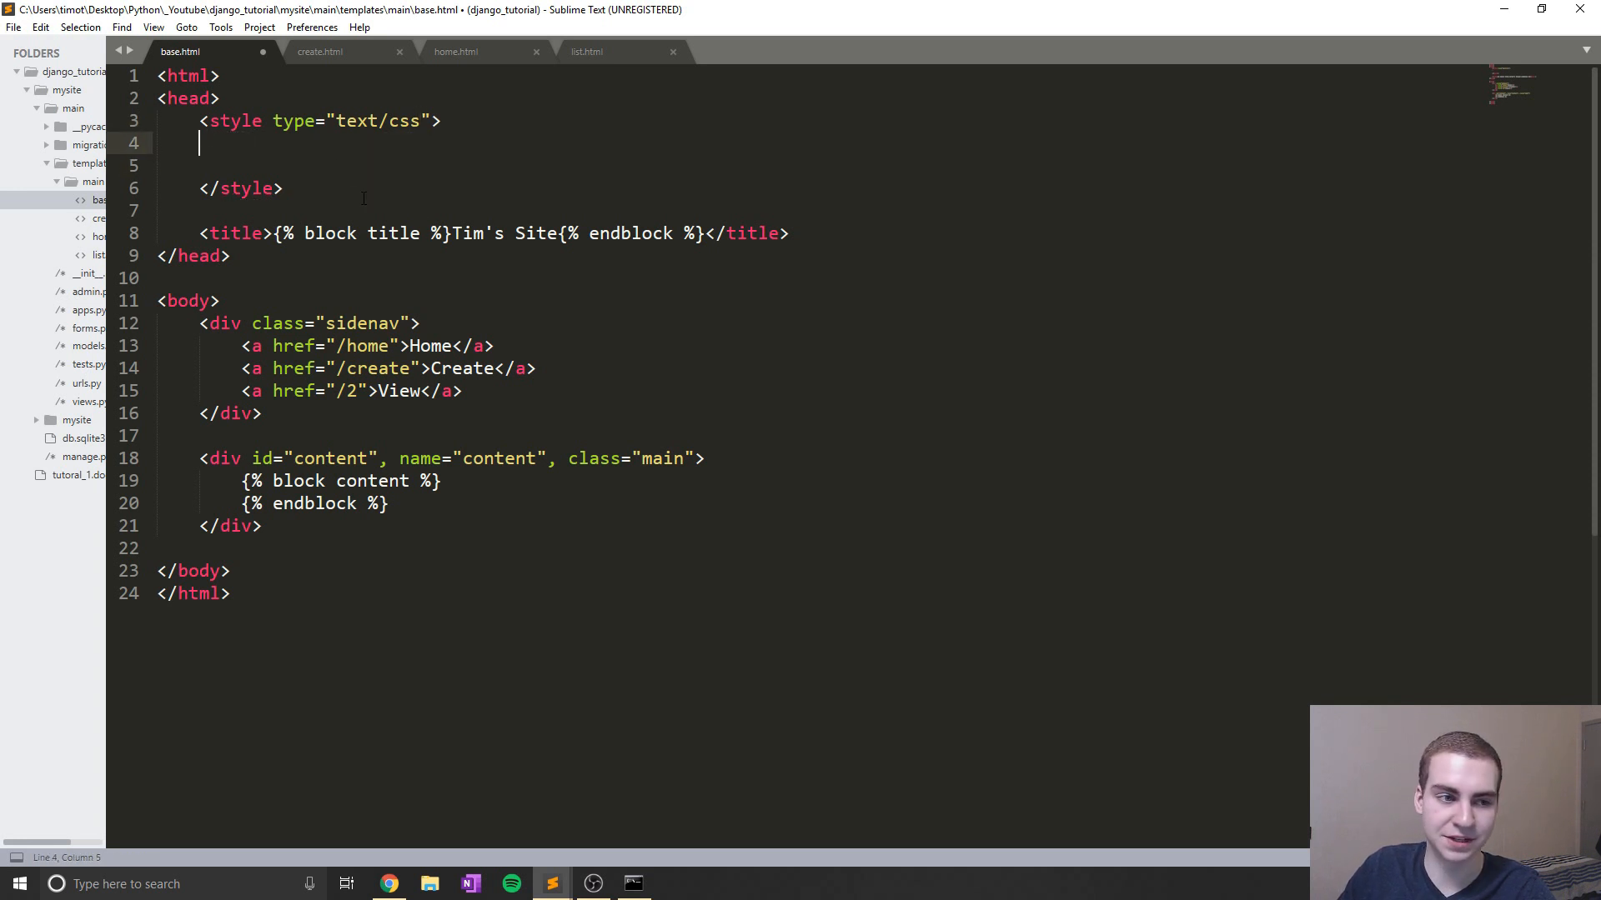
Start a .sidenav rule with height 100% and width 160px
type(".siden")
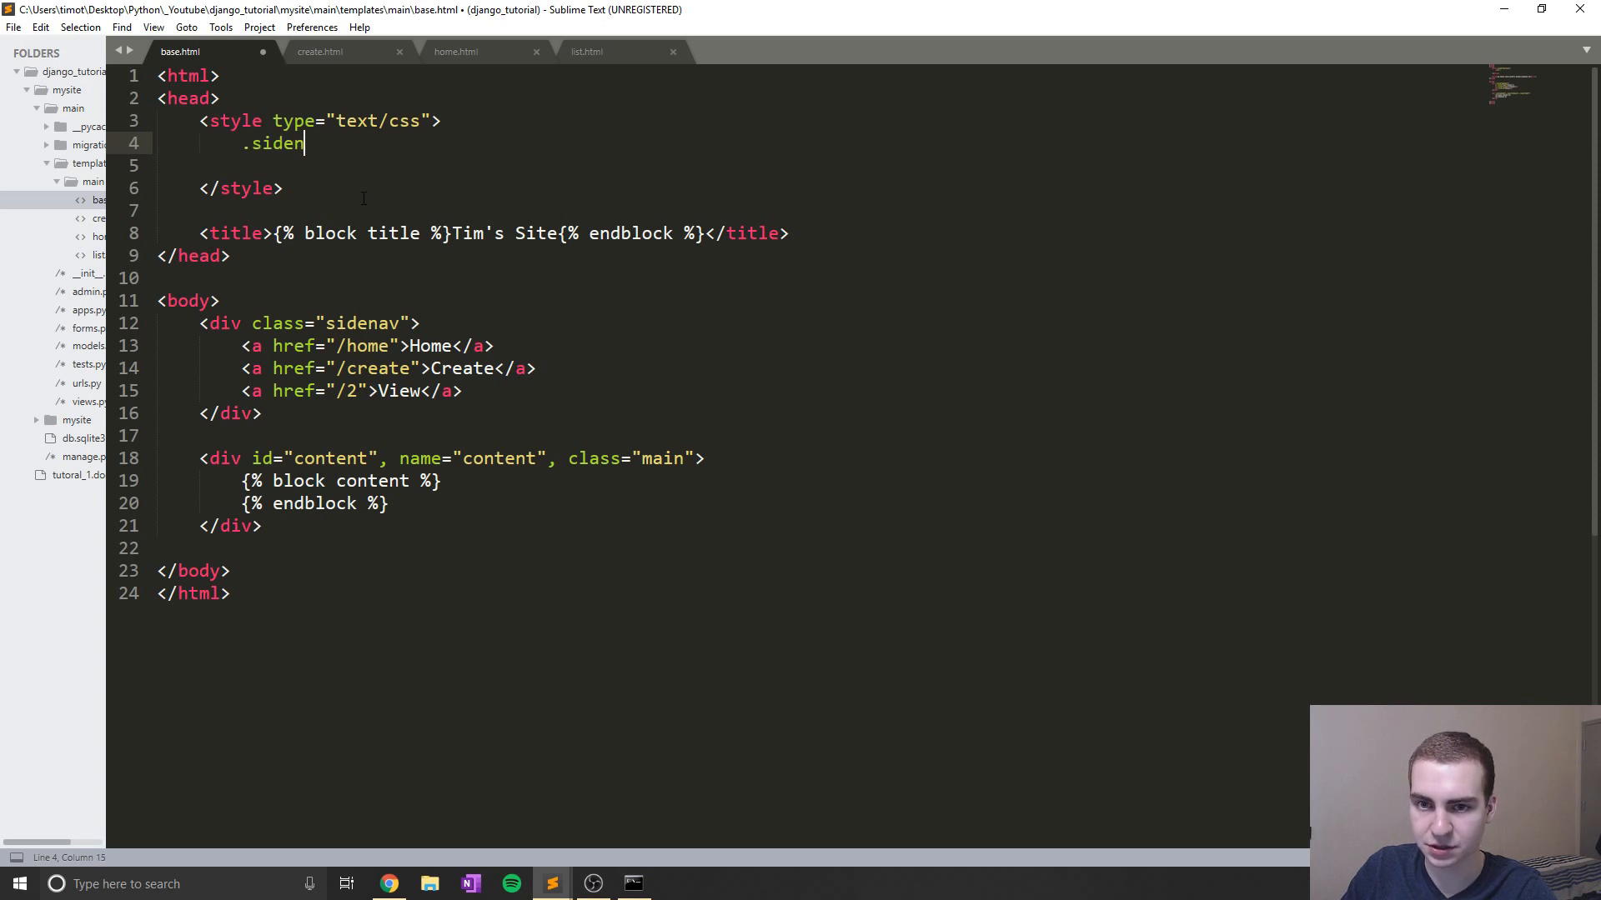
type("av")
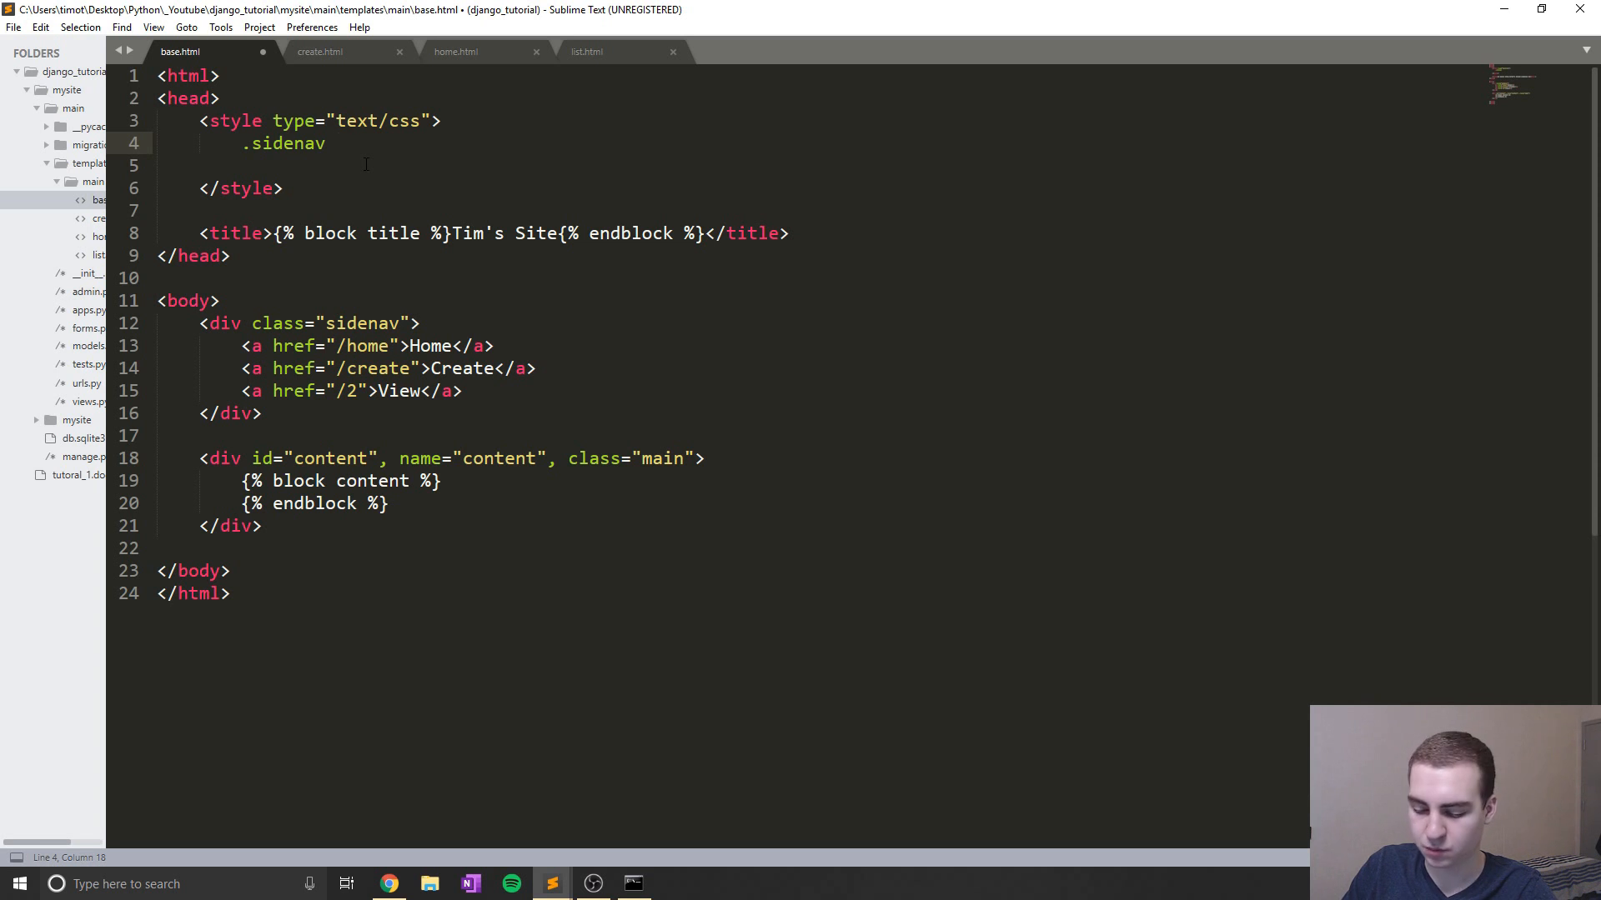
type("{")
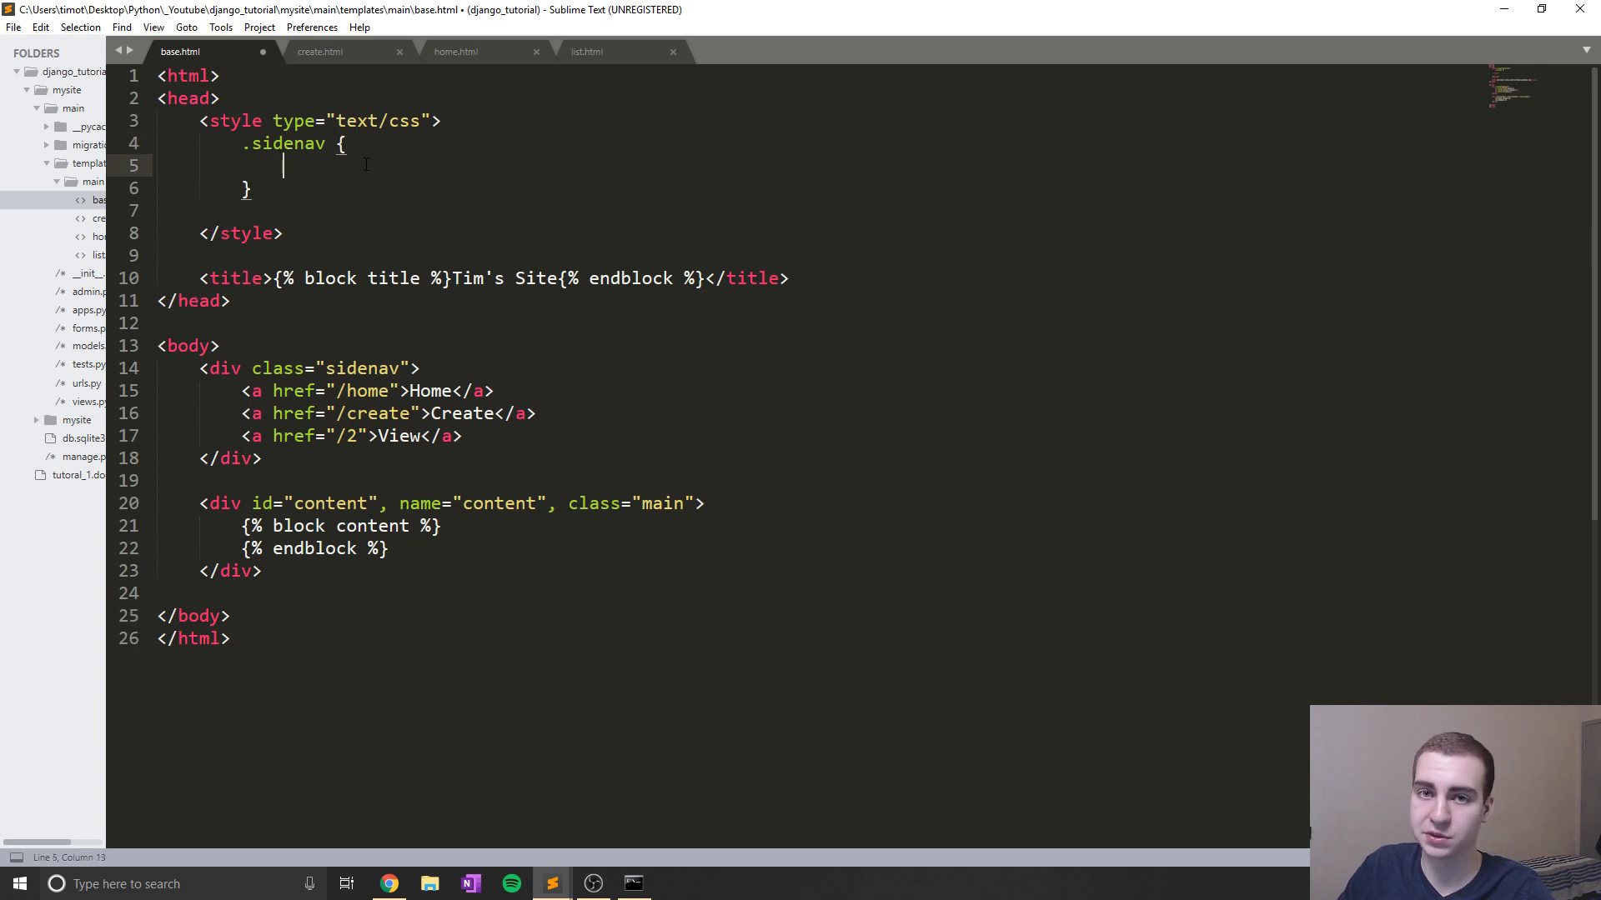
type("height")
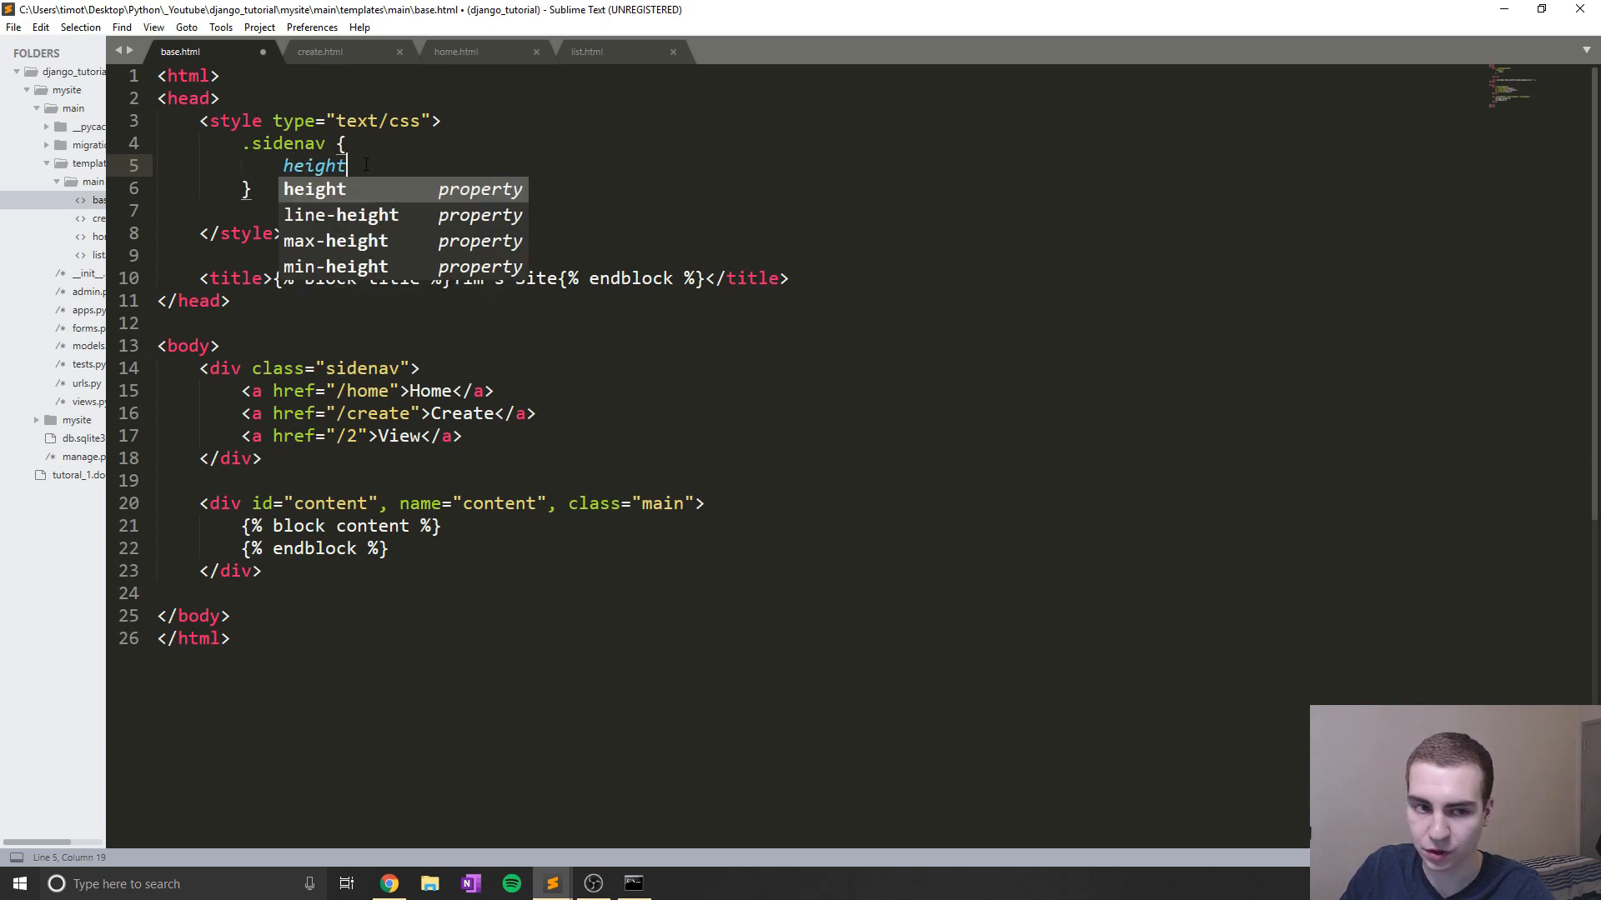
type(":100px;")
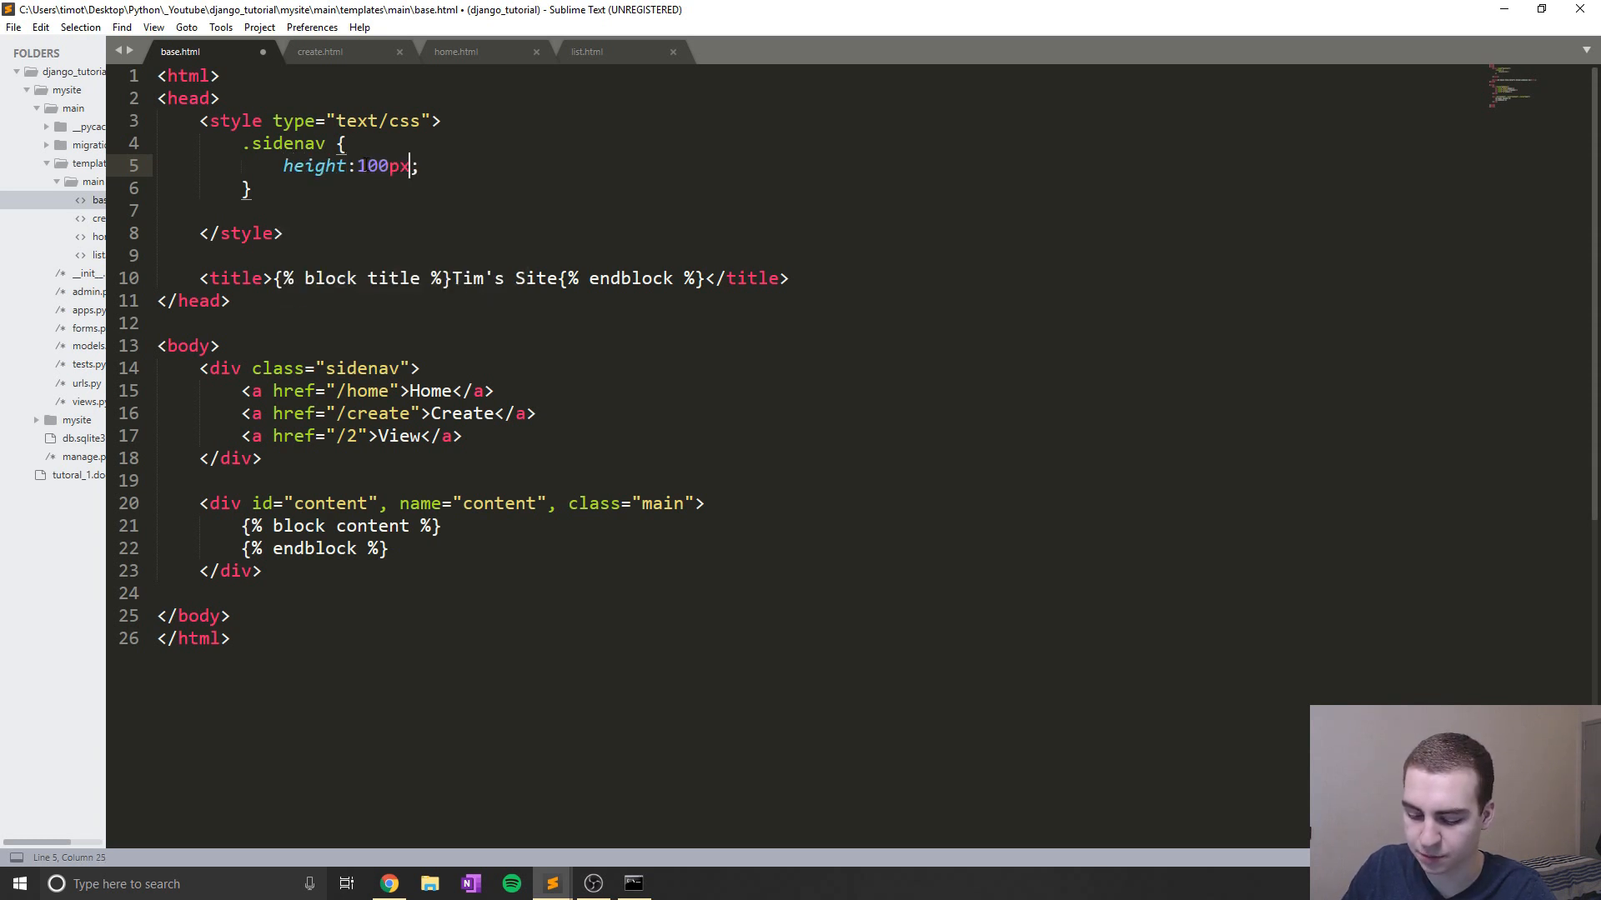
key("Backspace")
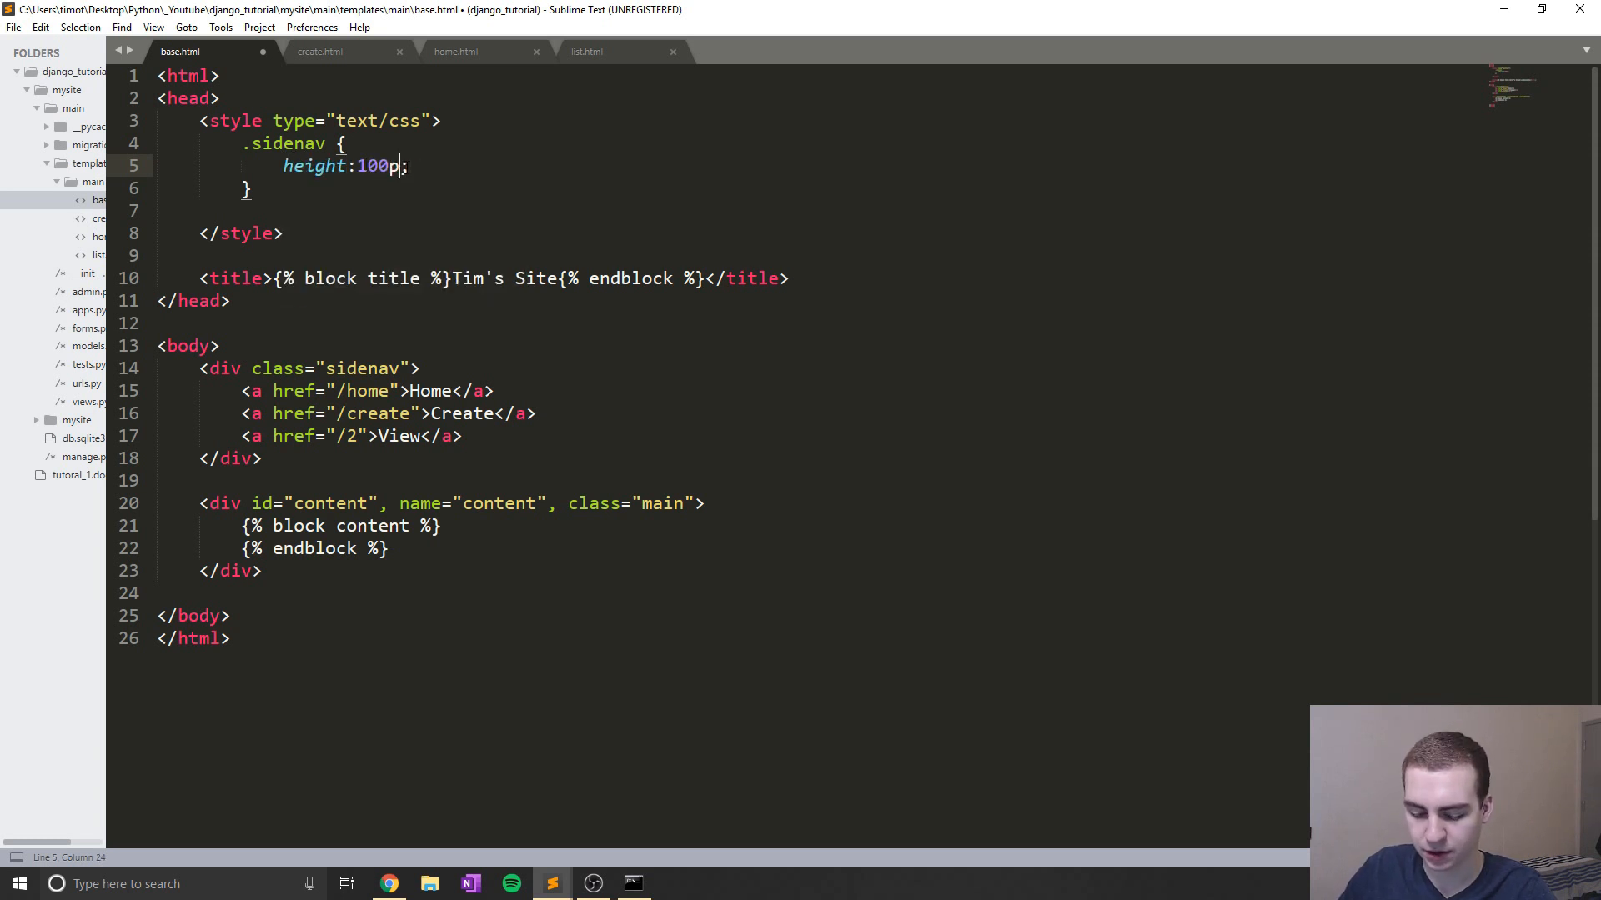
type("%")
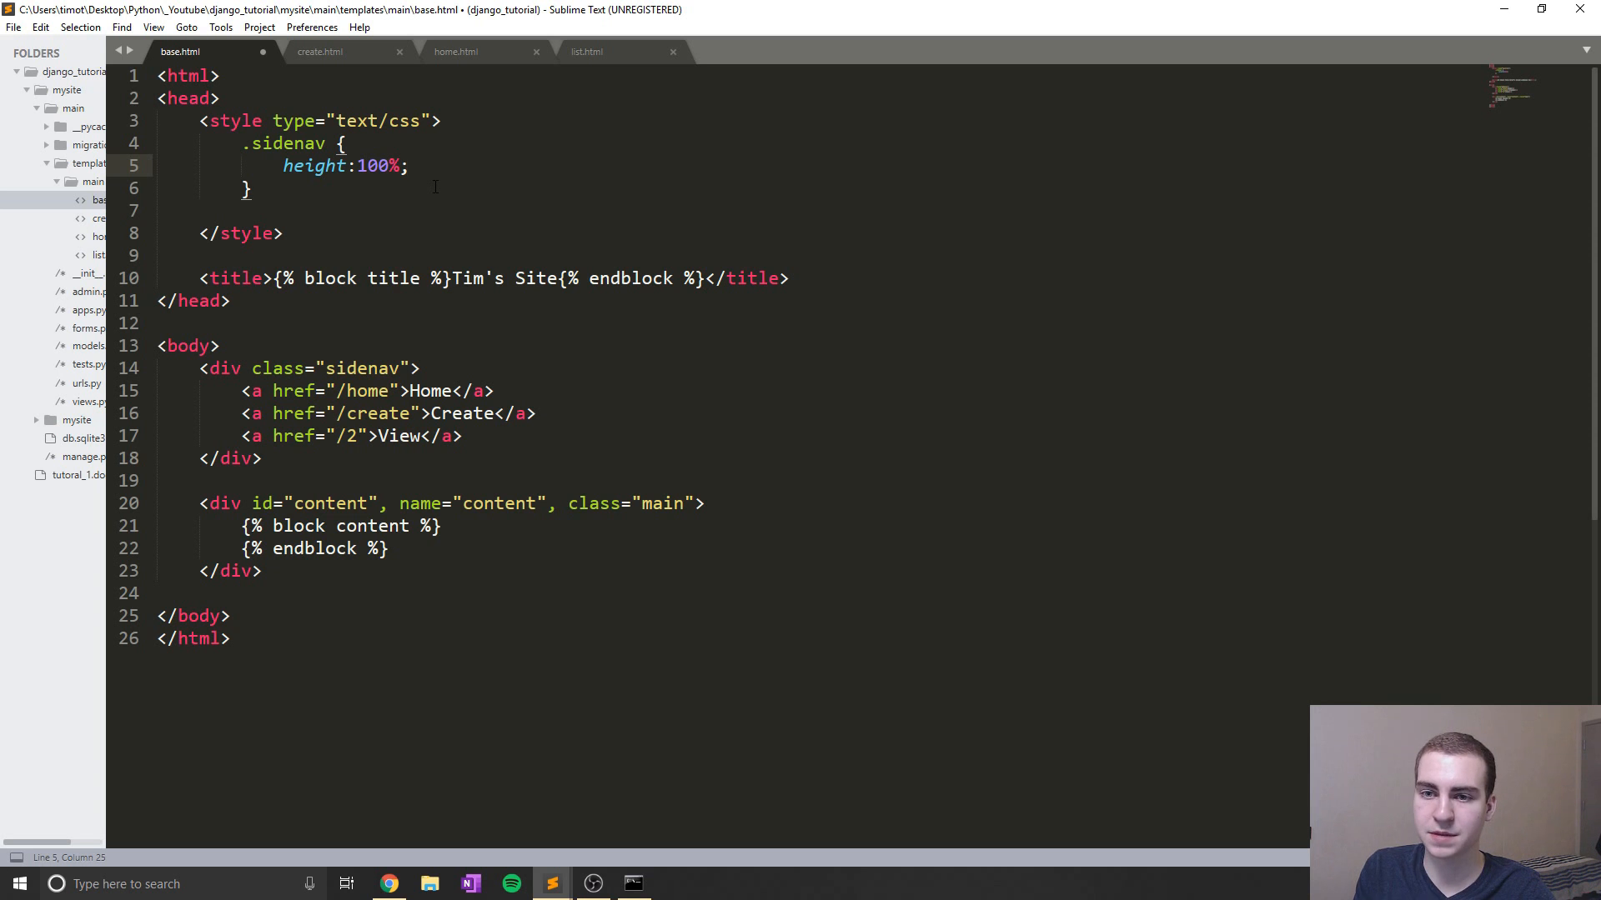
type("wi")
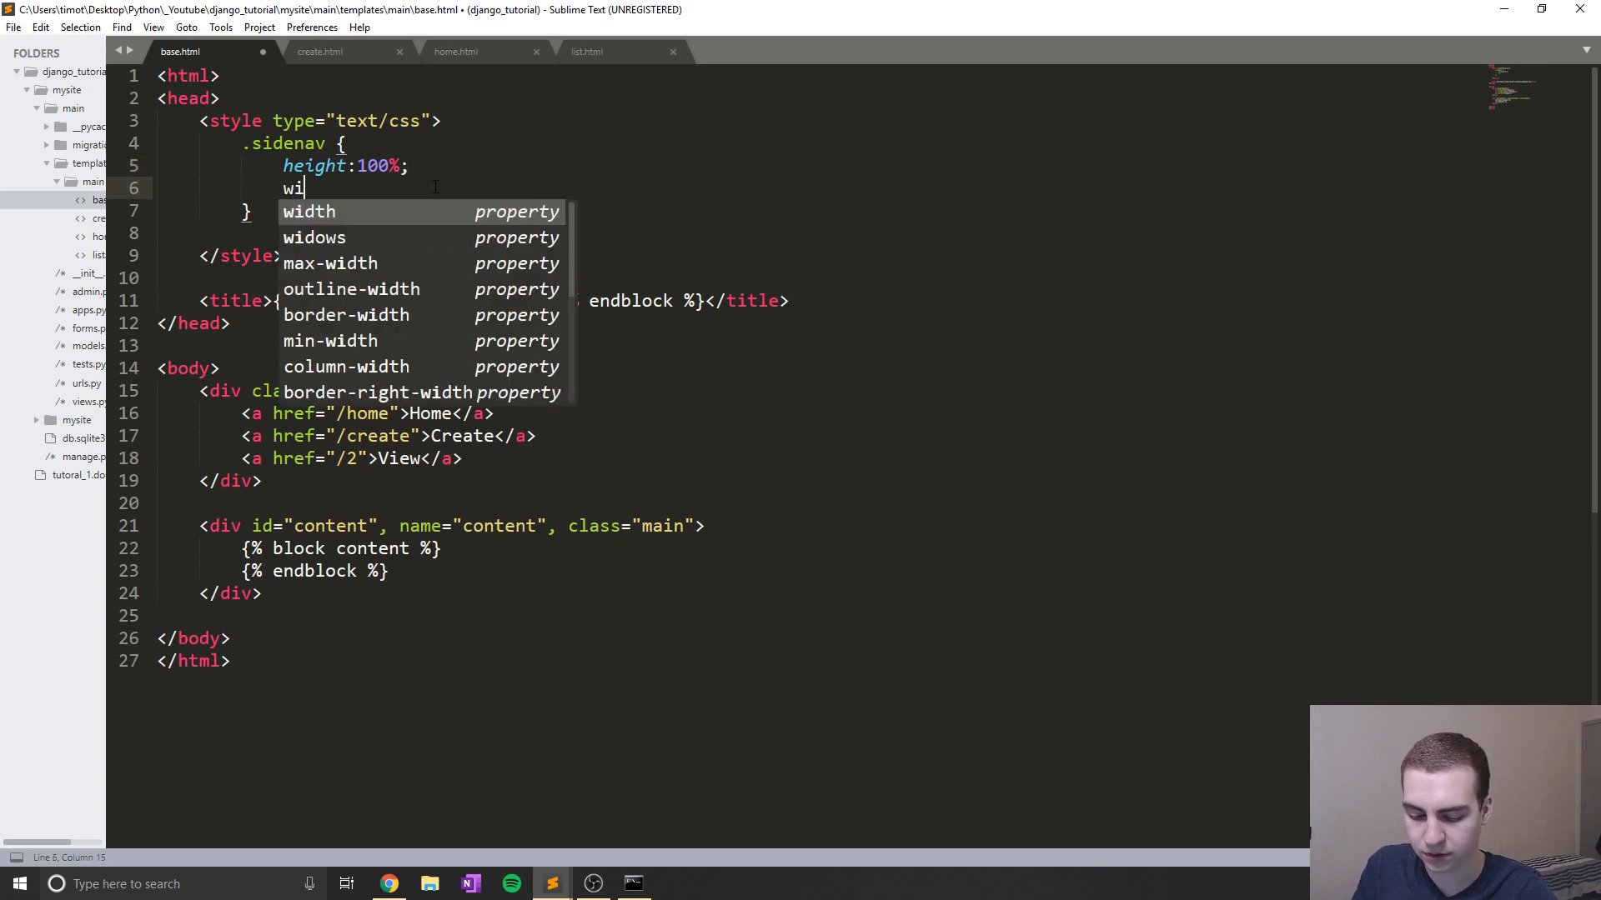
key("Tab")
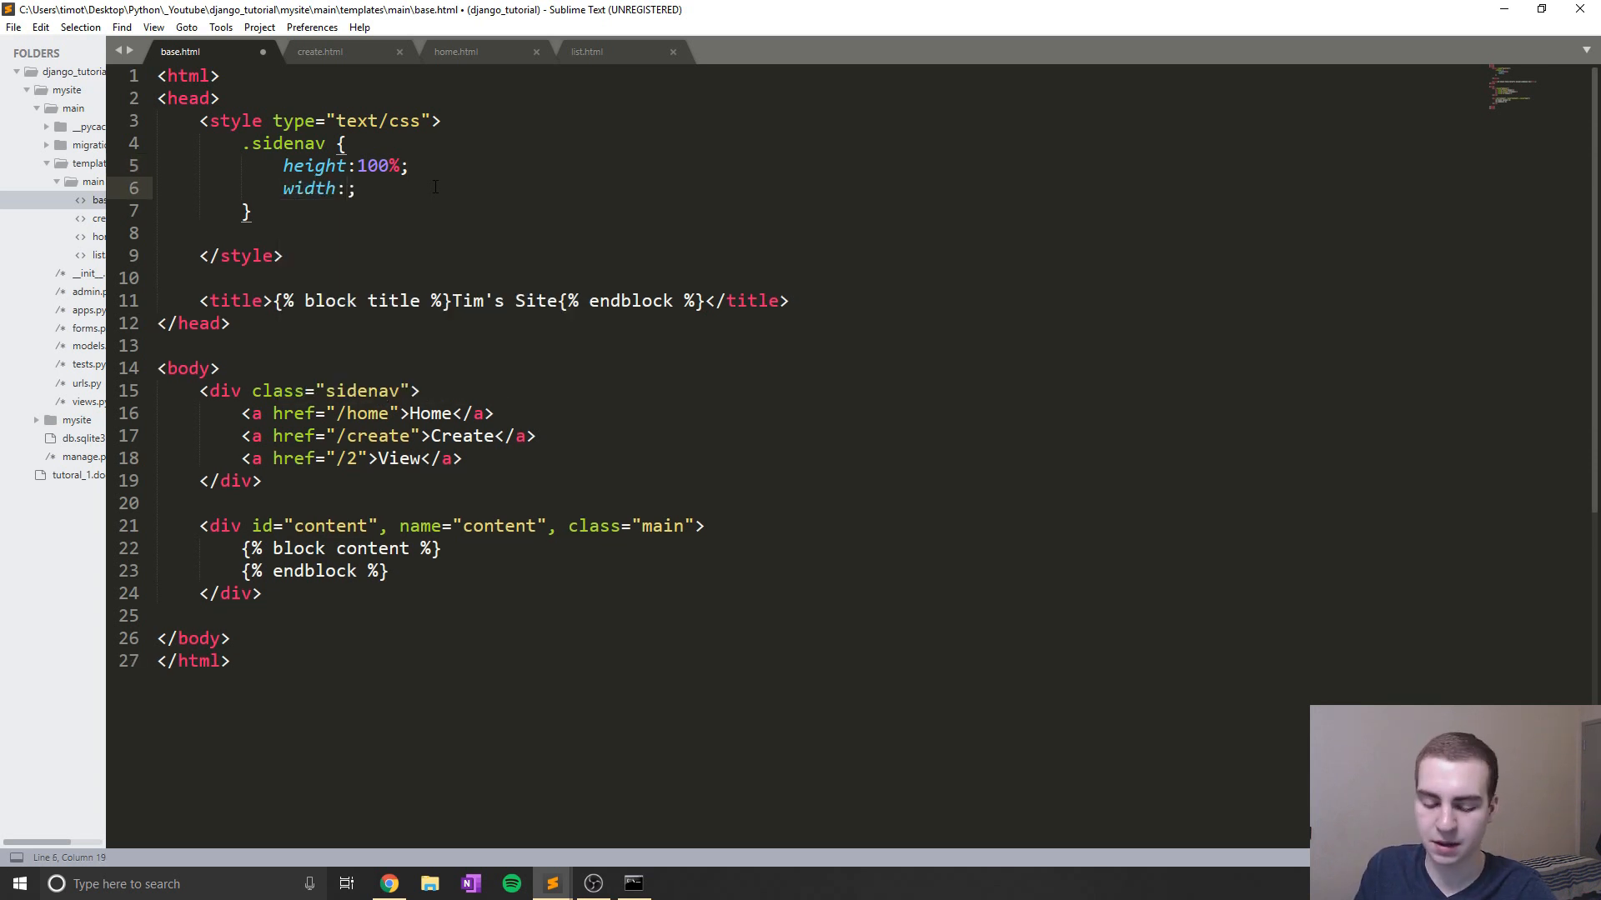
type("160px")
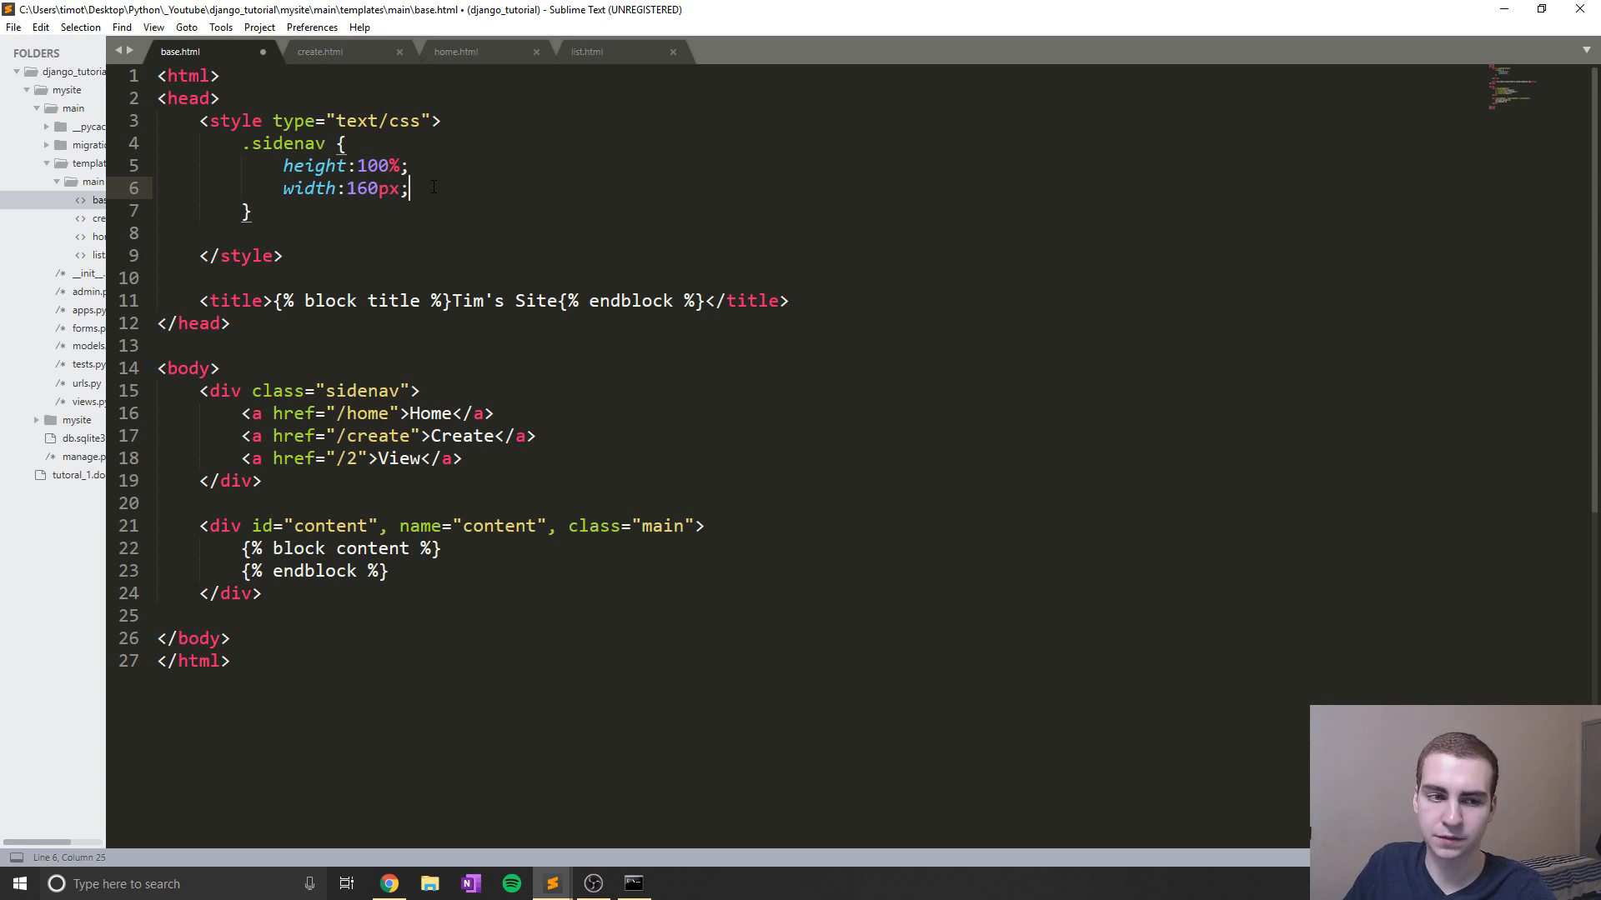
Add fixed position, z-index 1, top 0 and left 0 to the .sidenav rule
type("position")
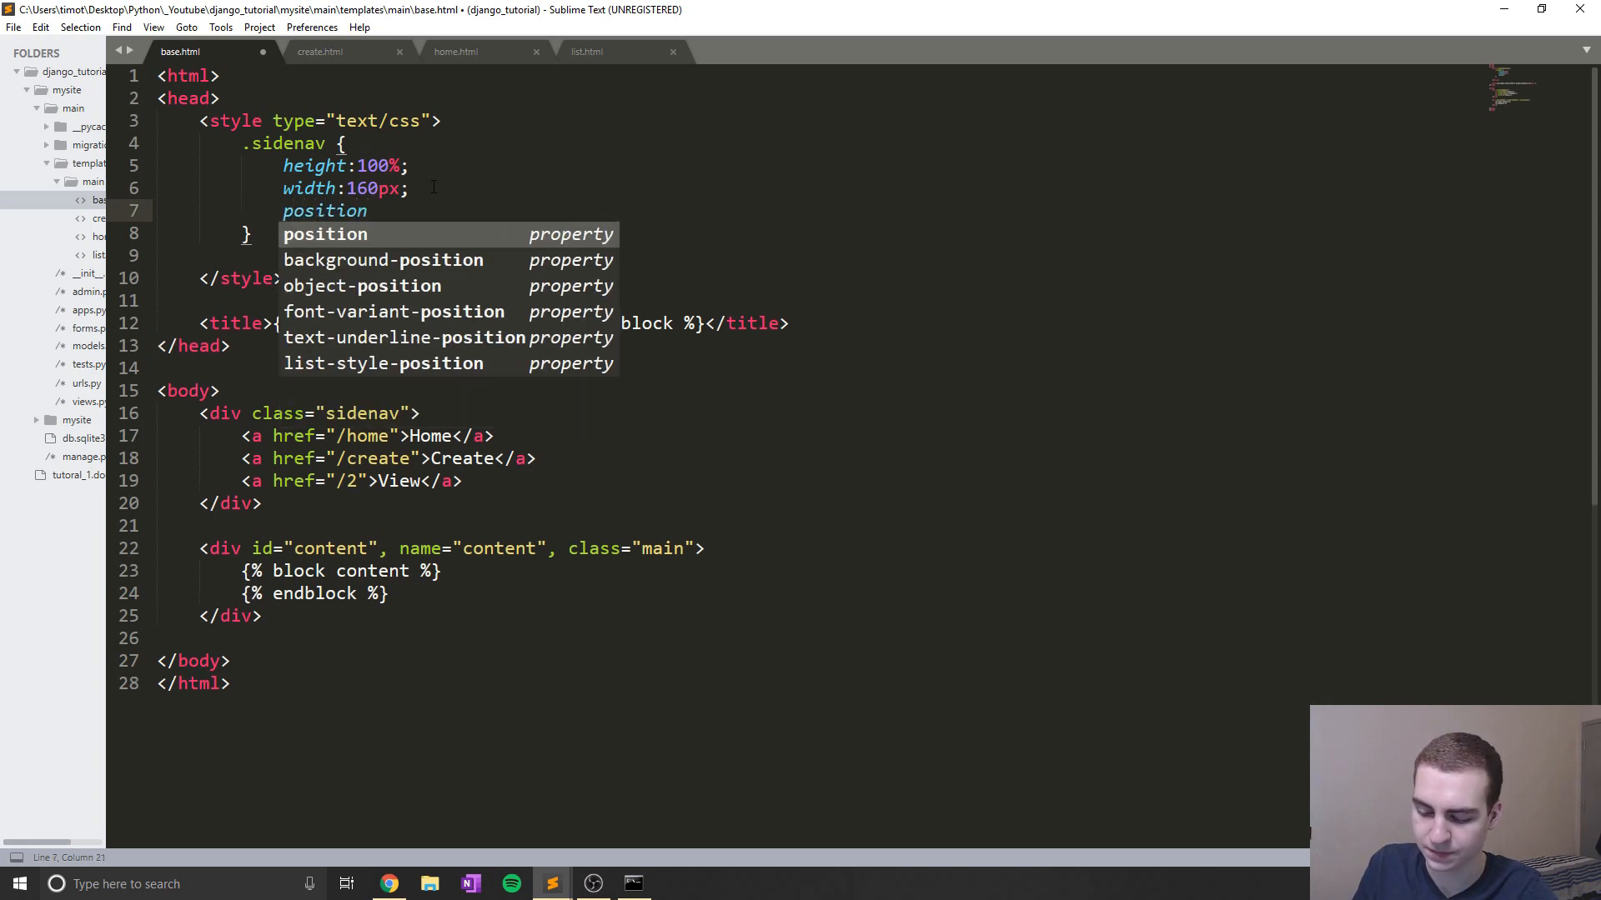
type(": fixed;")
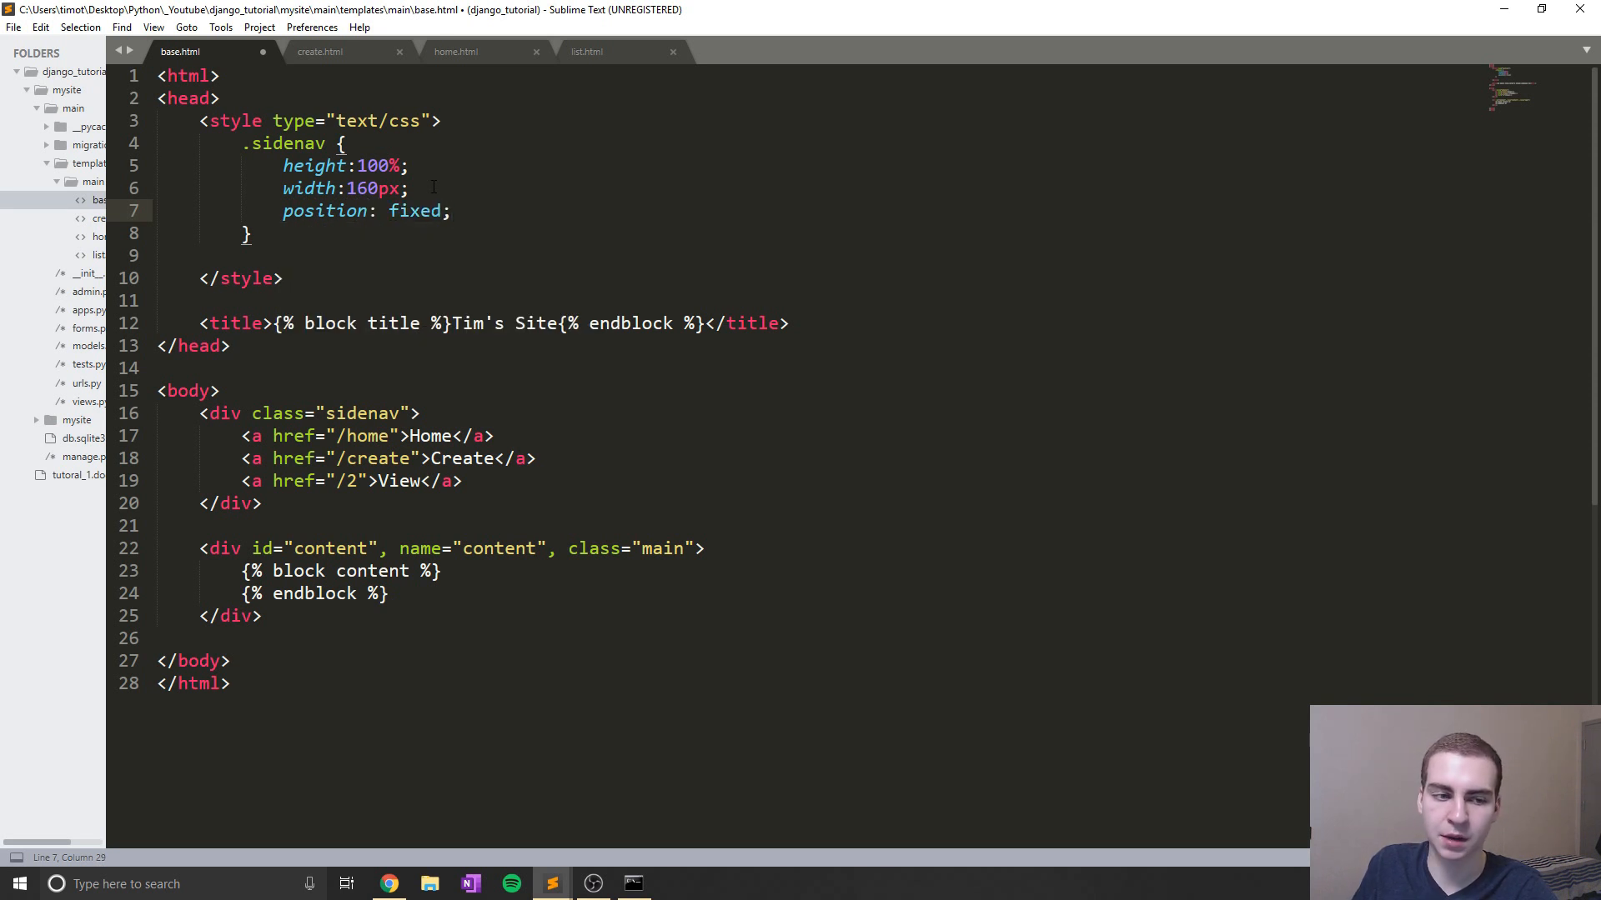
type("z")
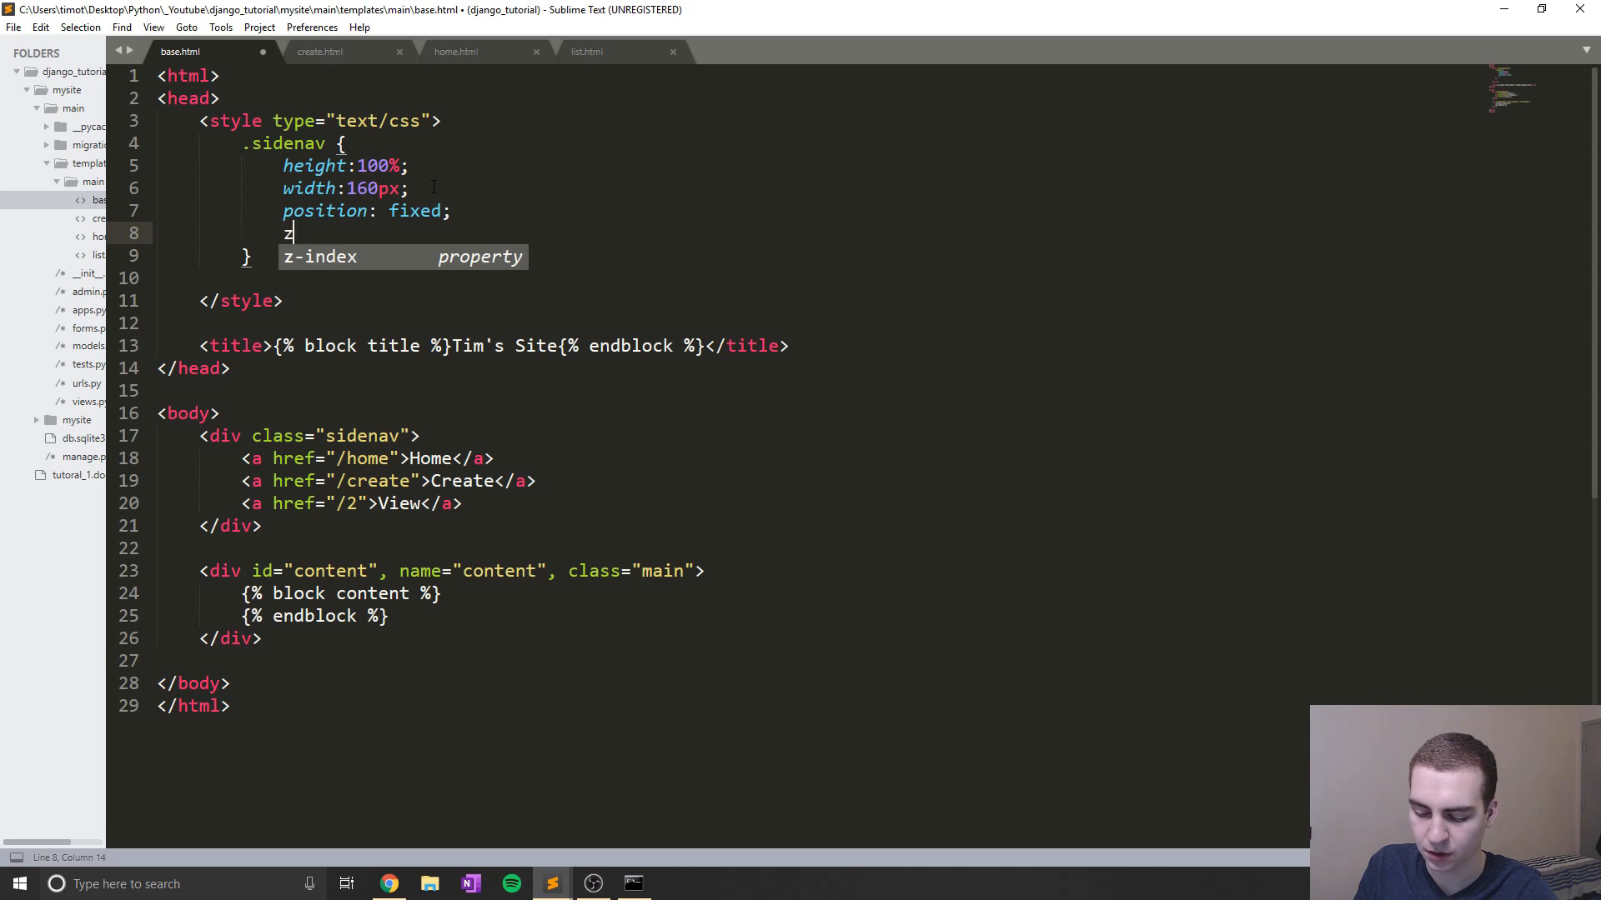
type("-index")
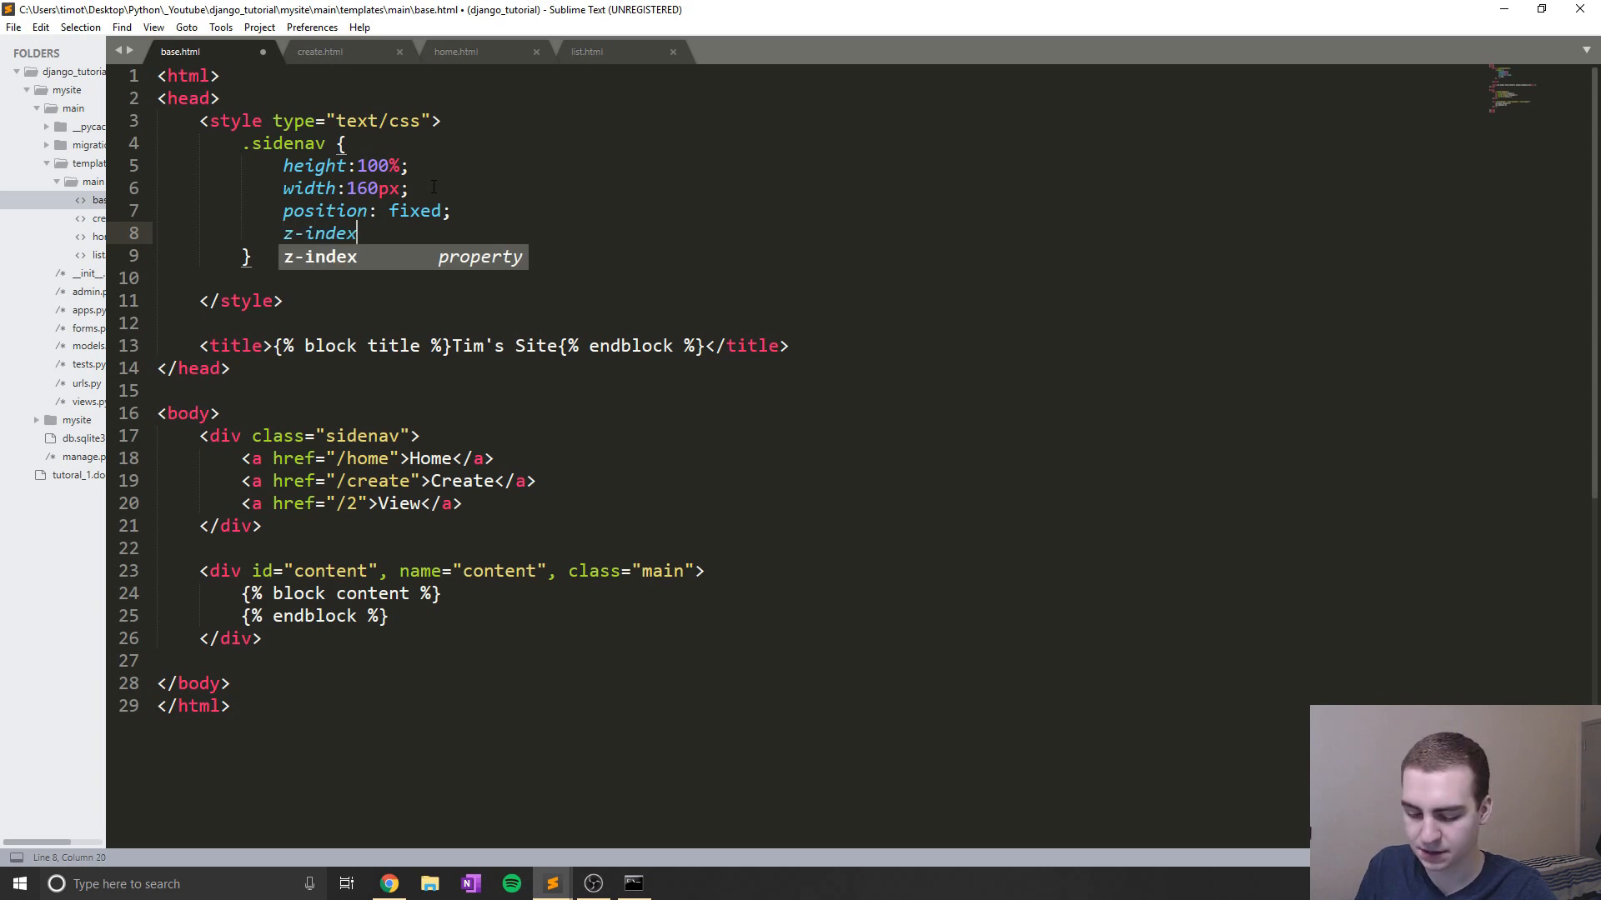
type(":1;")
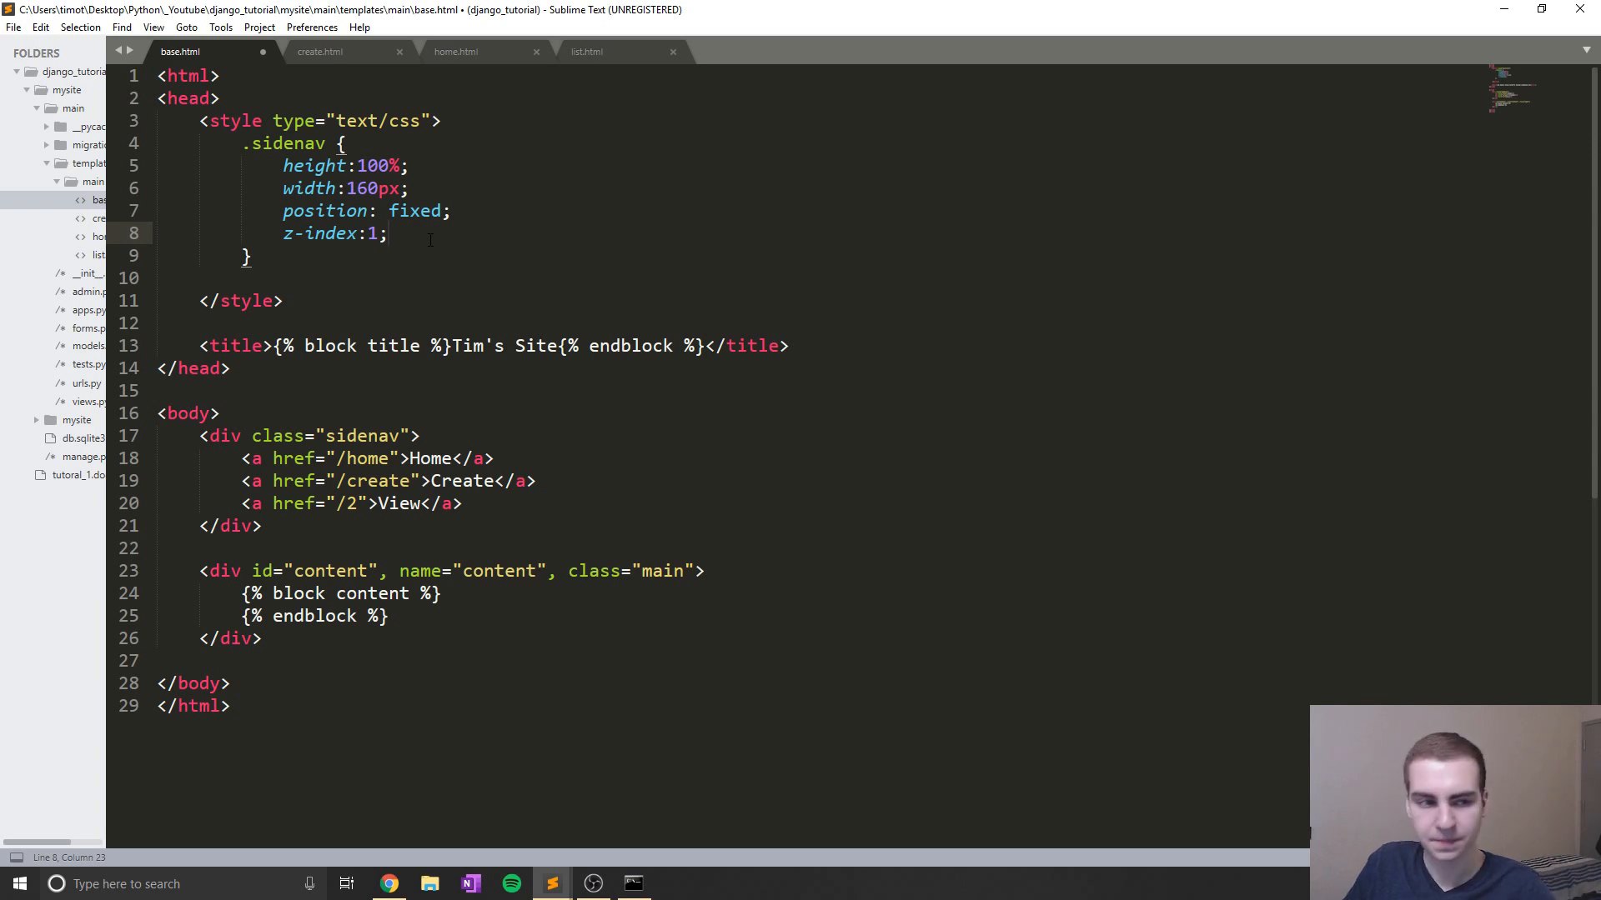
type("top:0;")
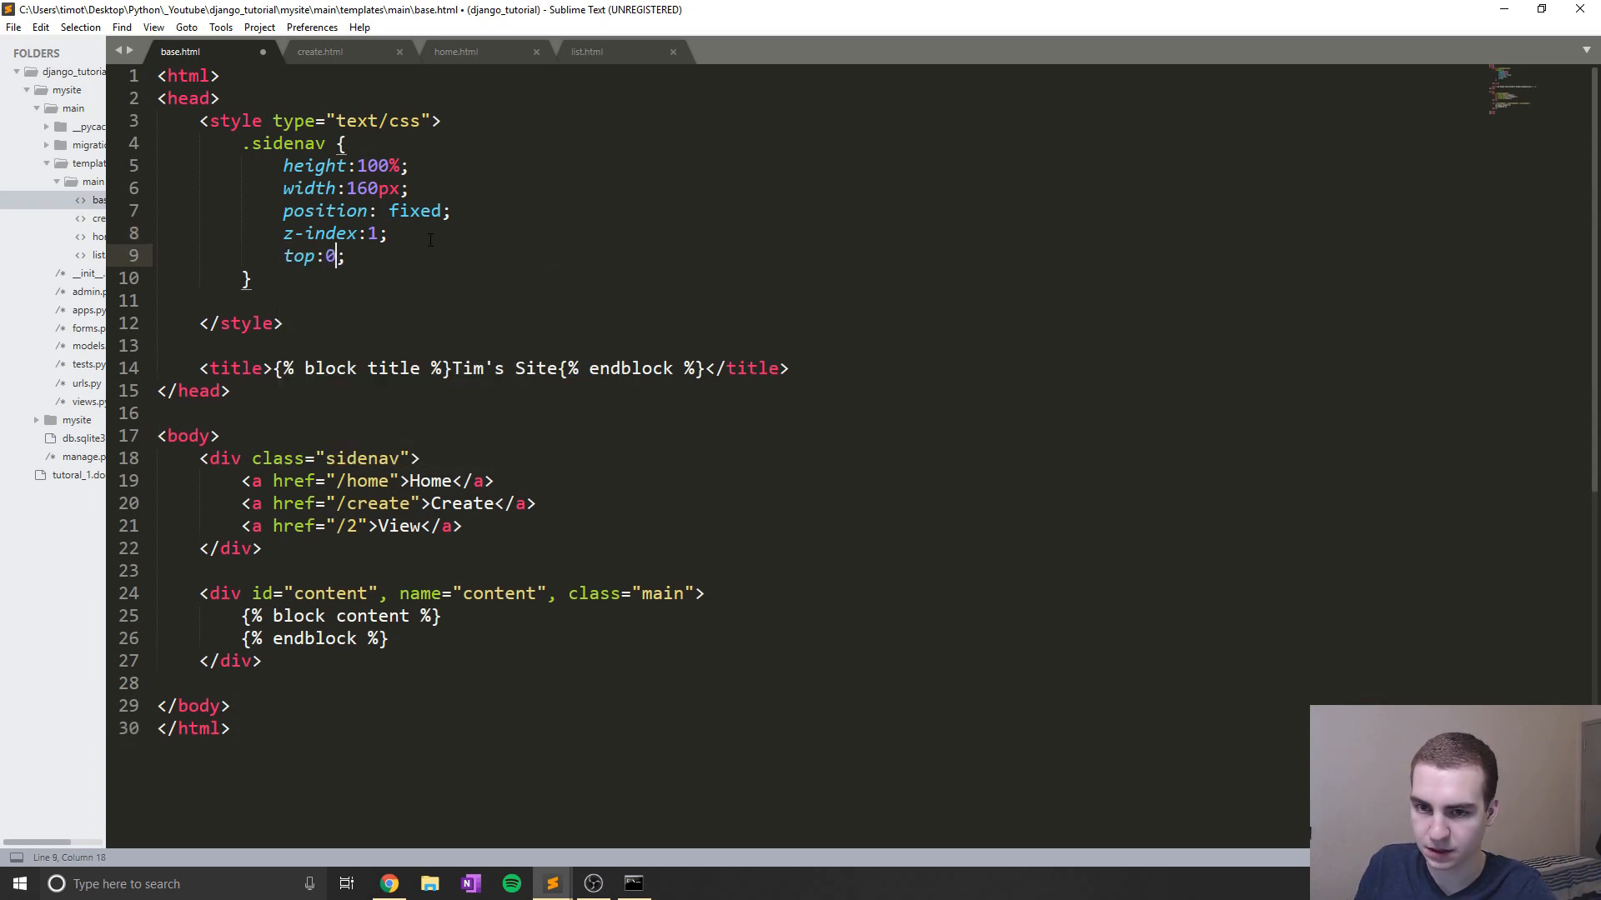
type("left:0;")
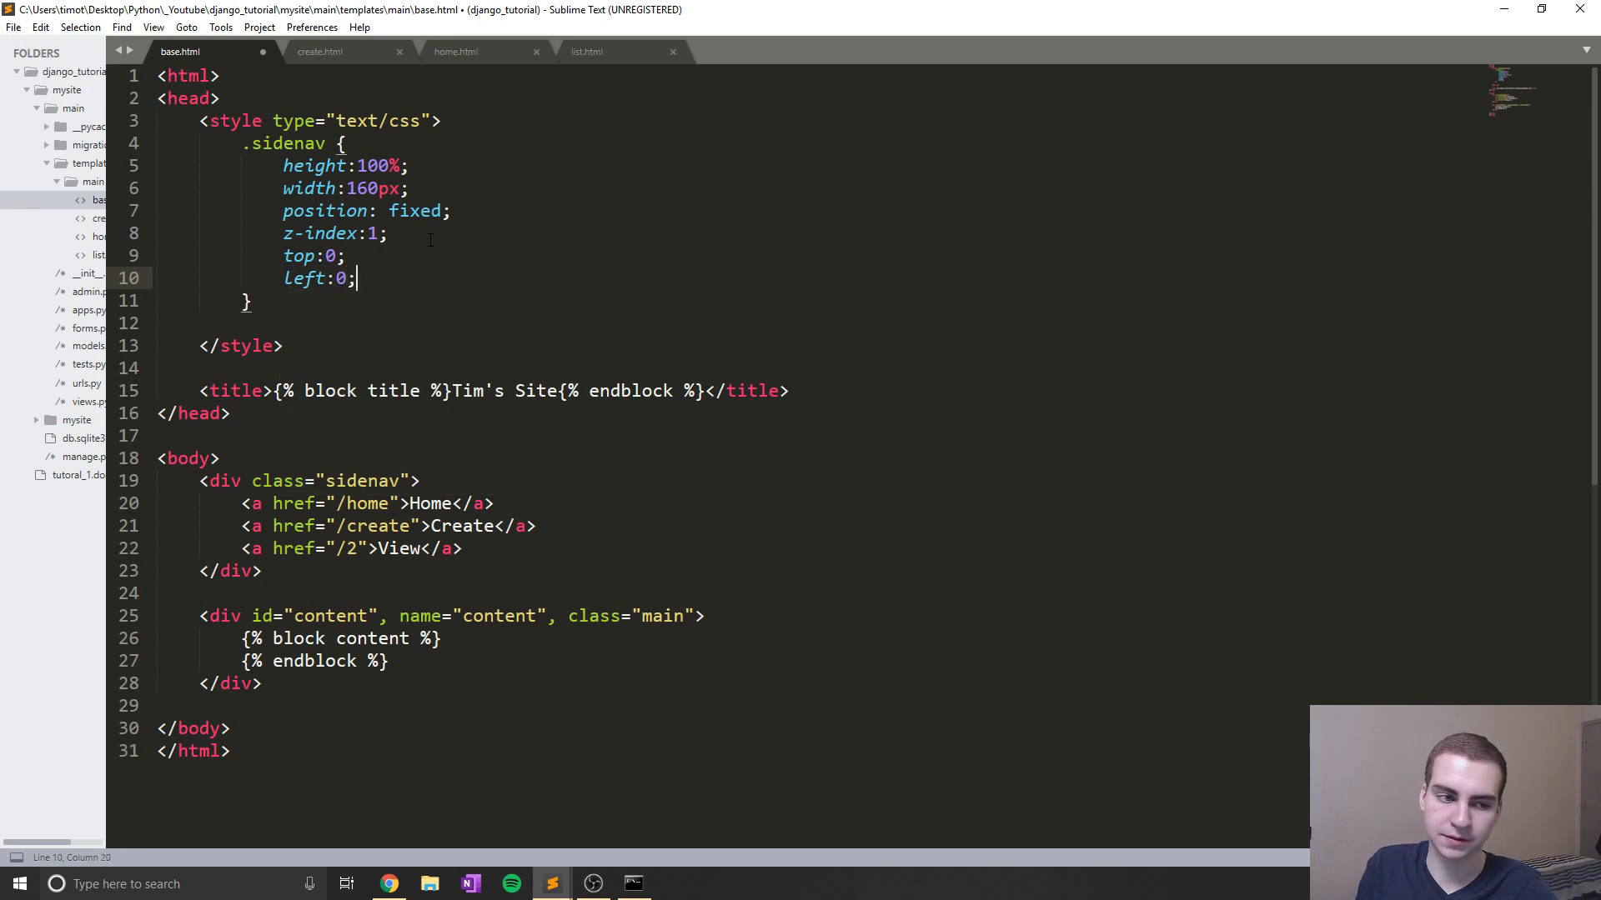
Add background-color #111, overflow-x hidden and begin the padding-top property
type("background")
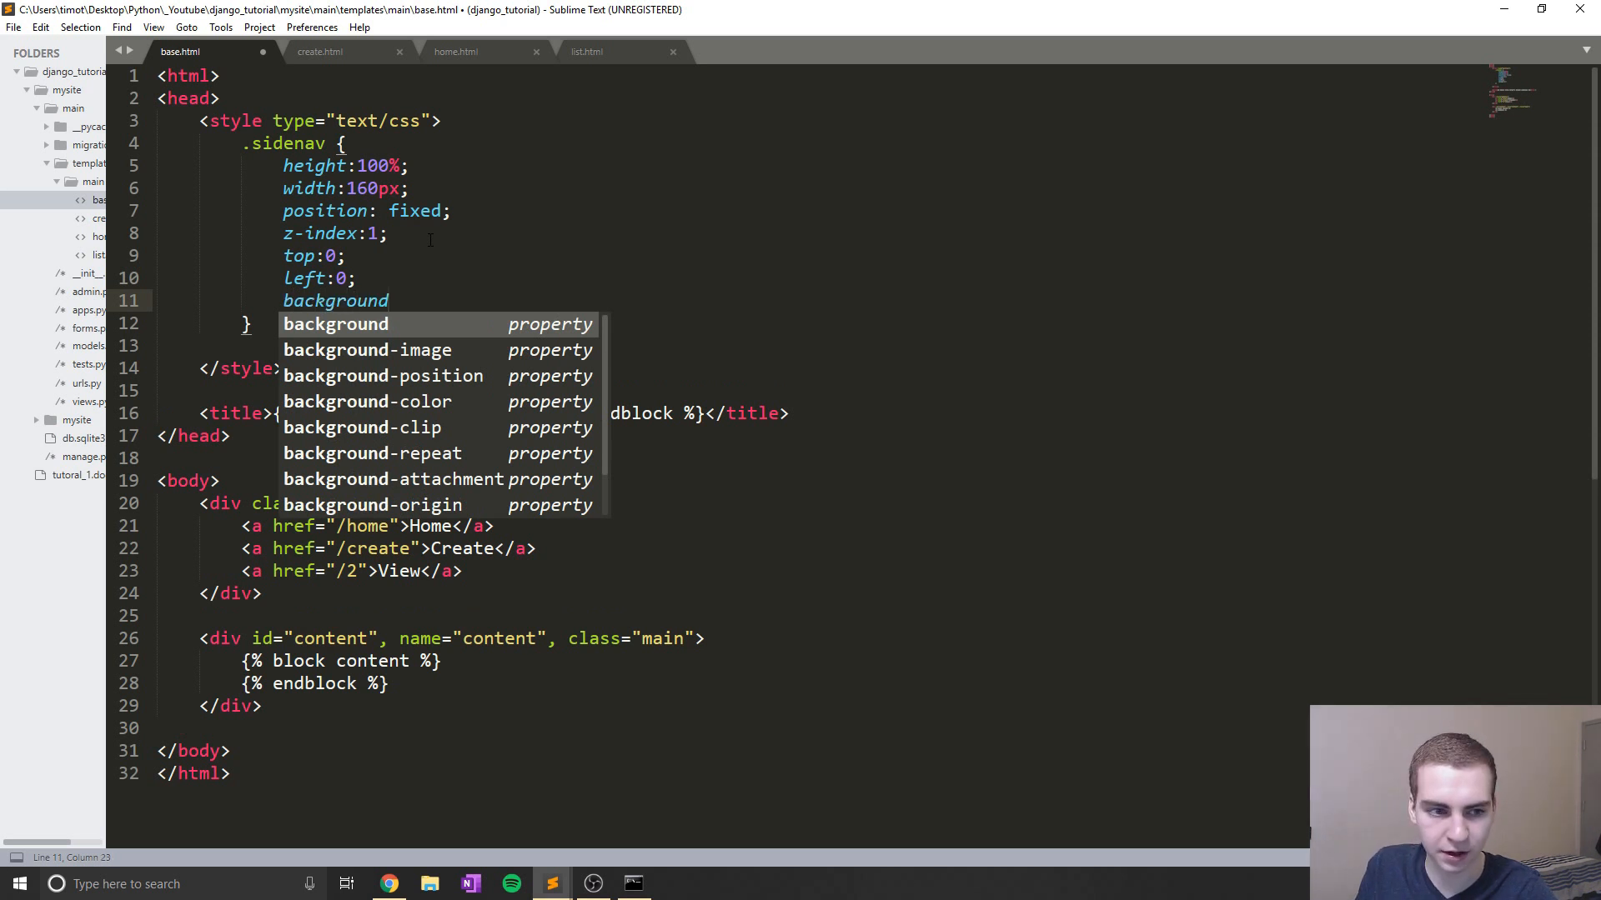
type("-colo")
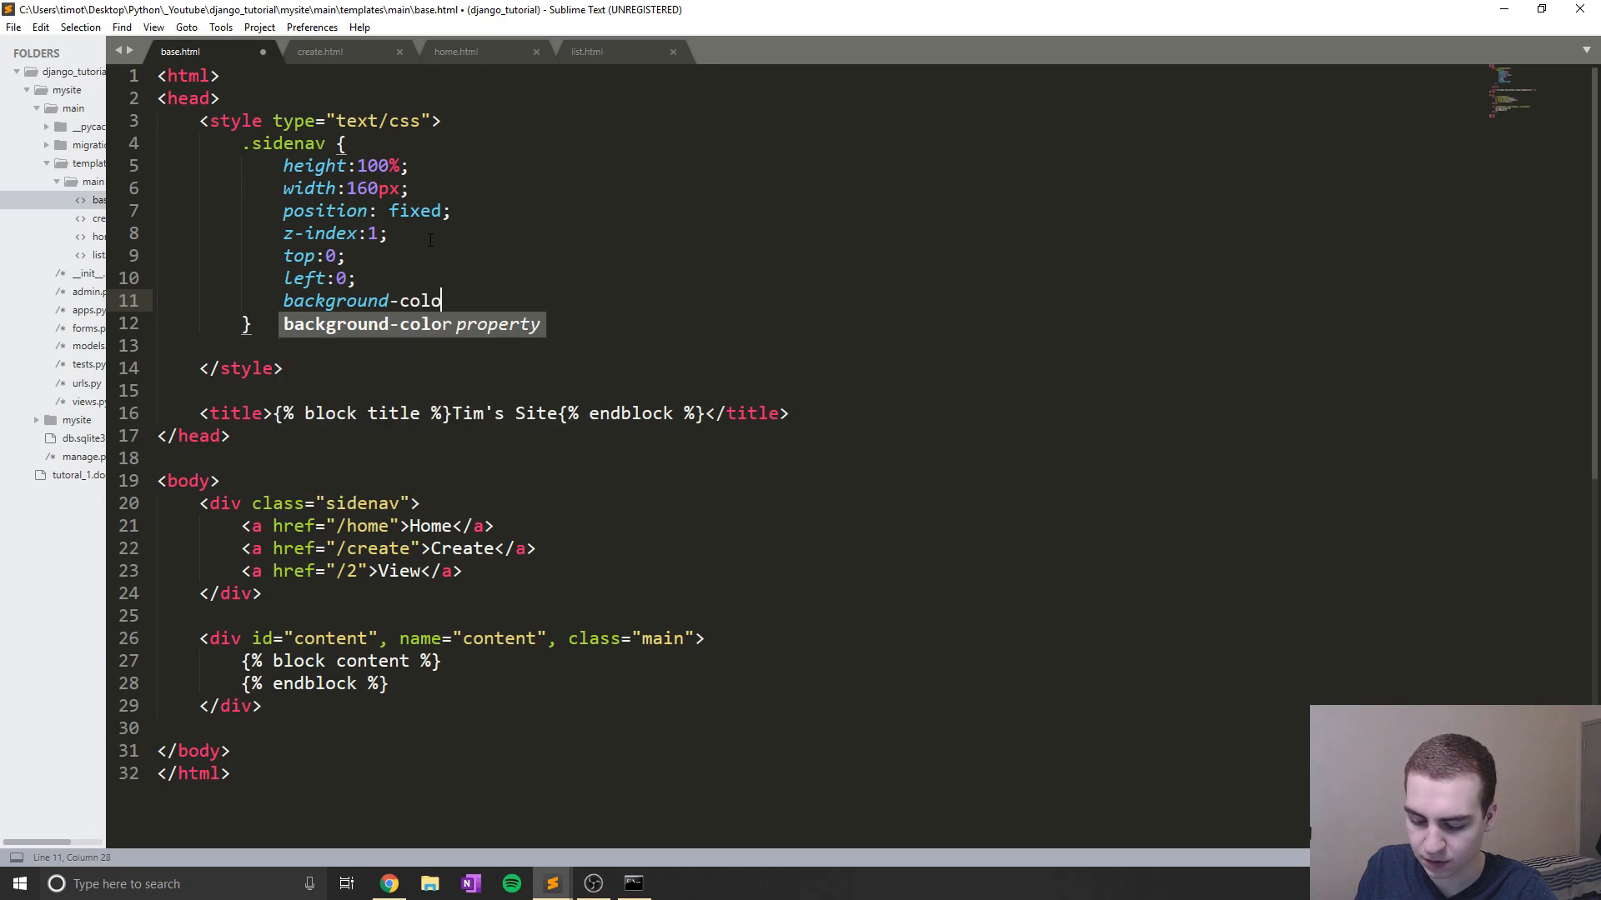
type("r:#;")
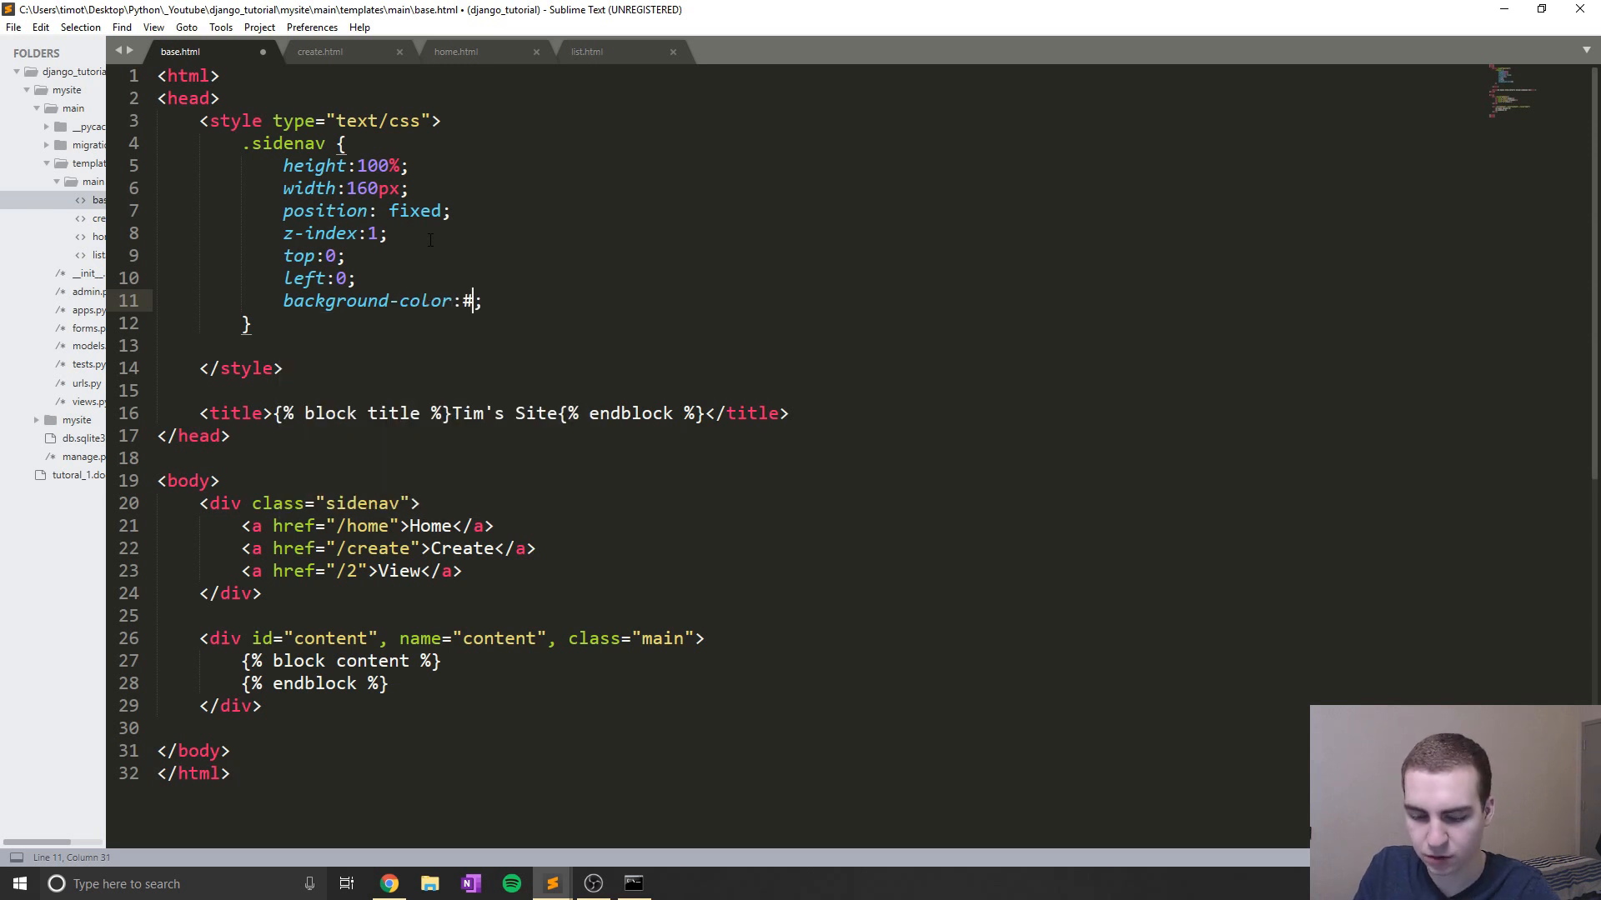
type("111")
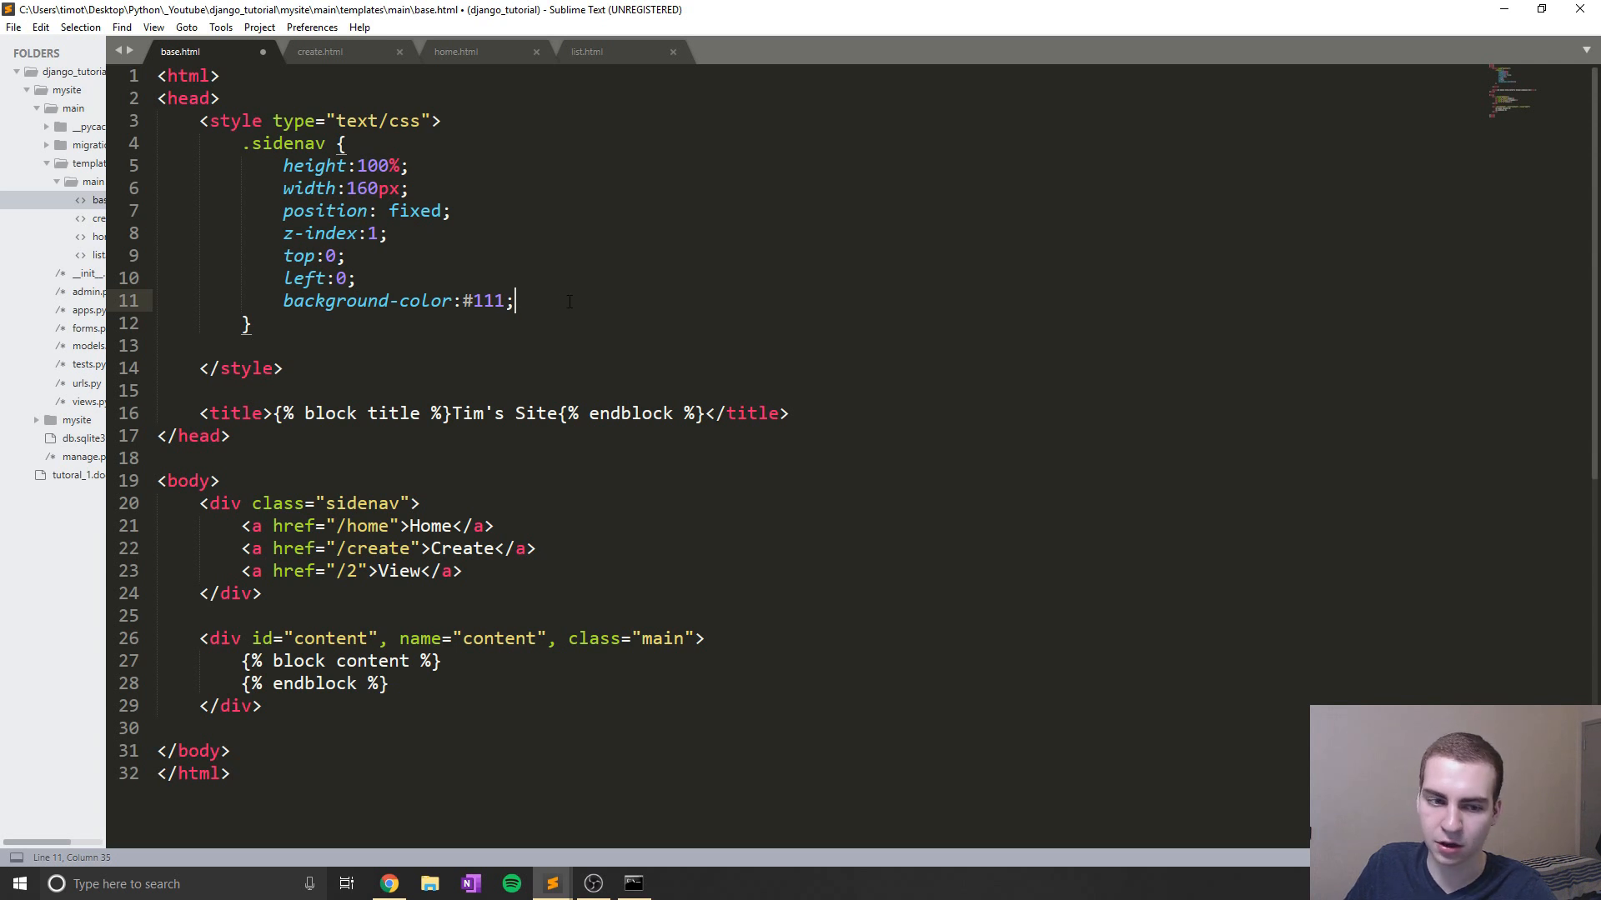
type("overf")
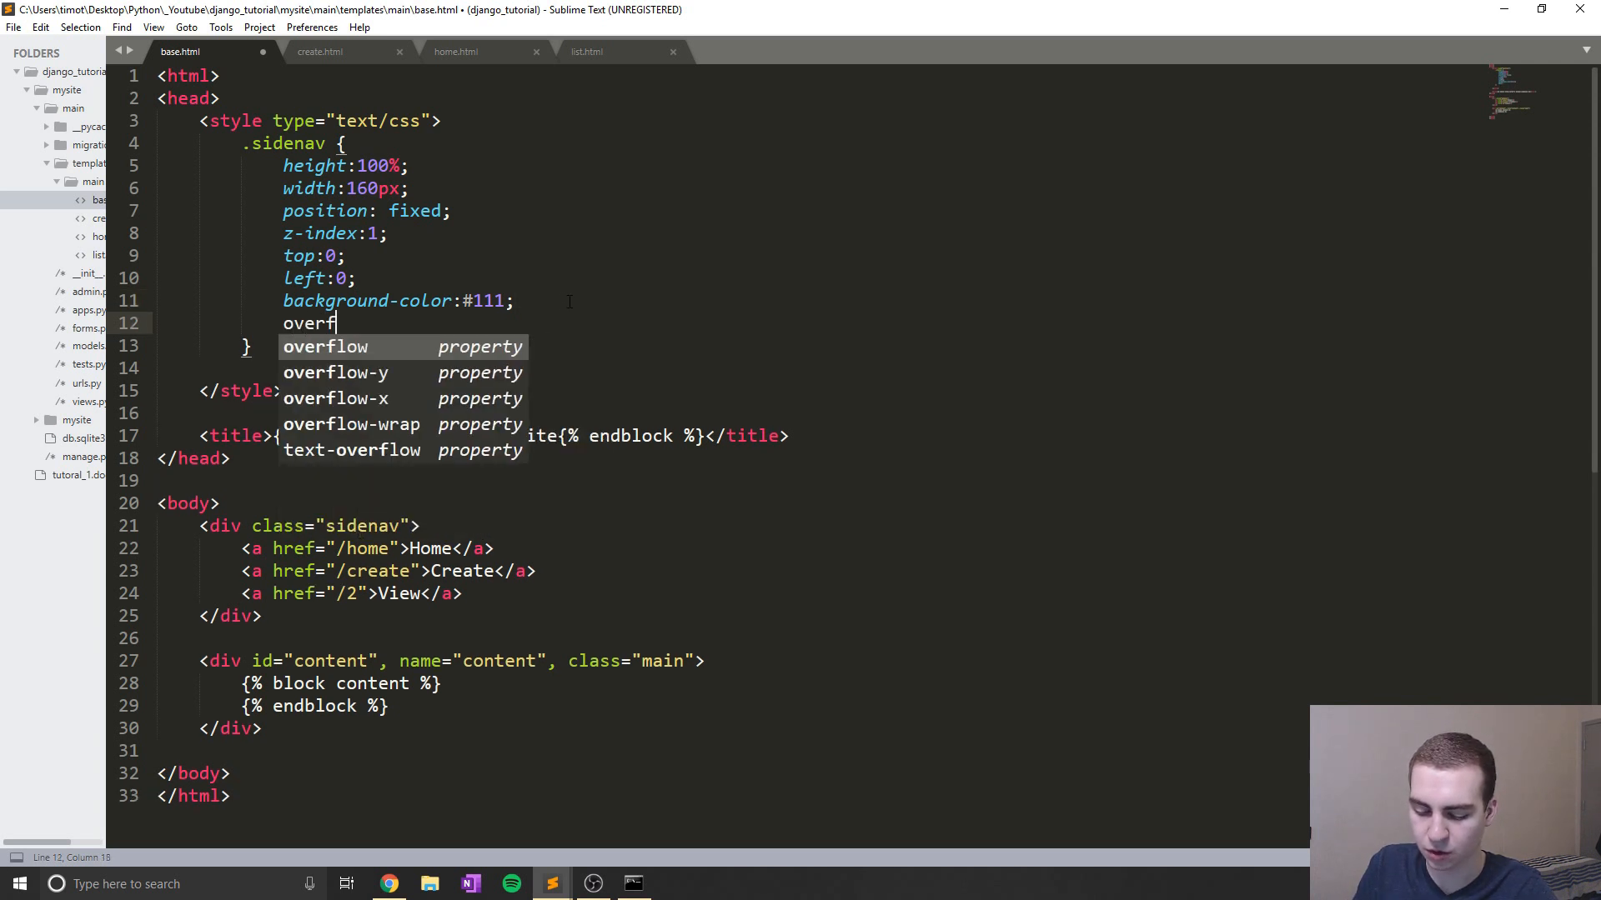
type("overflow-x:")
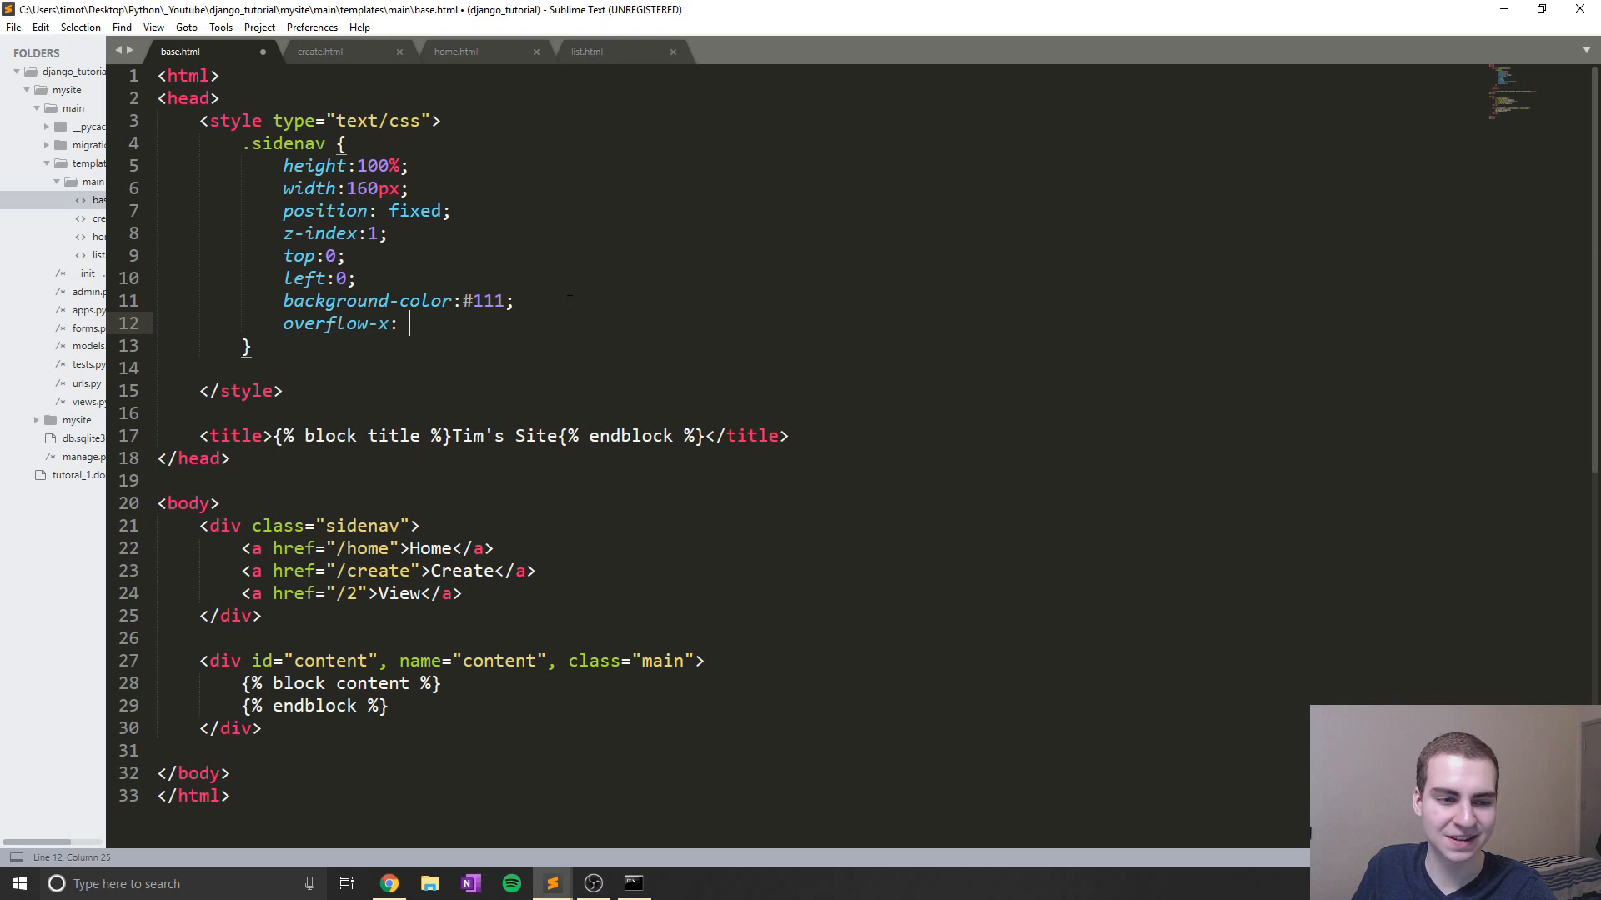
type(":hid;")
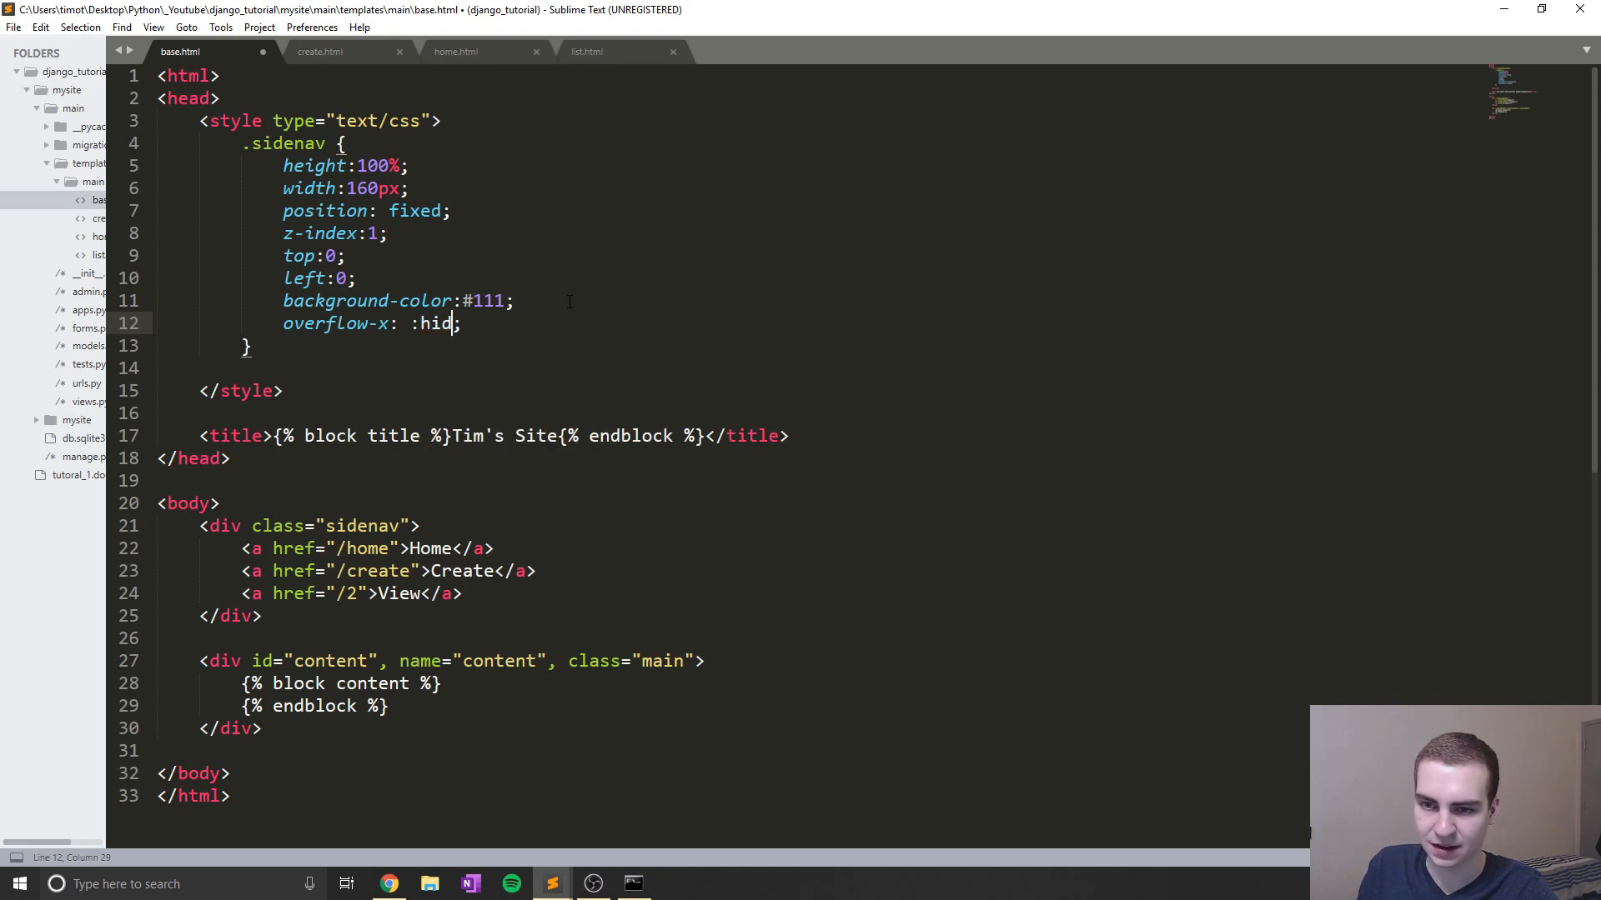
type("den")
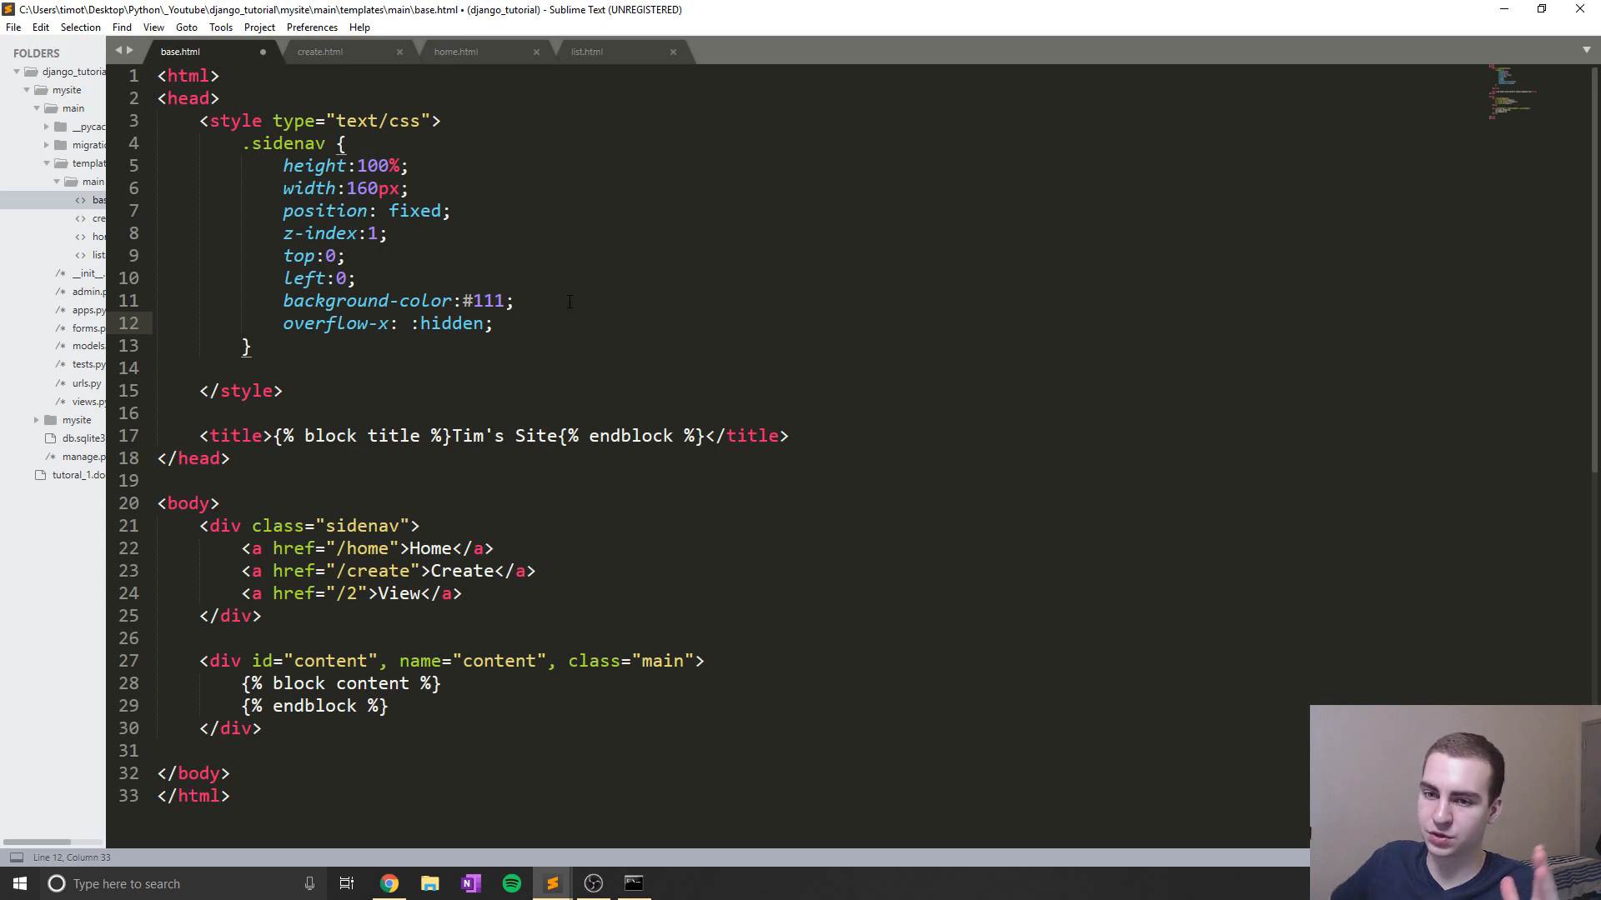
type("padding-top")
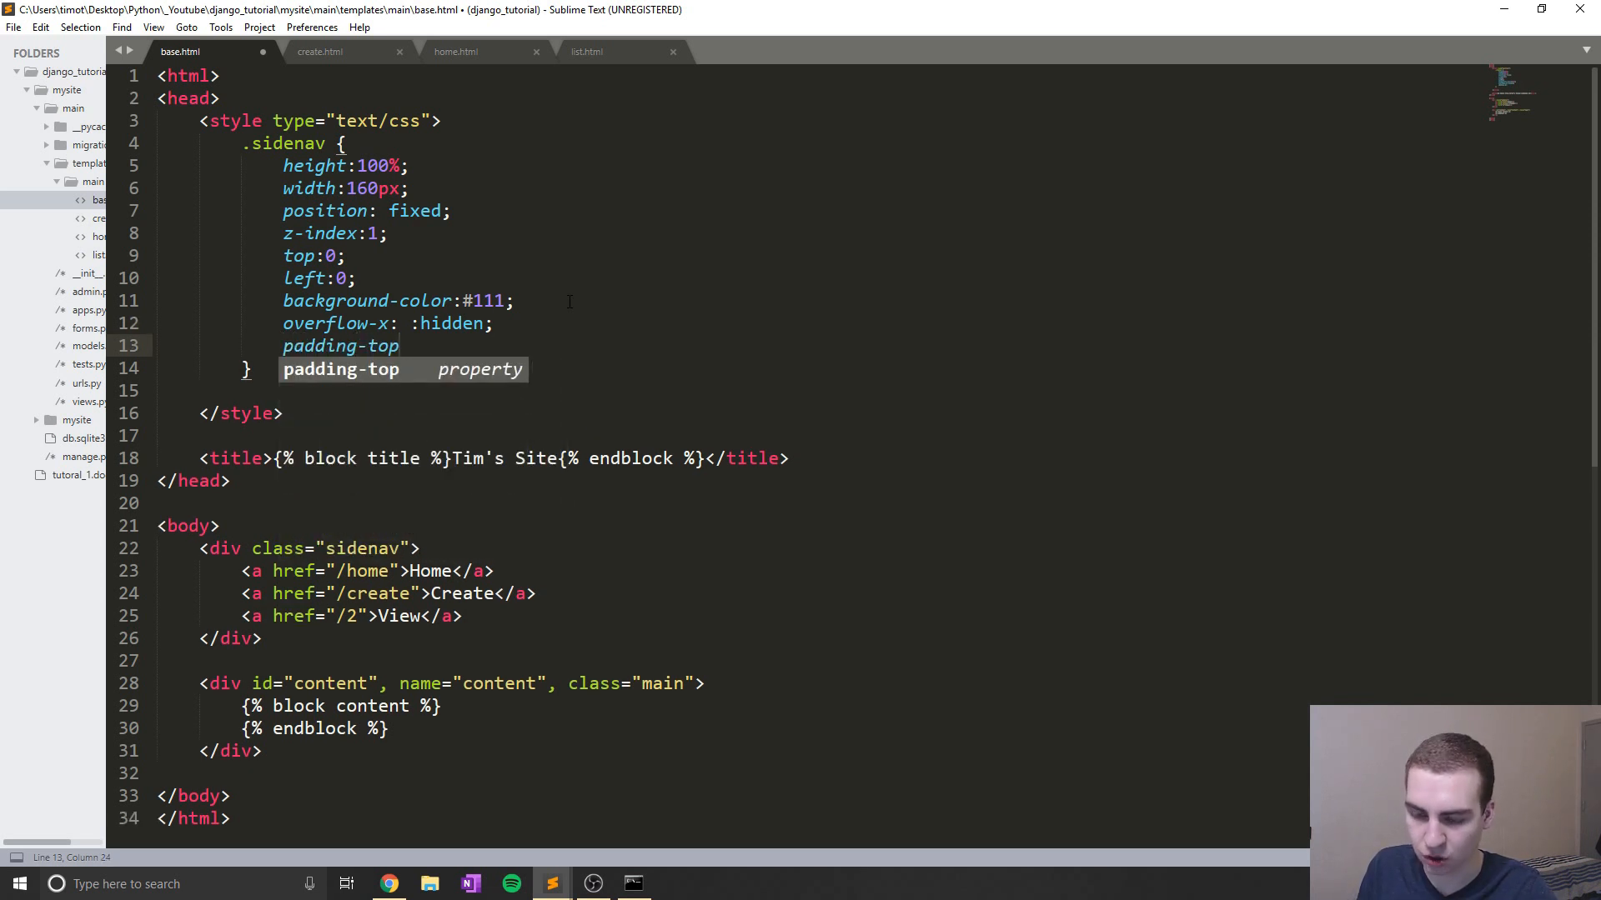
Finish padding-top:20px and open blank lines below the .sidenav rule for another rule
type(":20px;")
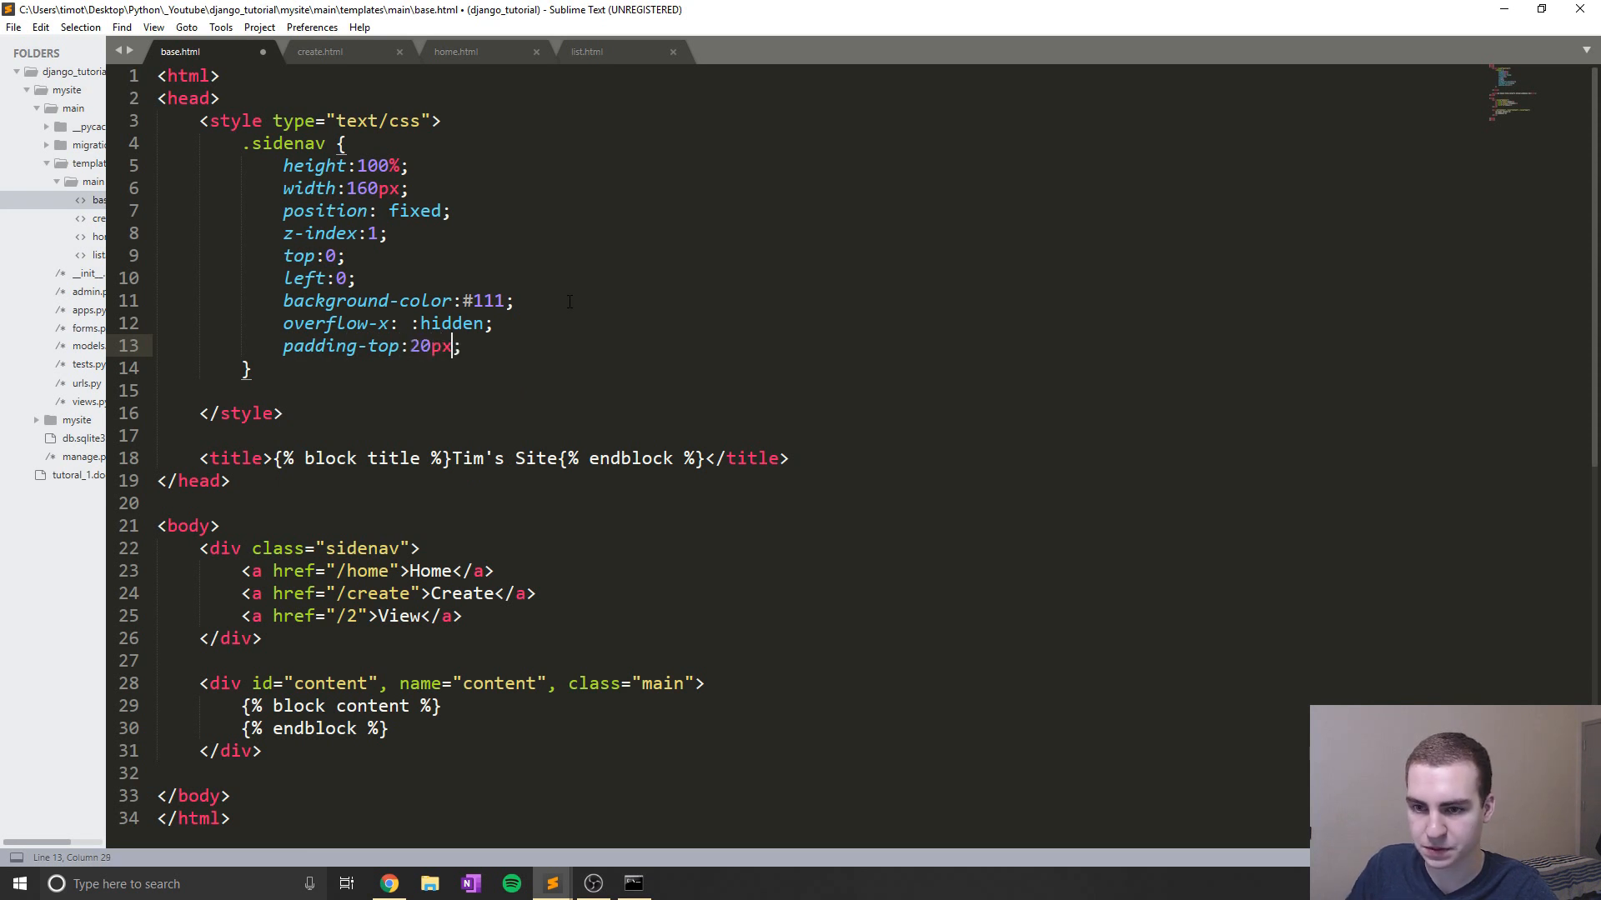
key("enter")
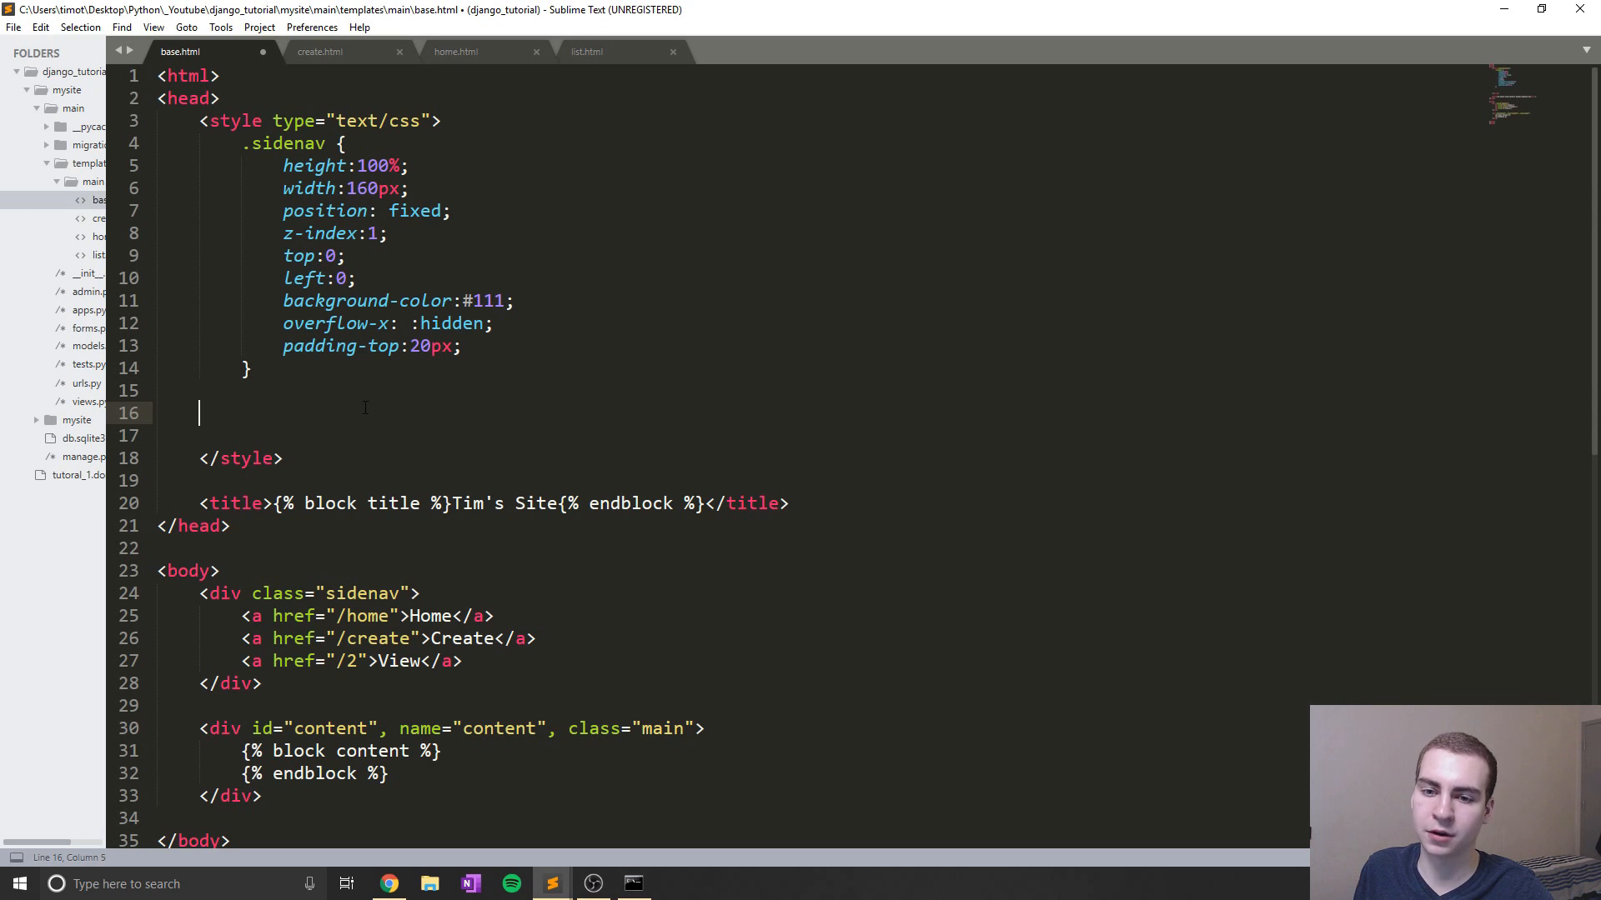
Start a .sidenav a rule with 6px 8px 6px 16px-style padding and text-decoration none
key("tab")
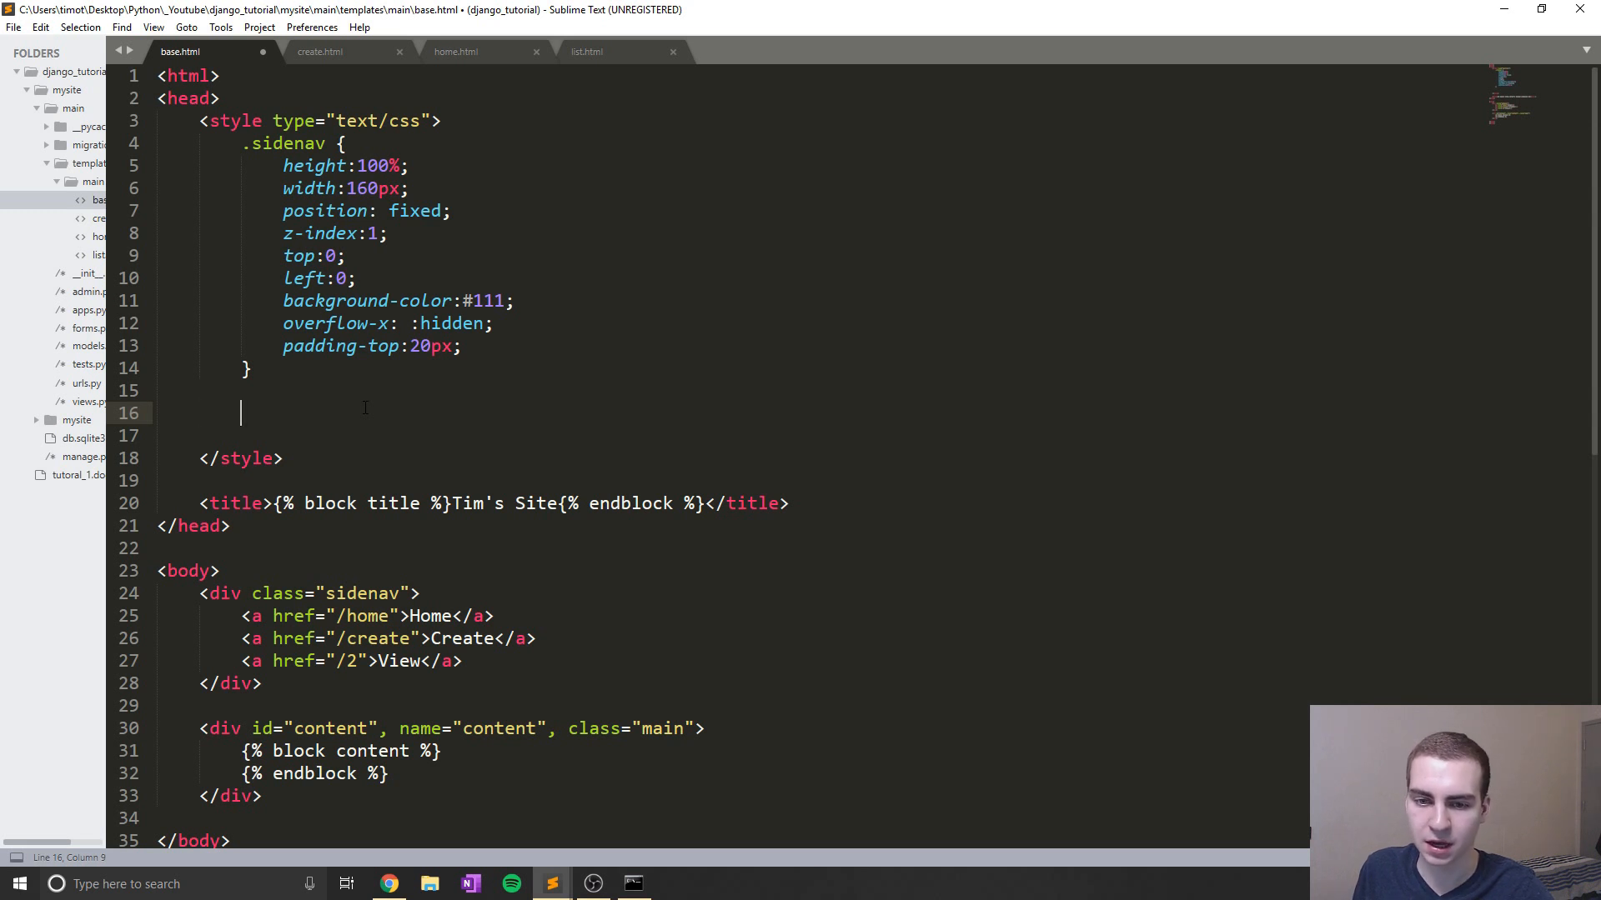
type(".")
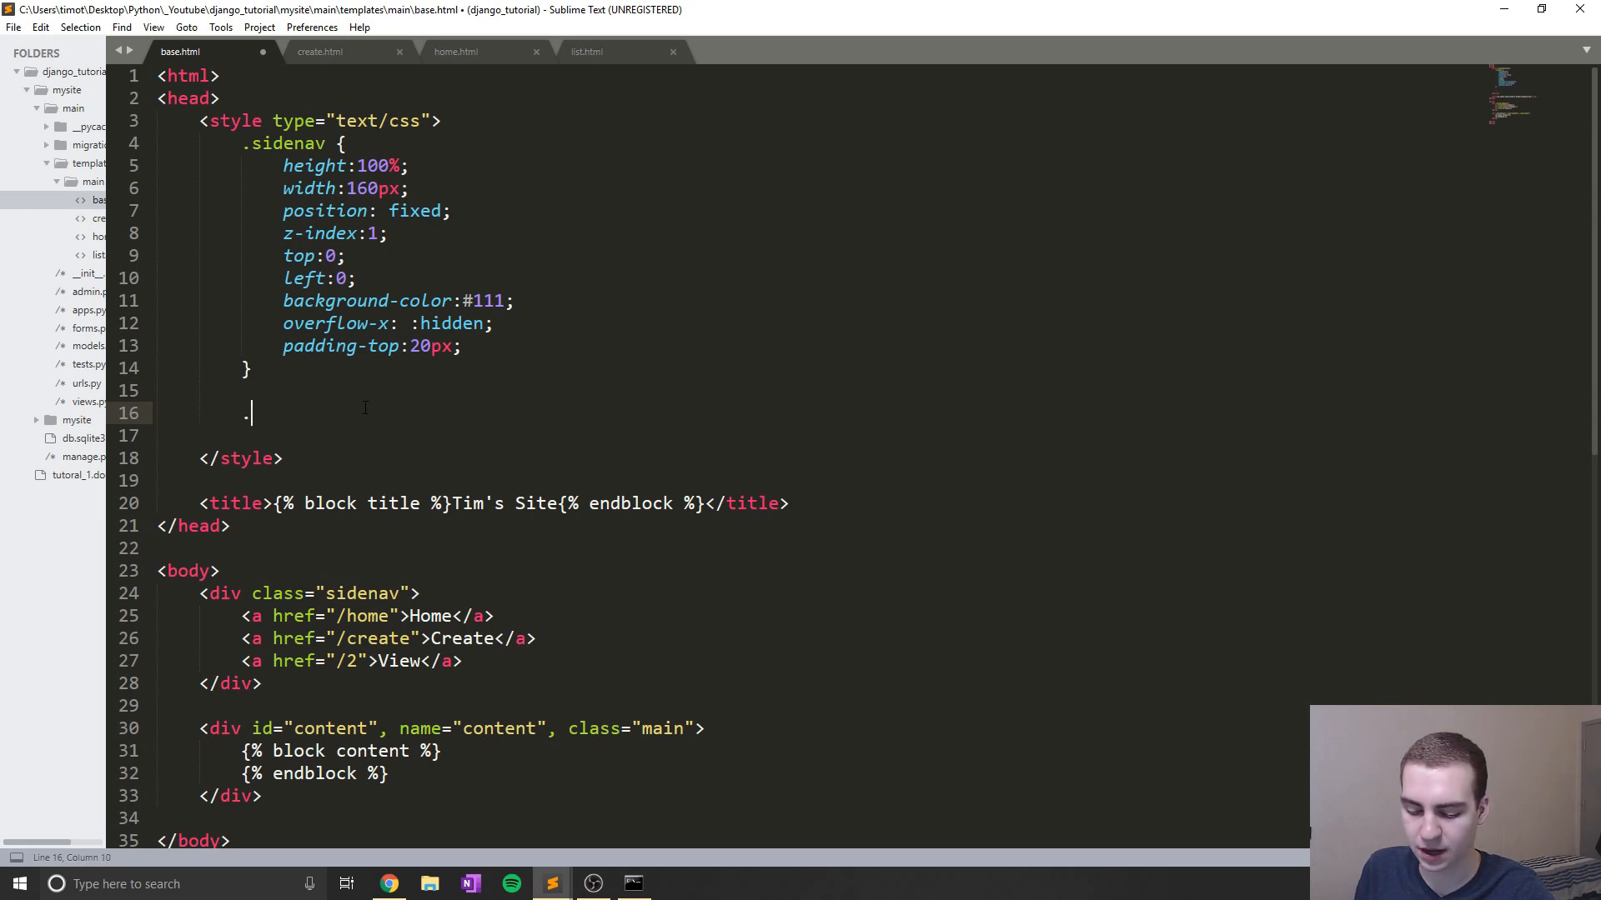
type("siden")
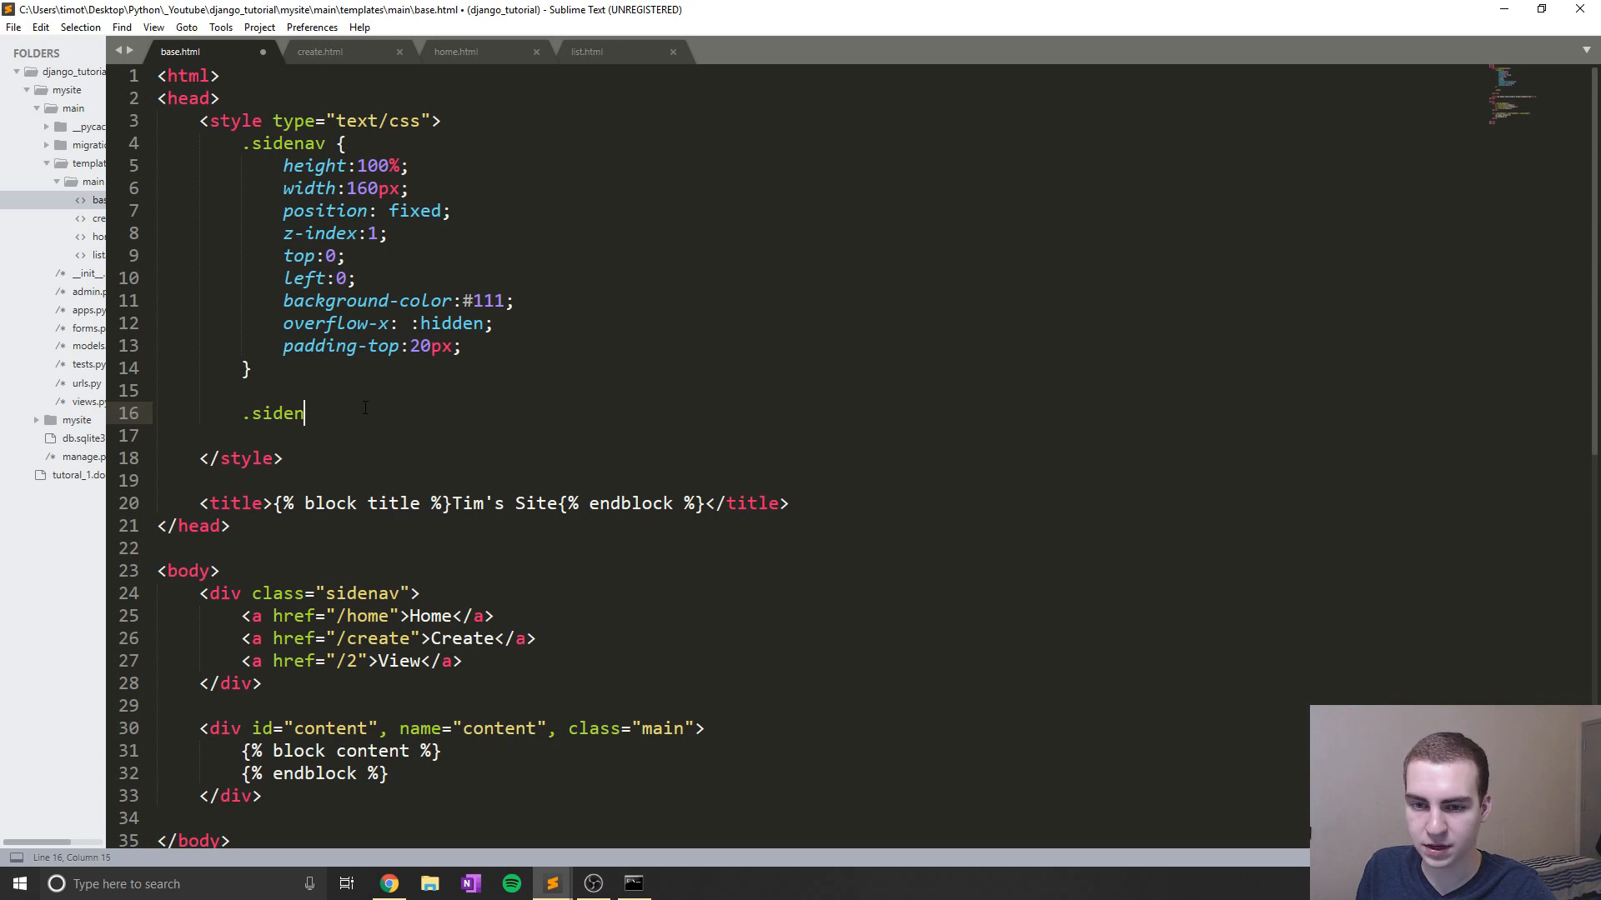
type("av a")
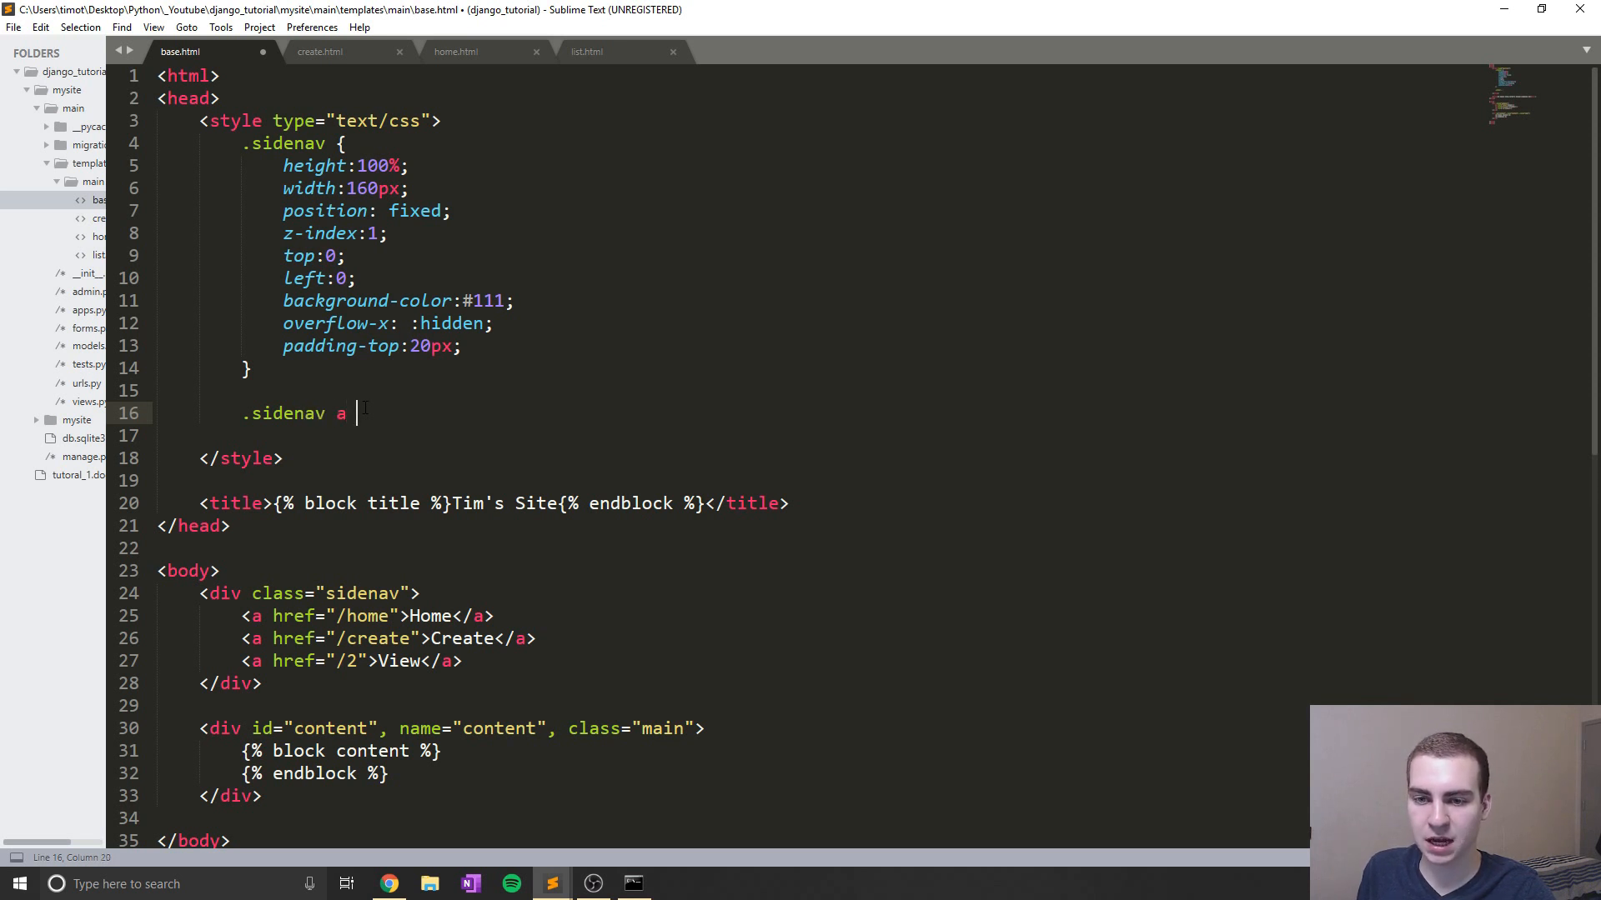
type("{}")
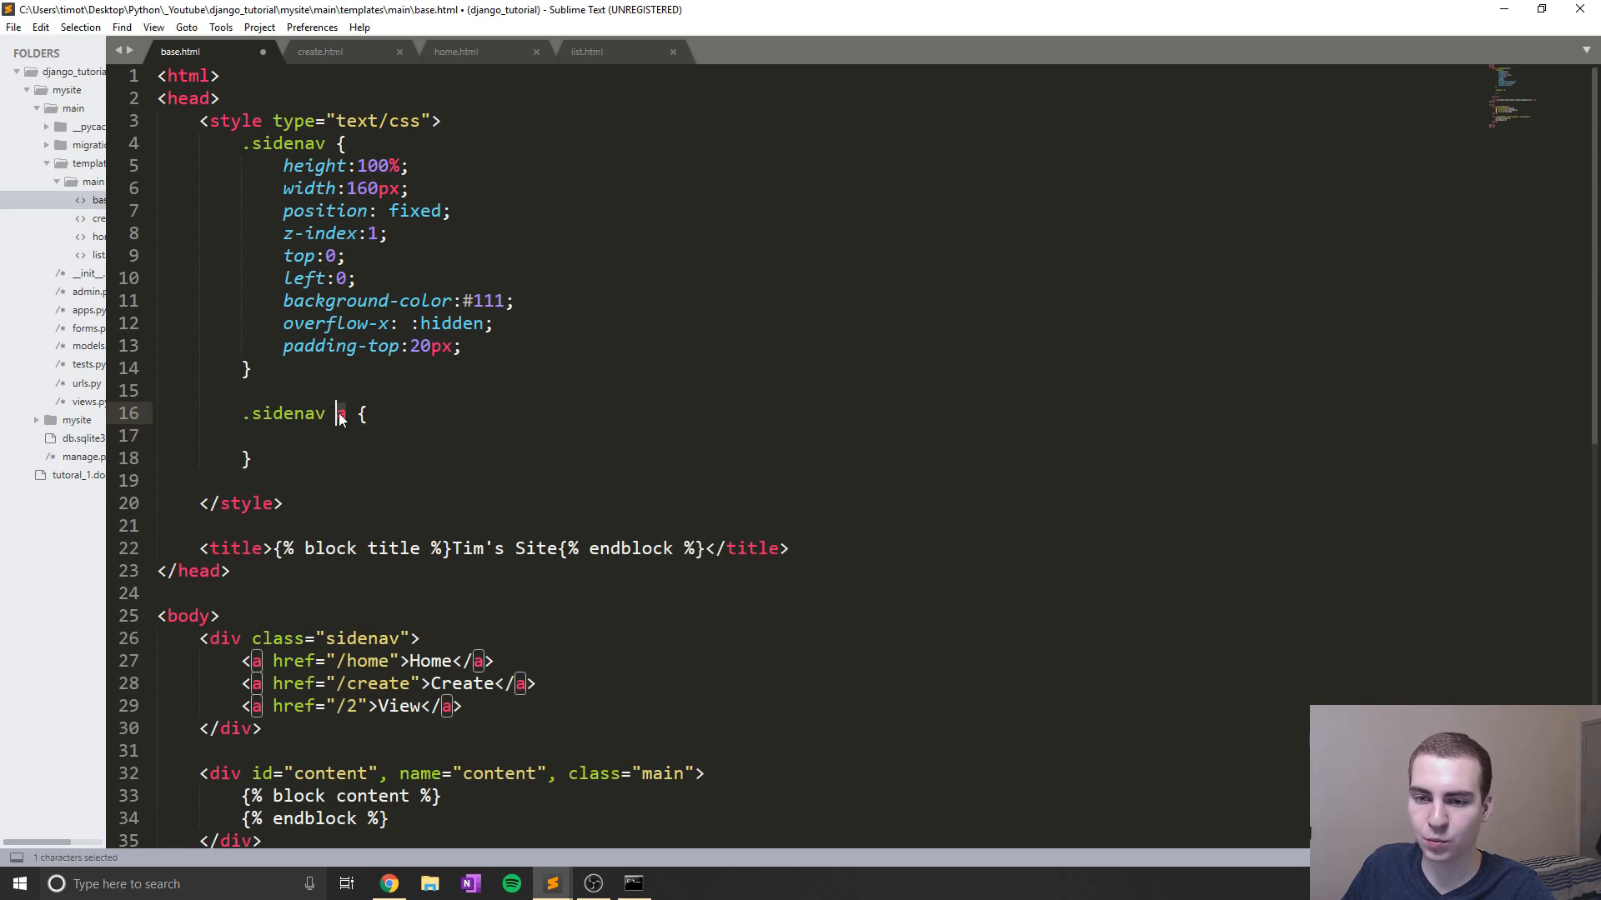
scroll("down", 3)
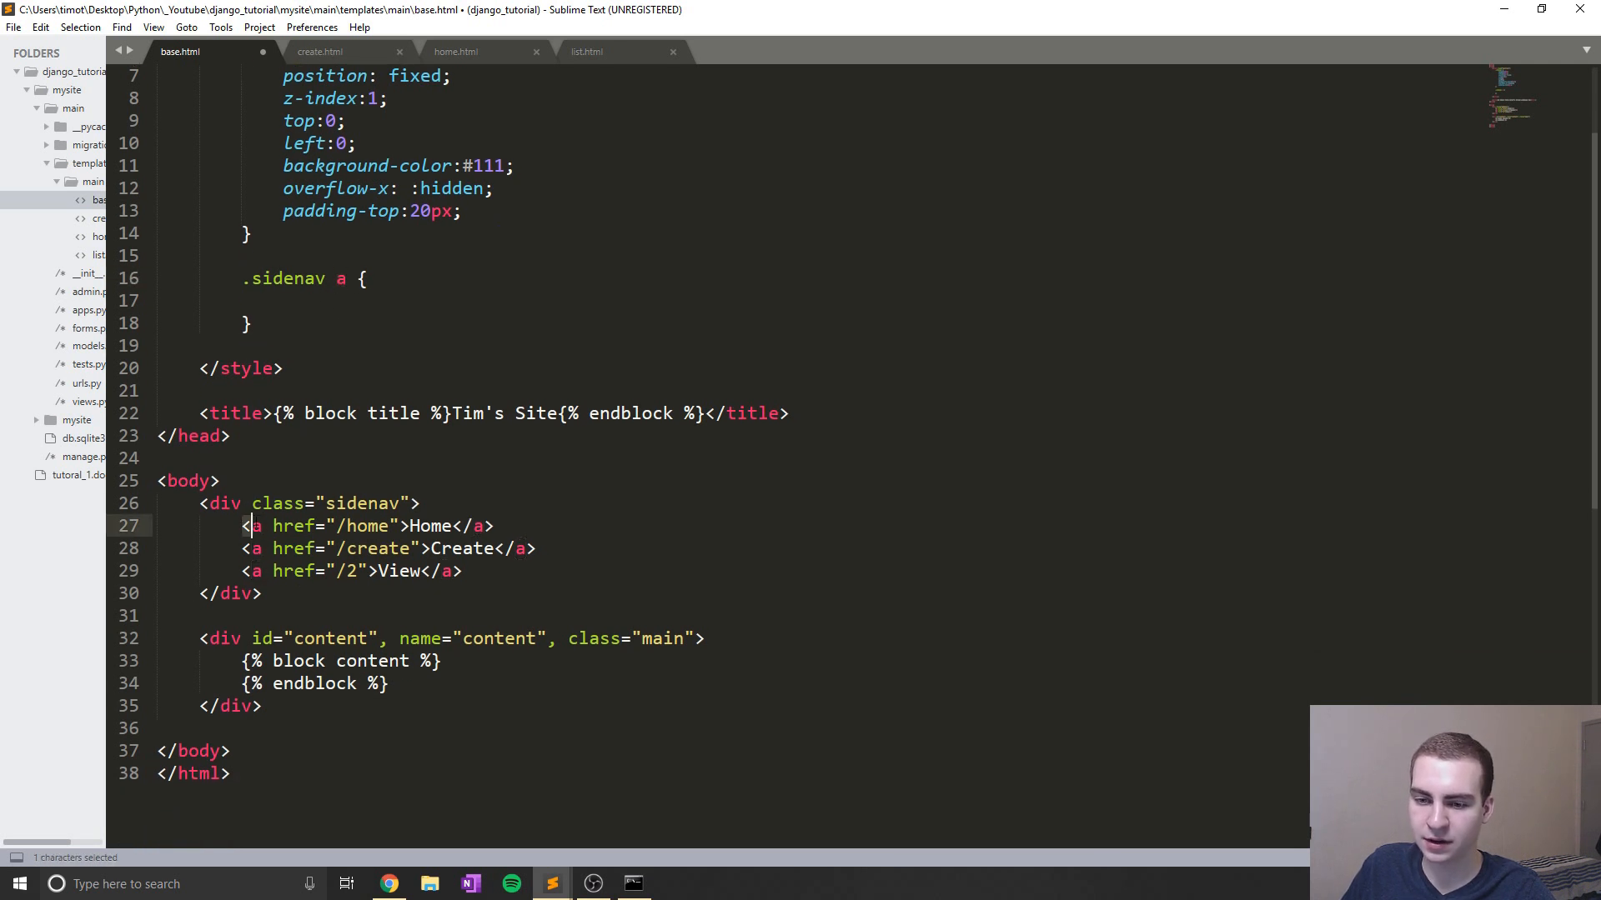
left_click_drag(245, 525, 462, 571)
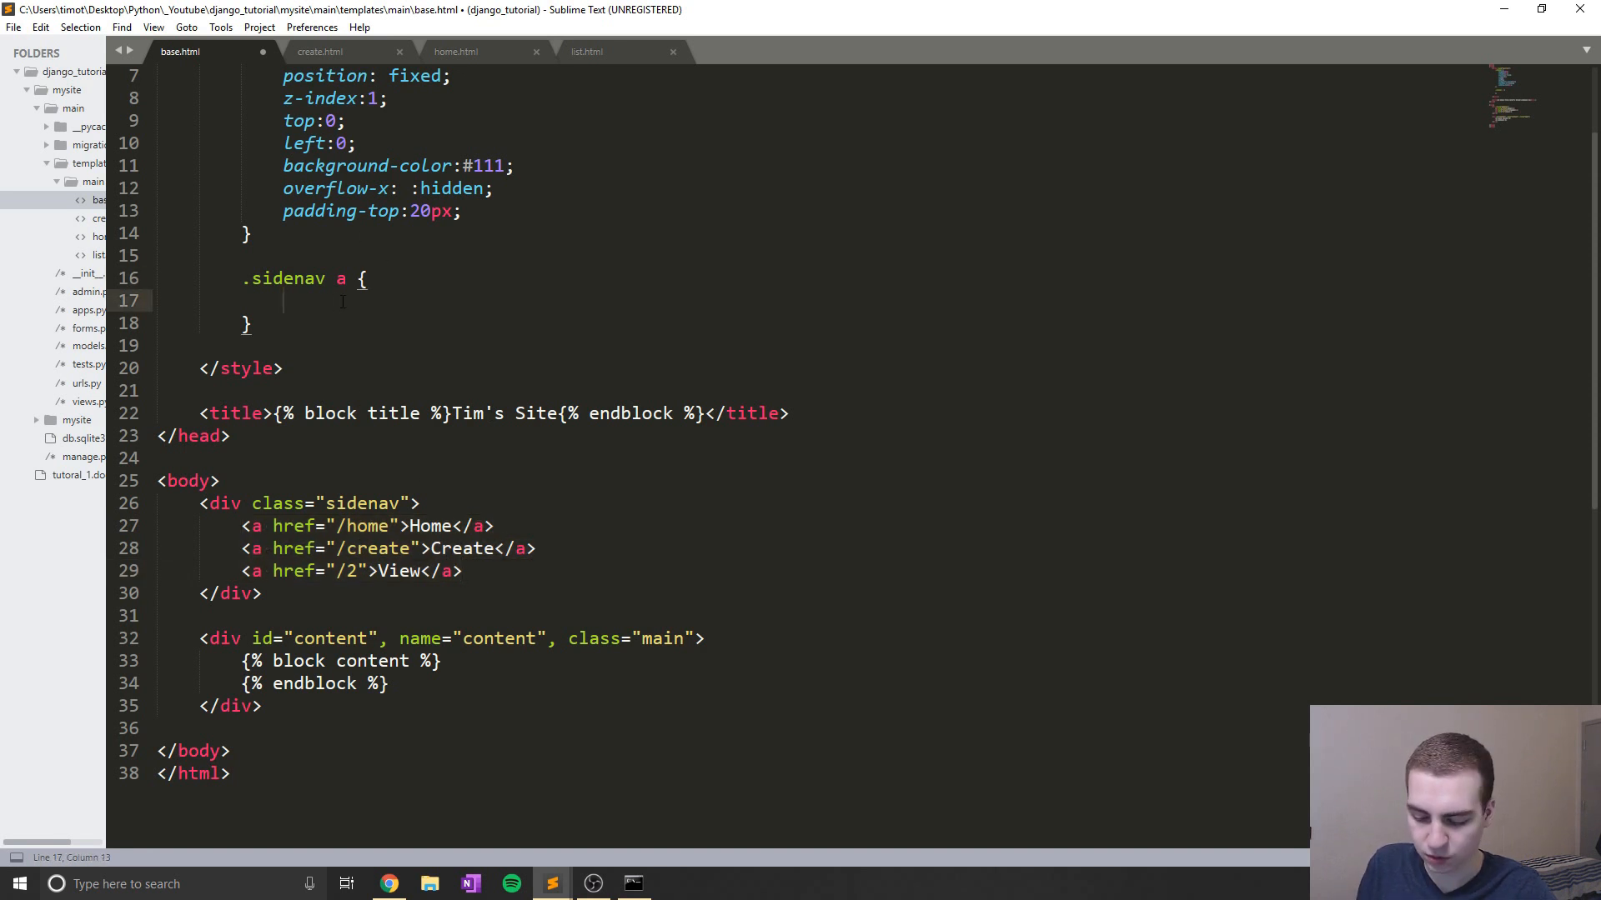
type("padding")
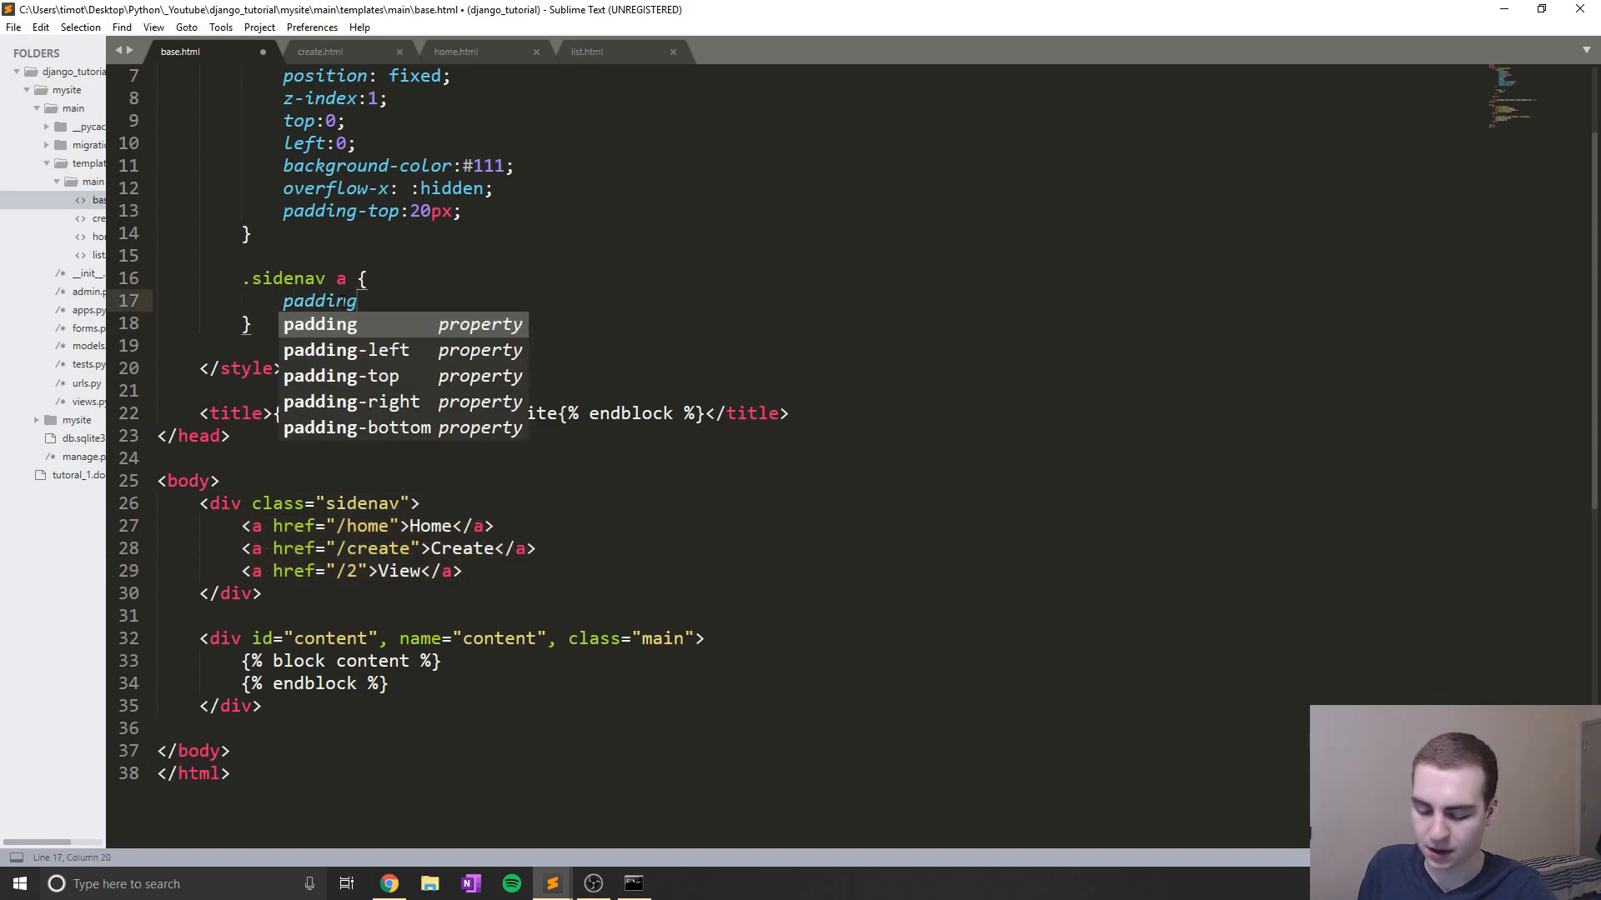
type(":6px;")
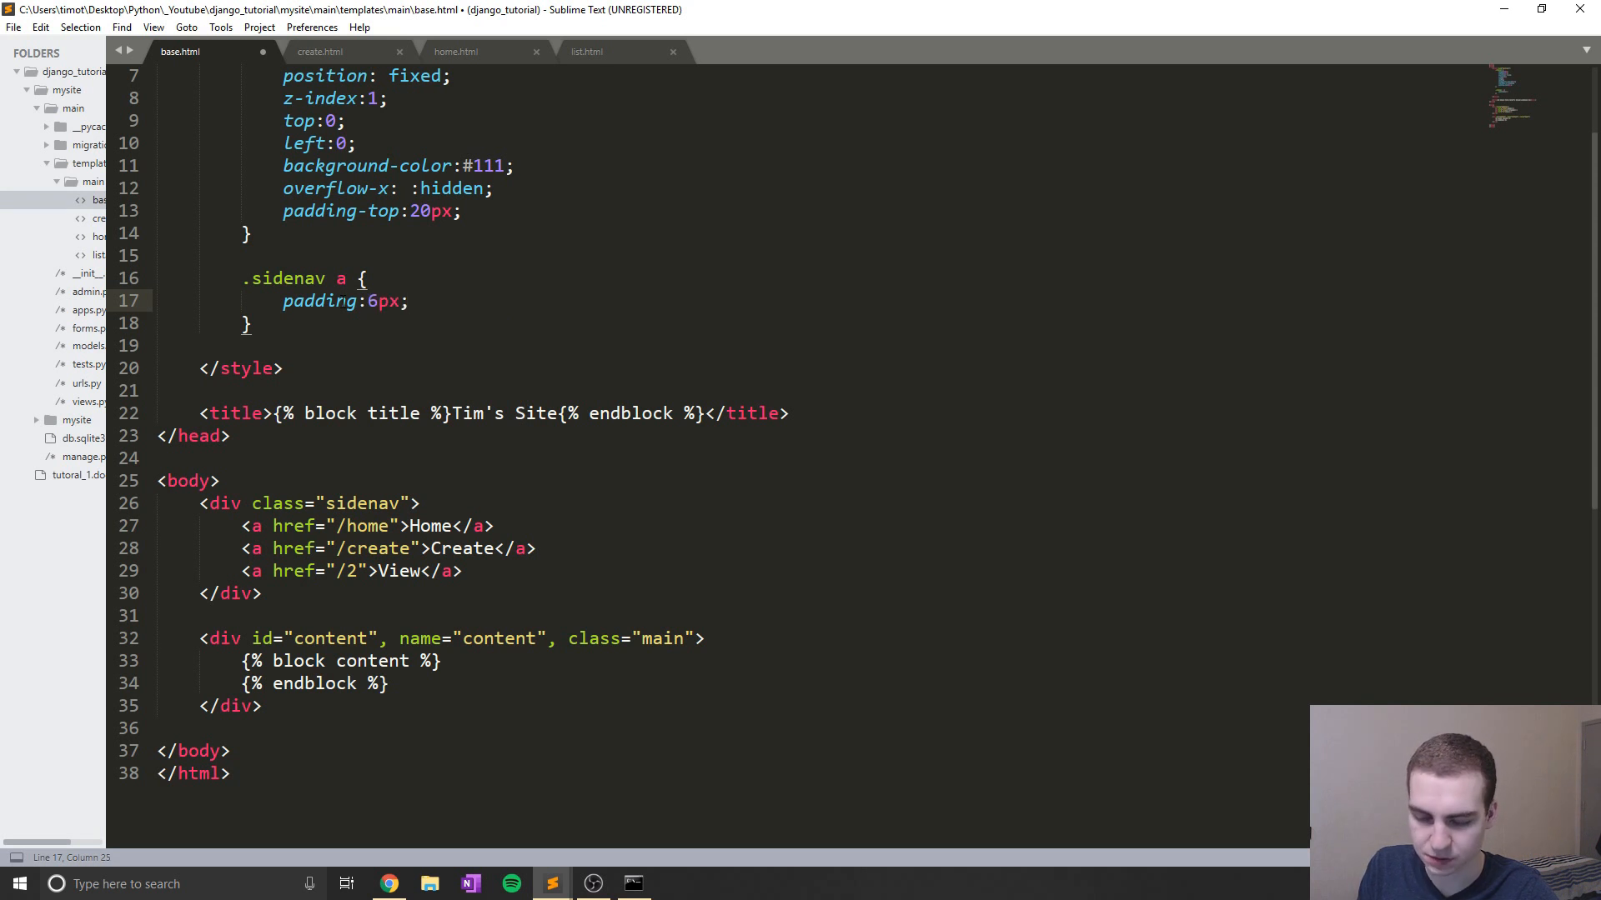
type("8px 6px 11")
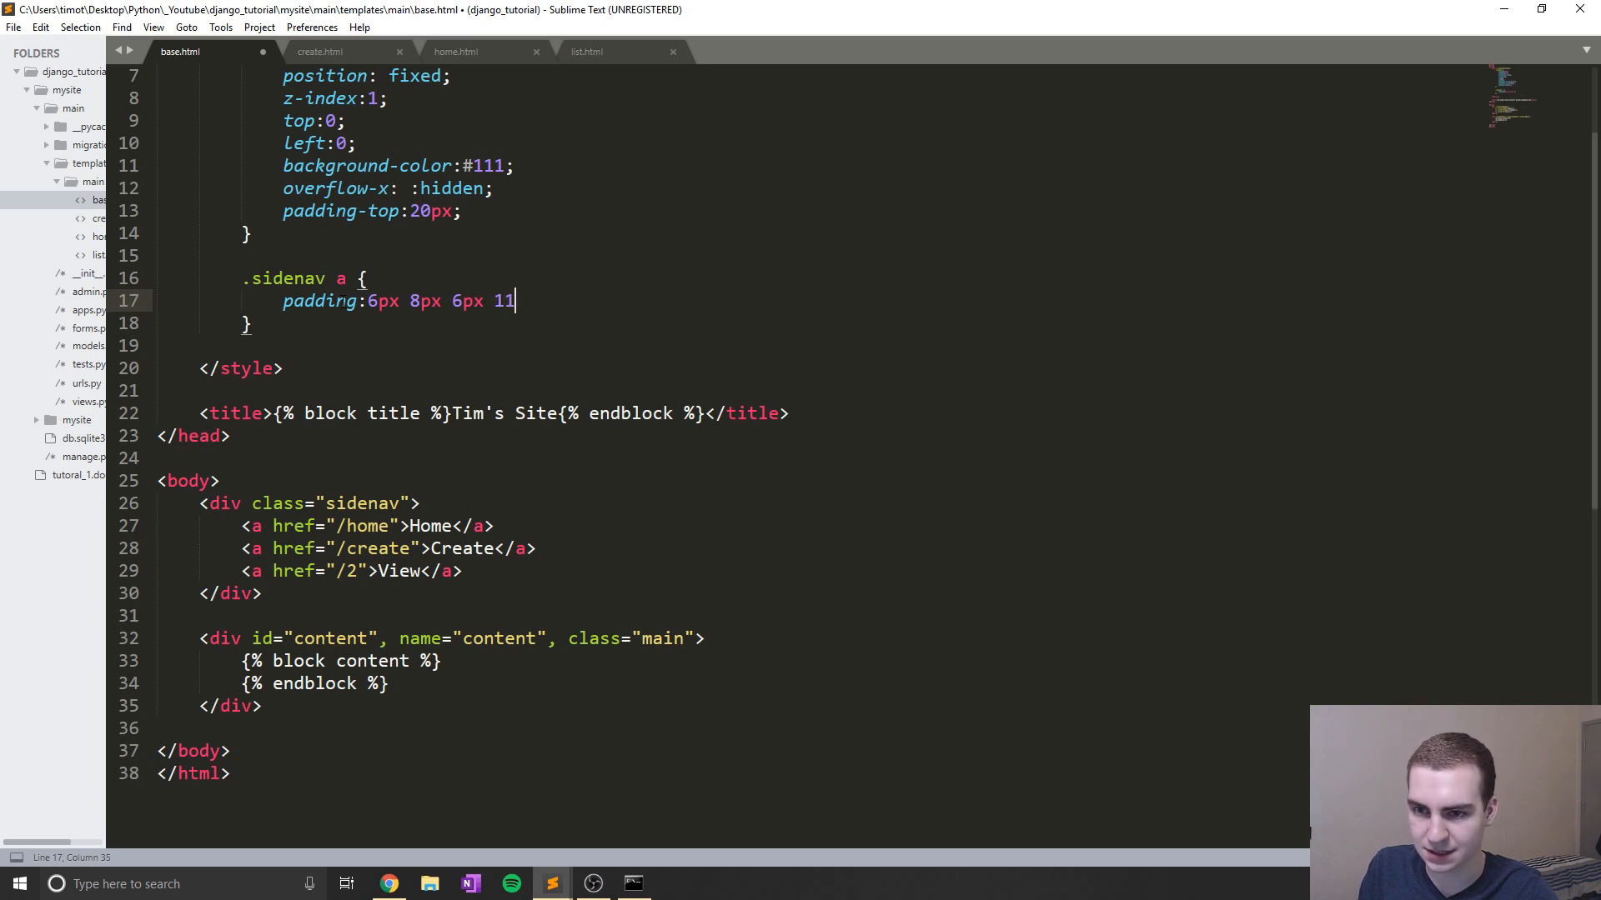
type("6px")
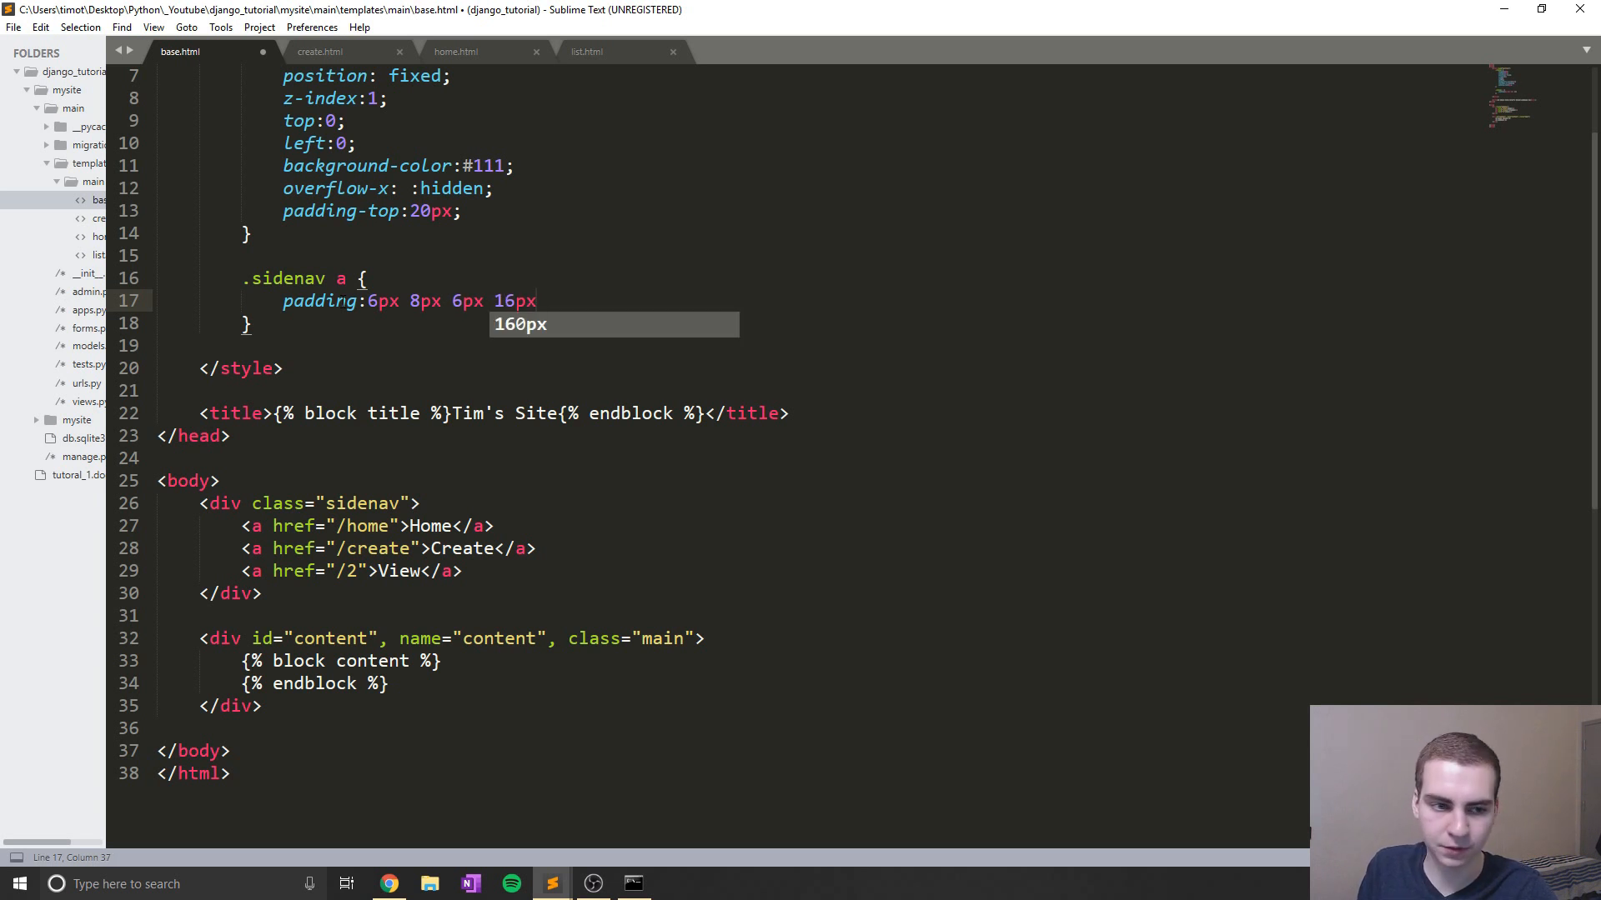
type("text-decoration:")
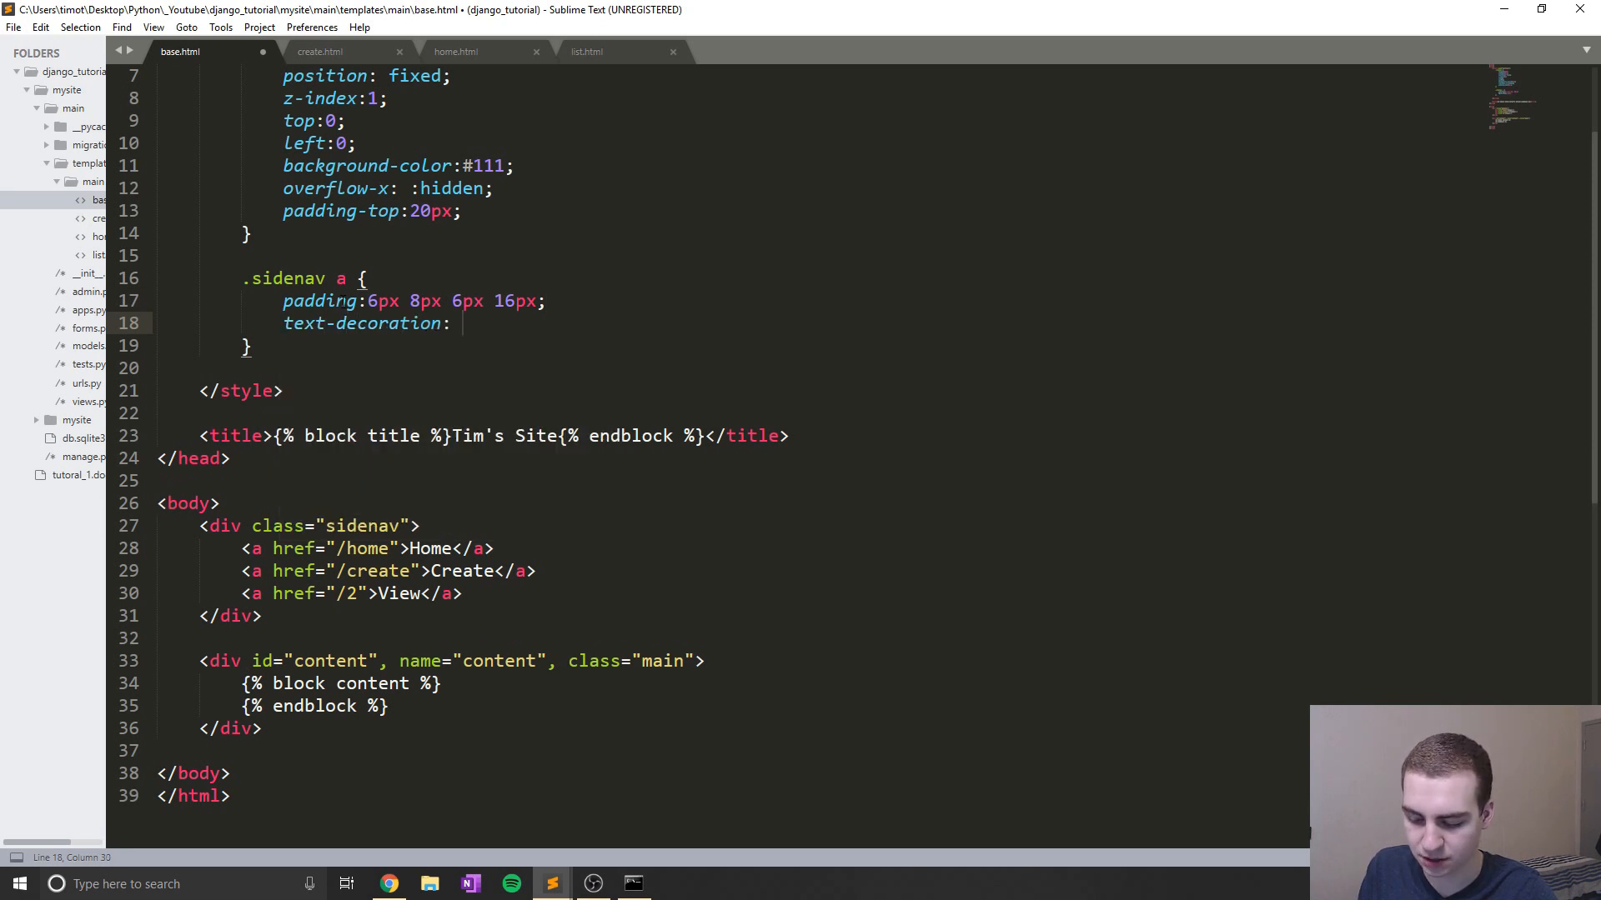
type("none;")
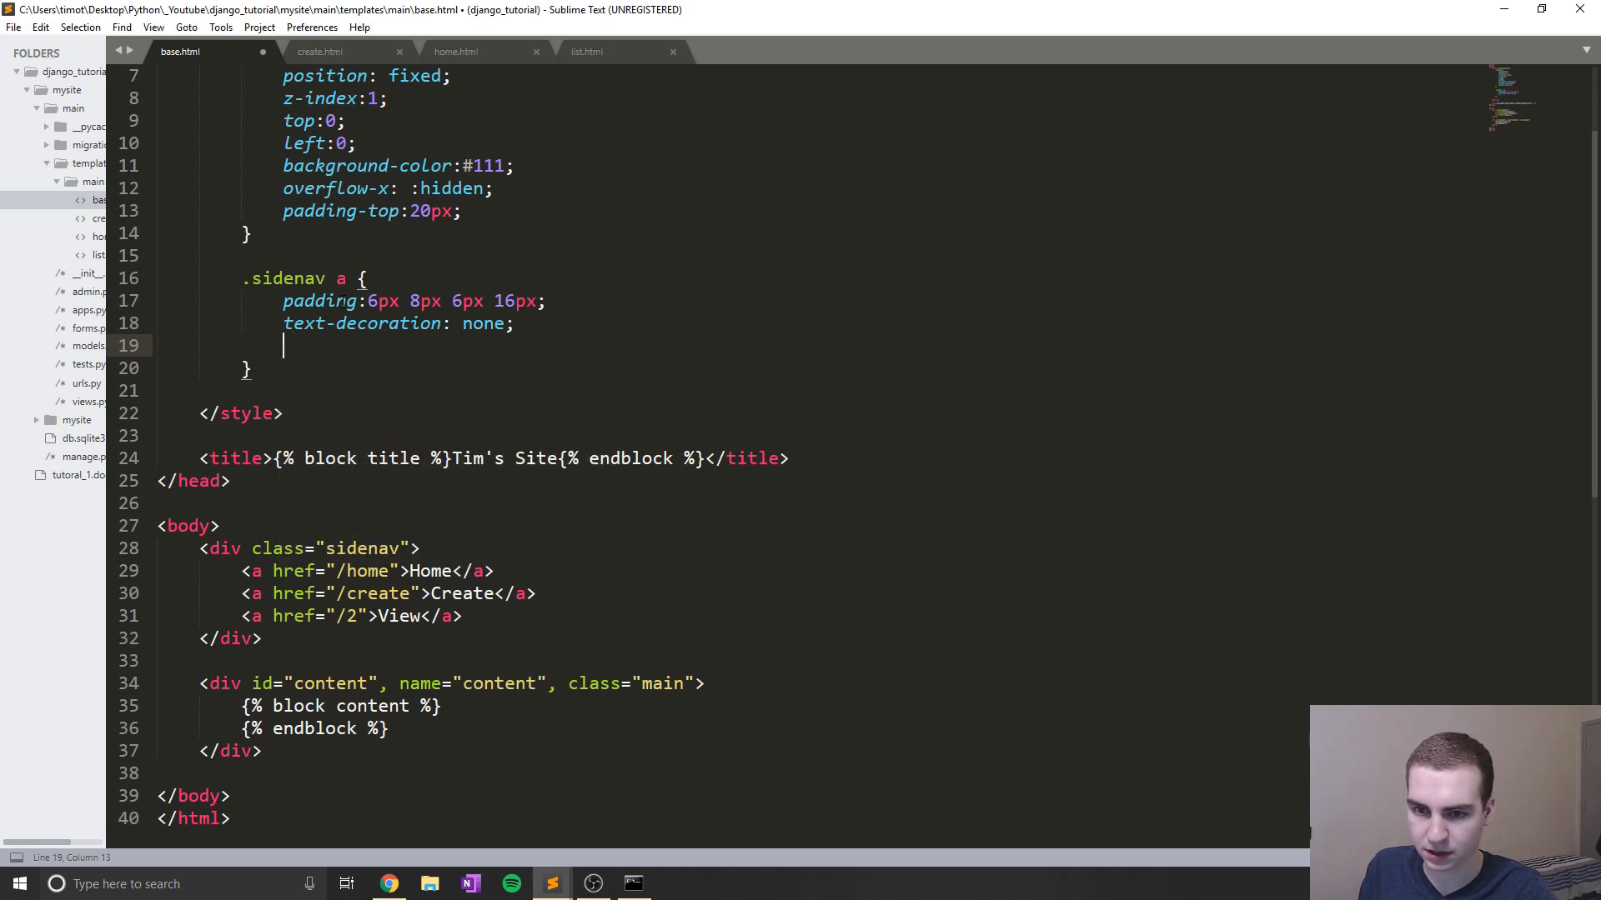
Add color #818181, display block and font-size 25px to the .sidenav a rule
type("font: ;")
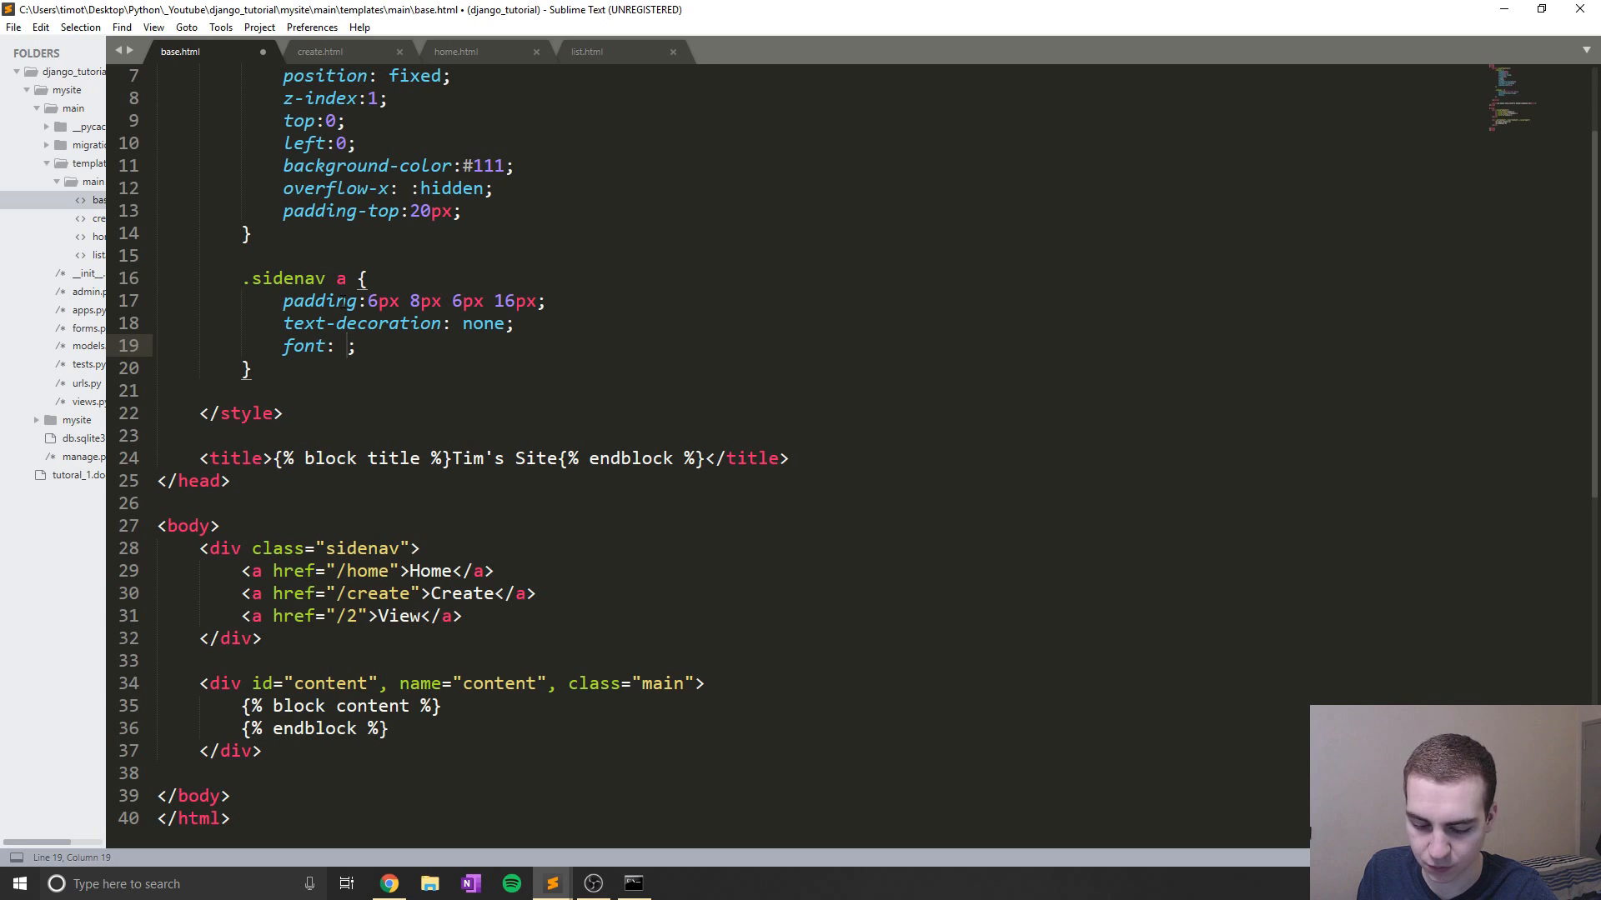
type("#8181")
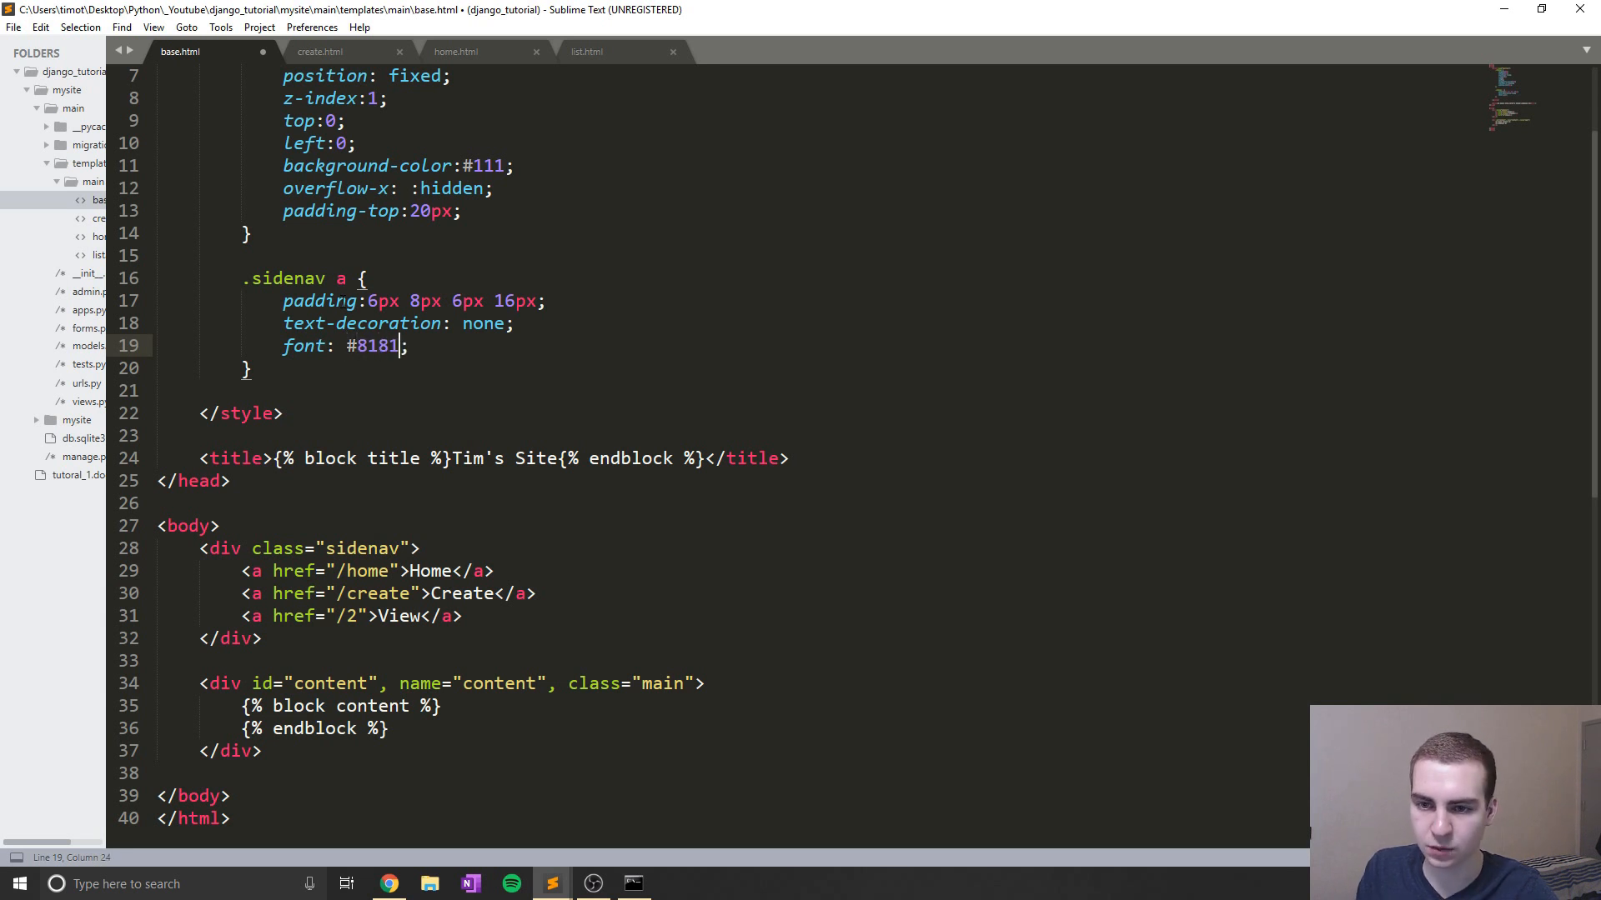
type("81;")
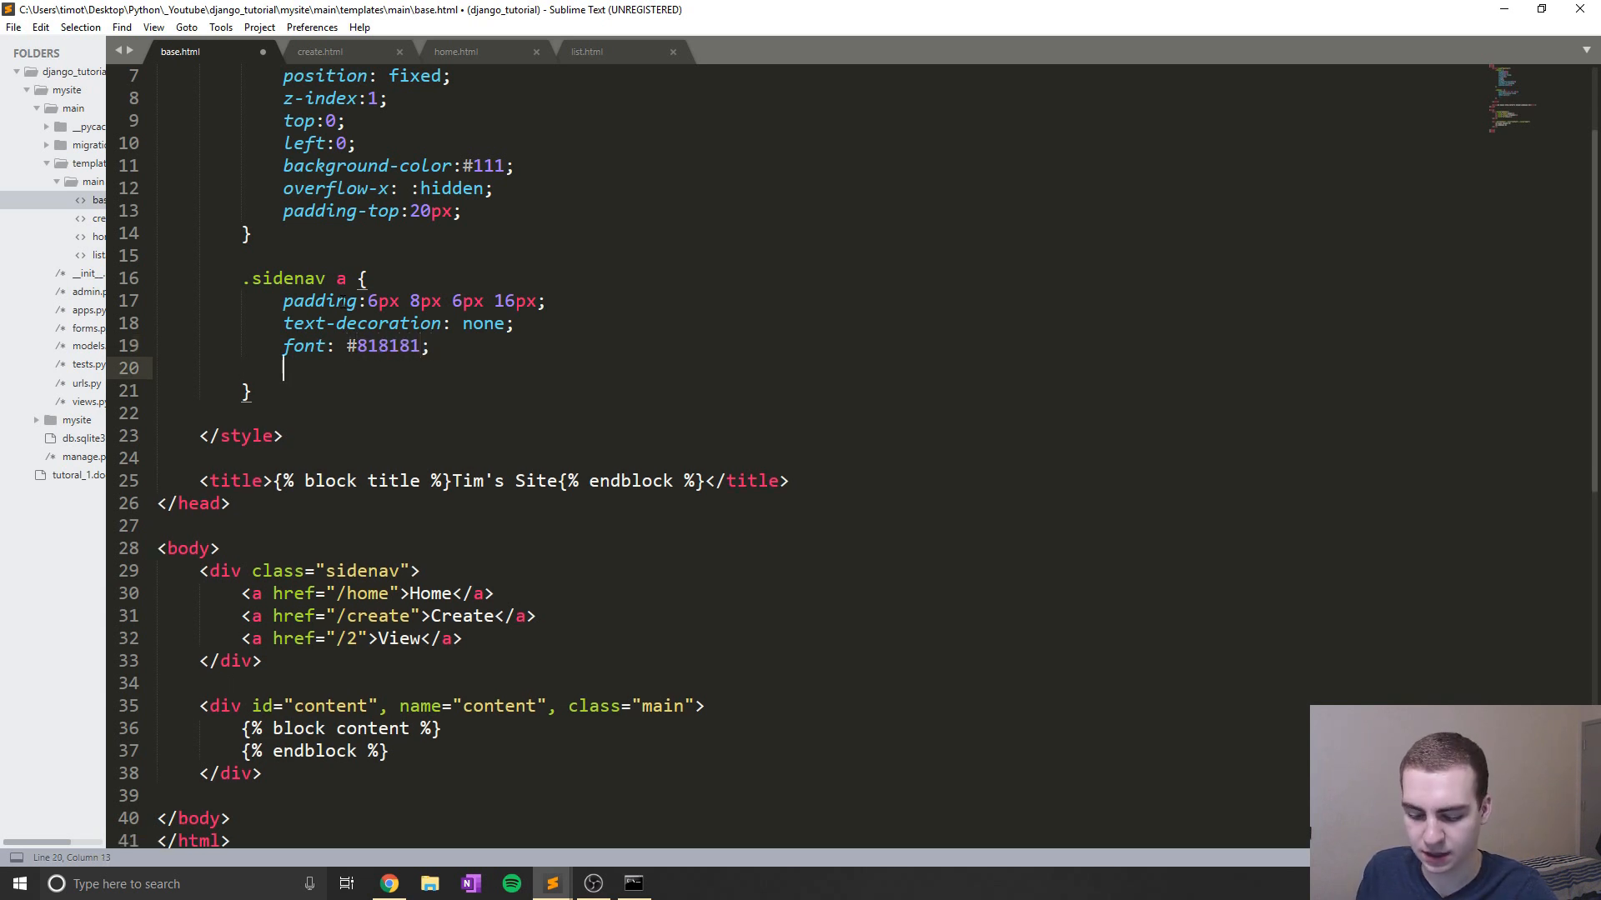
type("display:;")
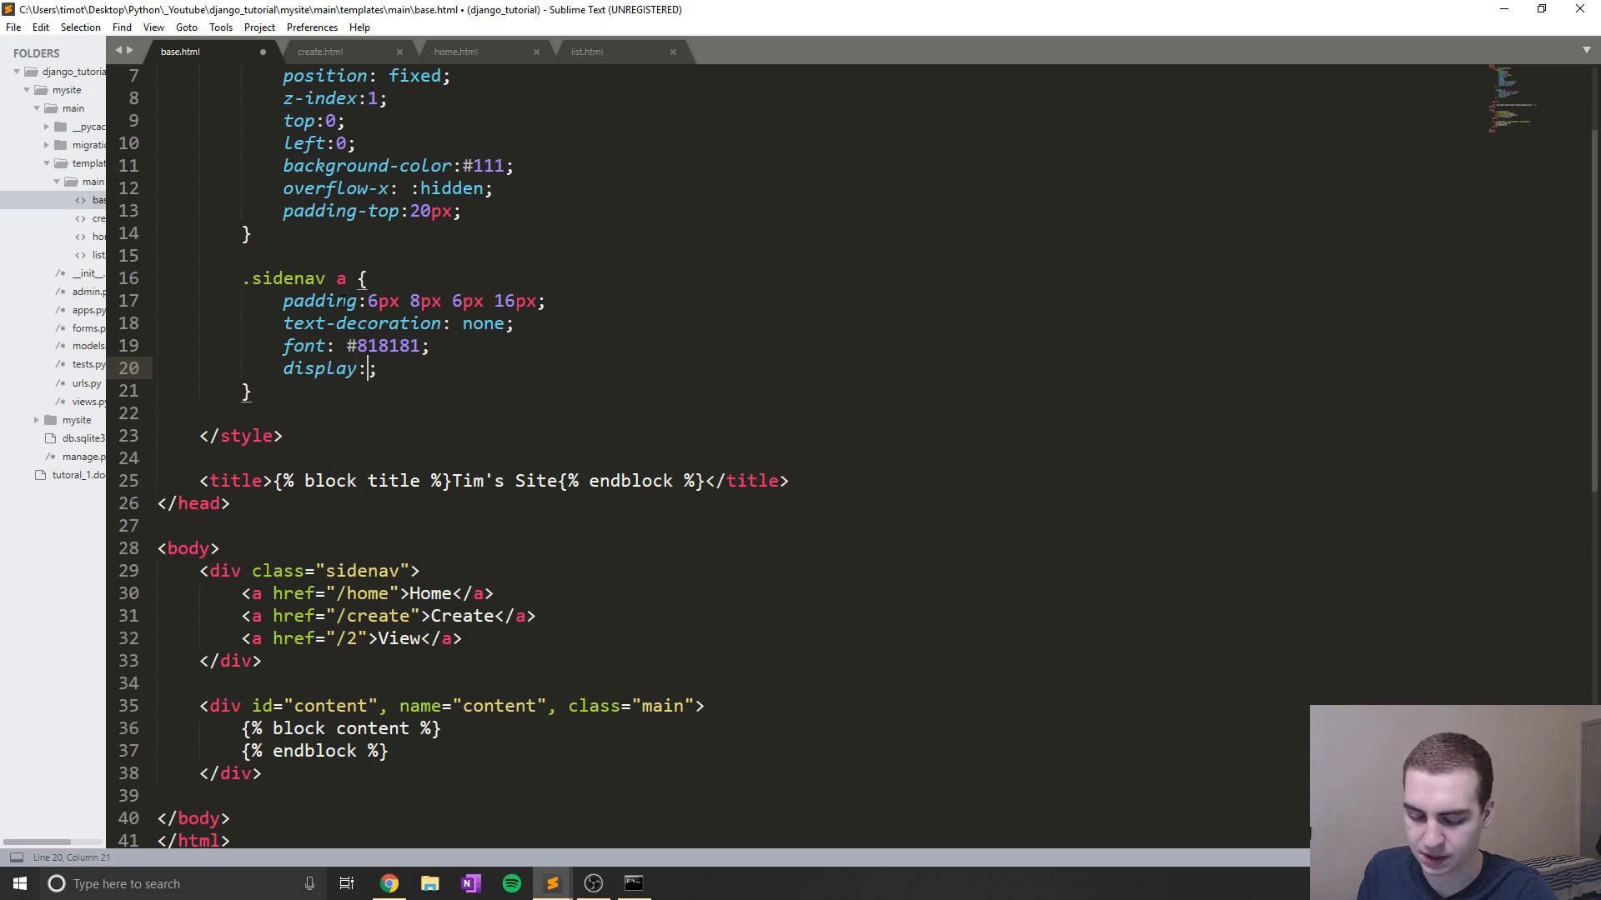
type("block")
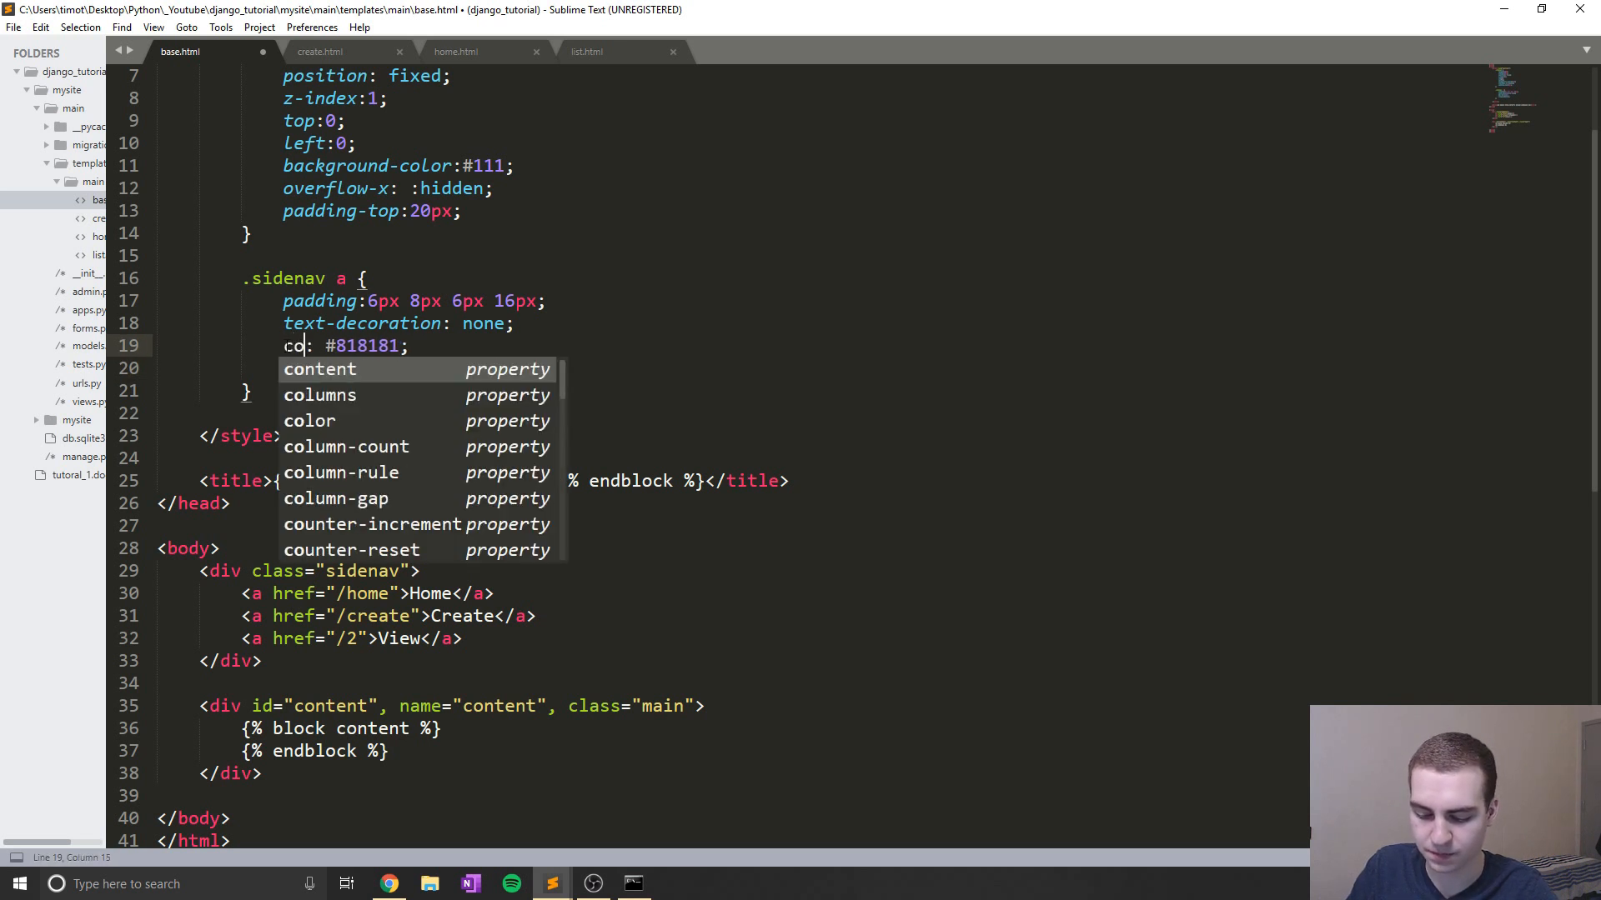
type("display:block;")
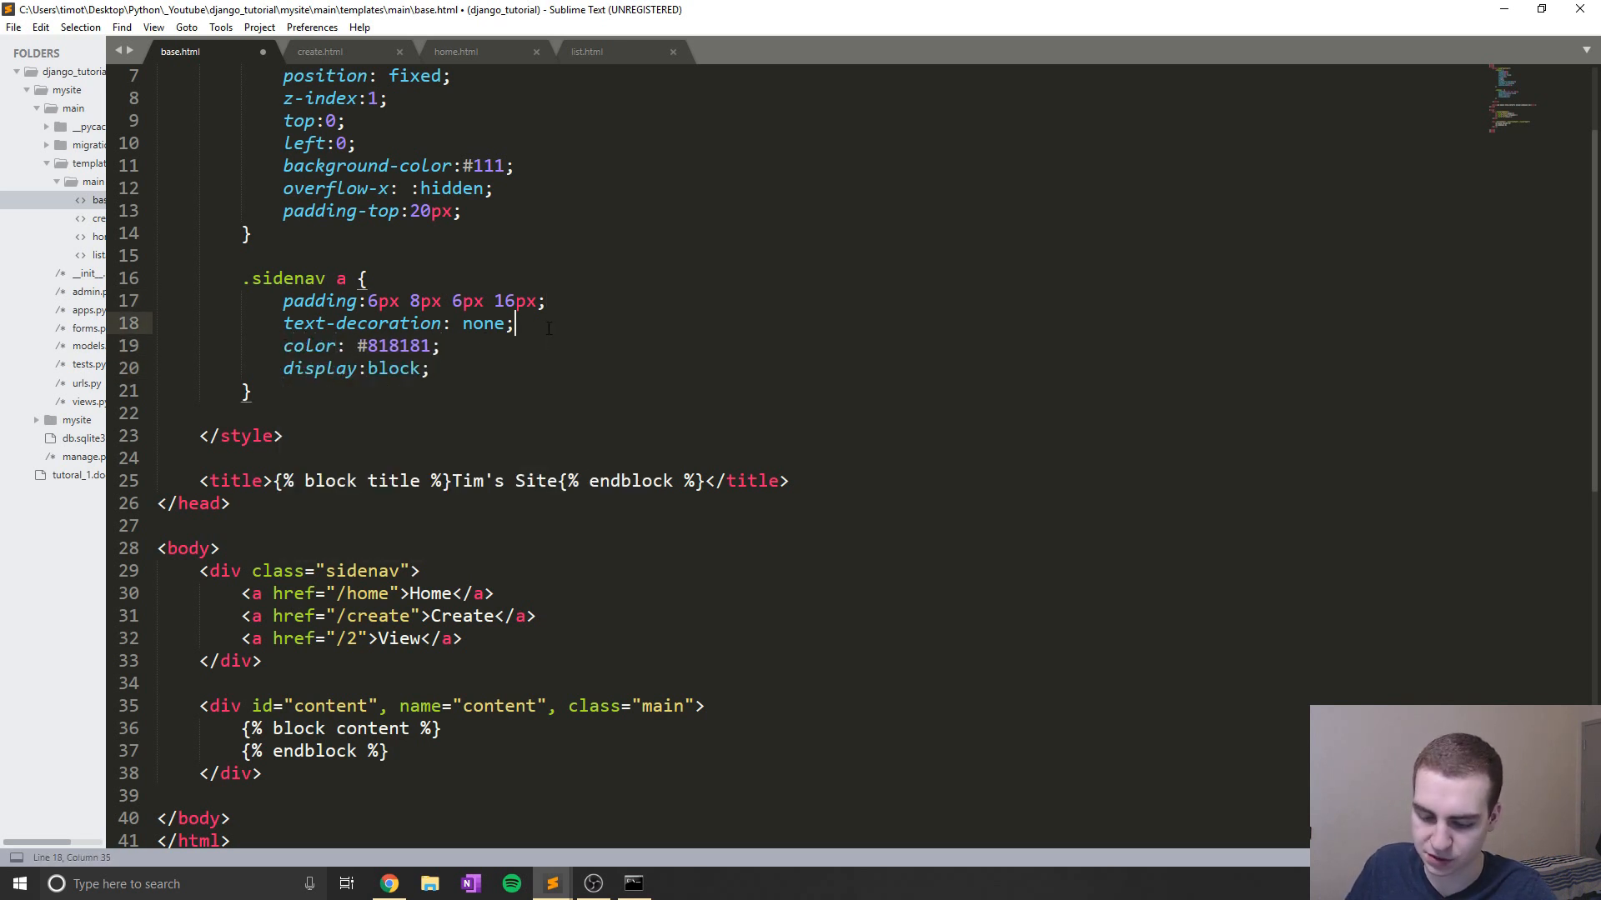
type("font")
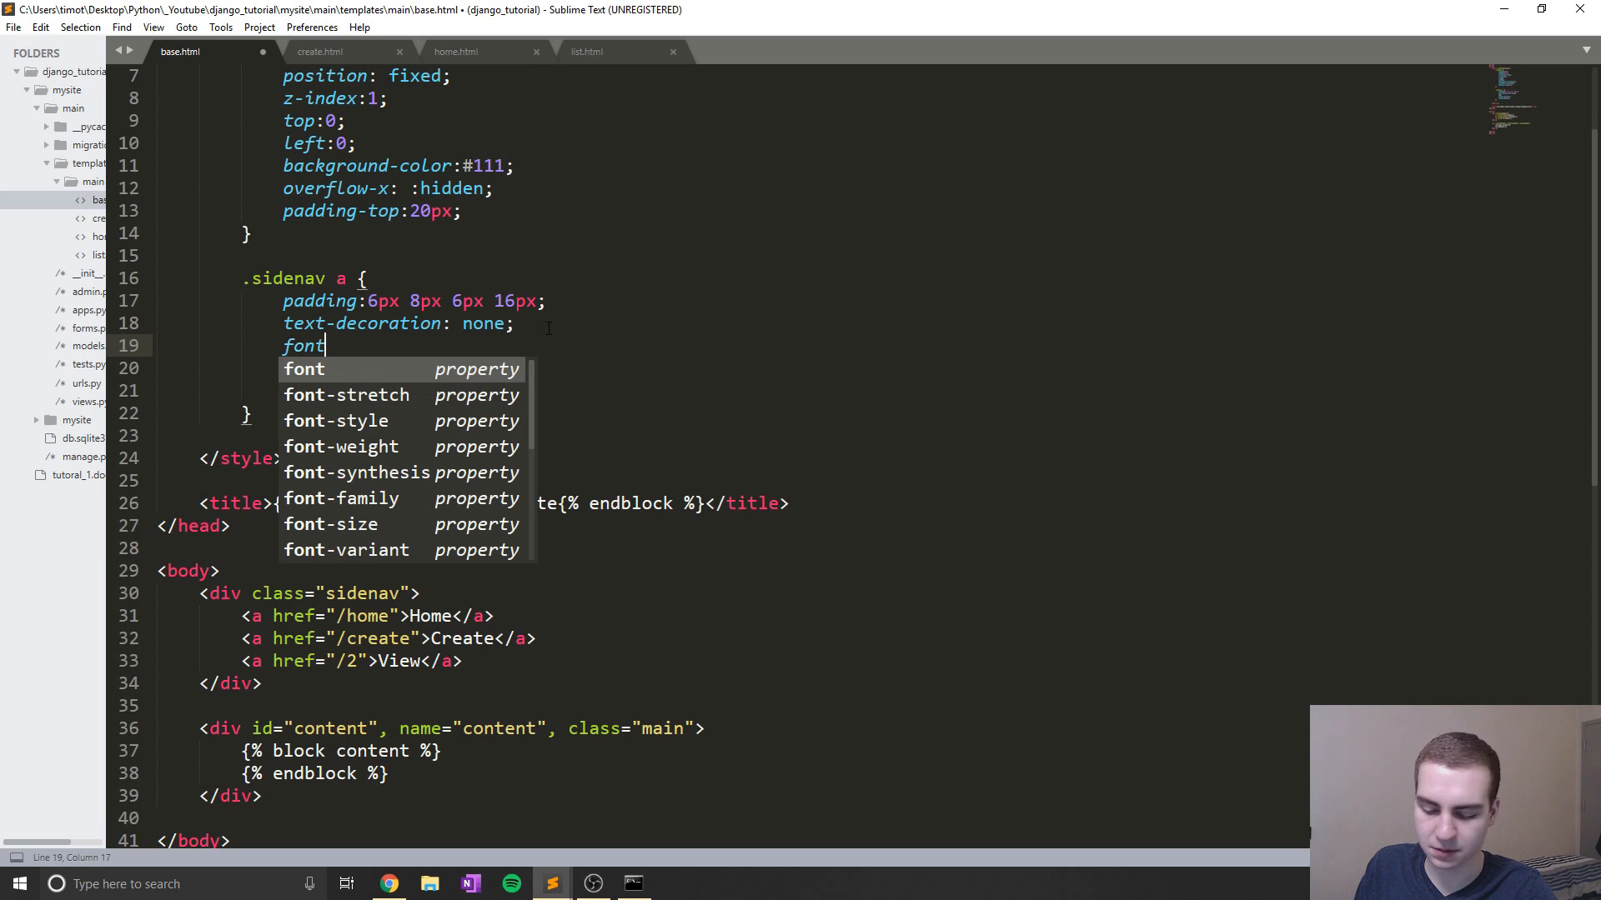
type("-size")
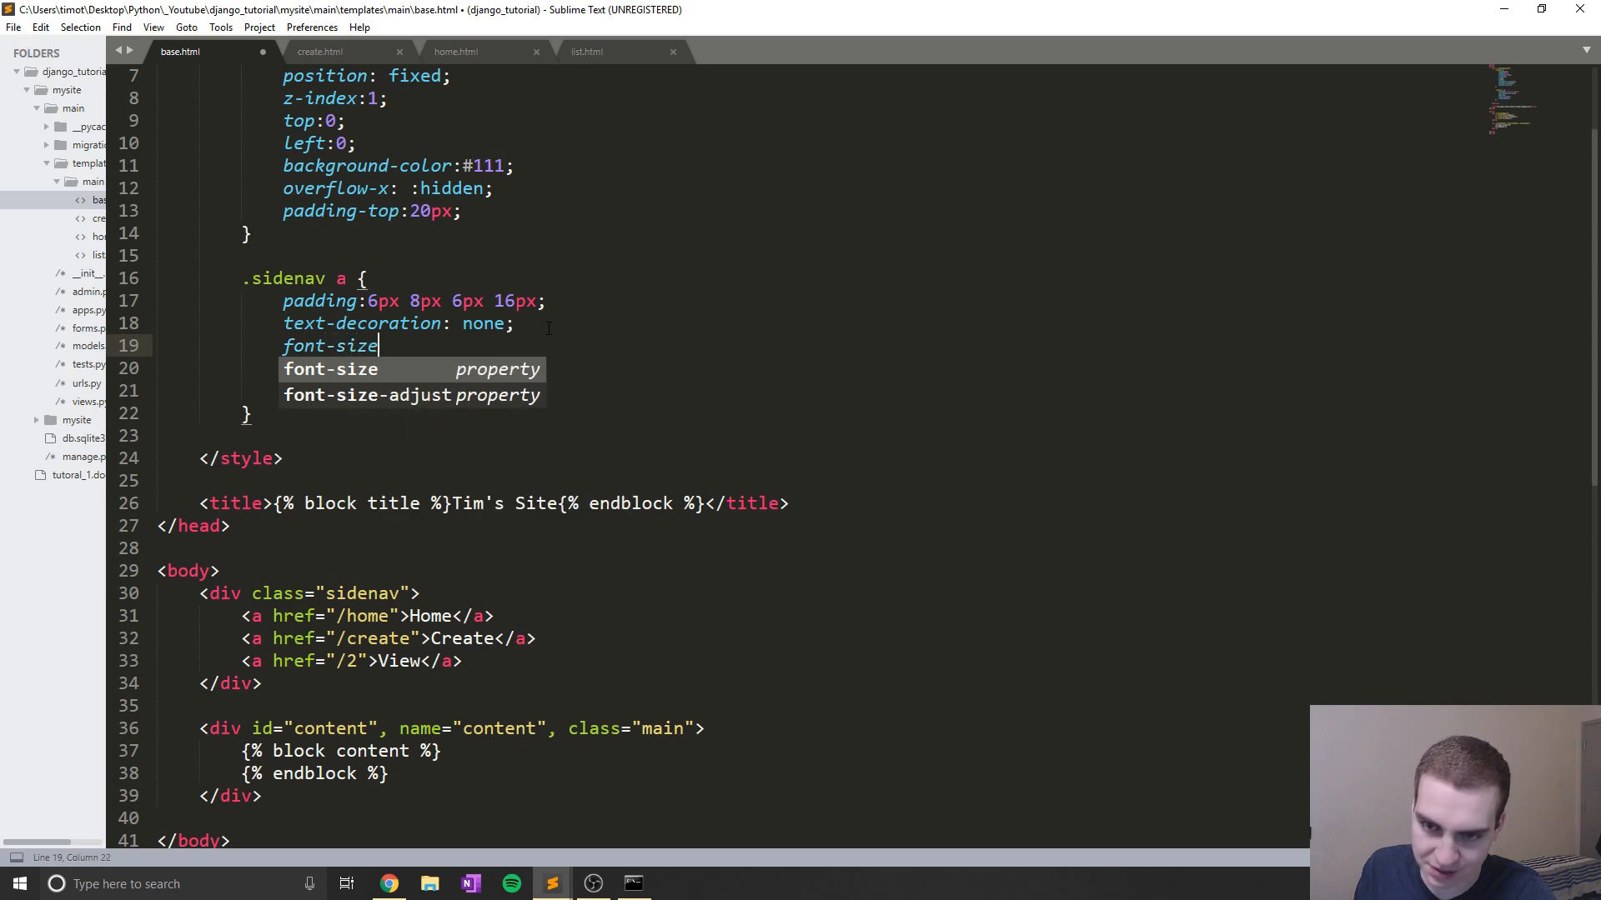
type(":25px;")
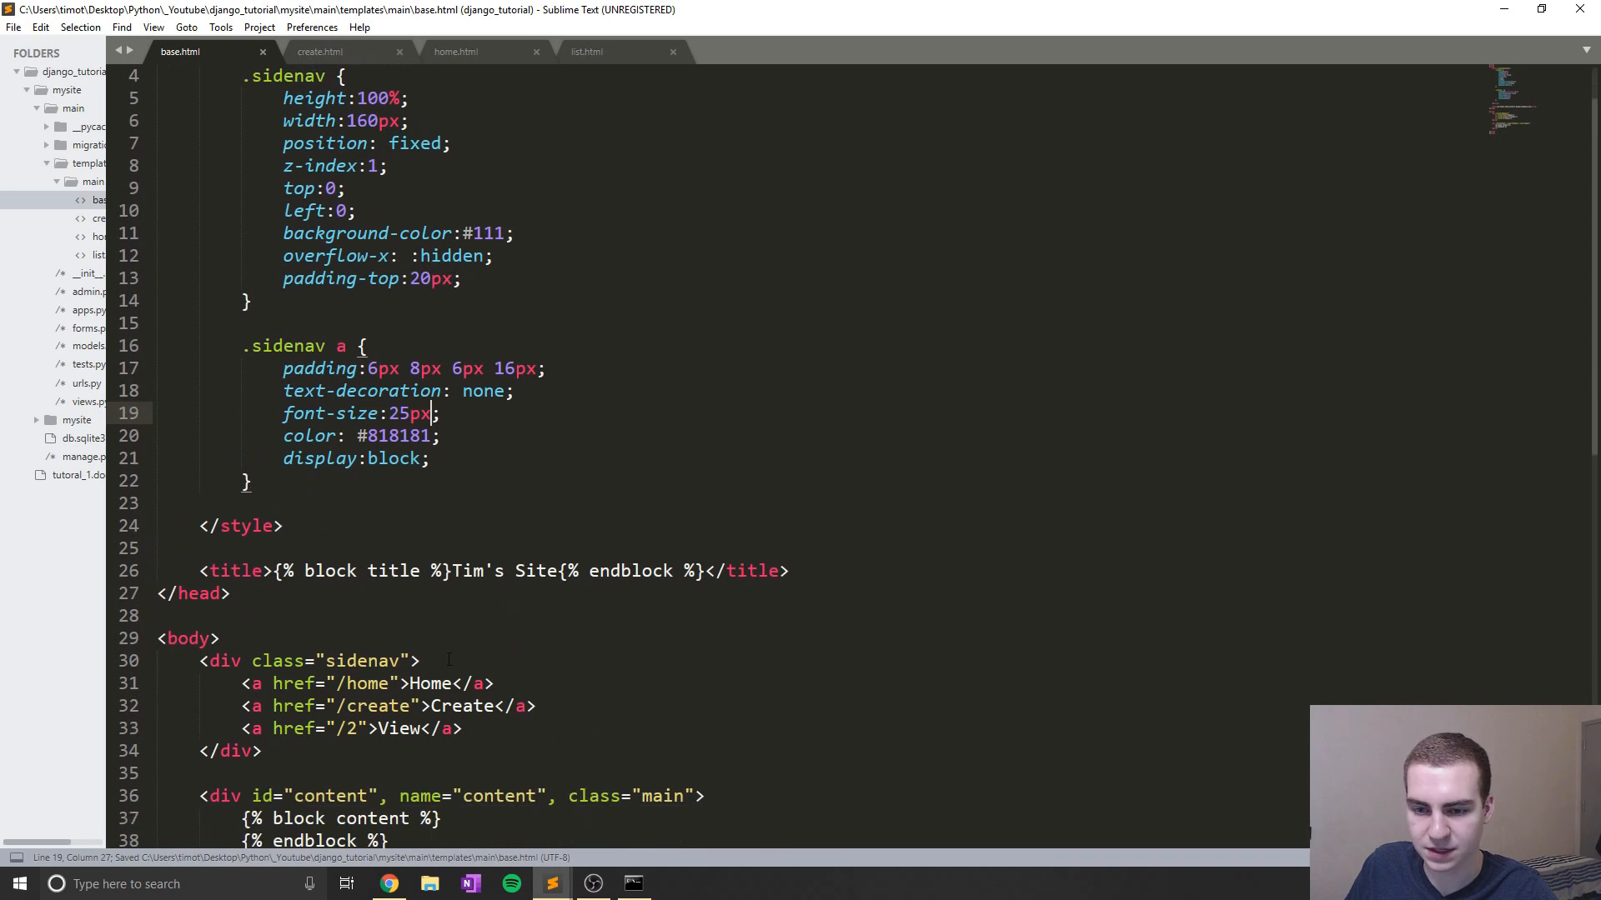
scroll("down", 3)
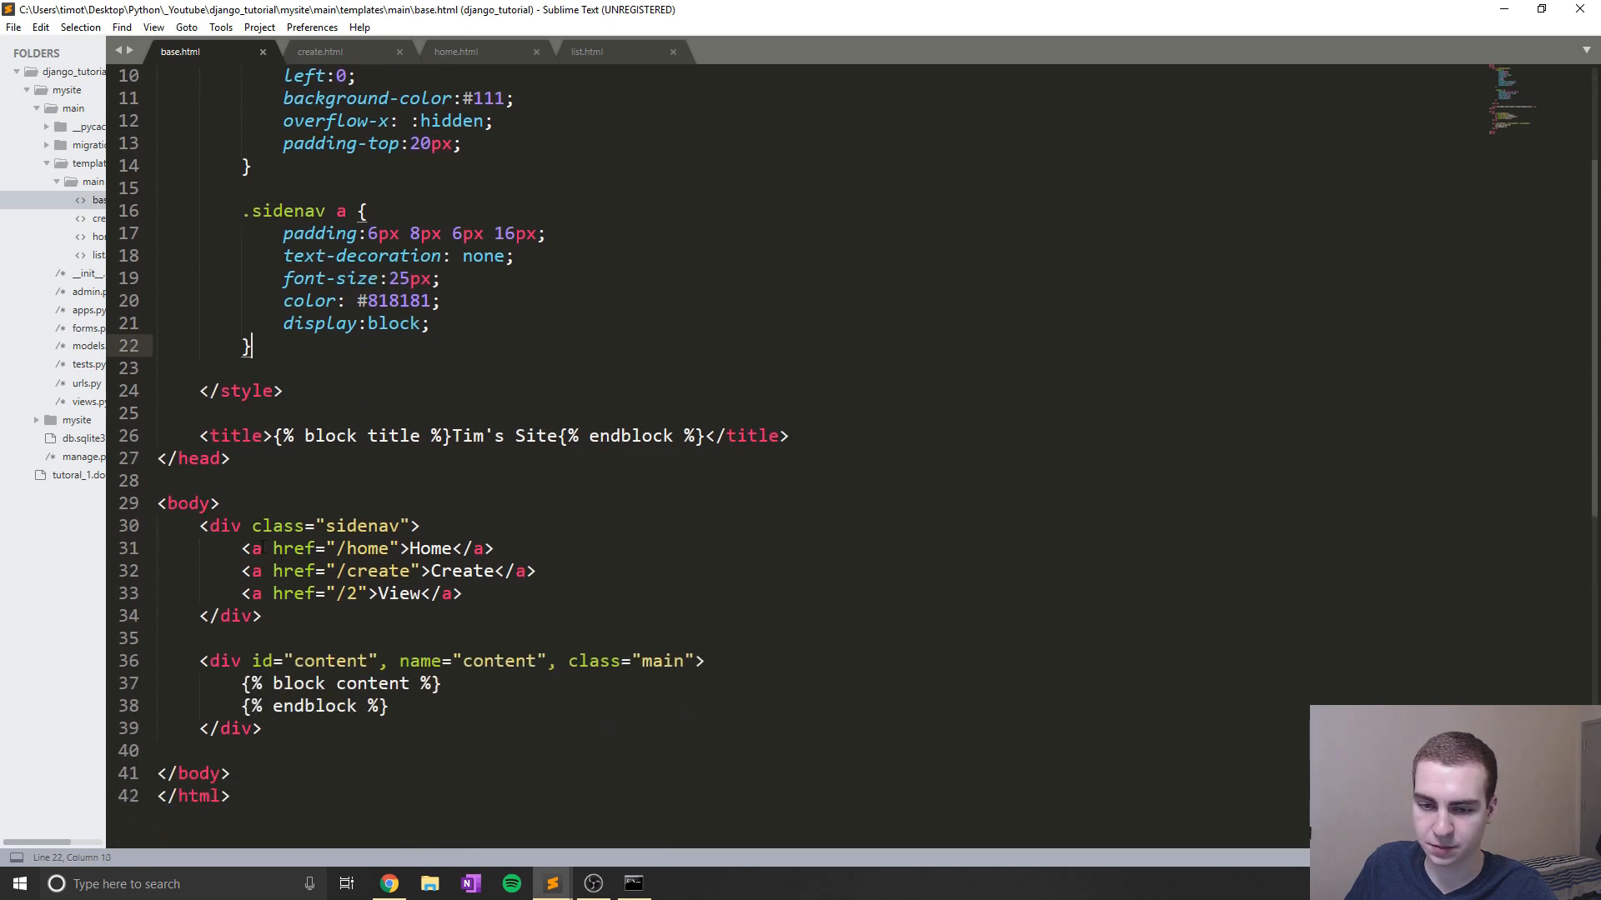
Add a .sidenav a:hover rule setting color #f1f1f1 and move below it for the next rule
left_click_drag(243, 548, 462, 593)
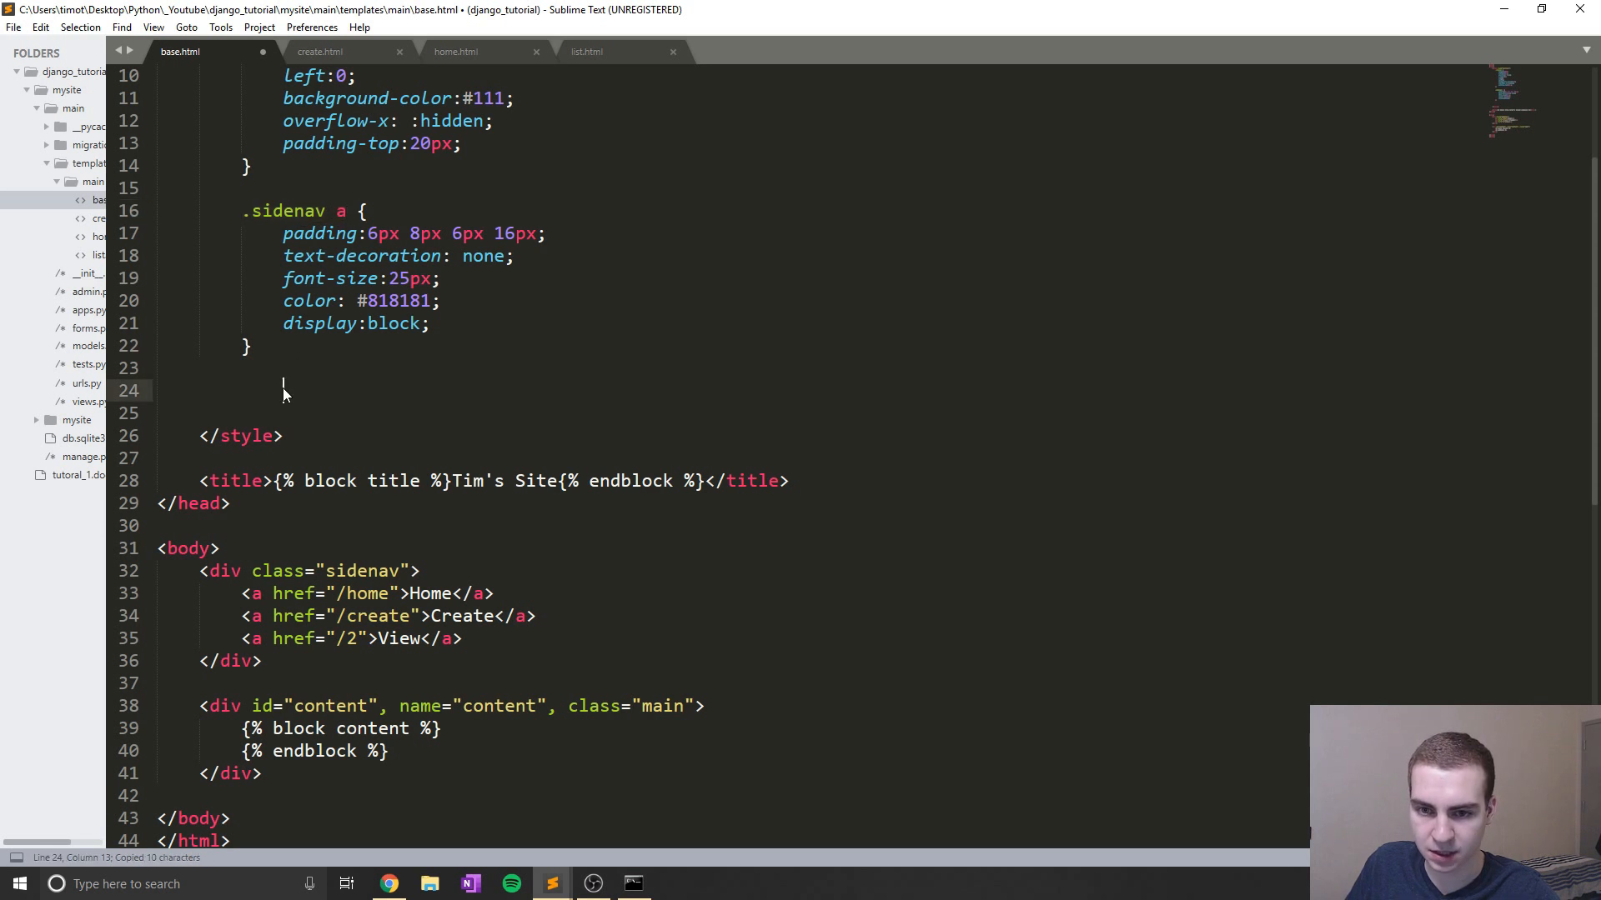
type(".sidenav a:")
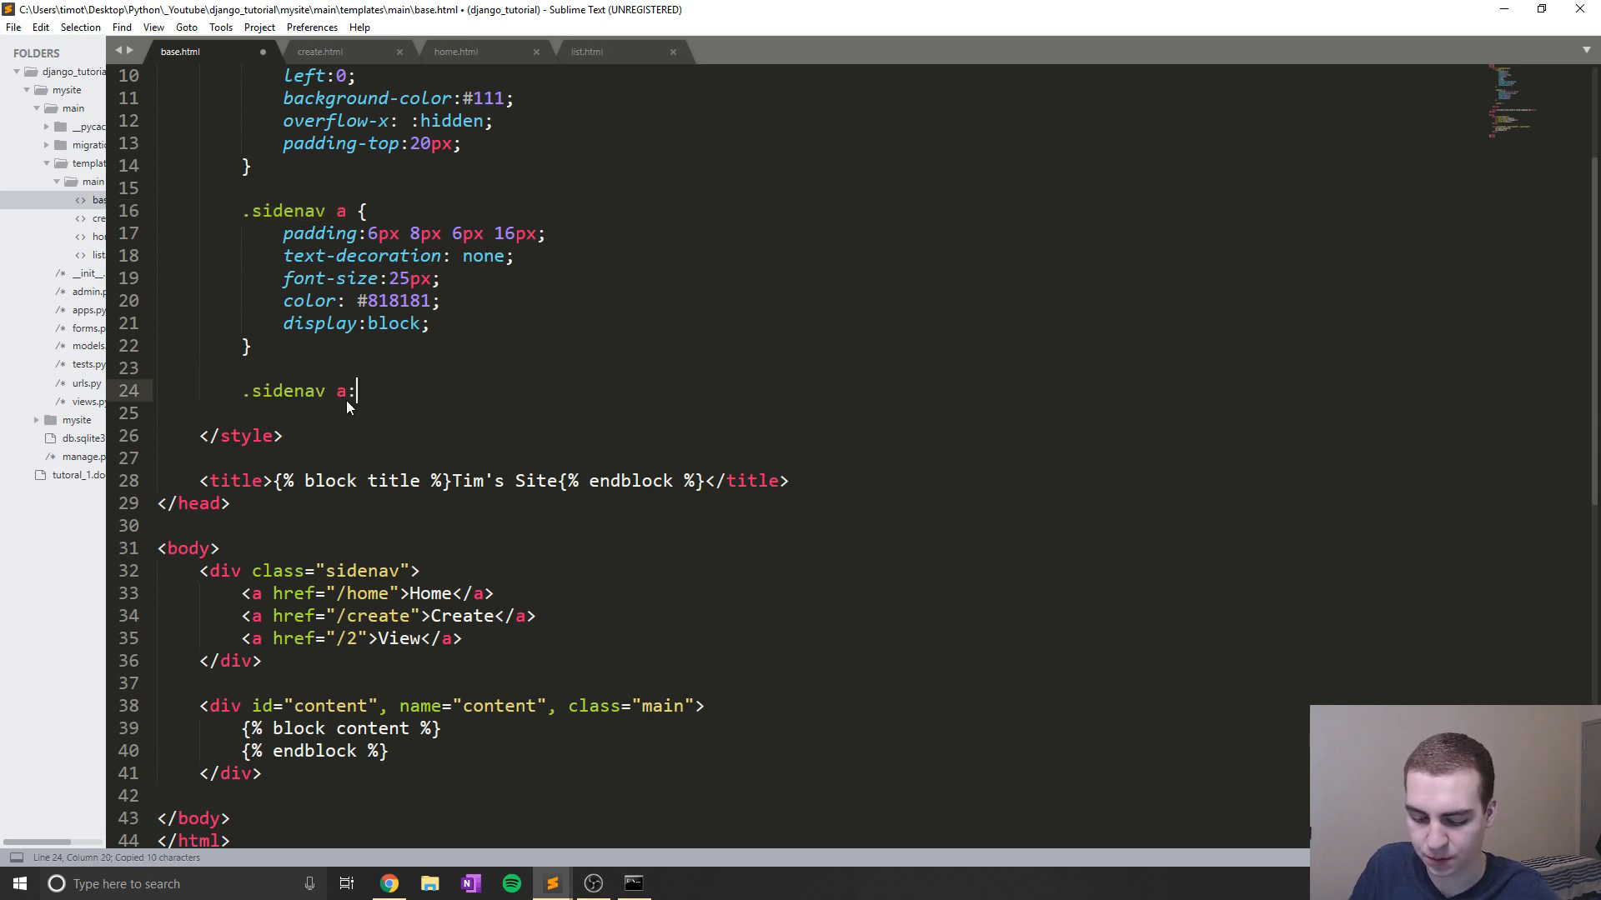
type("hover{}")
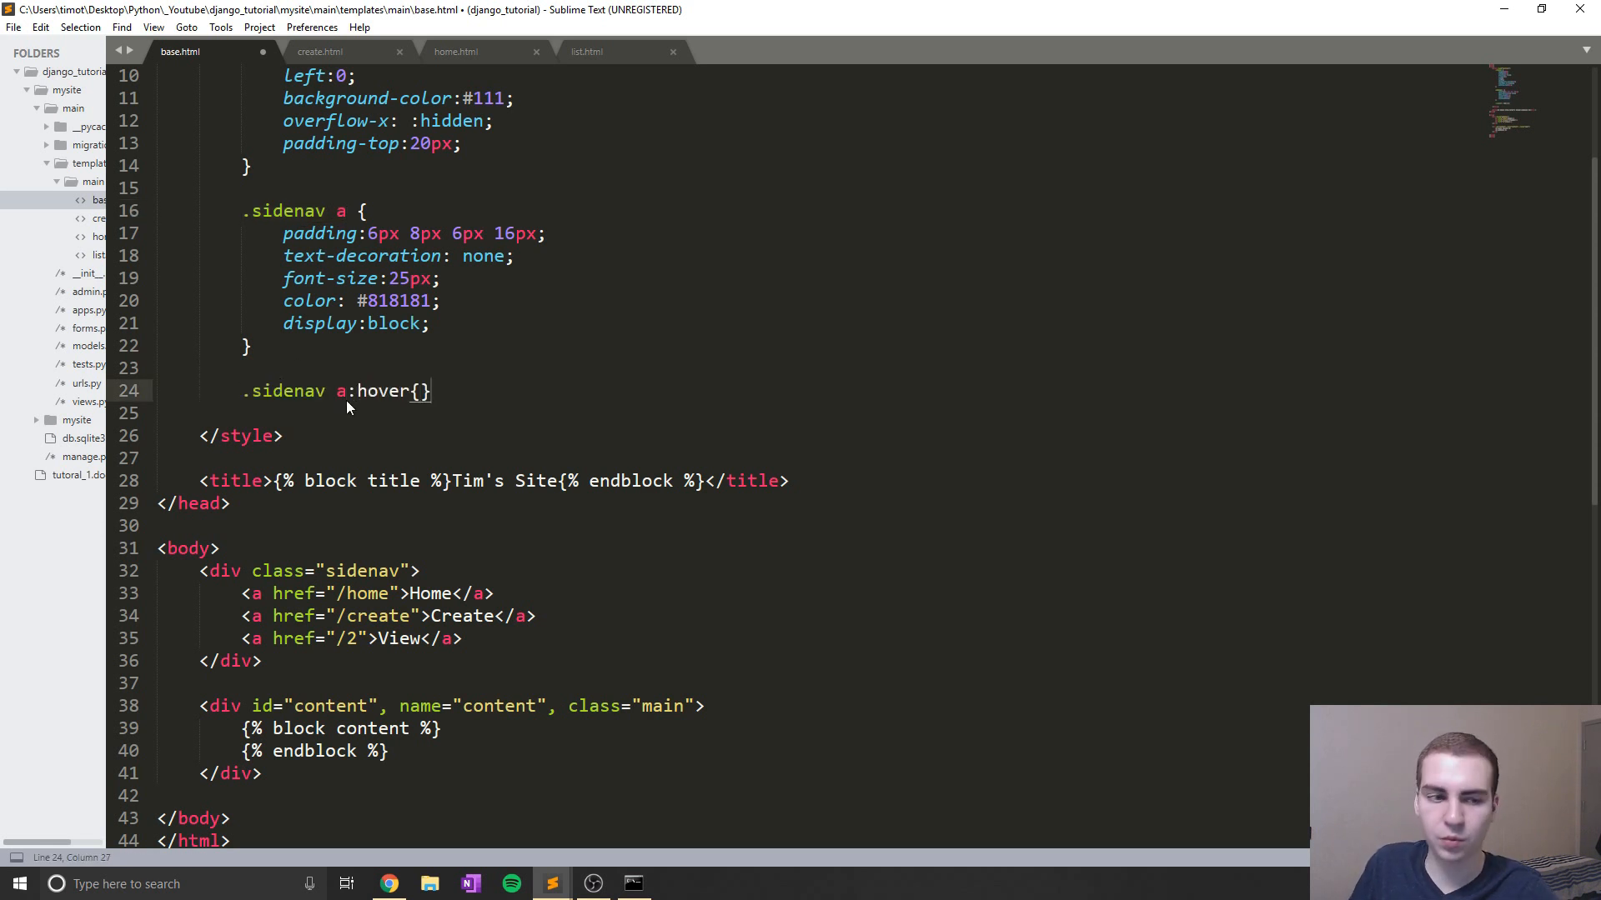
type("color")
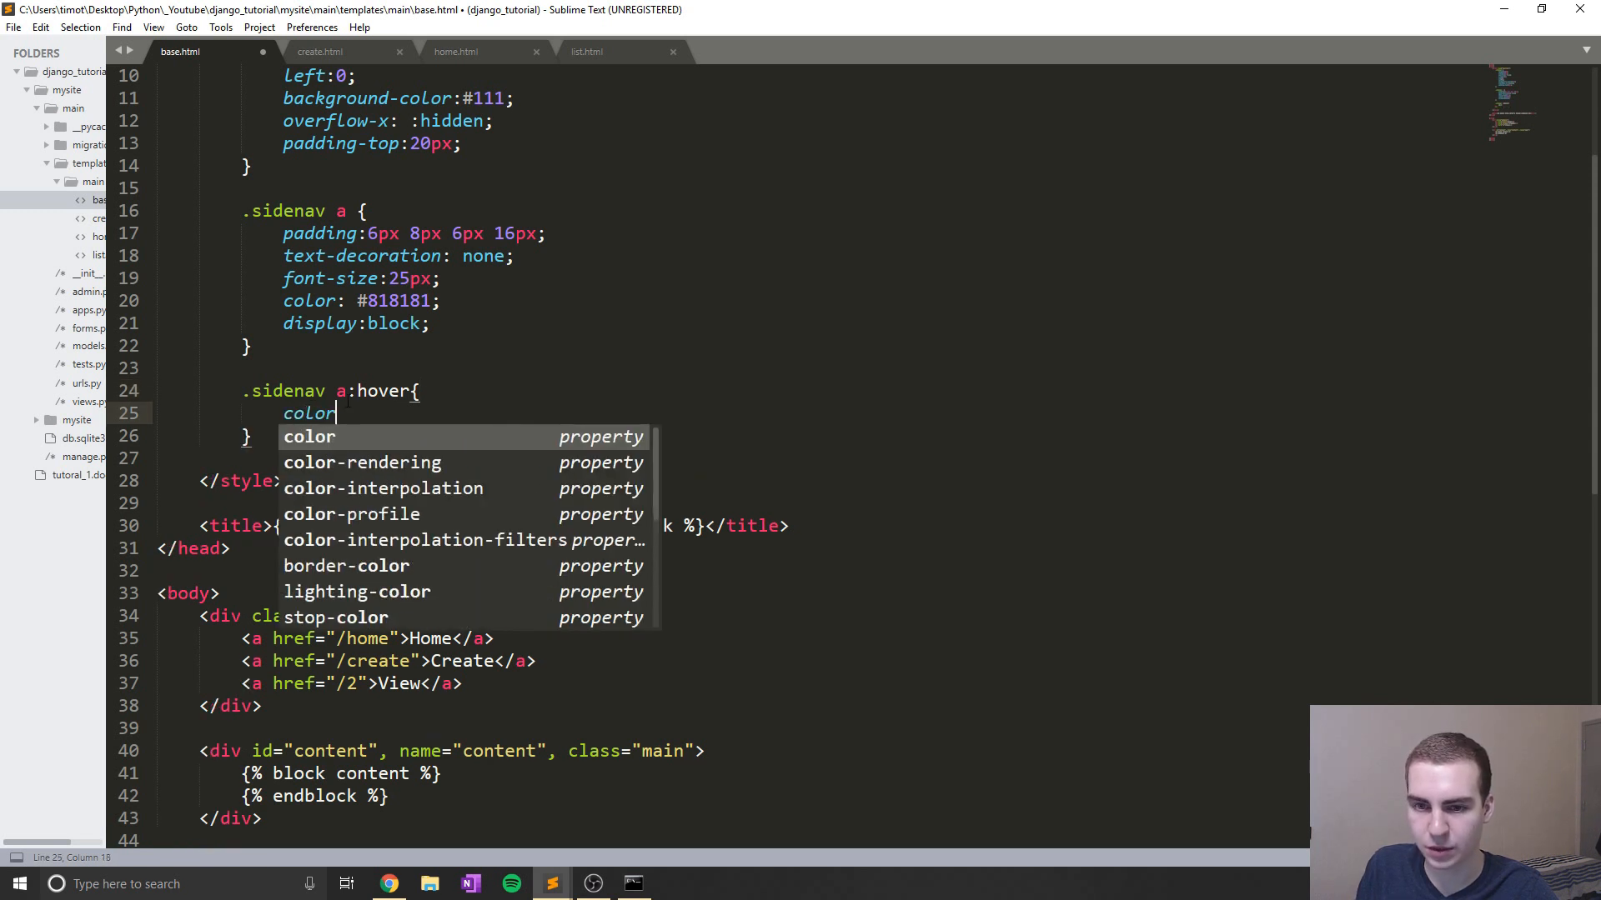
type(":;")
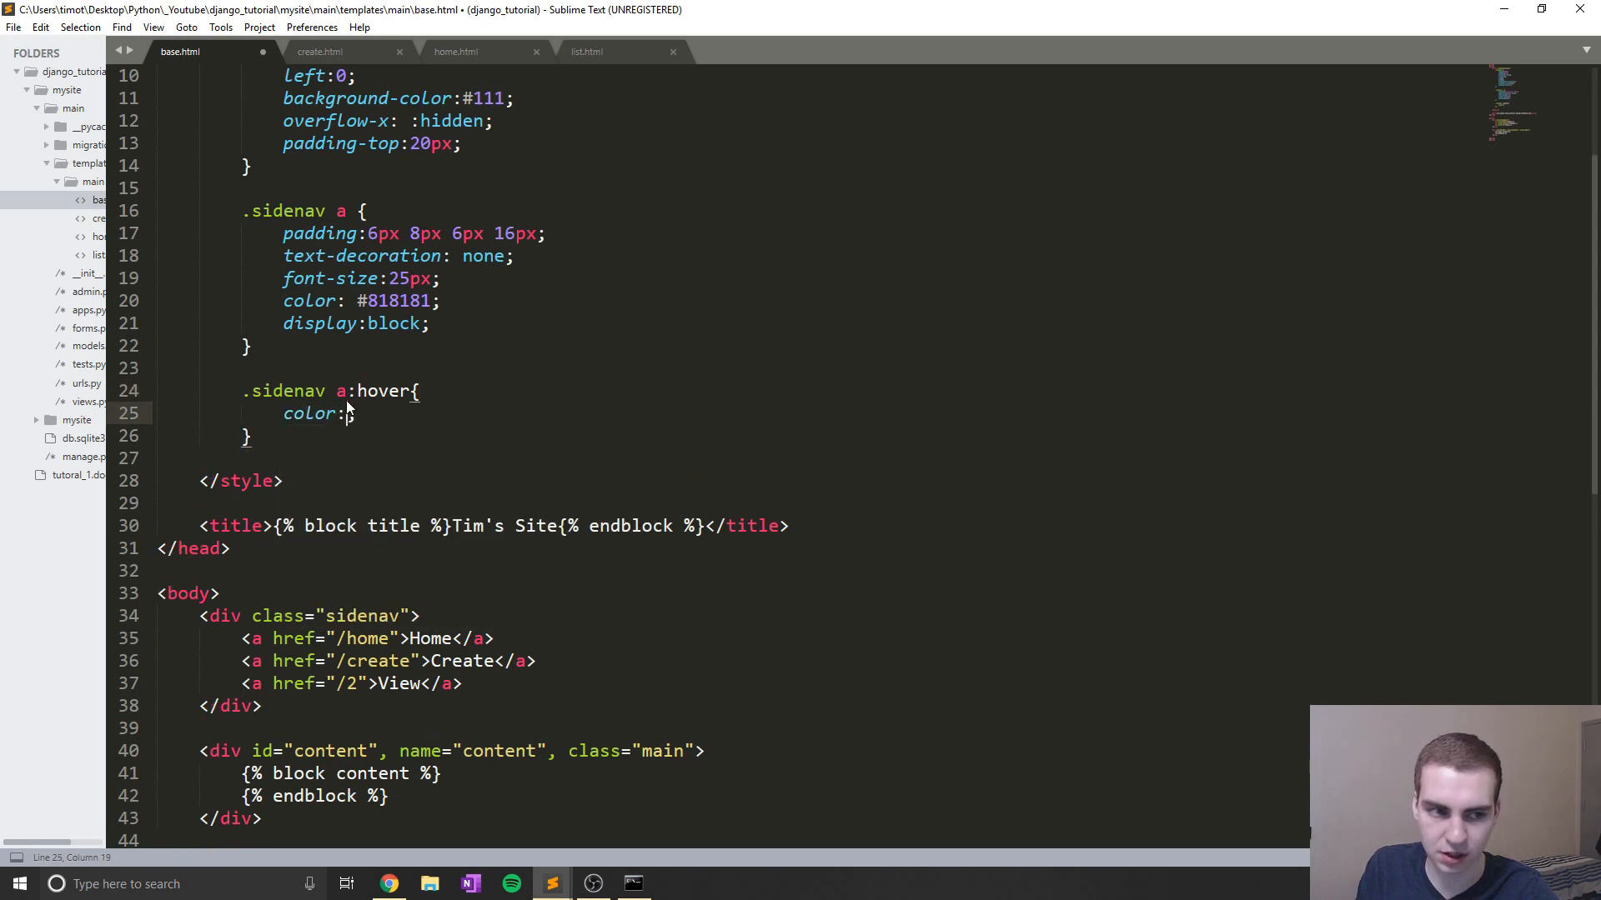
type("#f1f1f1")
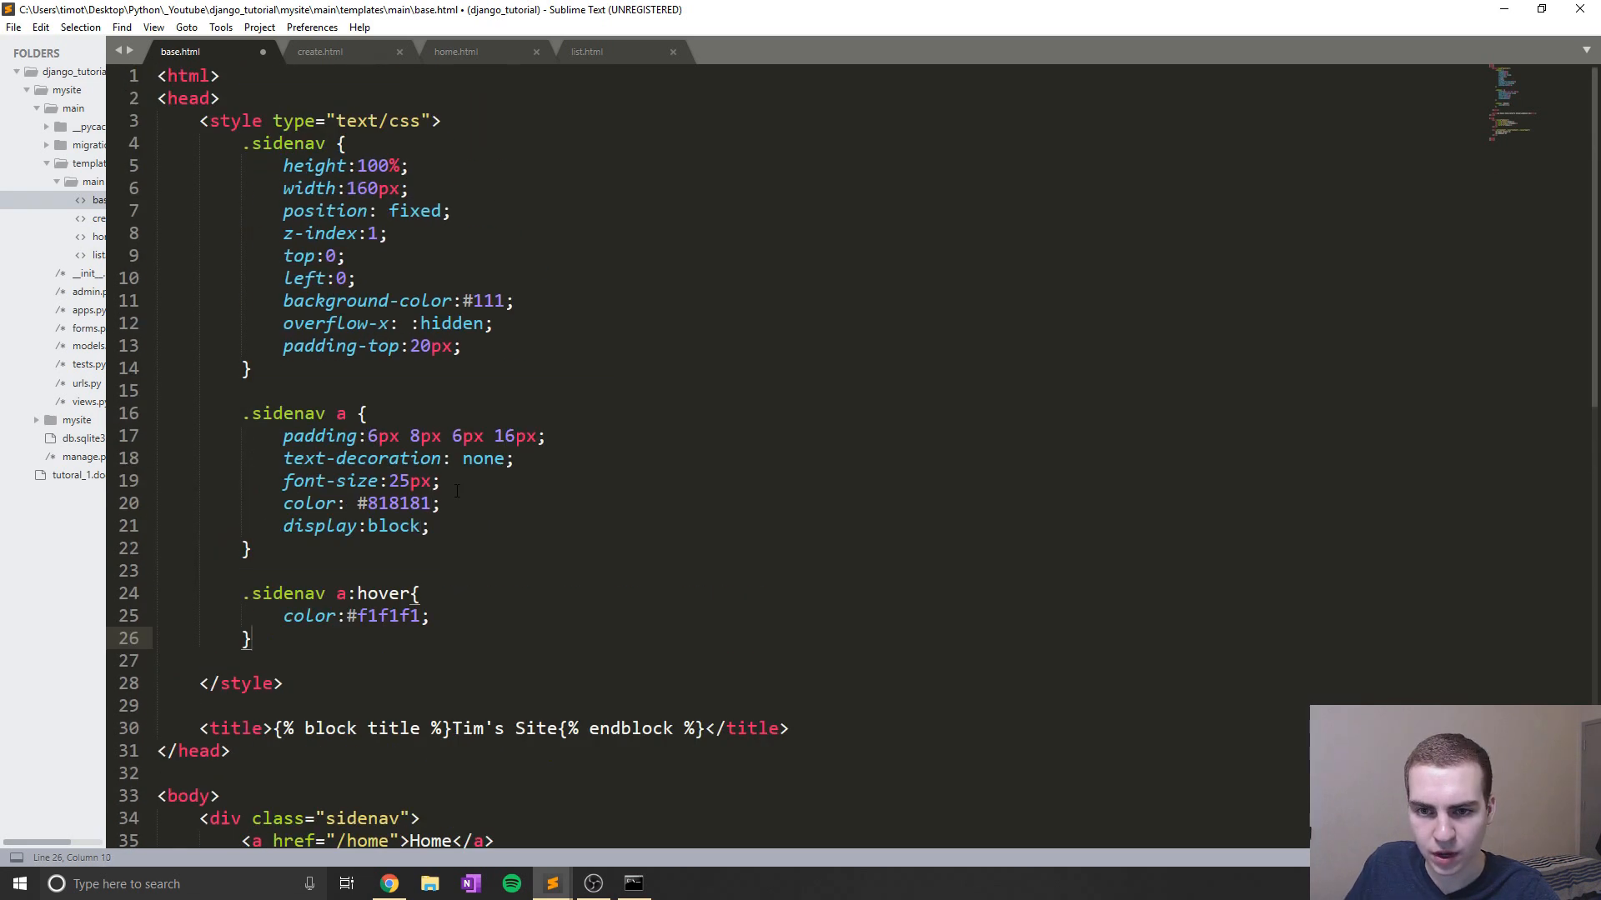
scroll("down", 3)
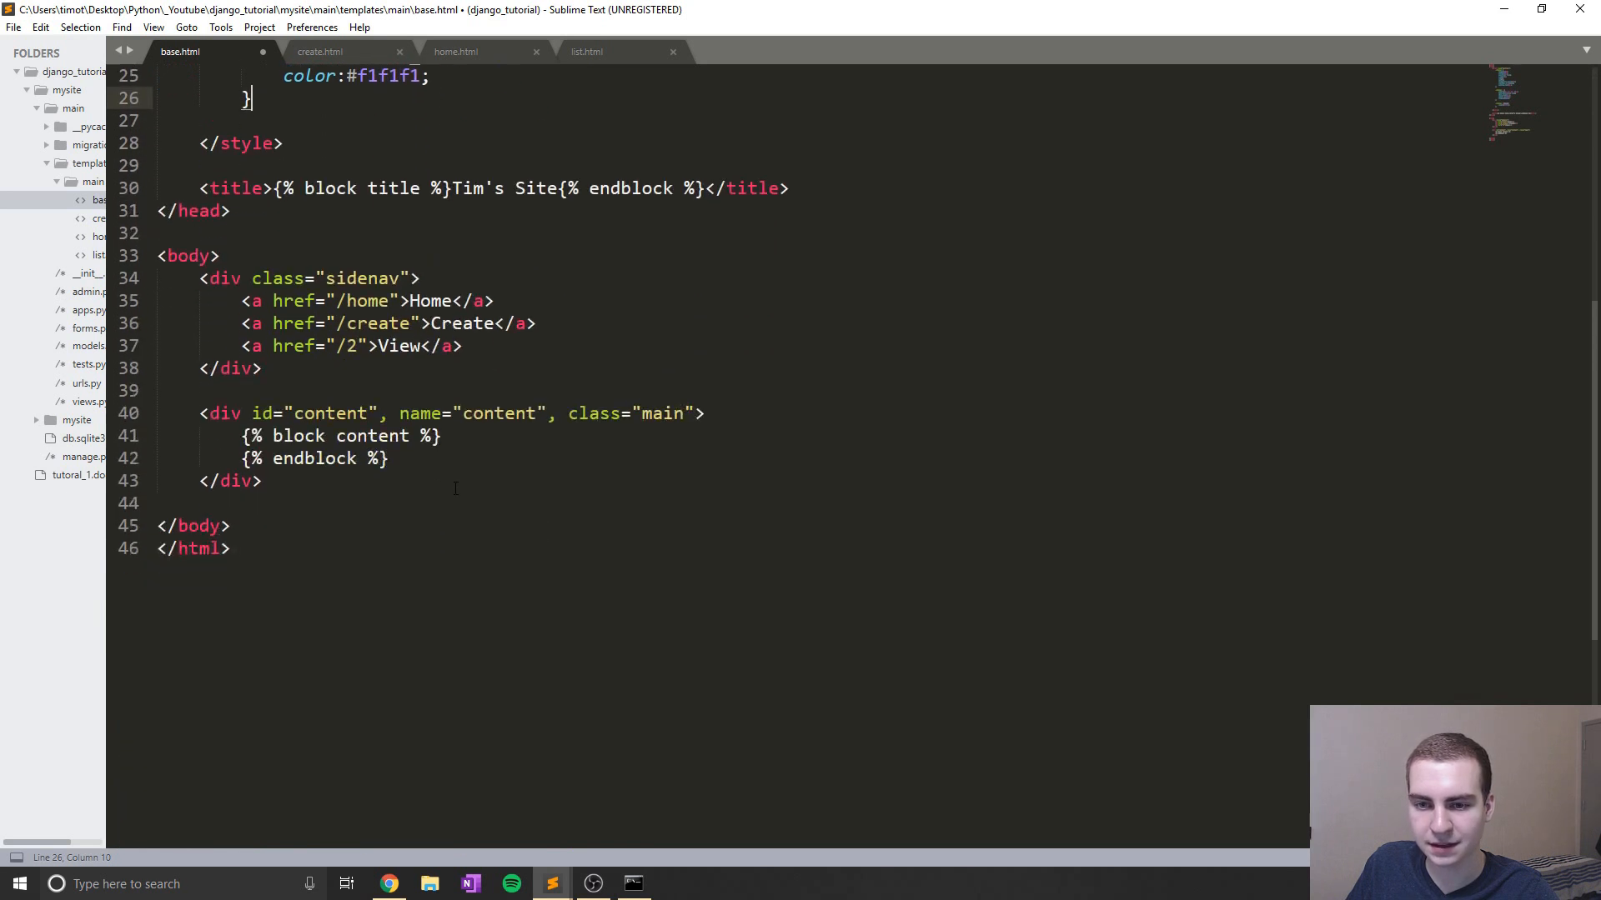
left_click_drag(200, 414, 262, 480)
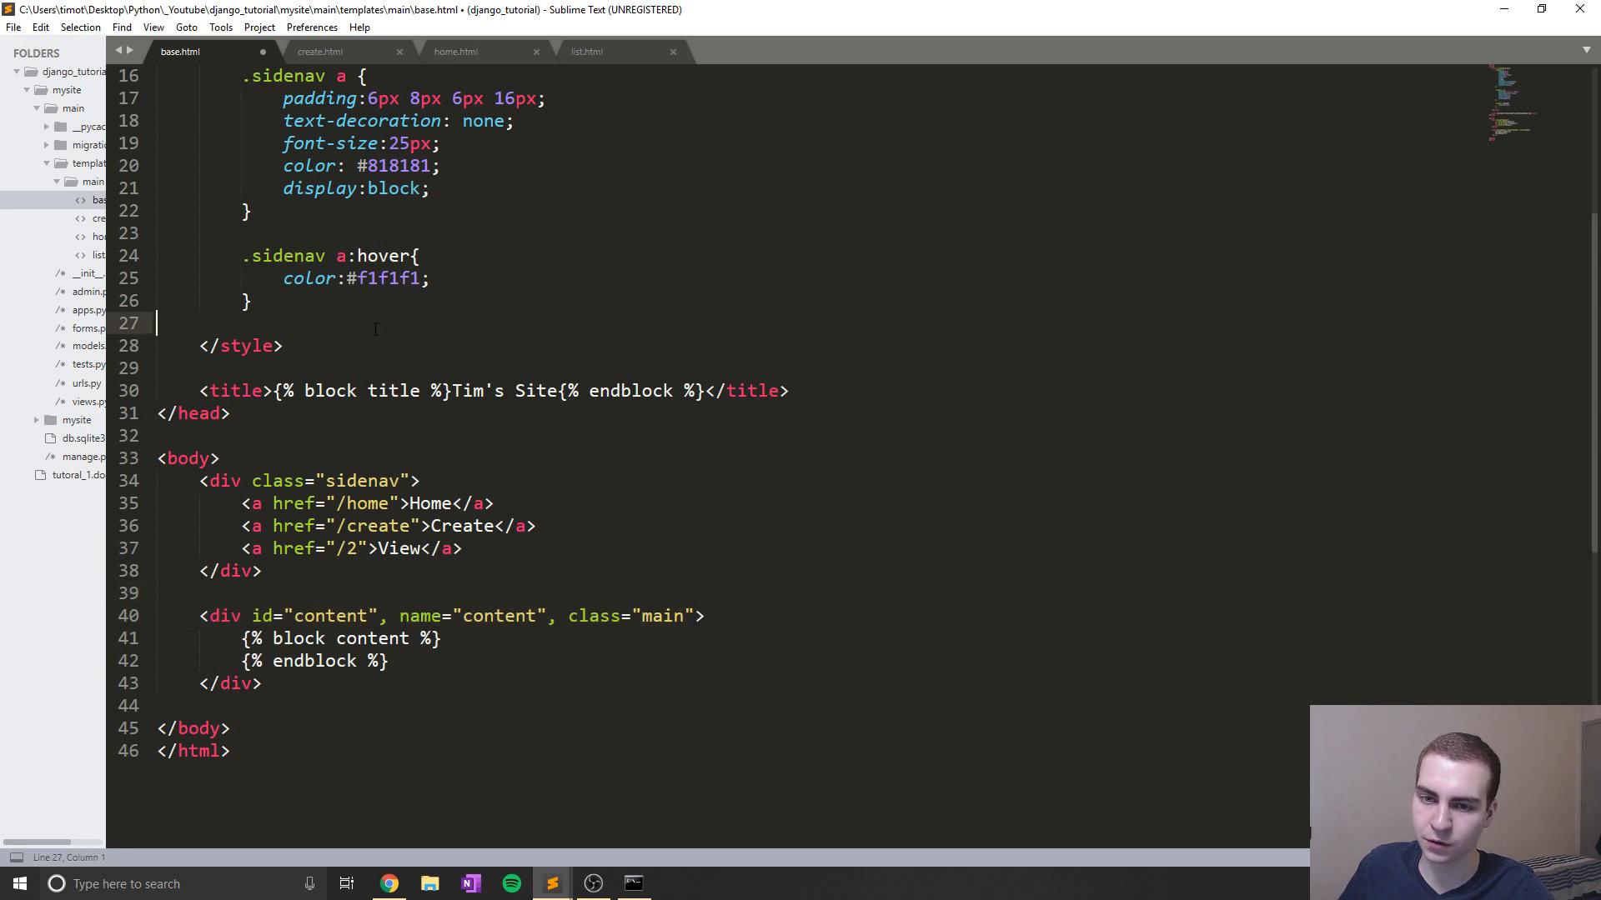
Add a .main rule with margin-left 160px and padding 0px 10px
type(".main{")
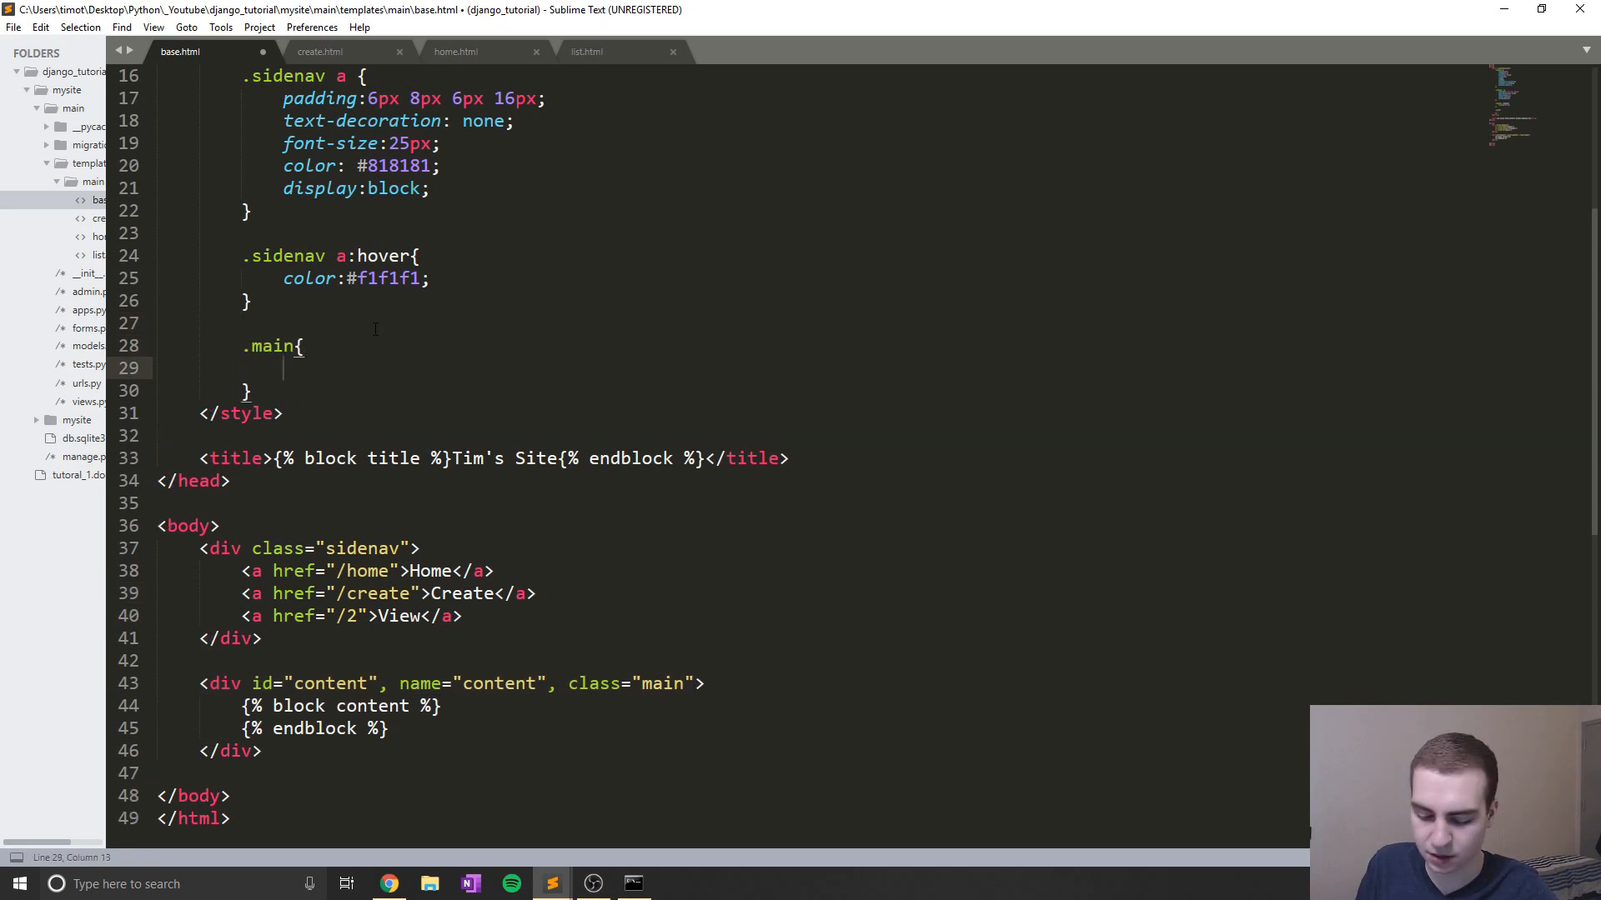
type("marghin-left:160;")
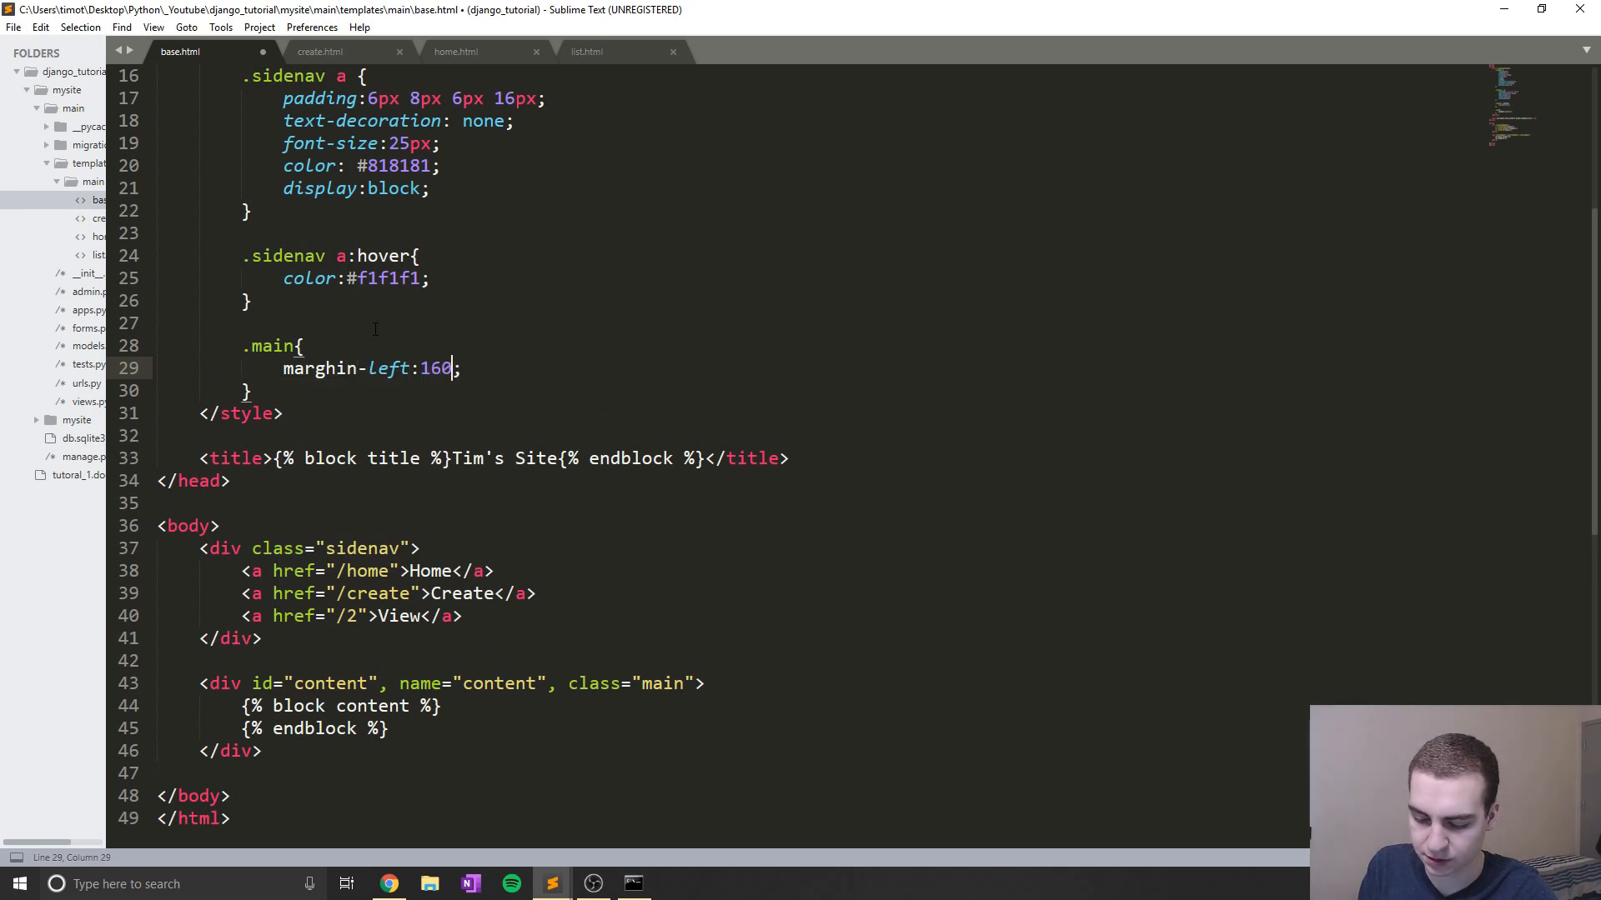
type("px")
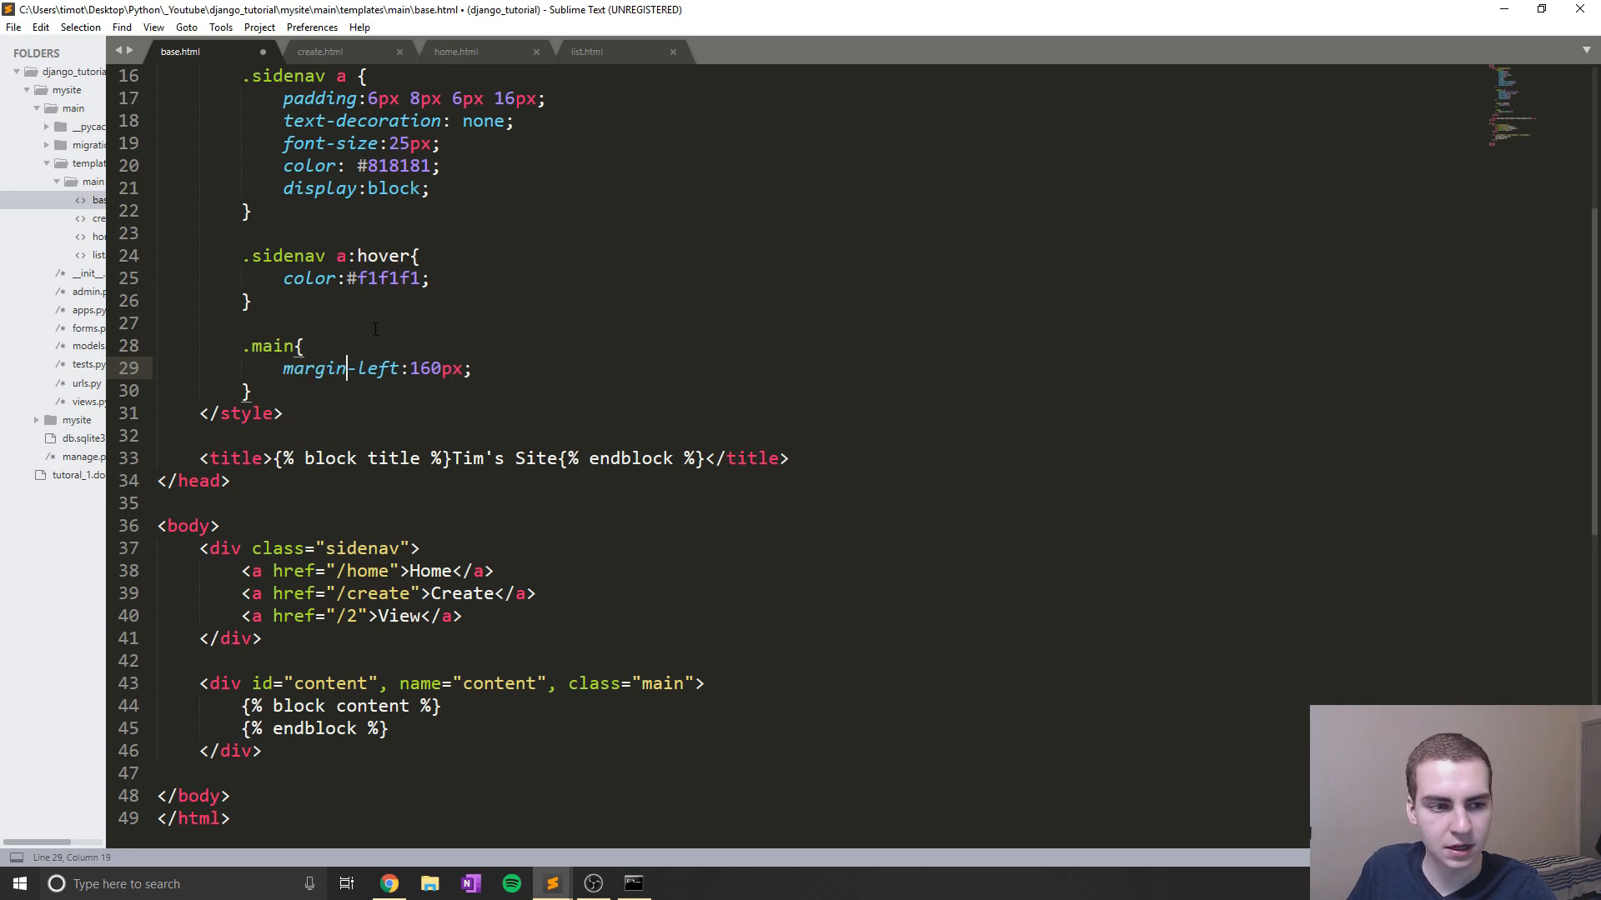
type("p")
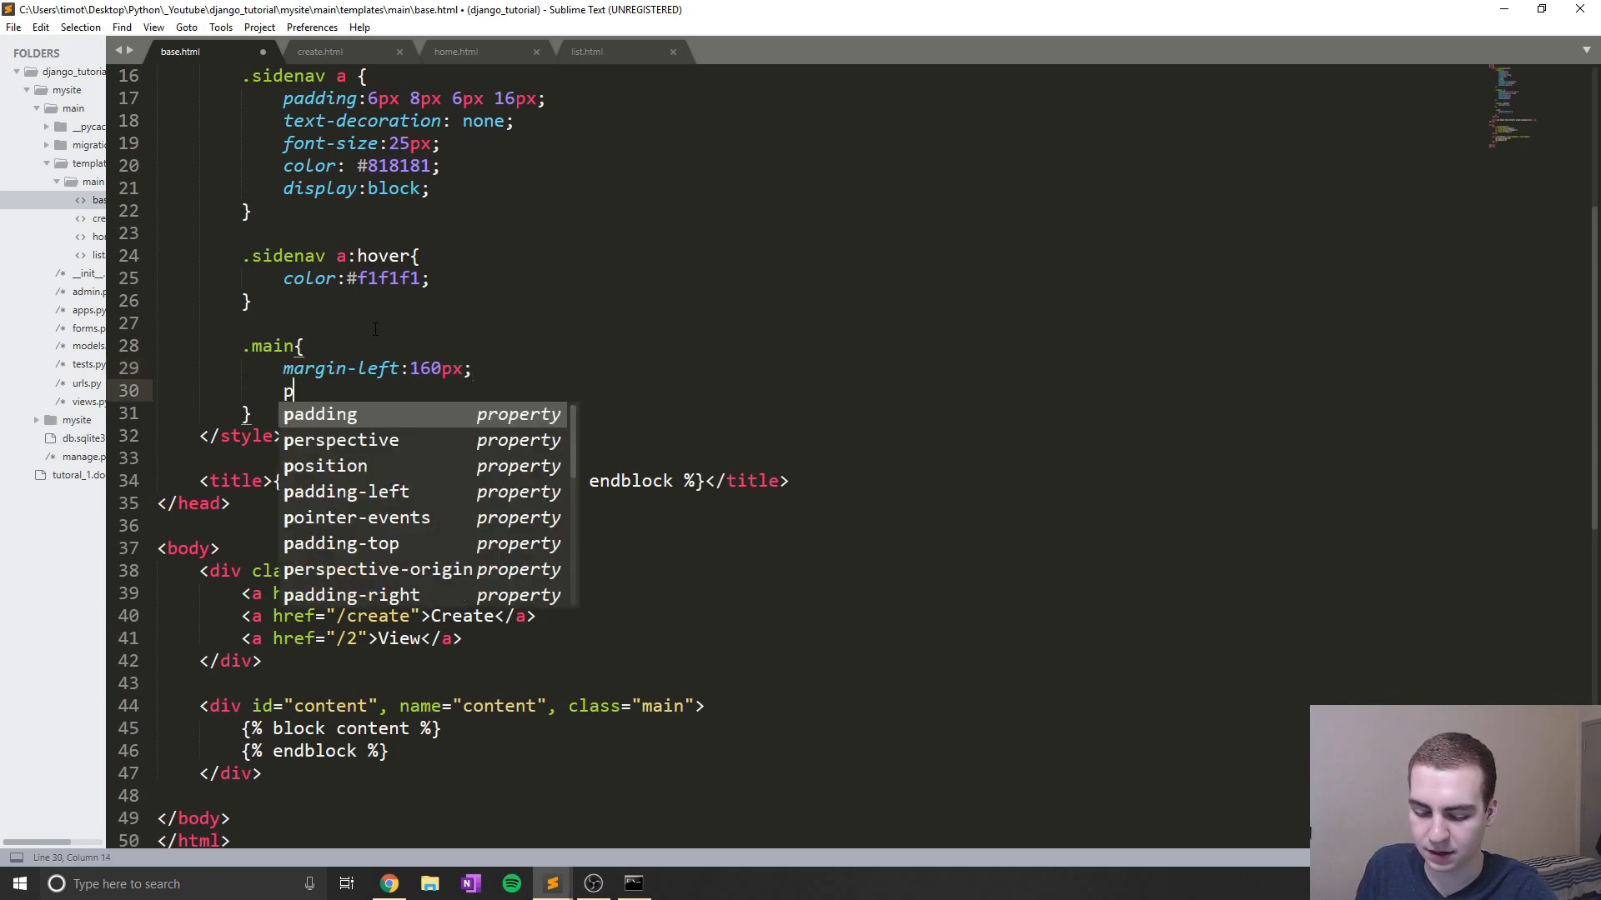
type("adding: 0px ;")
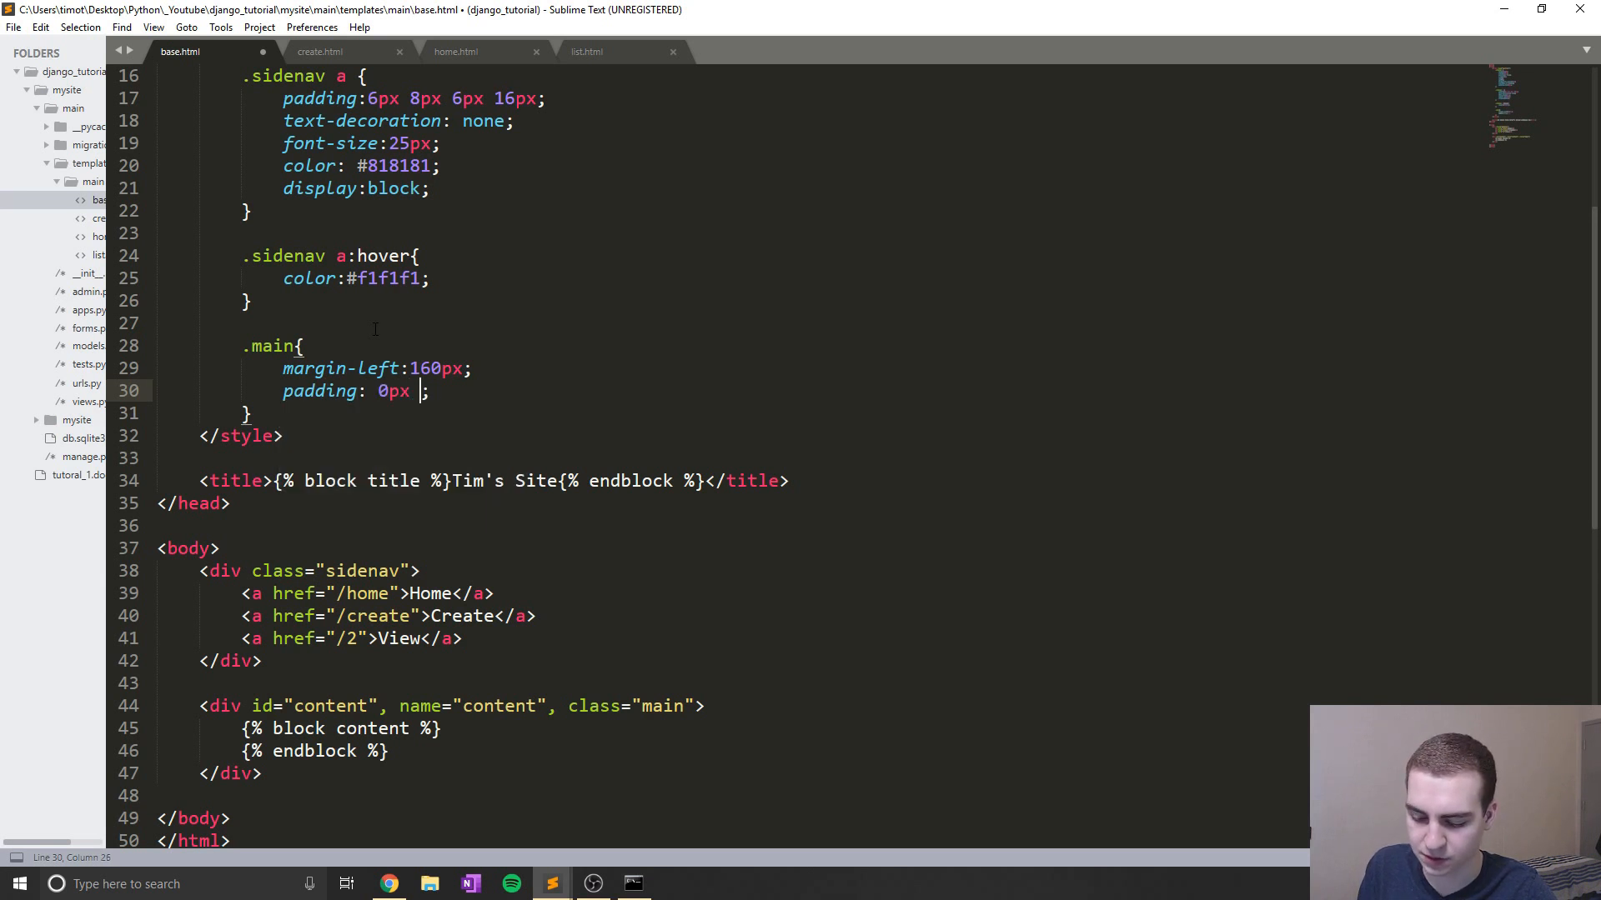
type("10px")
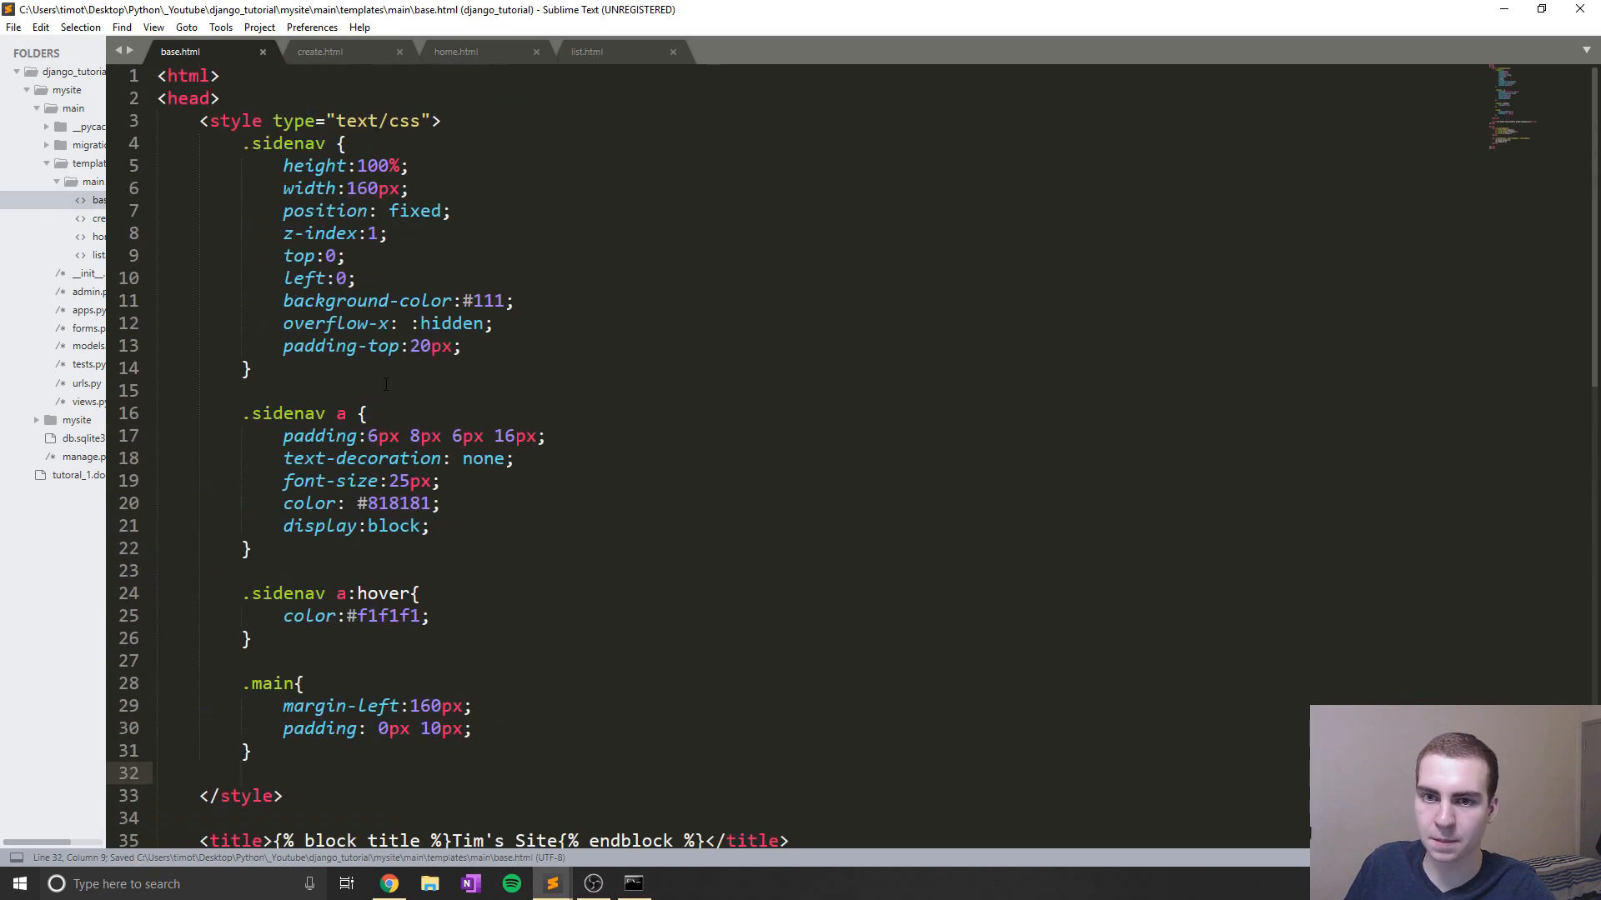
scroll("down", 3)
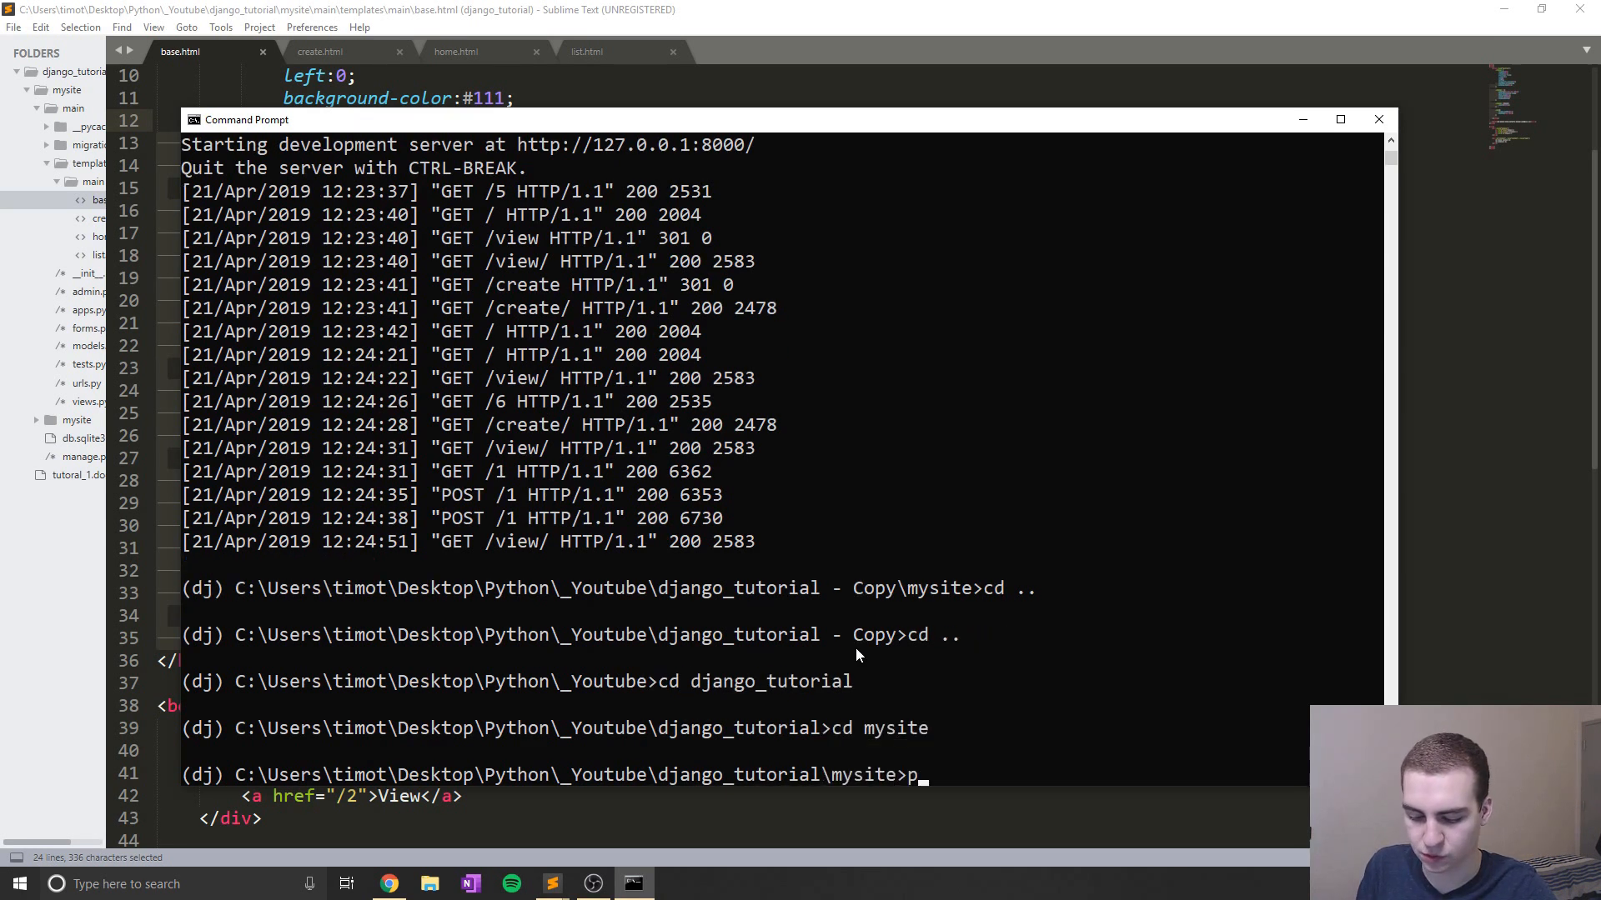
Run python manage.py runserver to start the Django development server
type("ython manage.p")
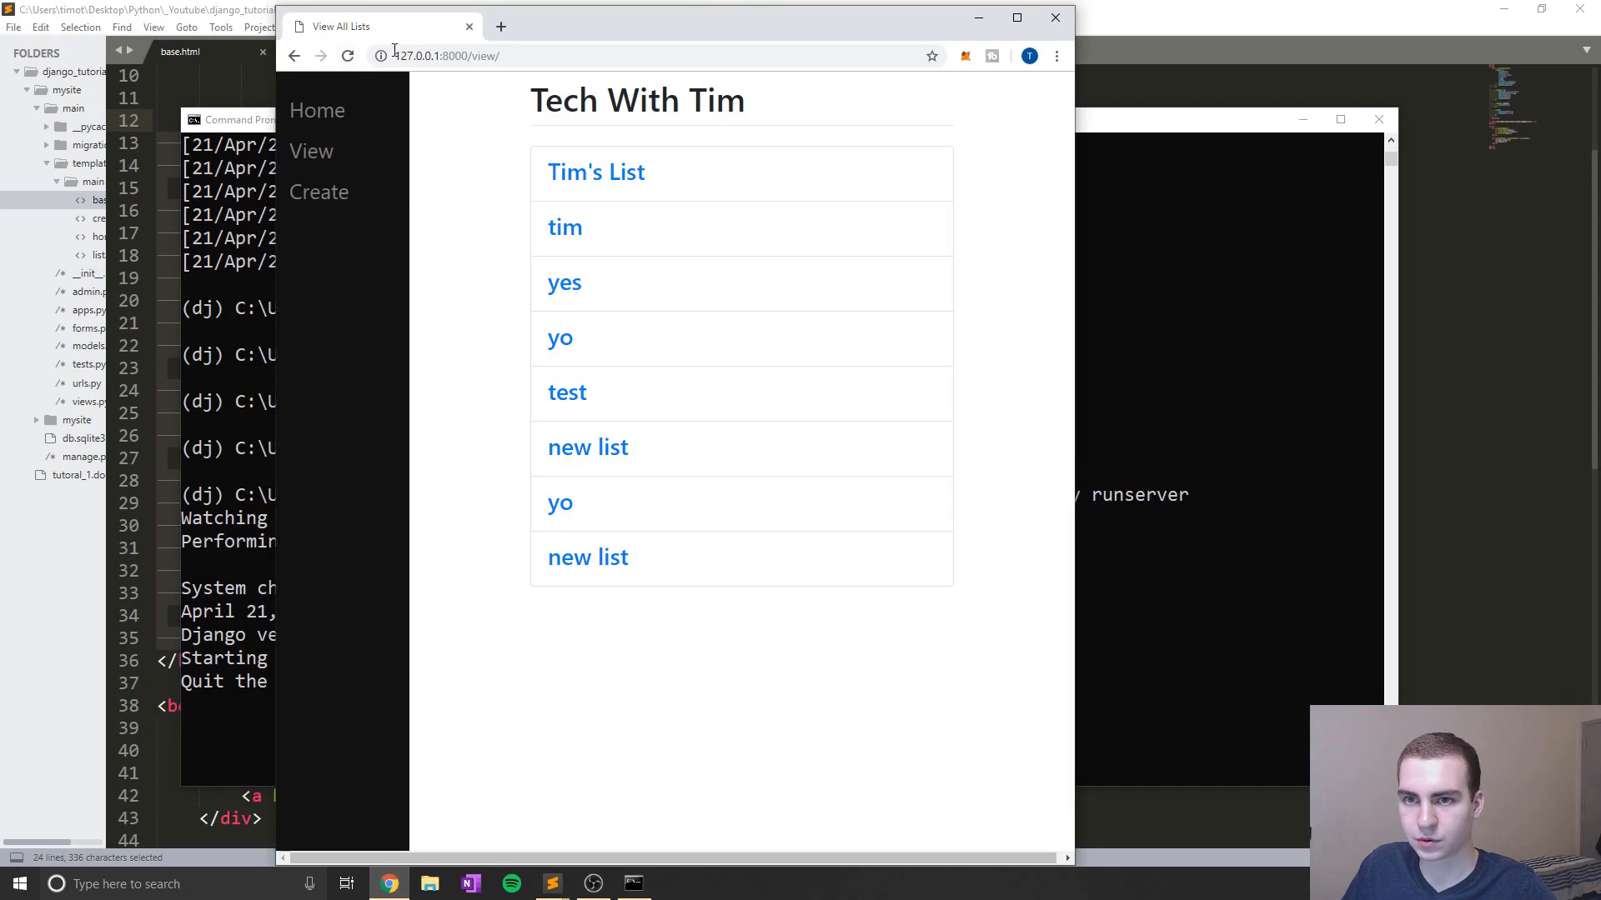
Load 127.0.0.1:8000 and follow the sidebar's Home link, confirming the dark sidebar shows
left_click(448, 57)
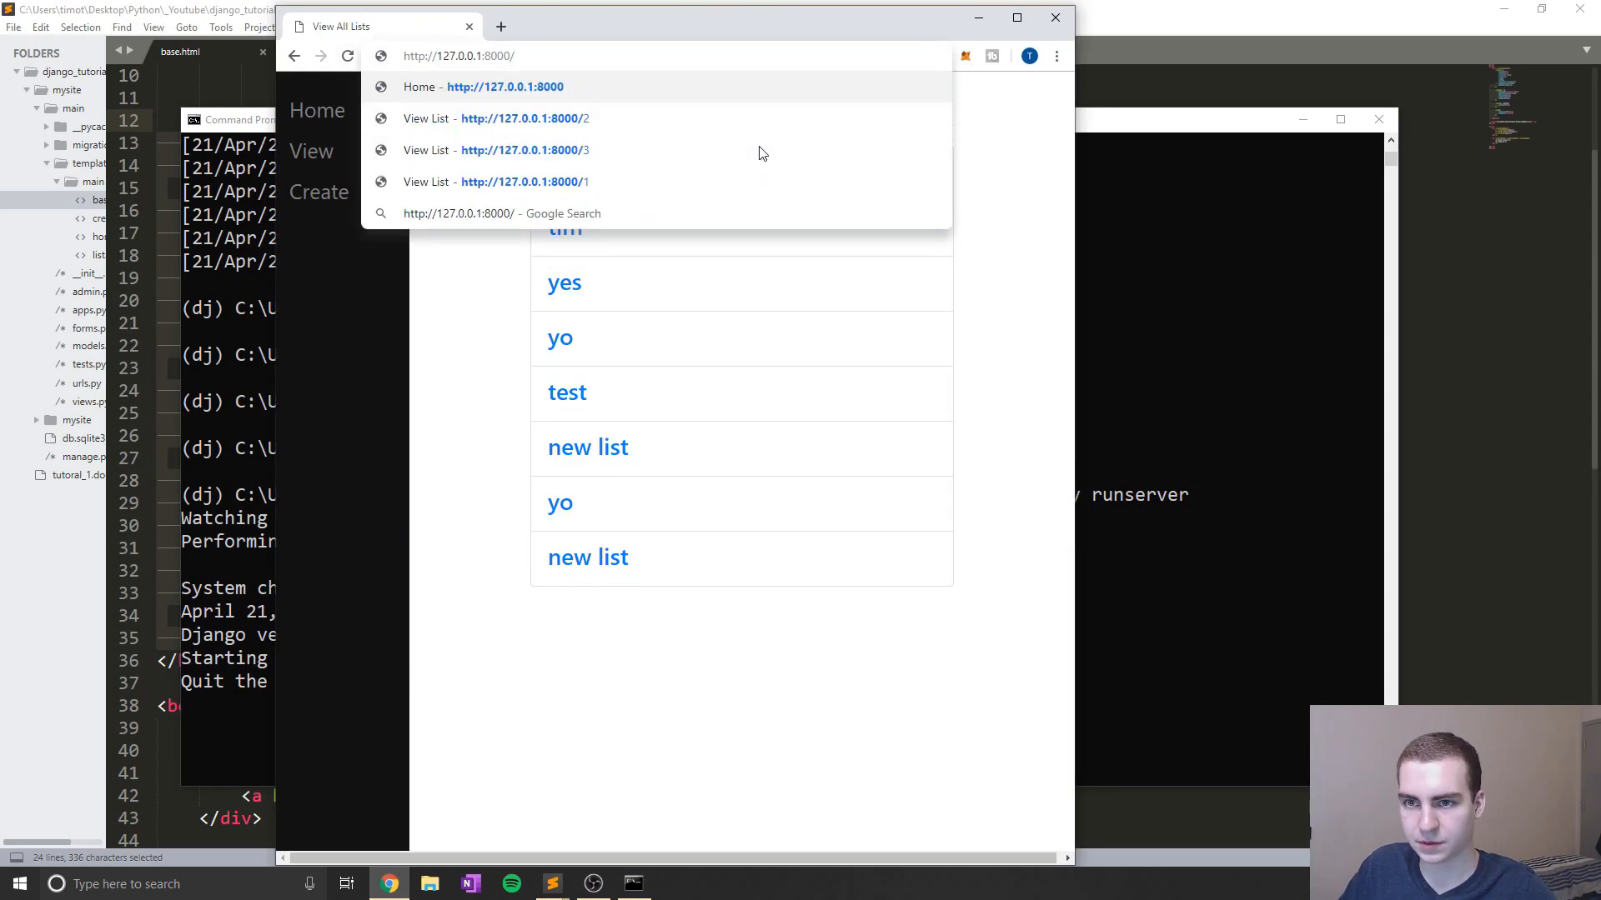
left_click(419, 87)
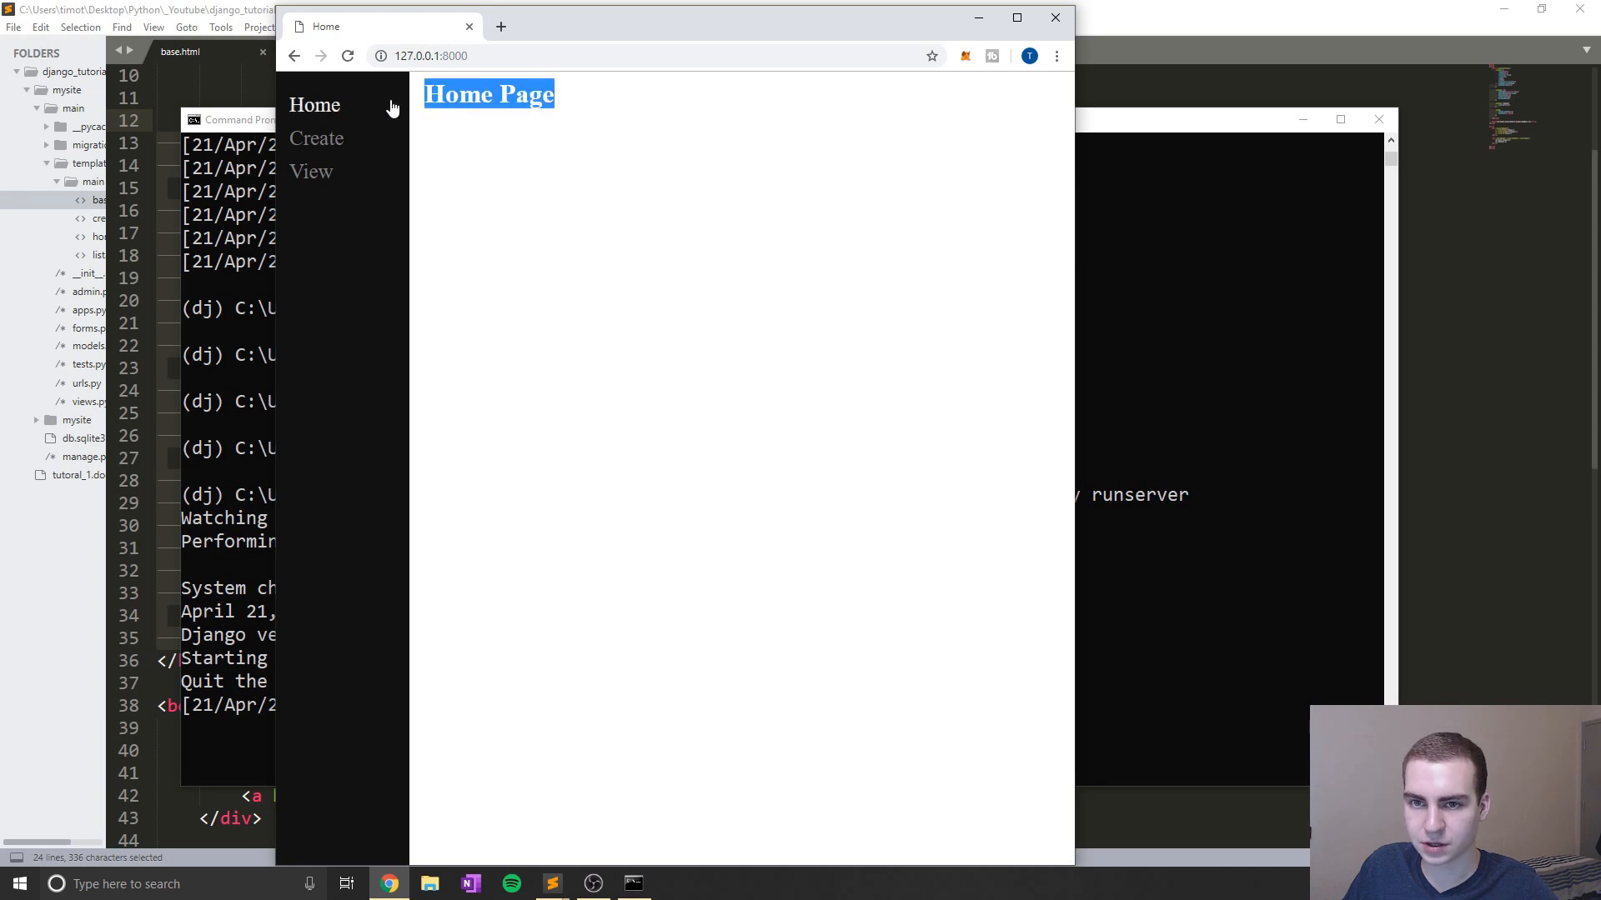
mouse_move(315, 105)
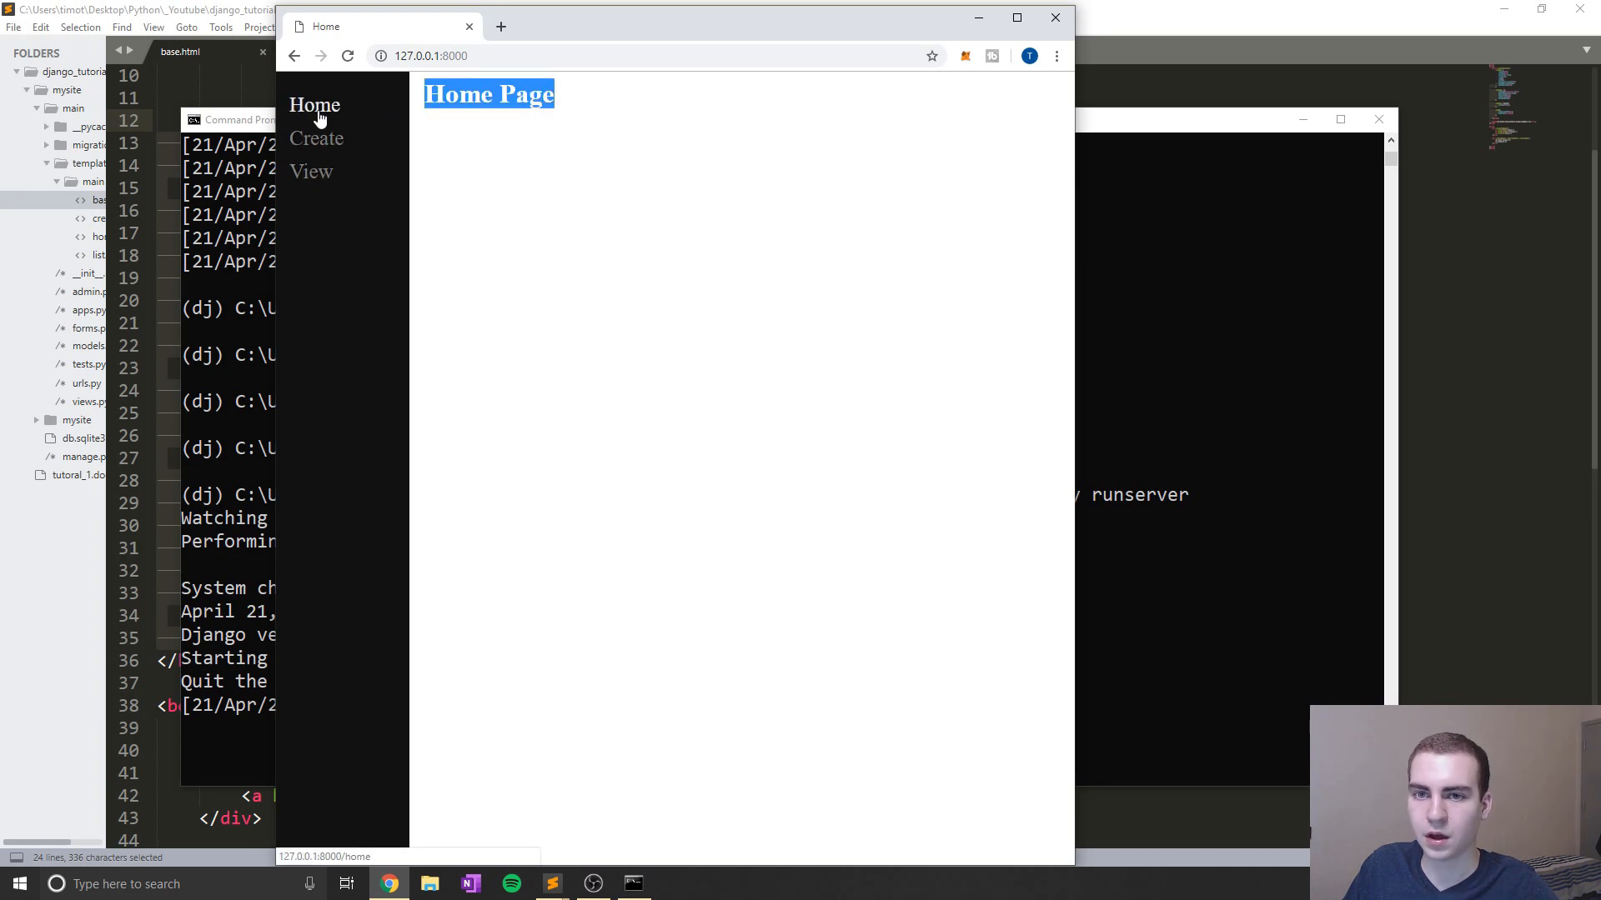
left_click(315, 105)
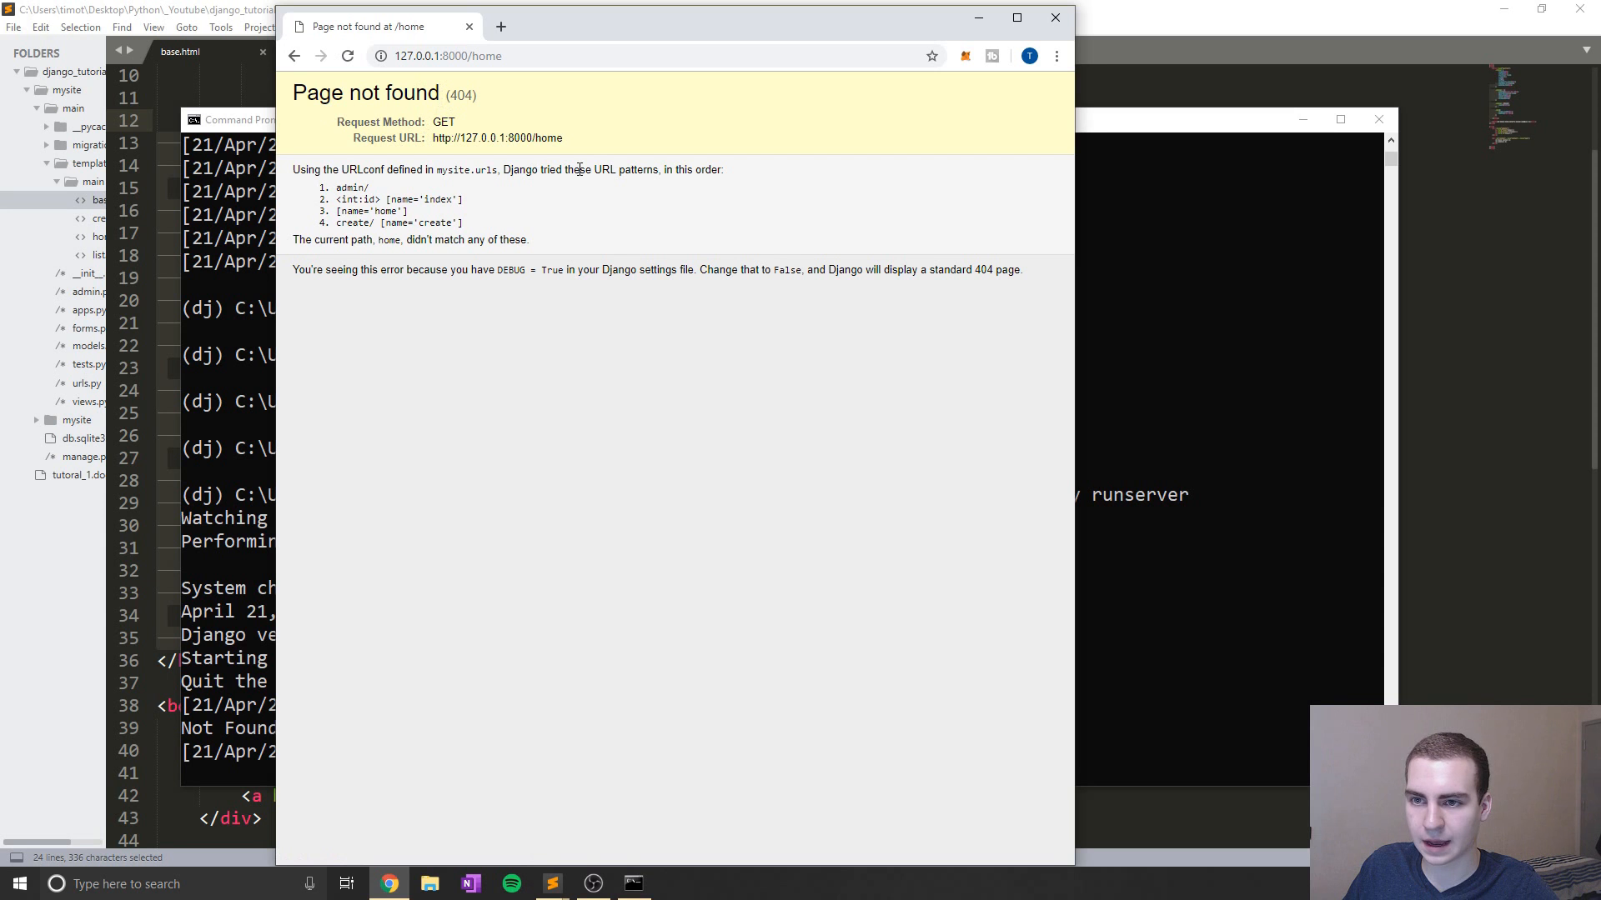
double_click(547, 138)
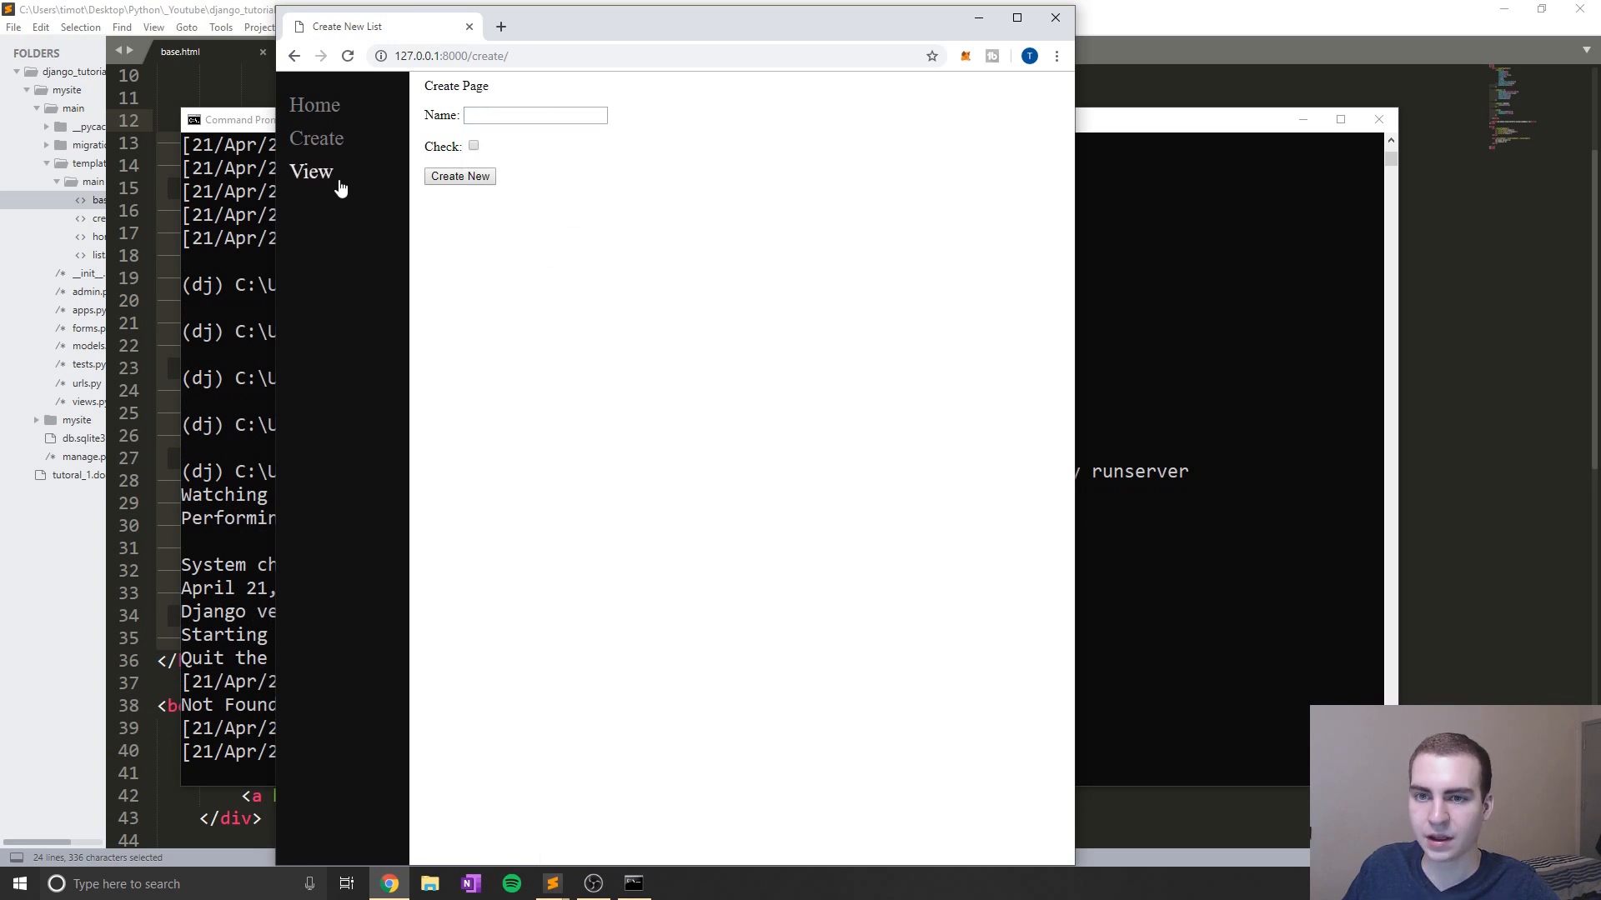
Follow the sidebar's View link and continue to the Second list page
left_click(312, 170)
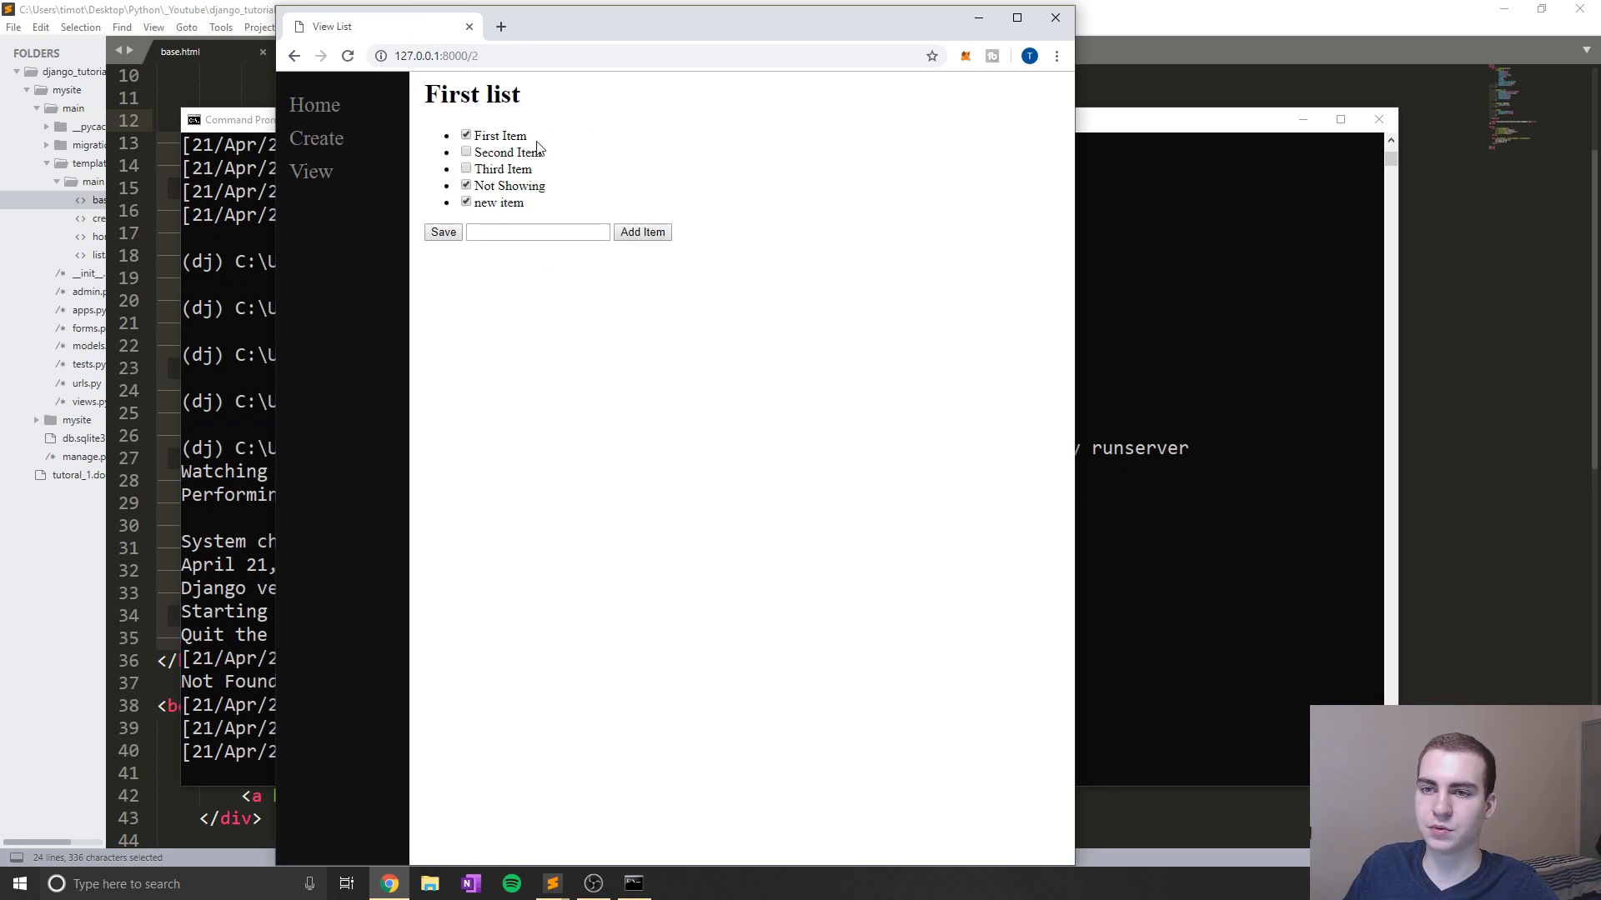
mouse_move(534, 52)
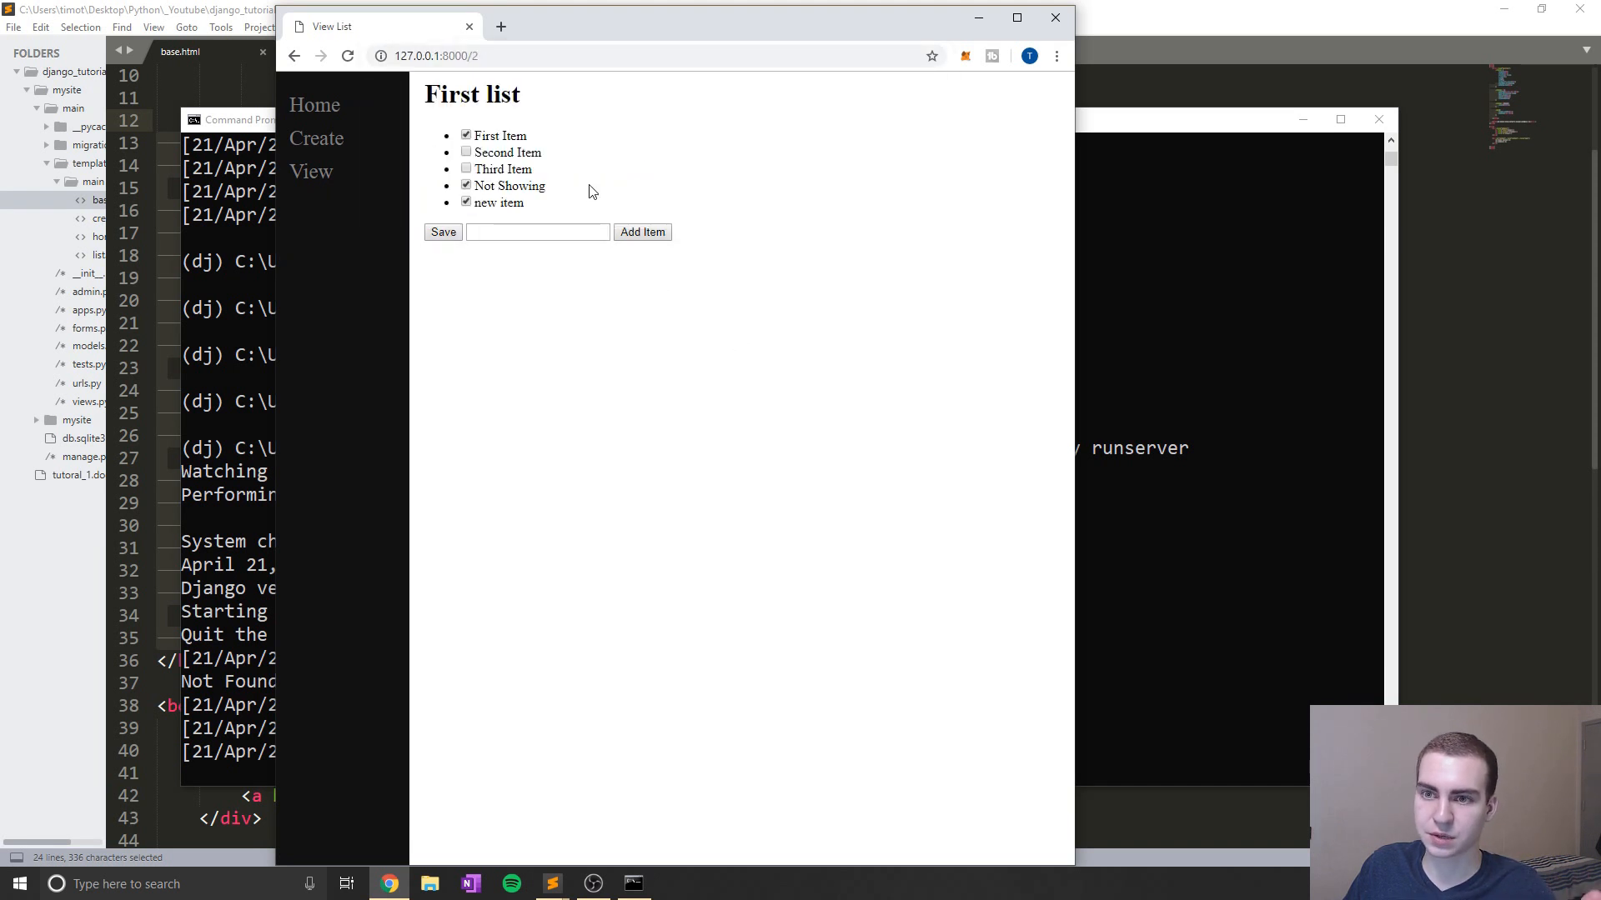
left_click(438, 55)
type("3")
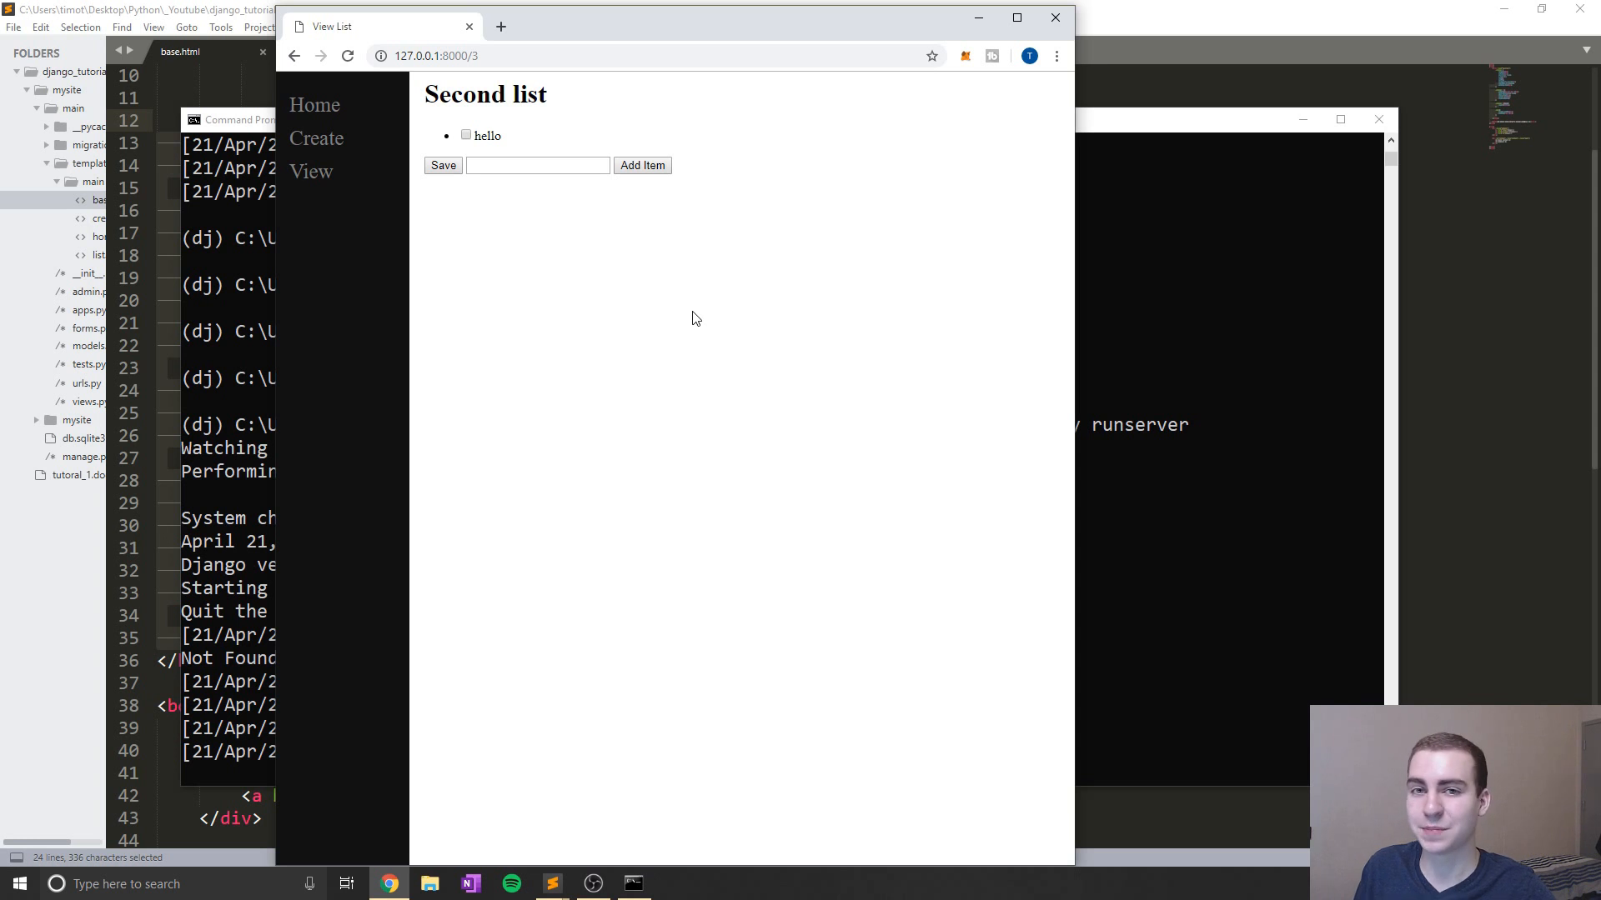
mouse_move(315, 105)
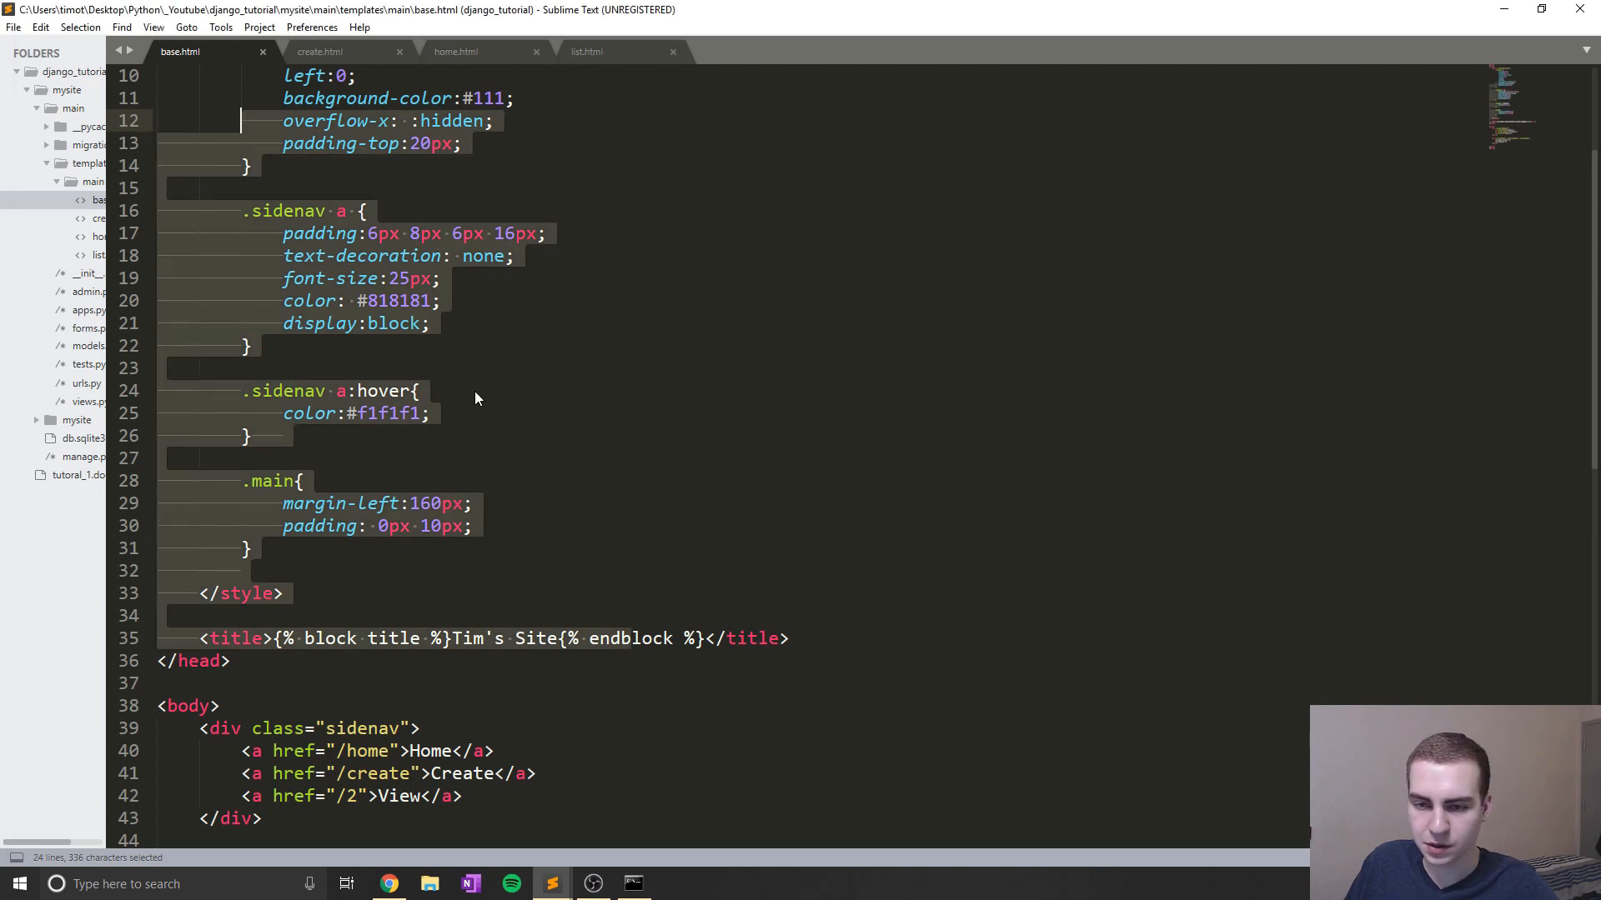
Deselect the base.html style rules and switch to the create.html template
left_click(416, 390)
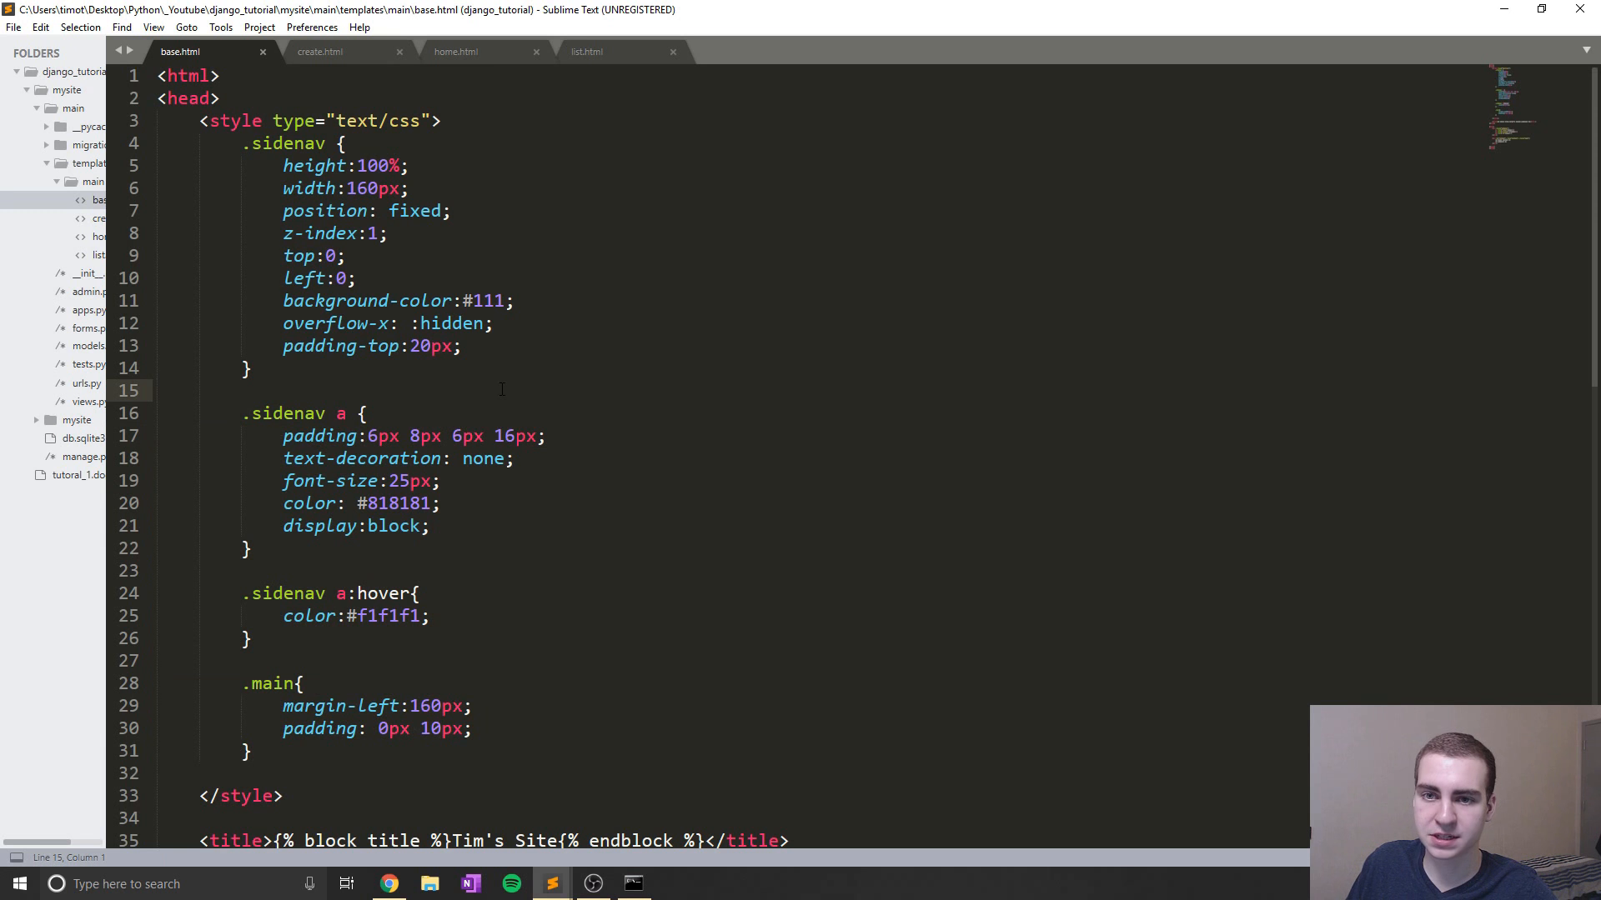
scroll("down", 3)
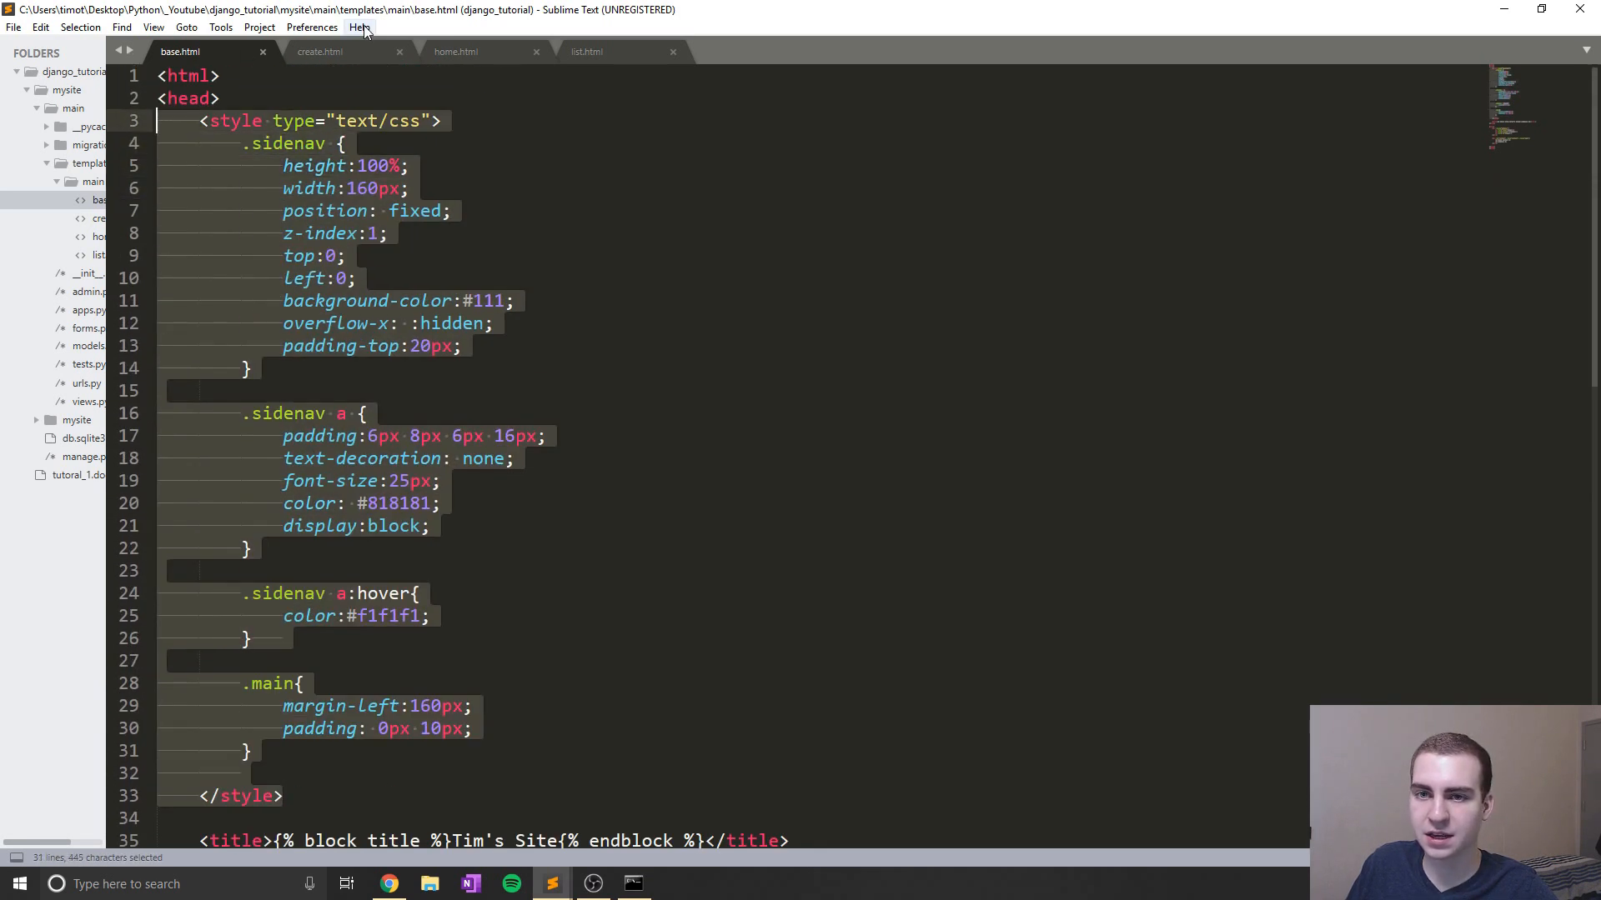
left_click(320, 51)
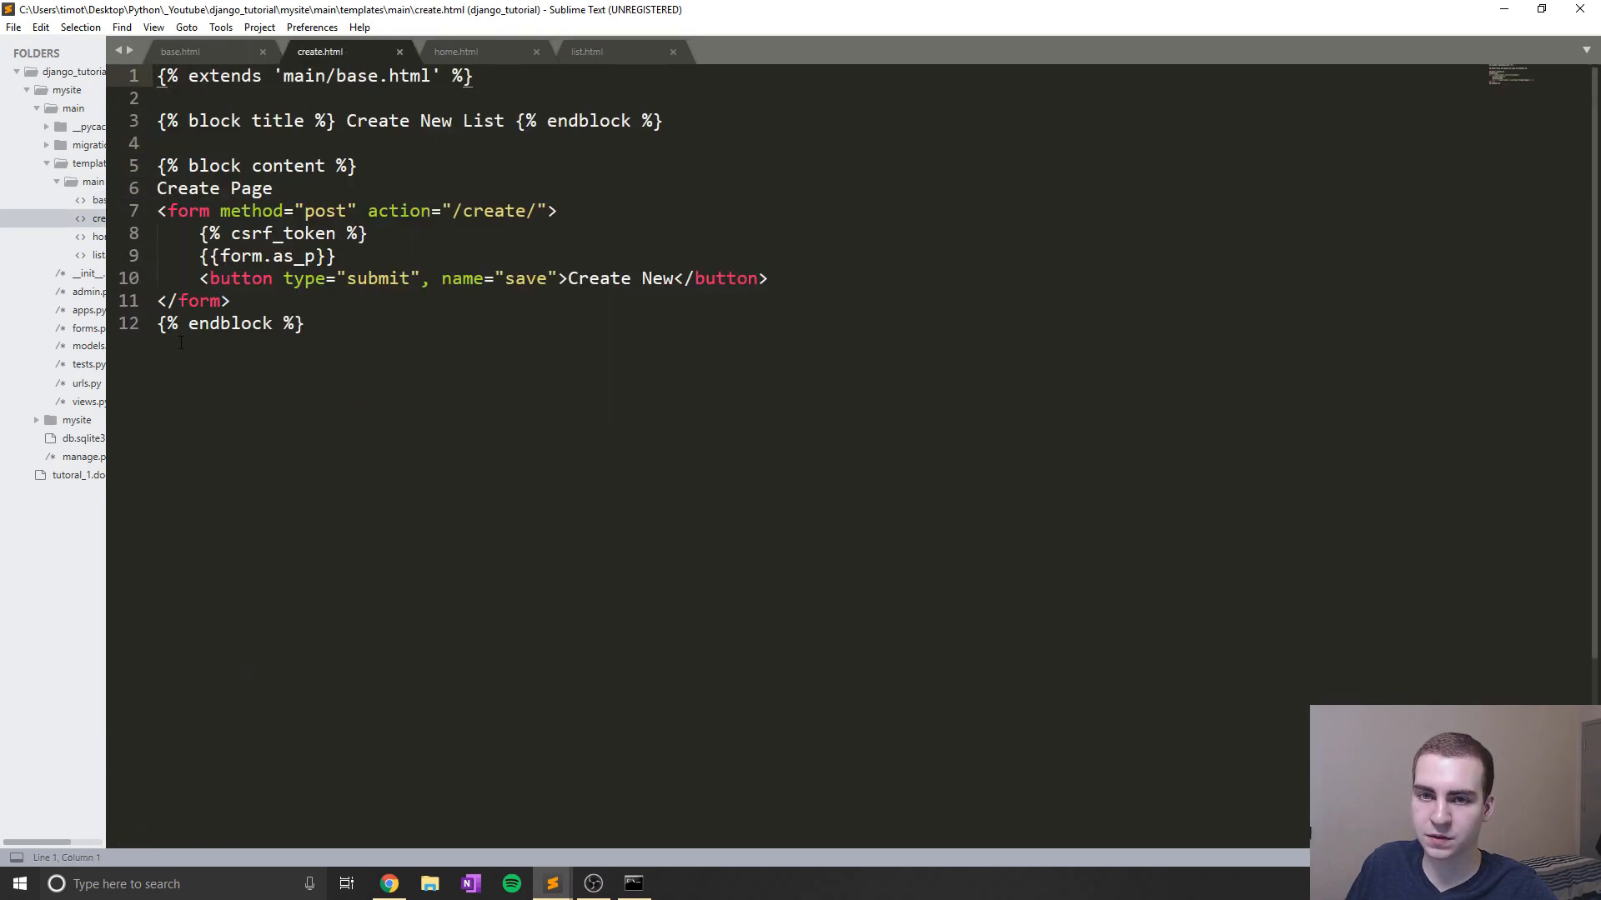